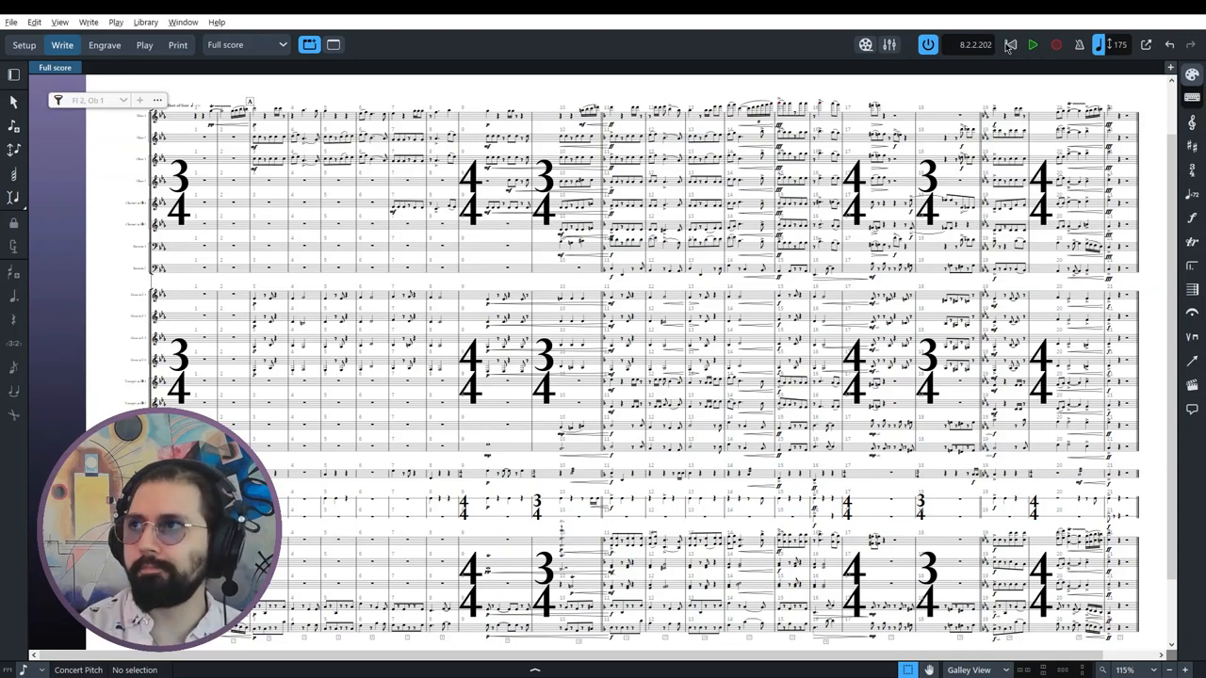
Step: Bring up the two-piano 'Chase sequence' score at bar 1, Galley View, 200% zoom
left_click(1032, 44)
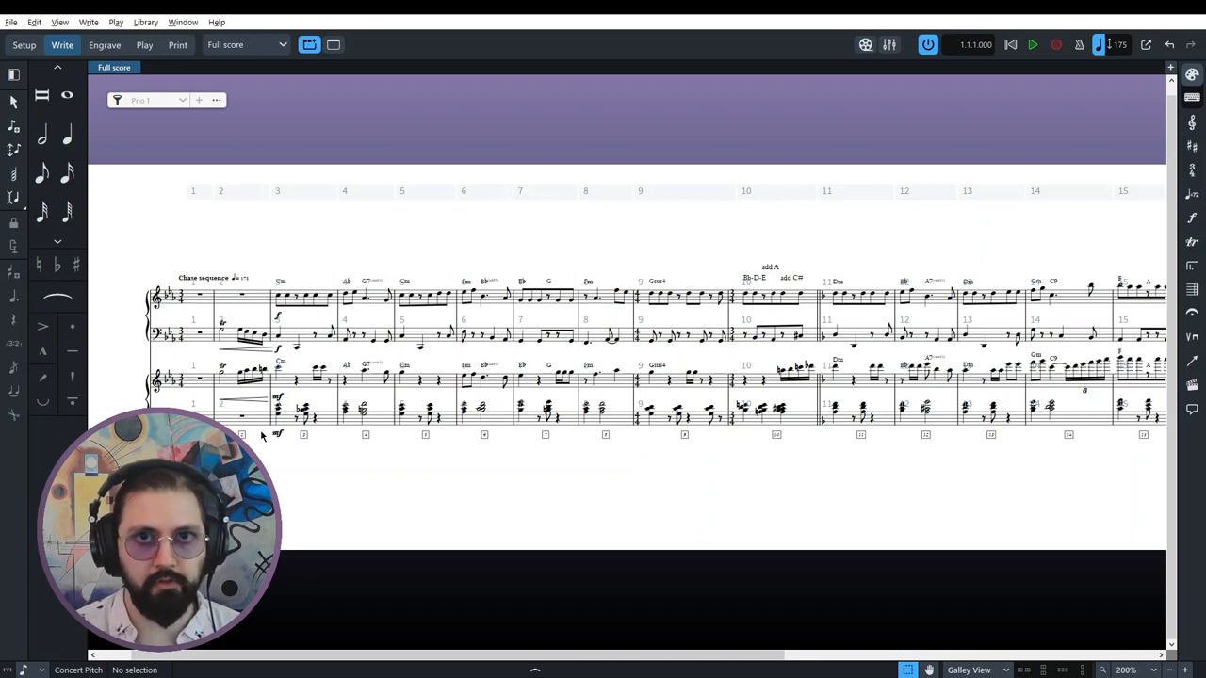
mouse_move(515, 461)
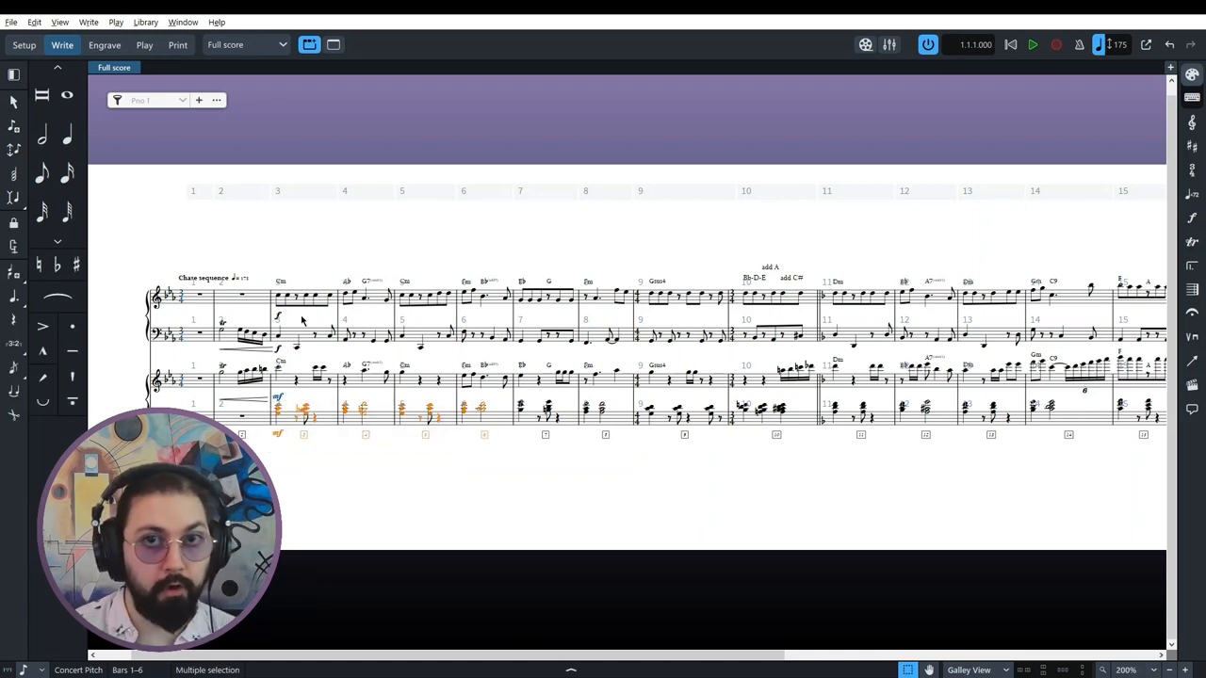
mouse_move(316, 457)
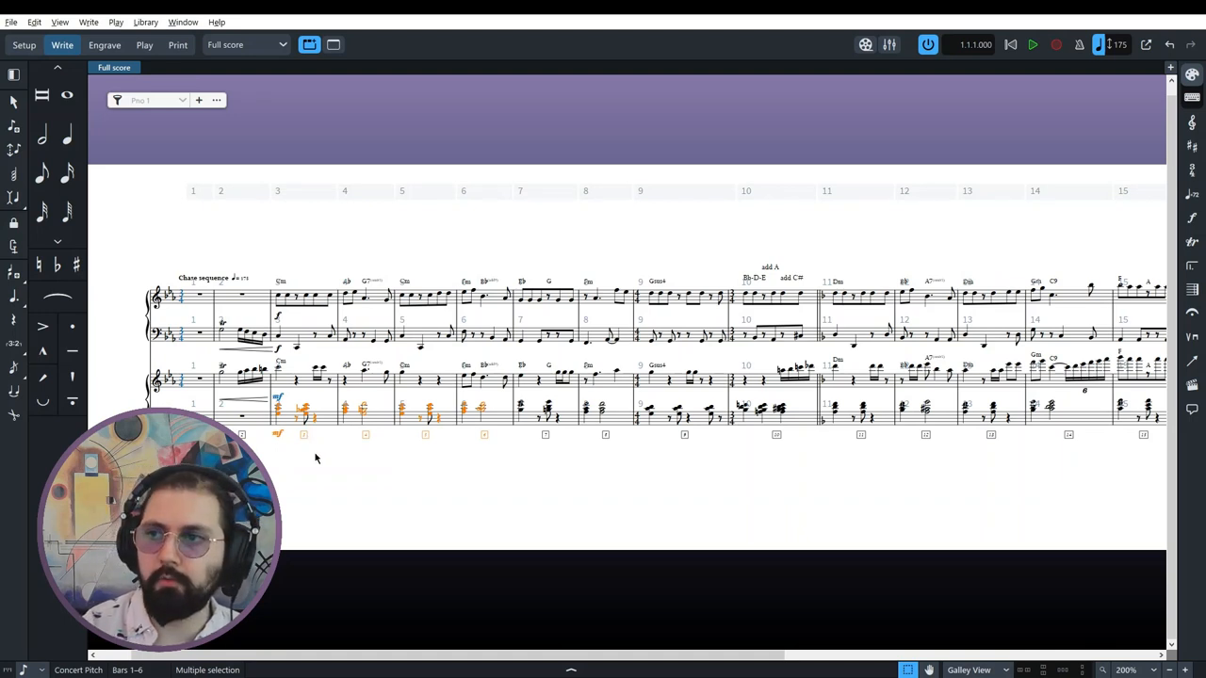
mouse_move(507, 455)
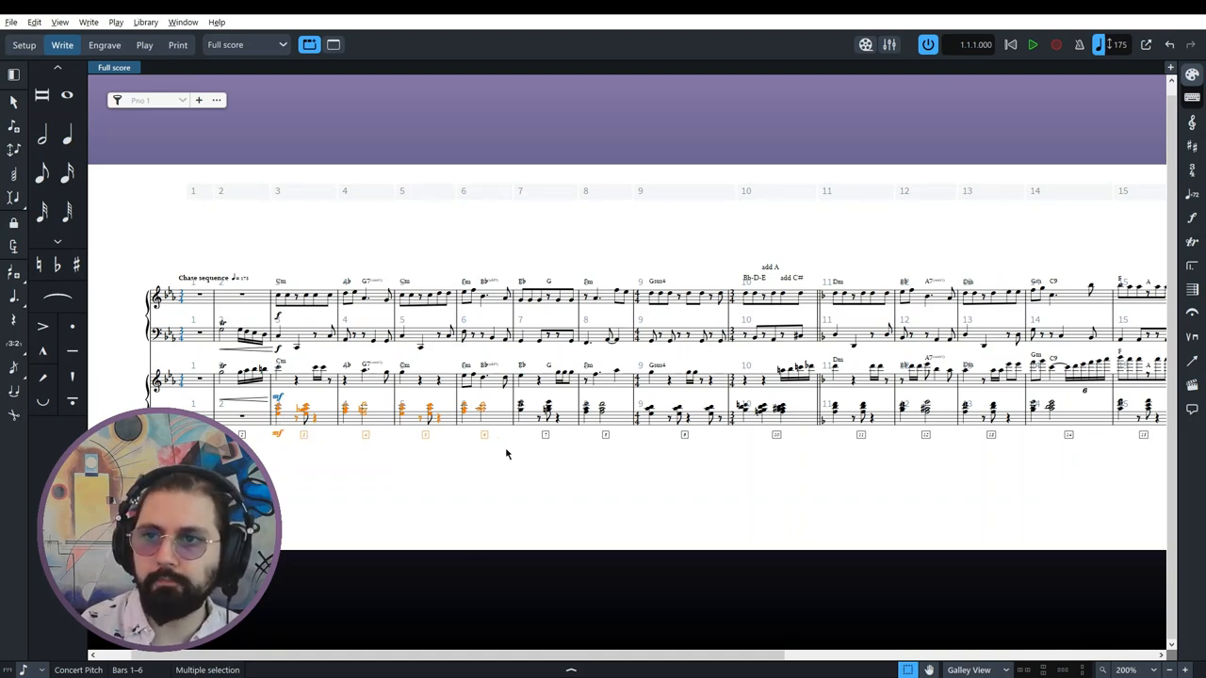
left_click(251, 405)
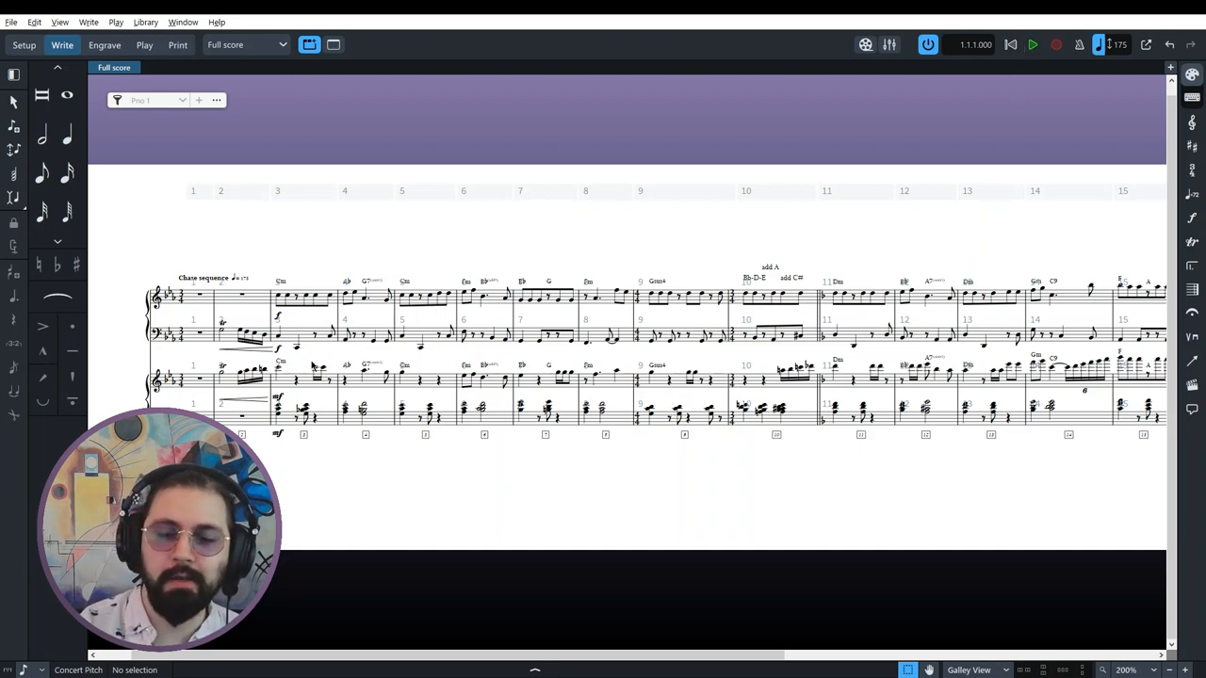
mouse_move(332, 360)
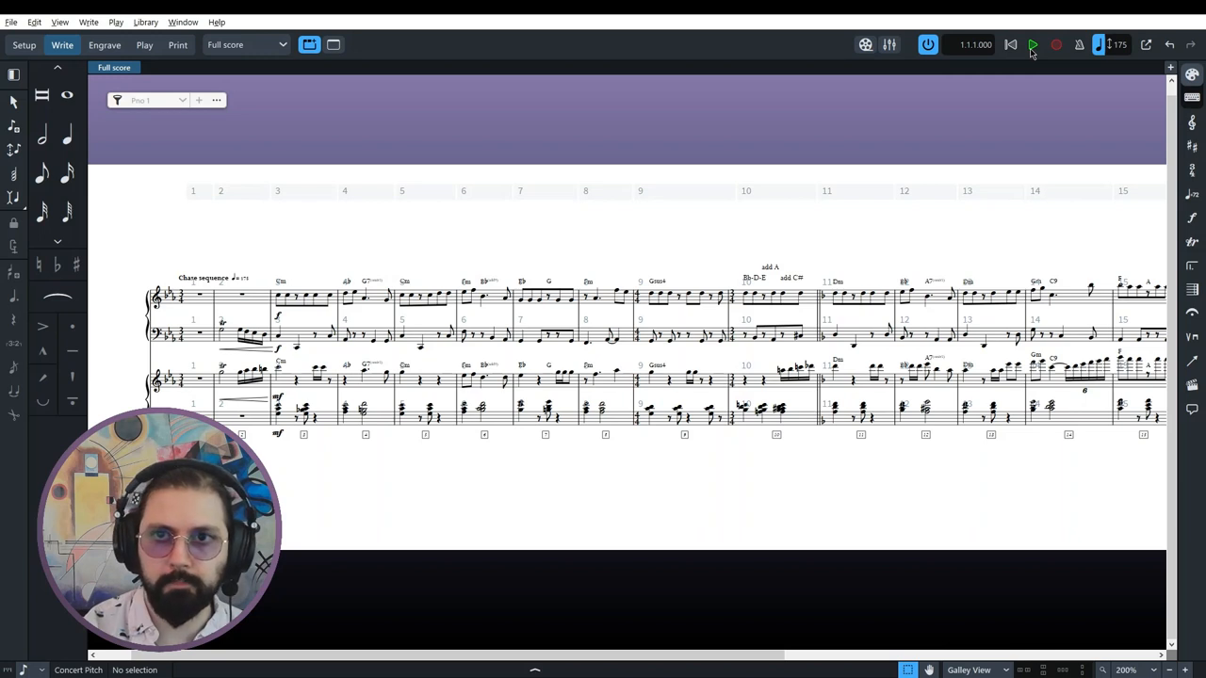
Step: Play back the two-piano 'Chase sequence' sketch through to bar 21
left_click(1033, 44)
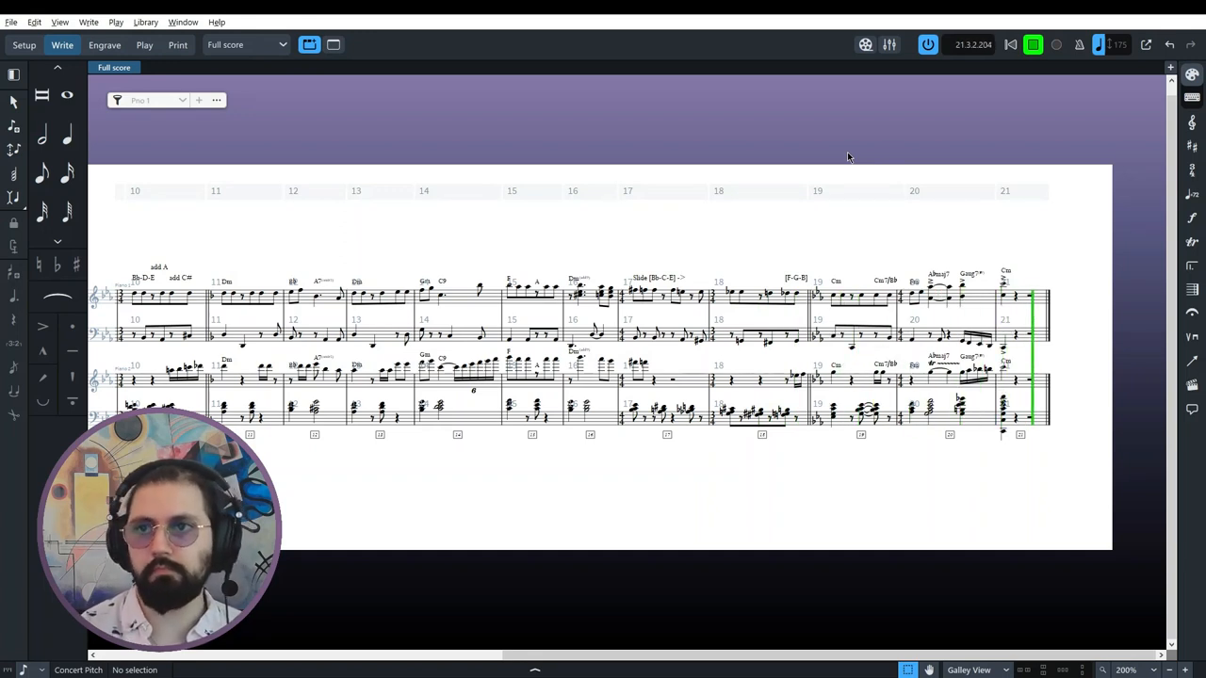
Step: Stop the 'Chase sequence' playback and return to bar 1
left_click(1033, 44)
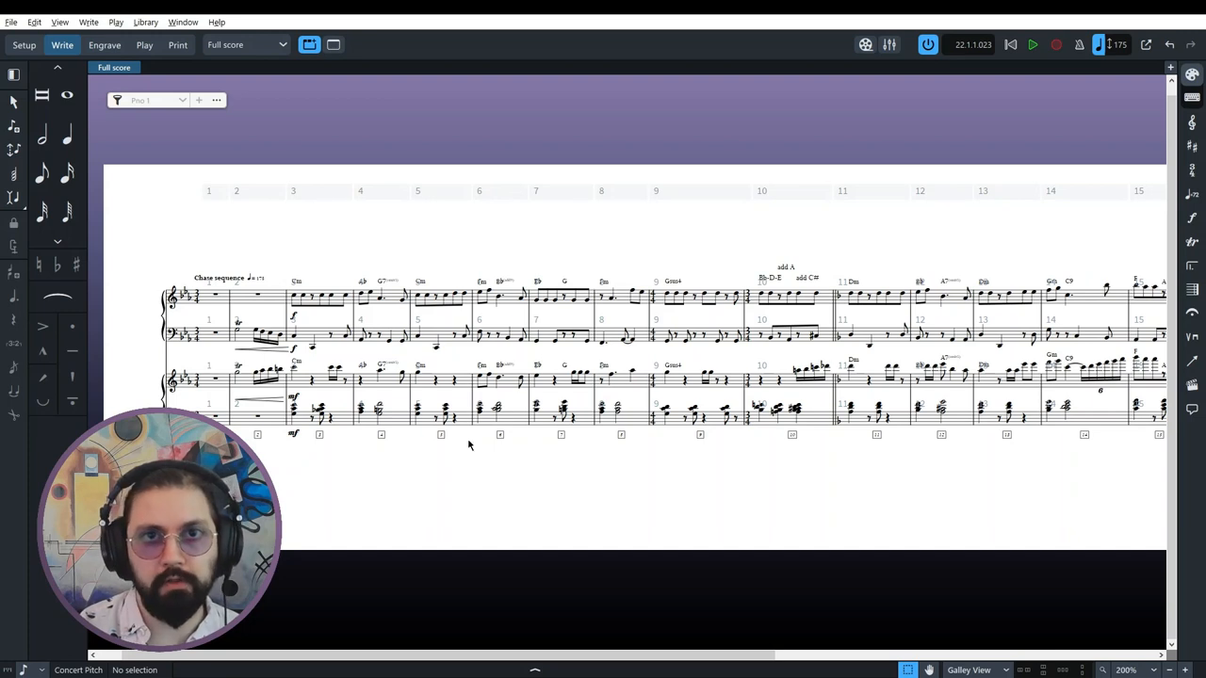
mouse_move(497, 463)
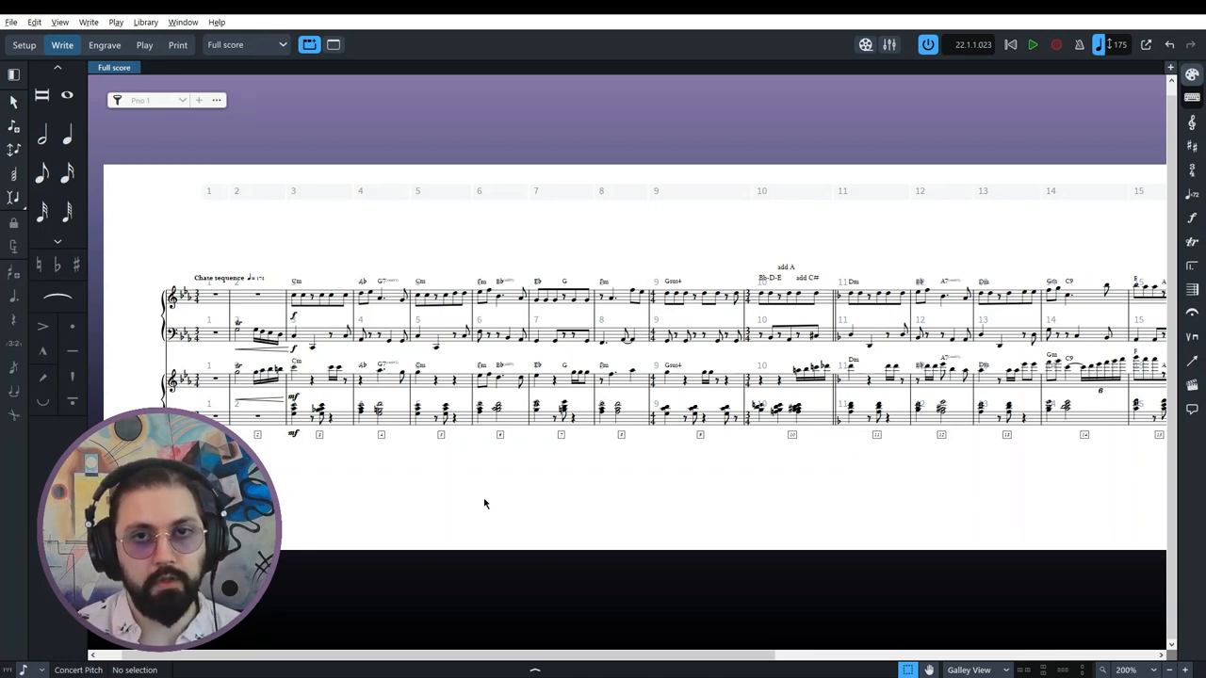
mouse_move(439, 510)
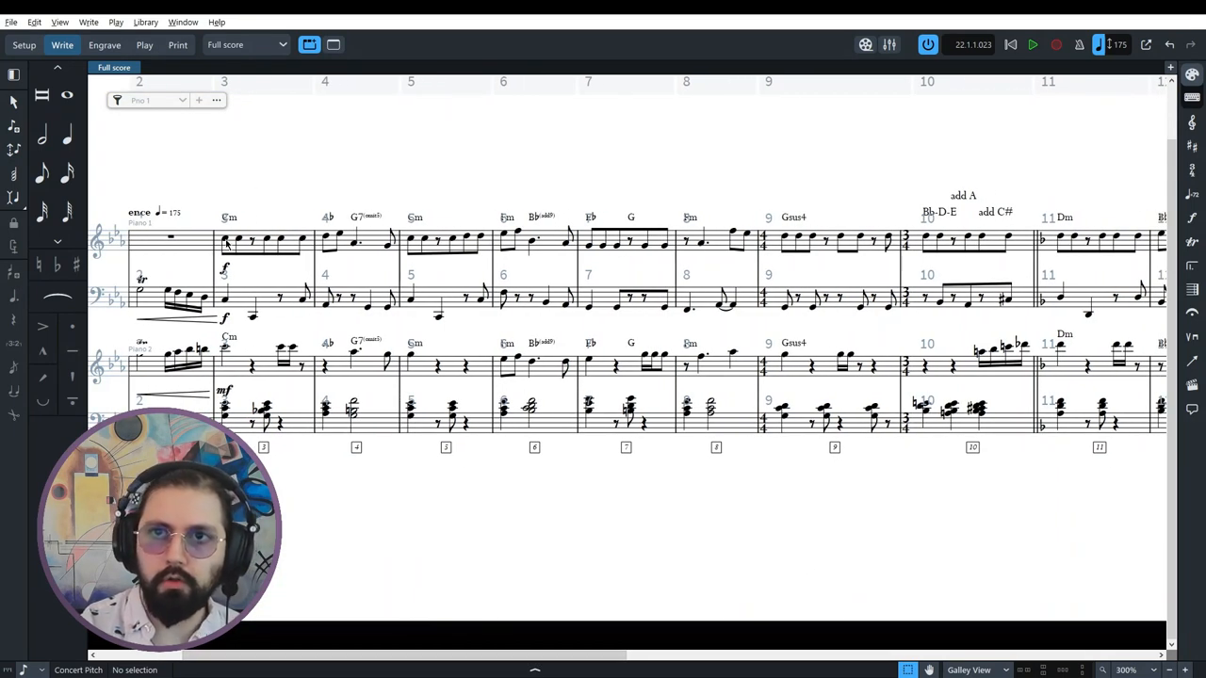
left_click(226, 241)
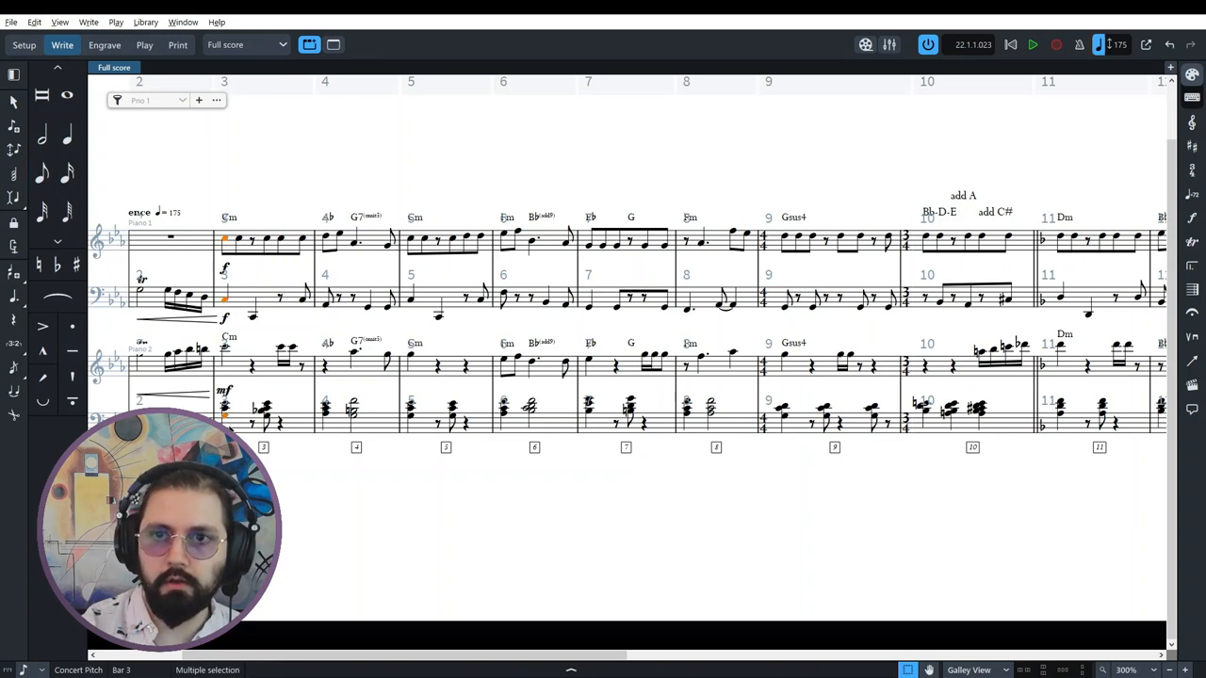
left_click(368, 281)
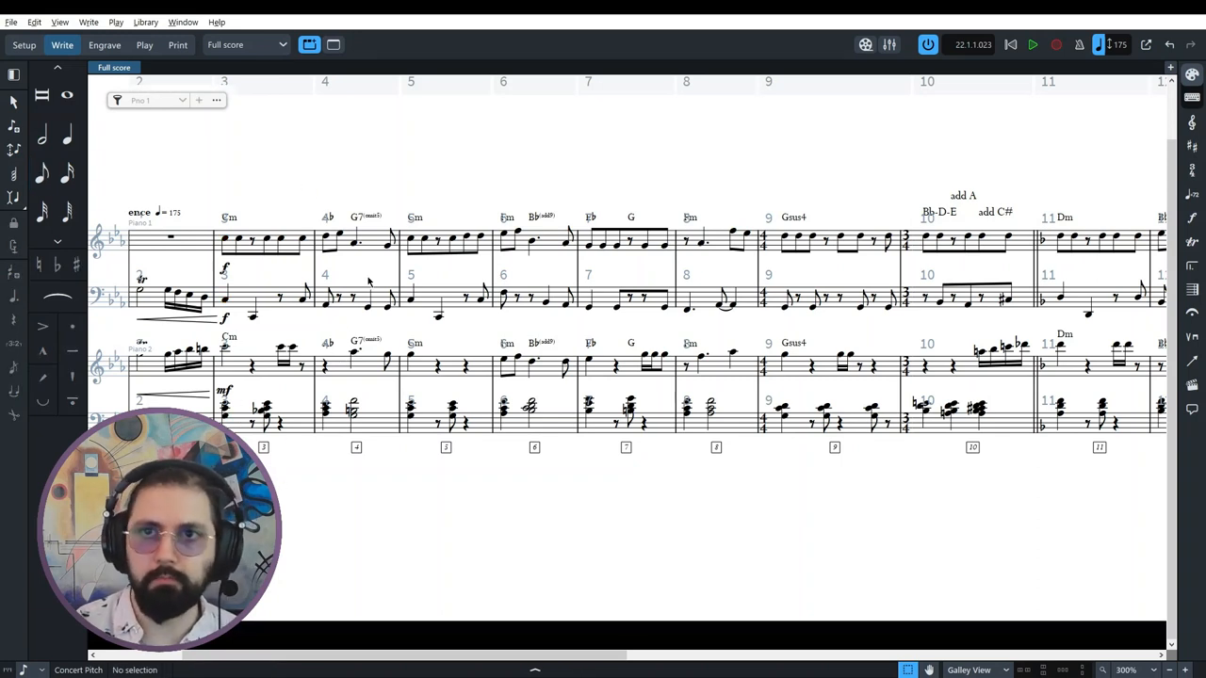
mouse_move(318, 466)
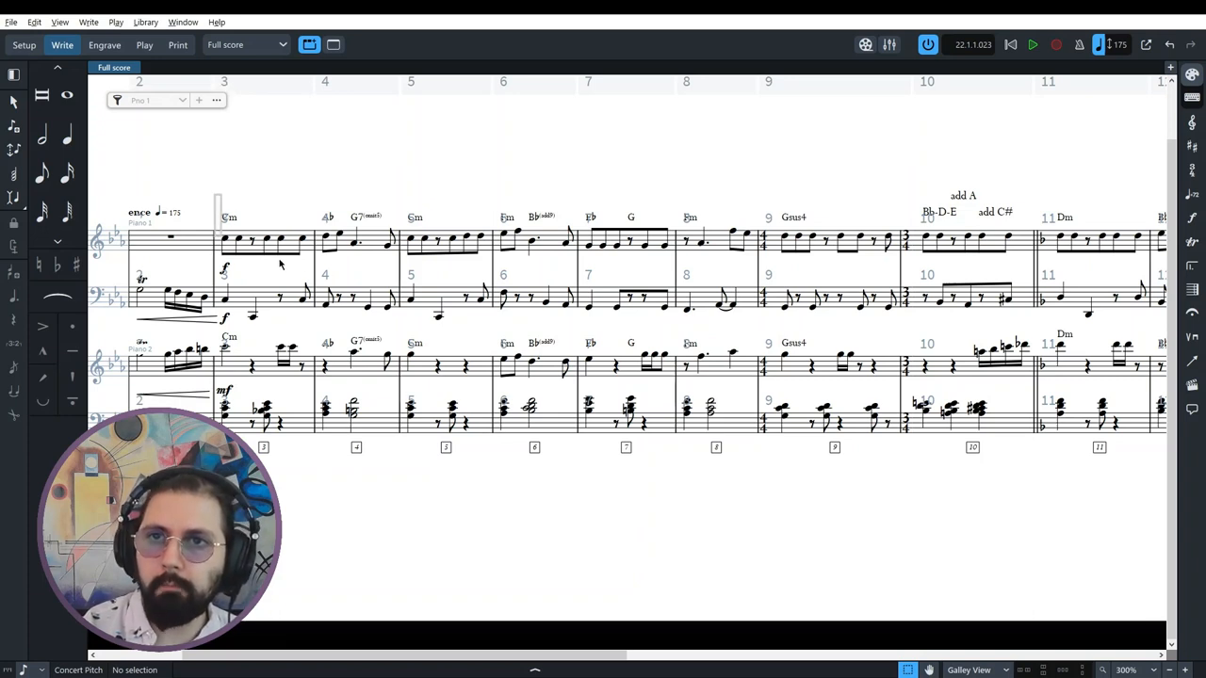
left_click_drag(223, 239, 556, 238)
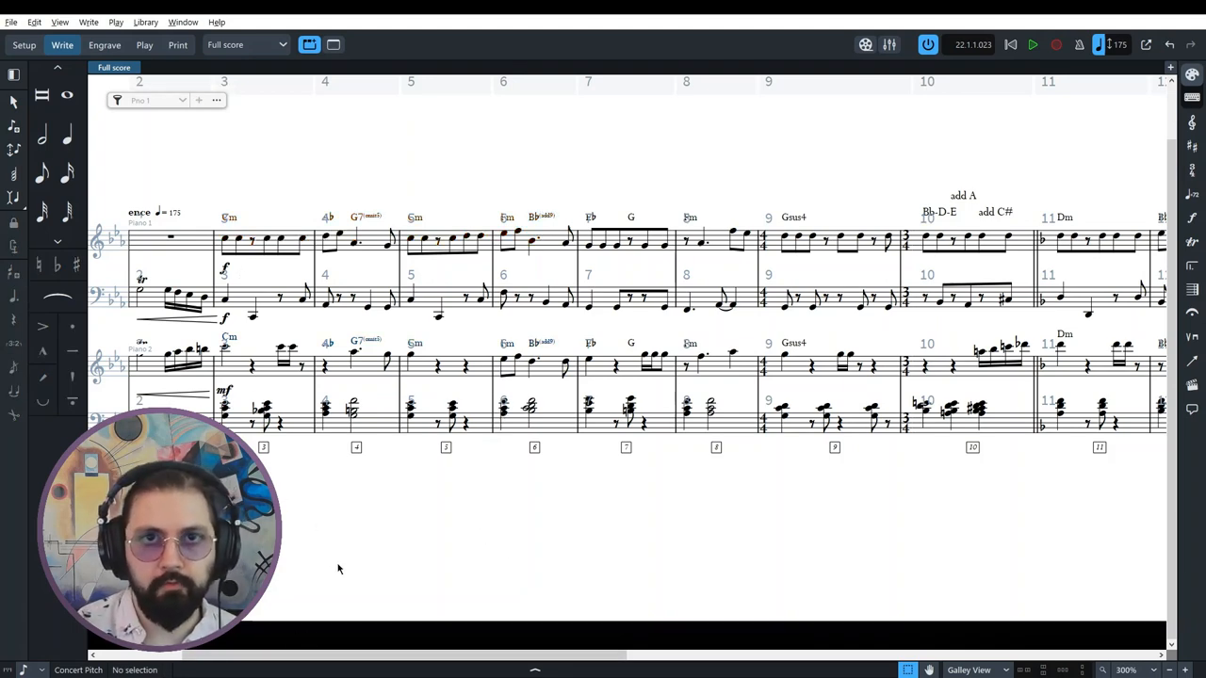
mouse_move(345, 514)
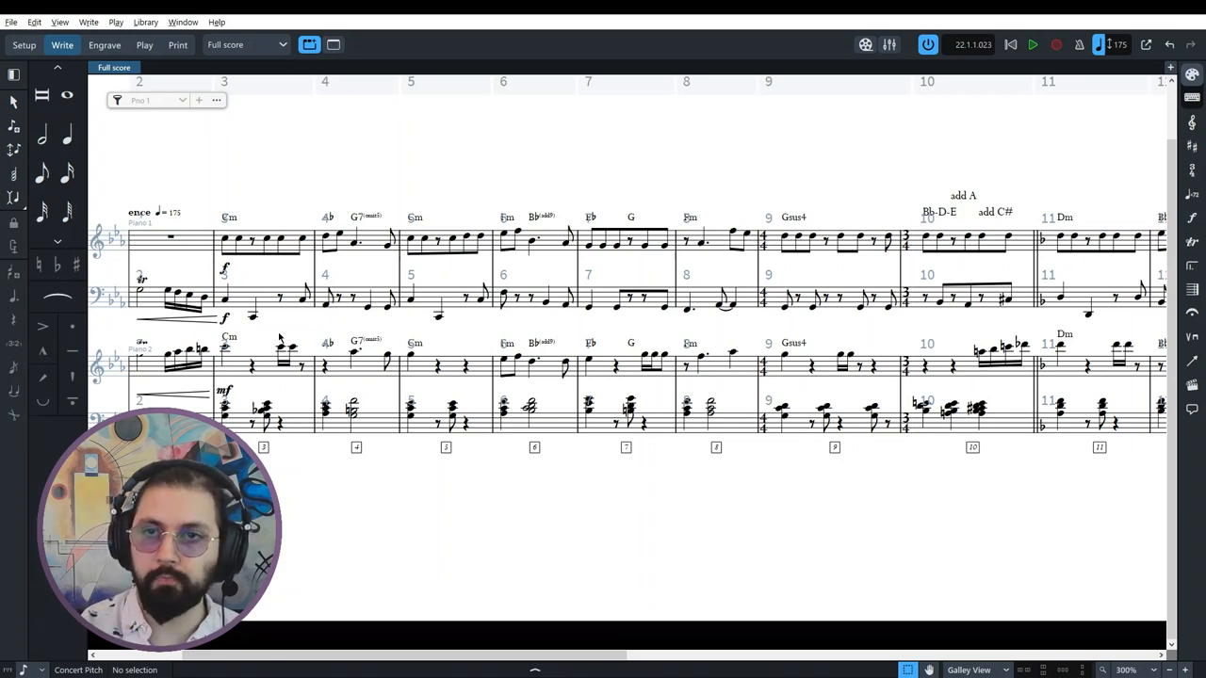
mouse_move(413, 481)
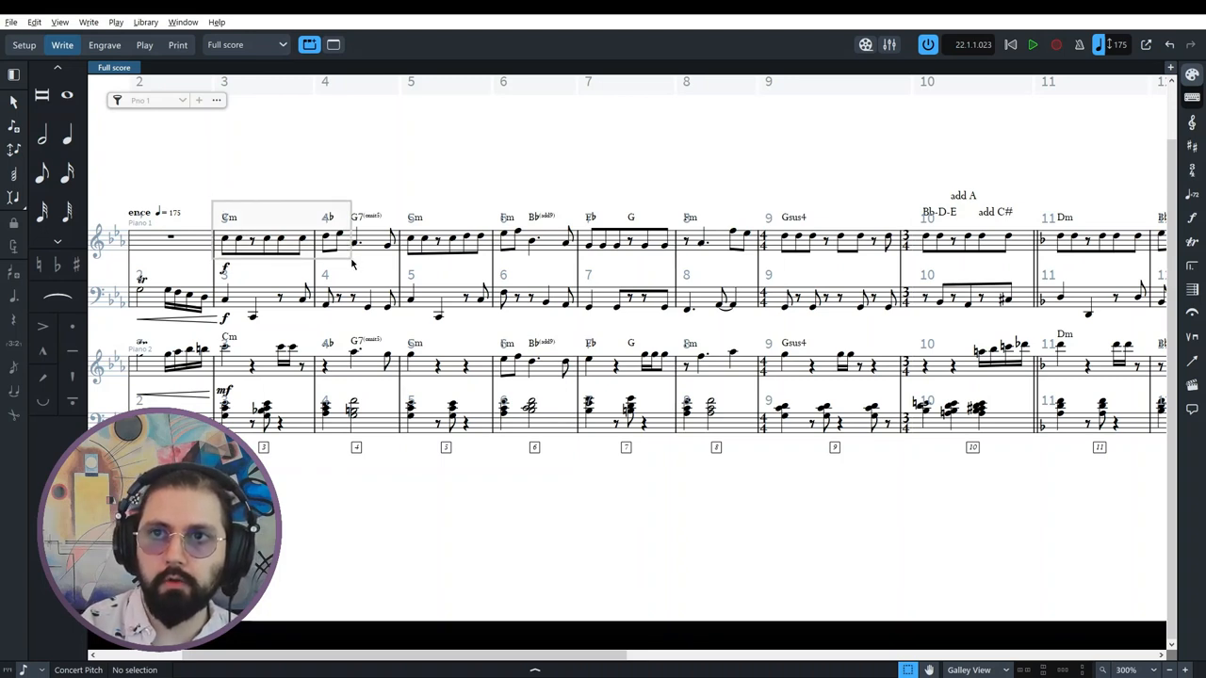
left_click_drag(219, 240, 349, 249)
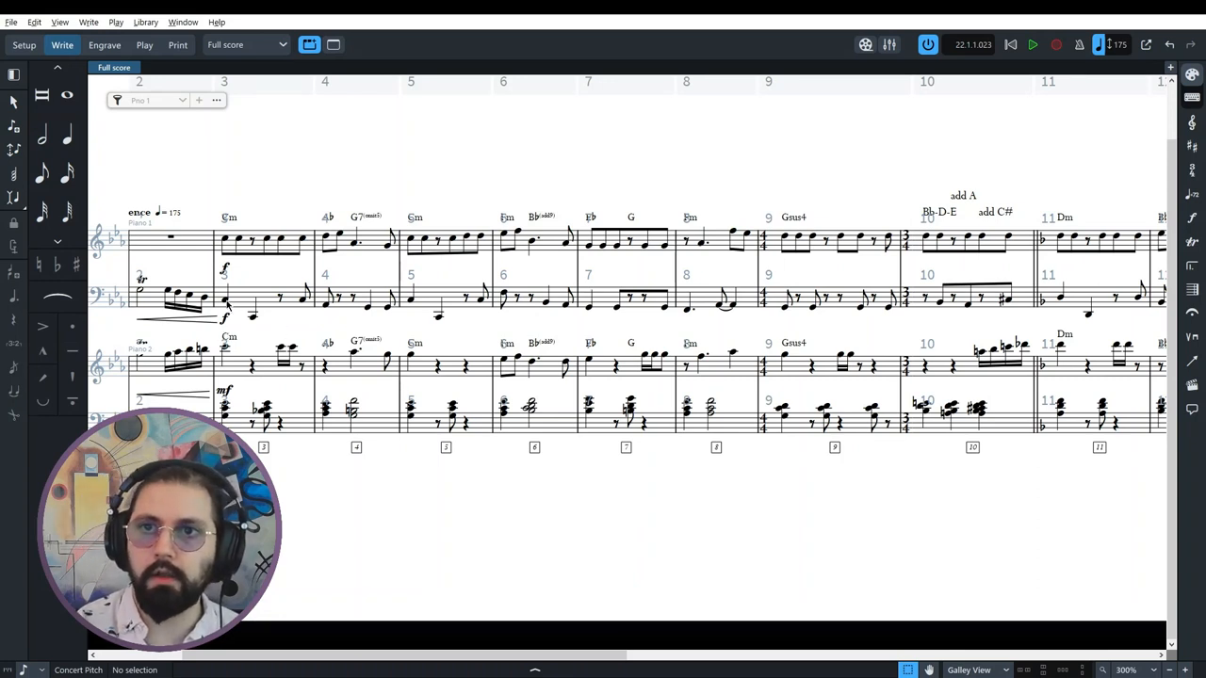
left_click(224, 299)
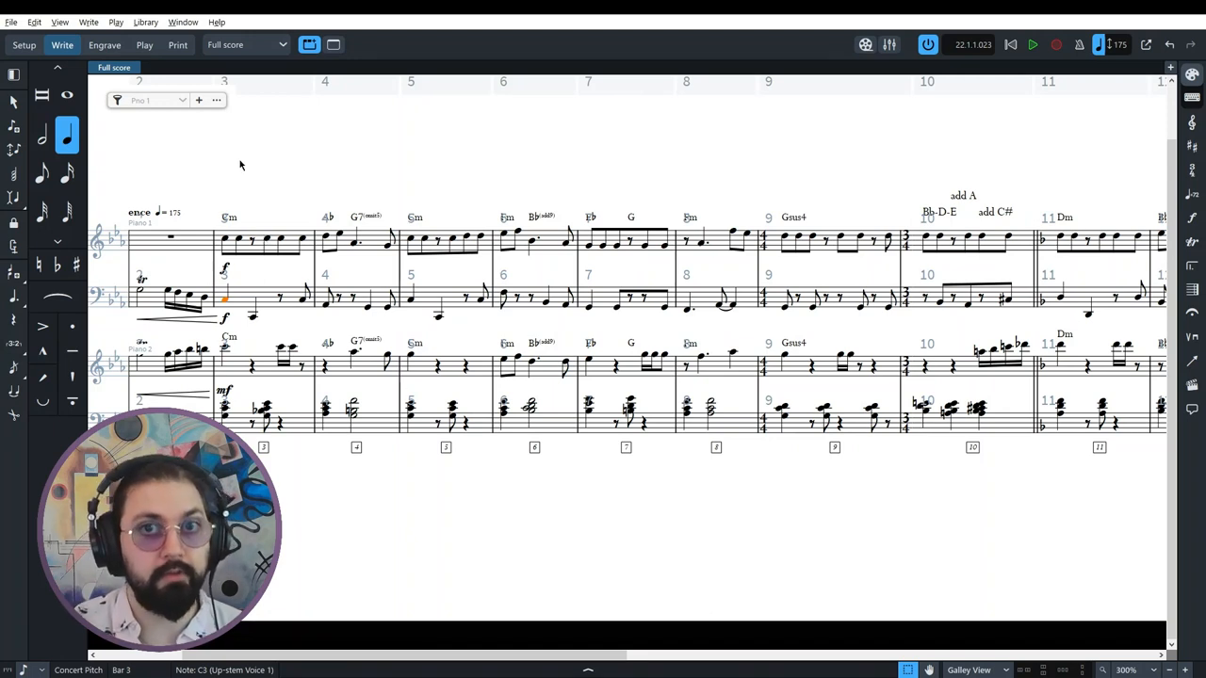
mouse_move(272, 317)
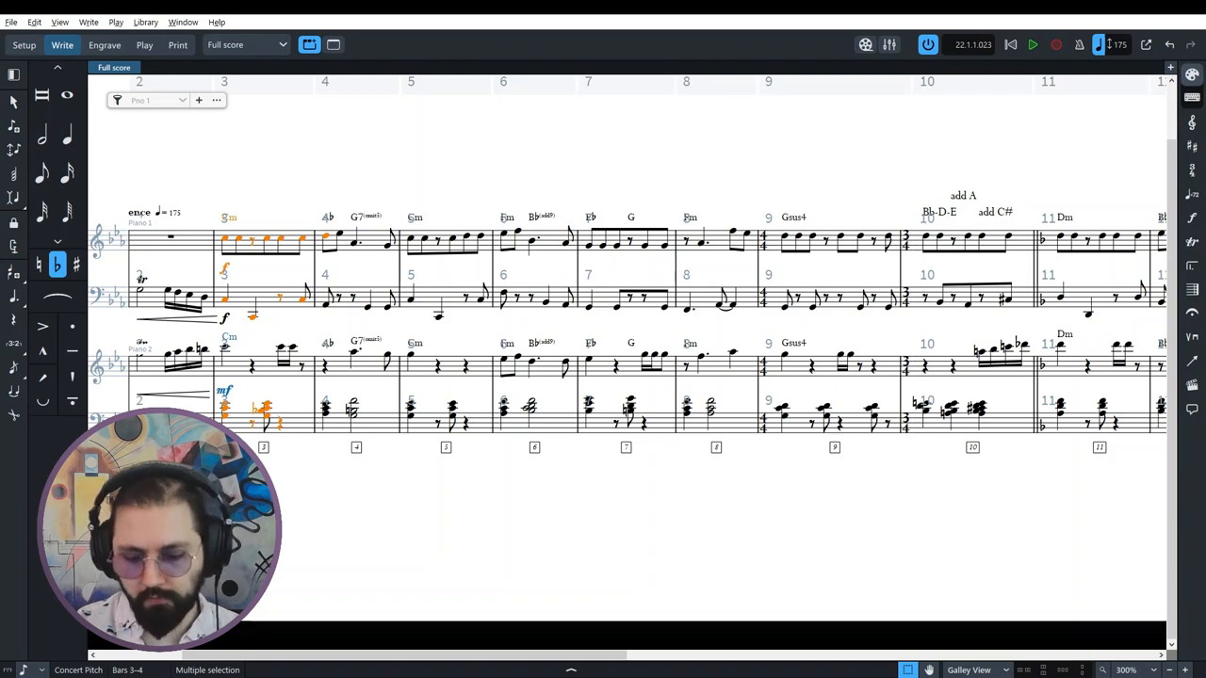
left_click(1032, 44)
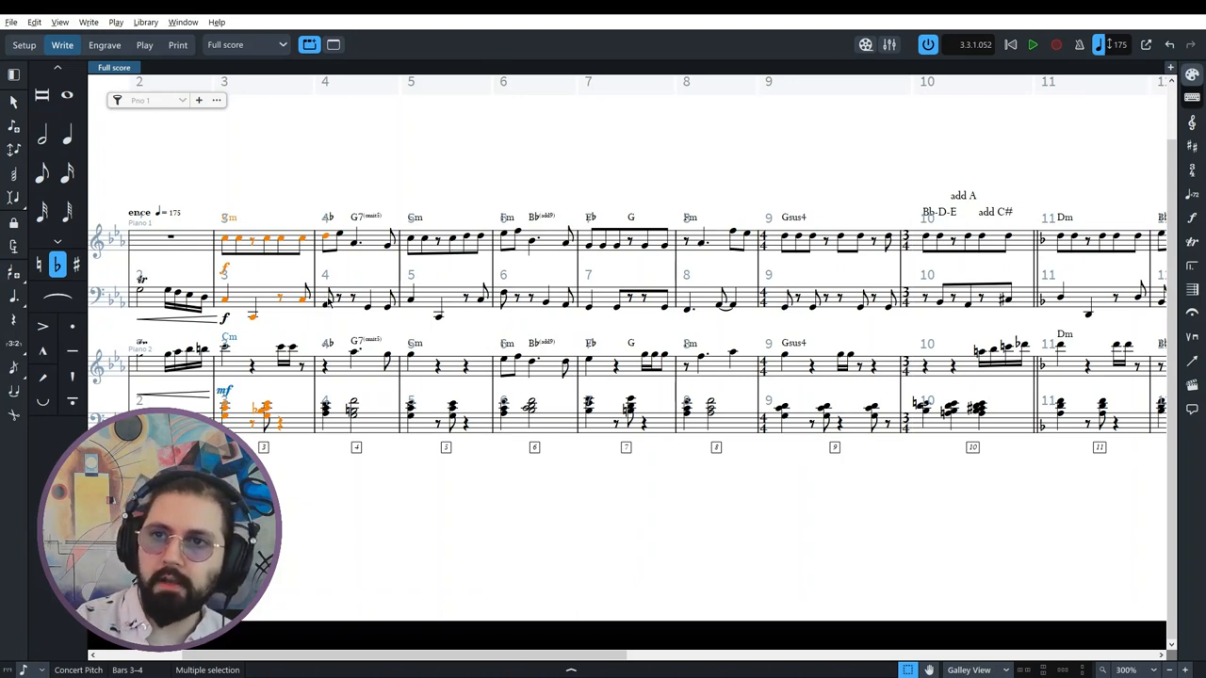
mouse_move(333, 504)
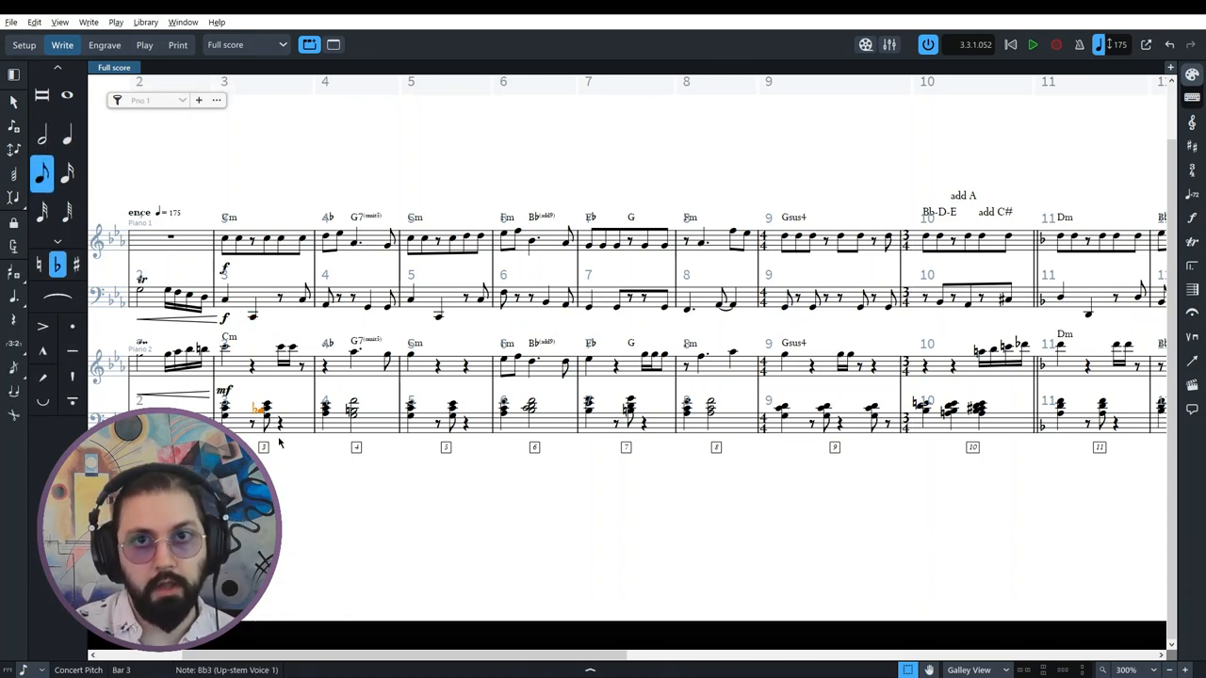
mouse_move(305, 508)
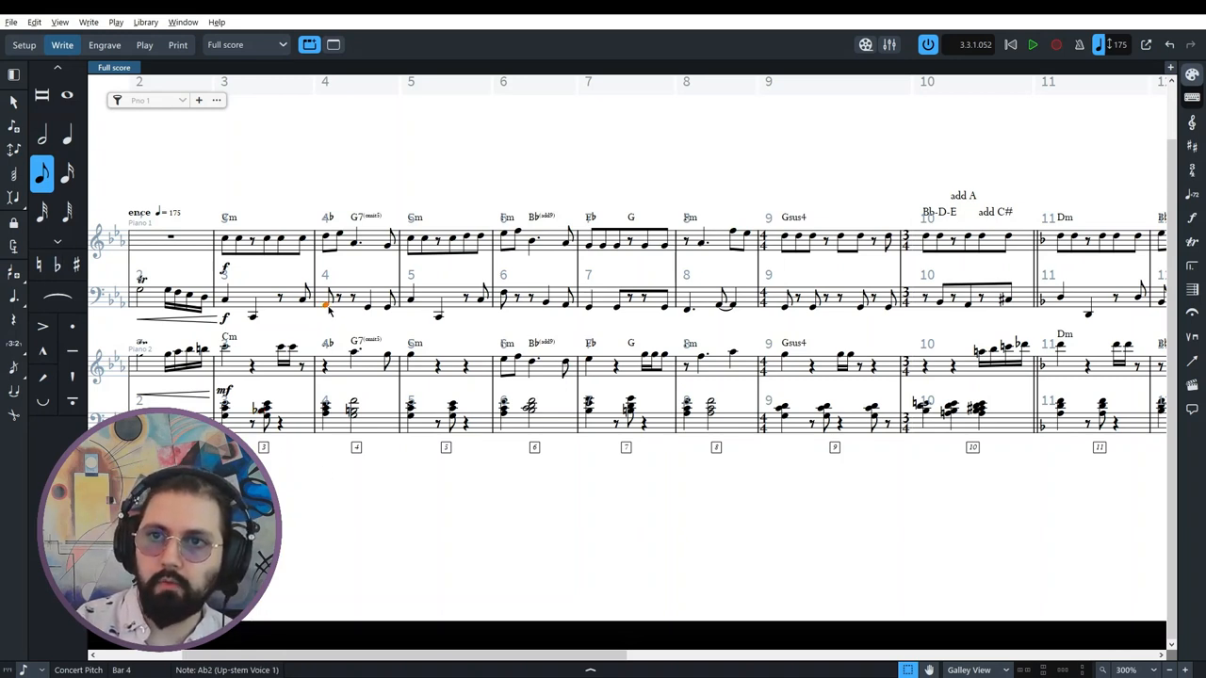
left_click(352, 408)
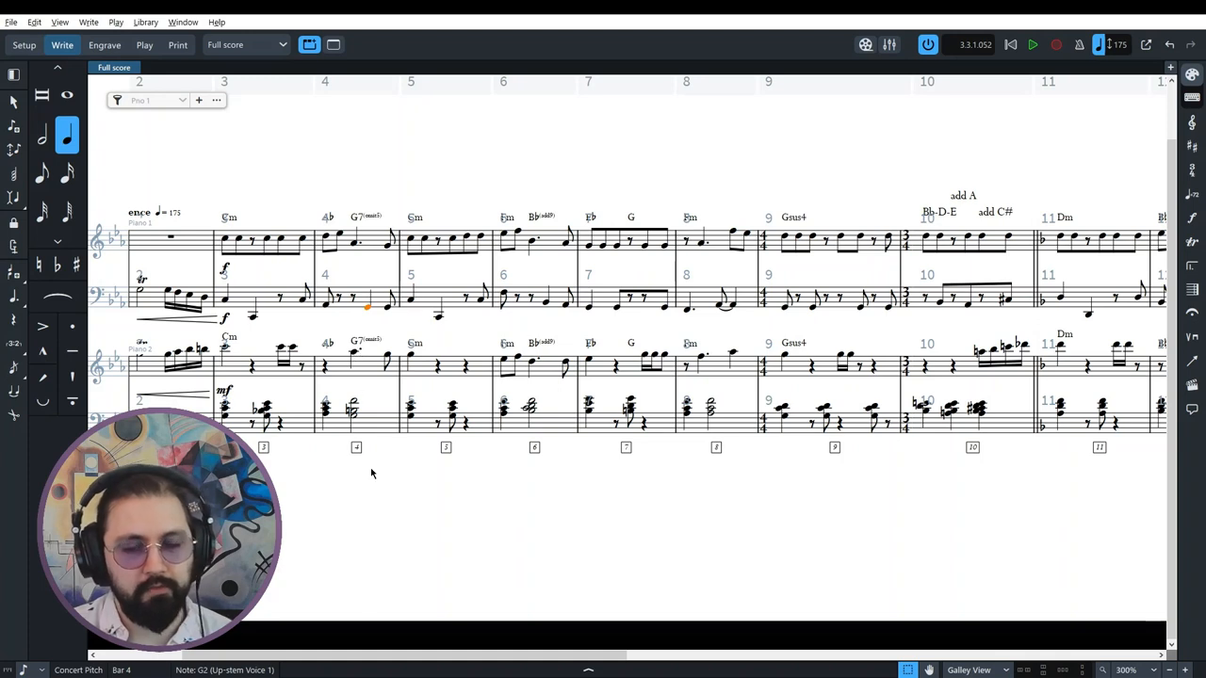
mouse_move(393, 542)
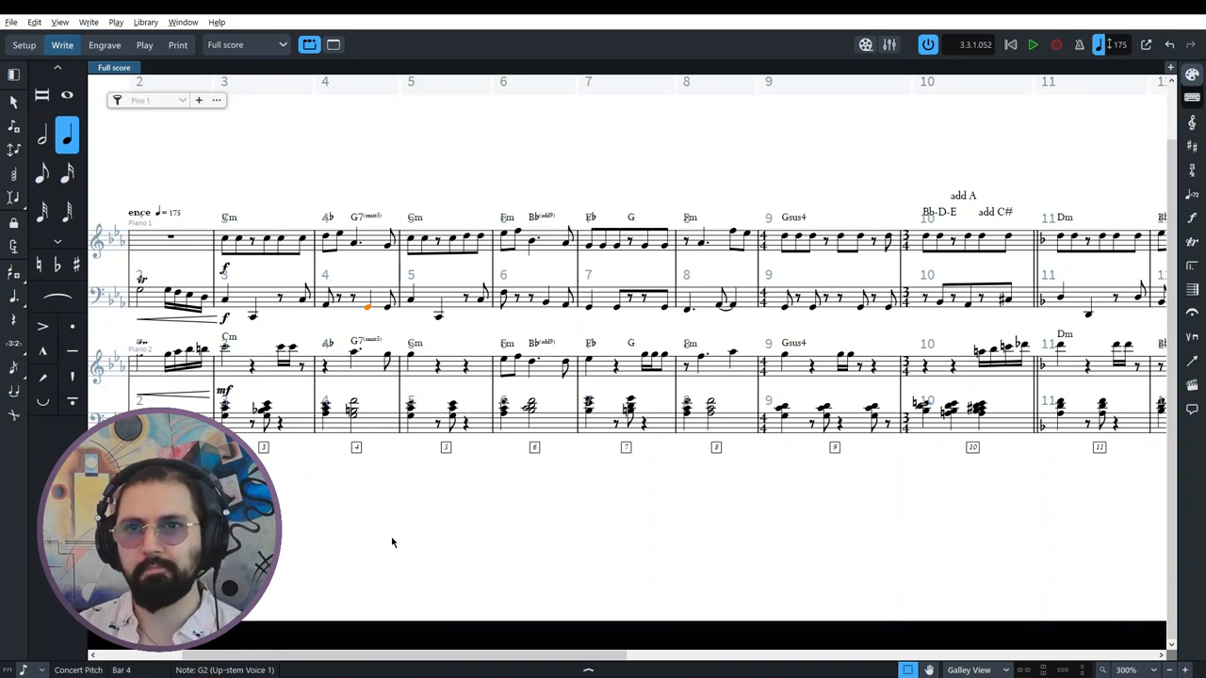
mouse_move(341, 459)
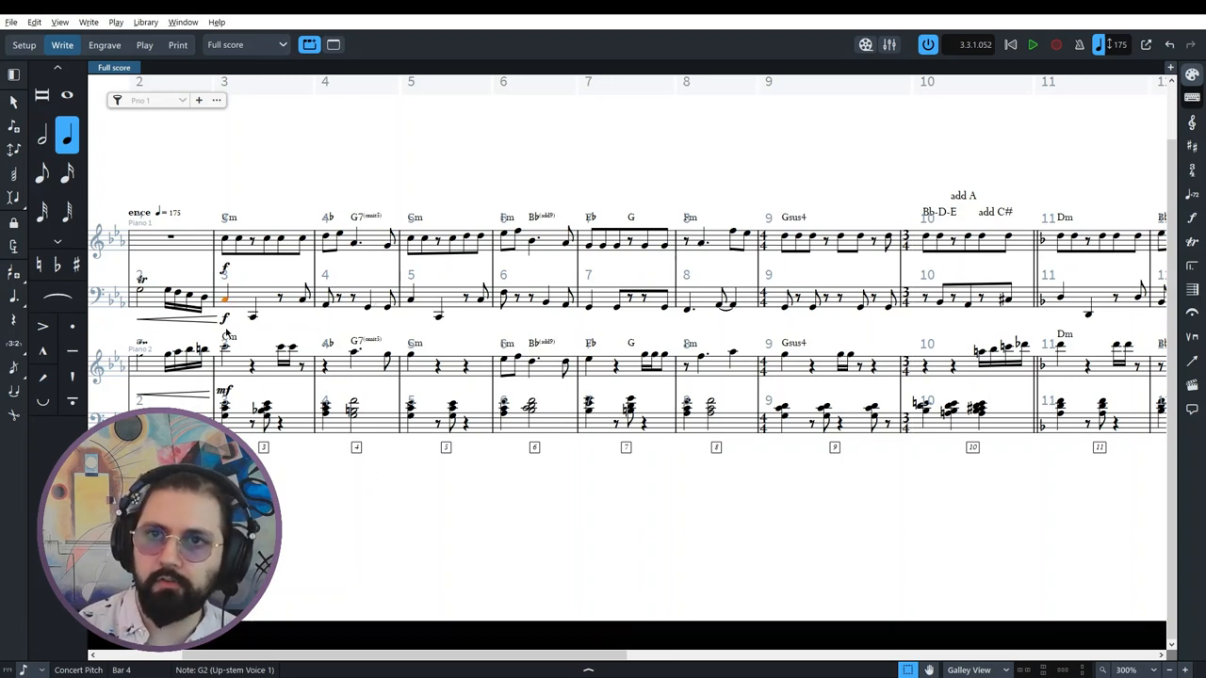
Step: Select bar 3's piano notes, play back from there, and extend the selection to bars 1–4
left_click(226, 410)
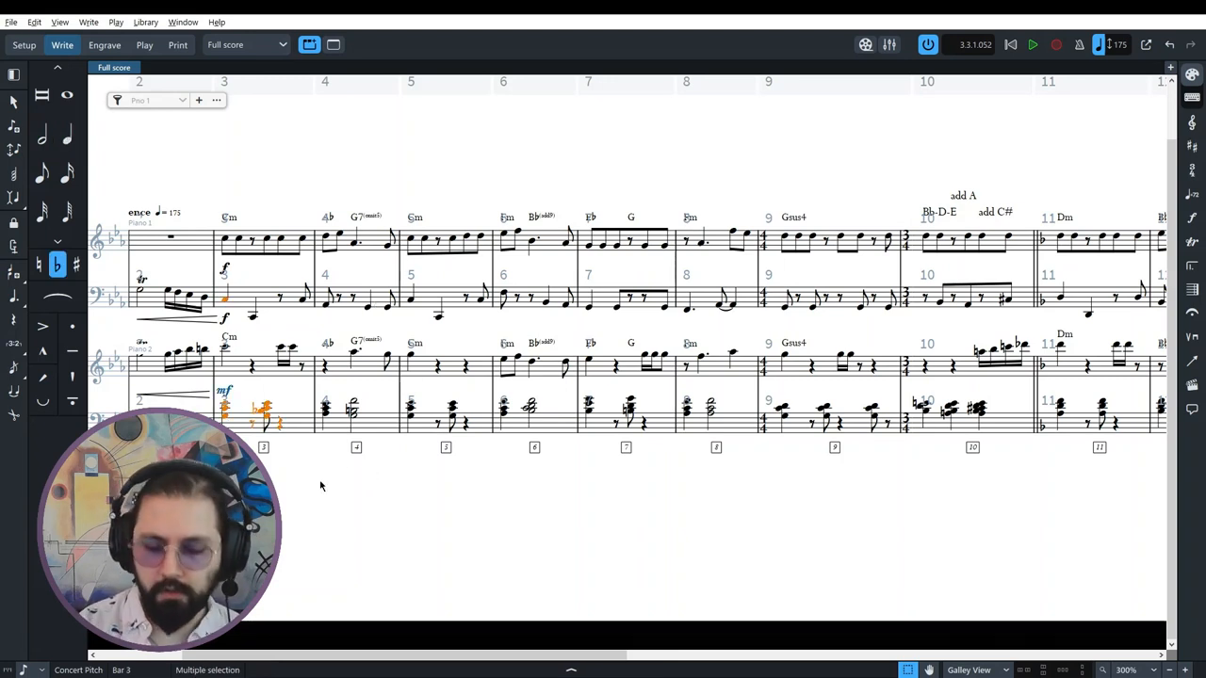
left_click(1032, 45)
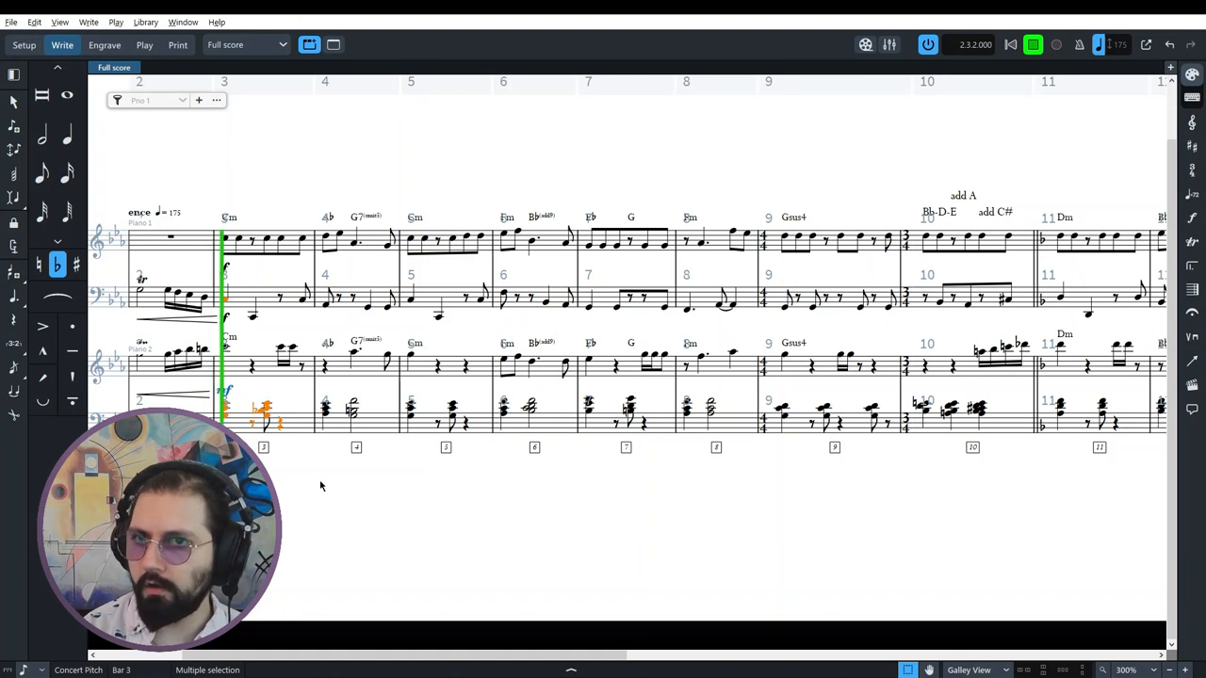
left_click(1033, 45)
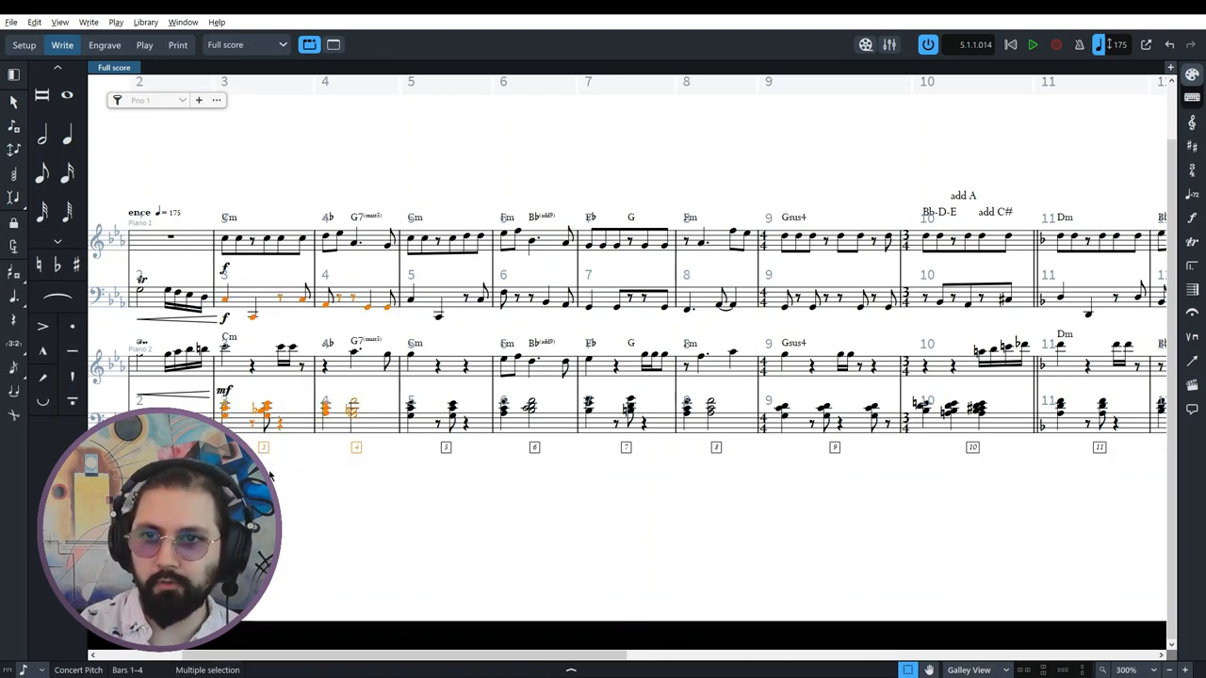
left_click(1032, 44)
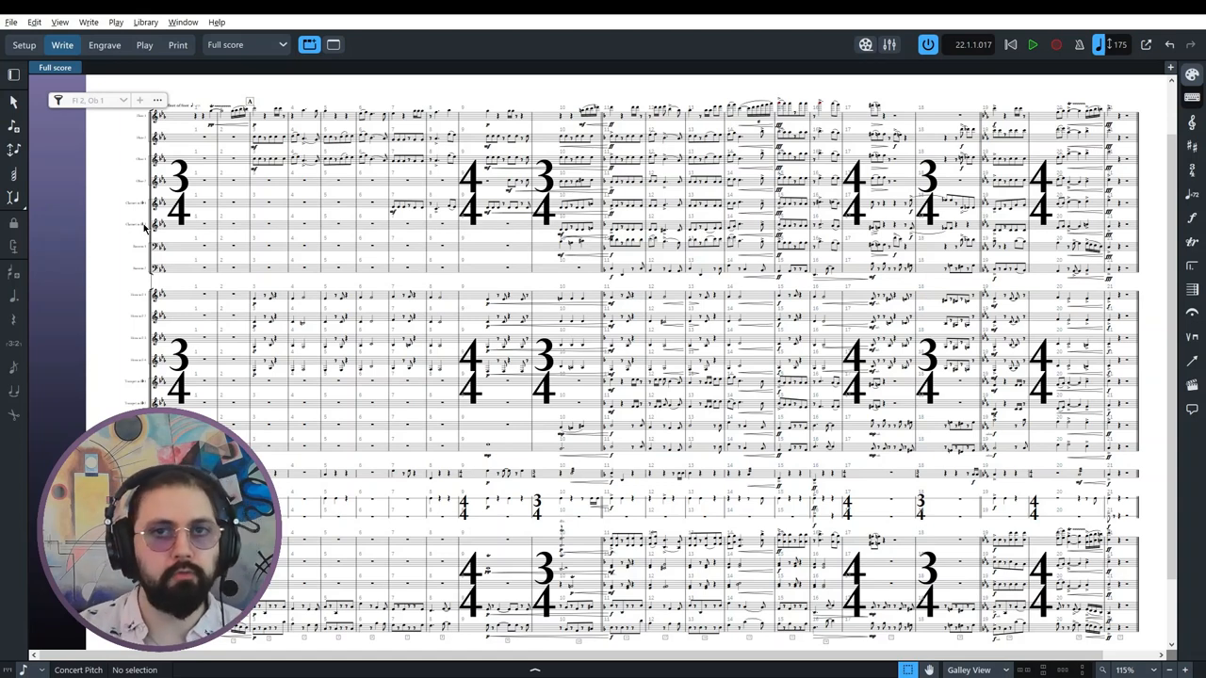
mouse_move(118, 237)
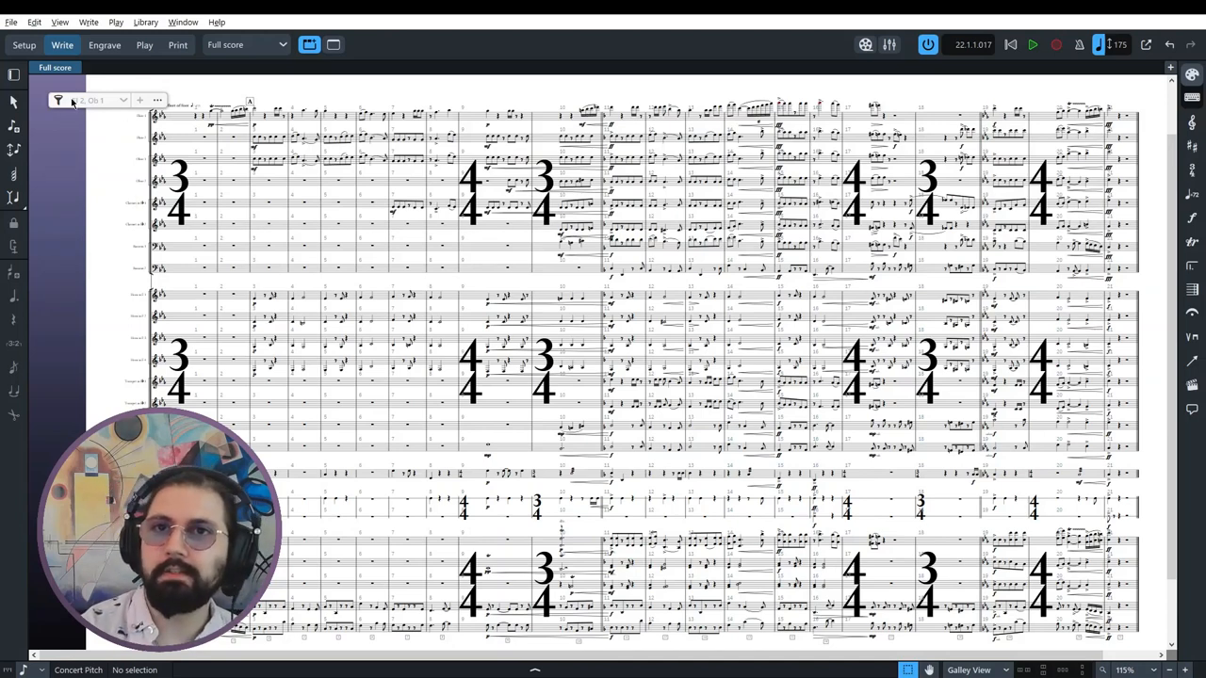
Step: Filter the galley view to just the Flute 2 and Oboe 1 staves at 300%
left_click(58, 100)
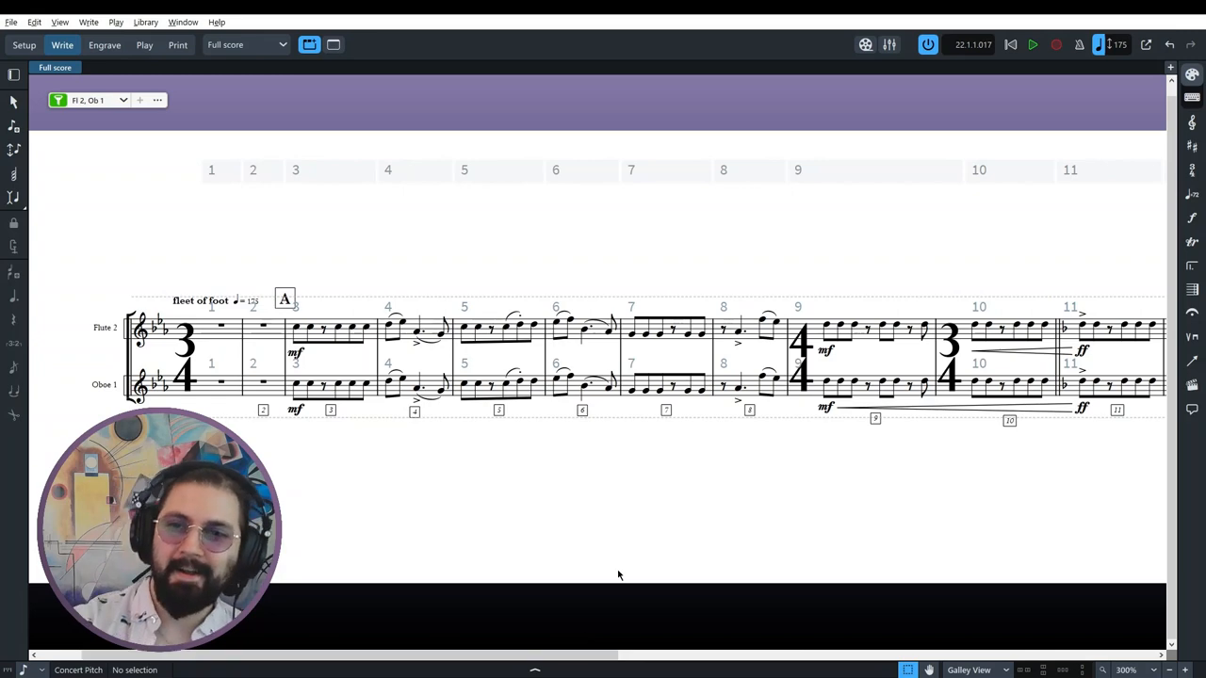
mouse_move(645, 526)
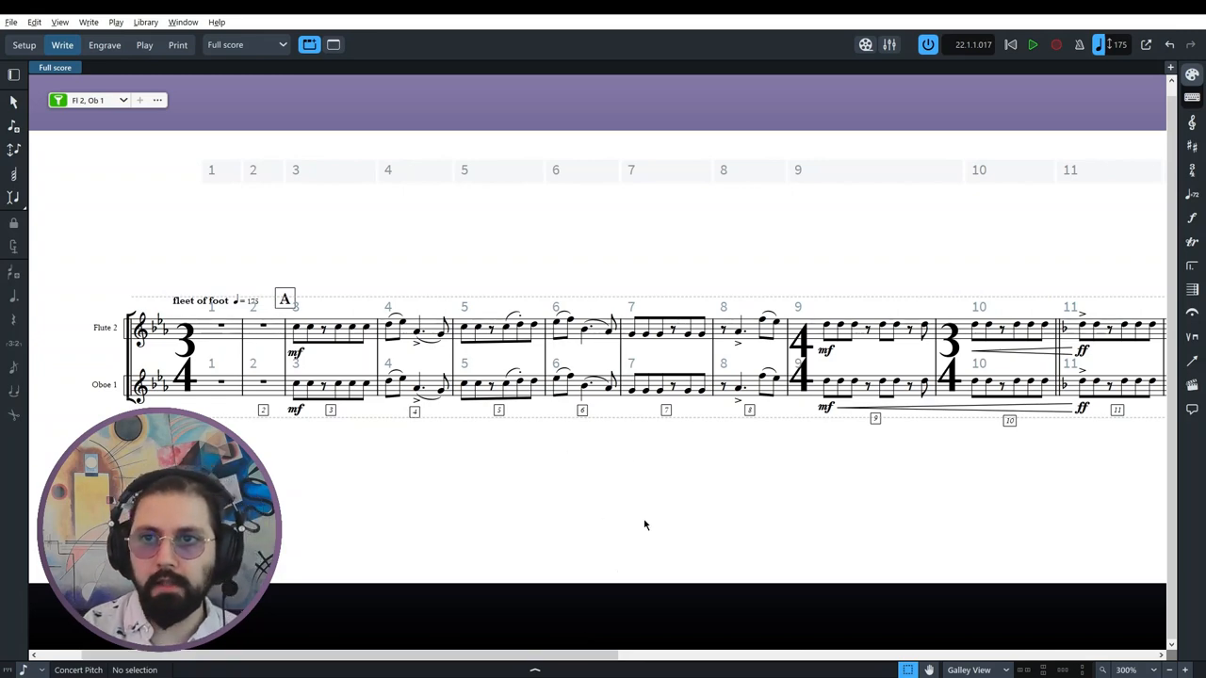
scroll("right", 3)
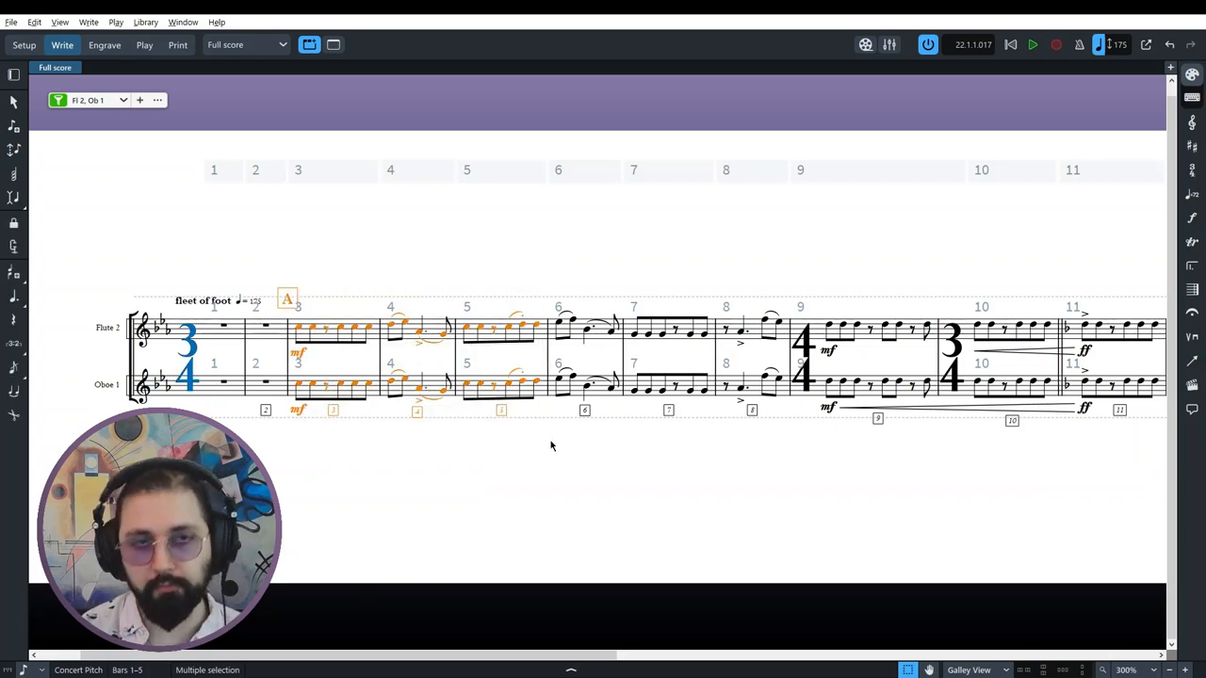
Step: Clear the bars 1–5 selection and view bars 3–14 of the flute and oboe
left_click(1033, 44)
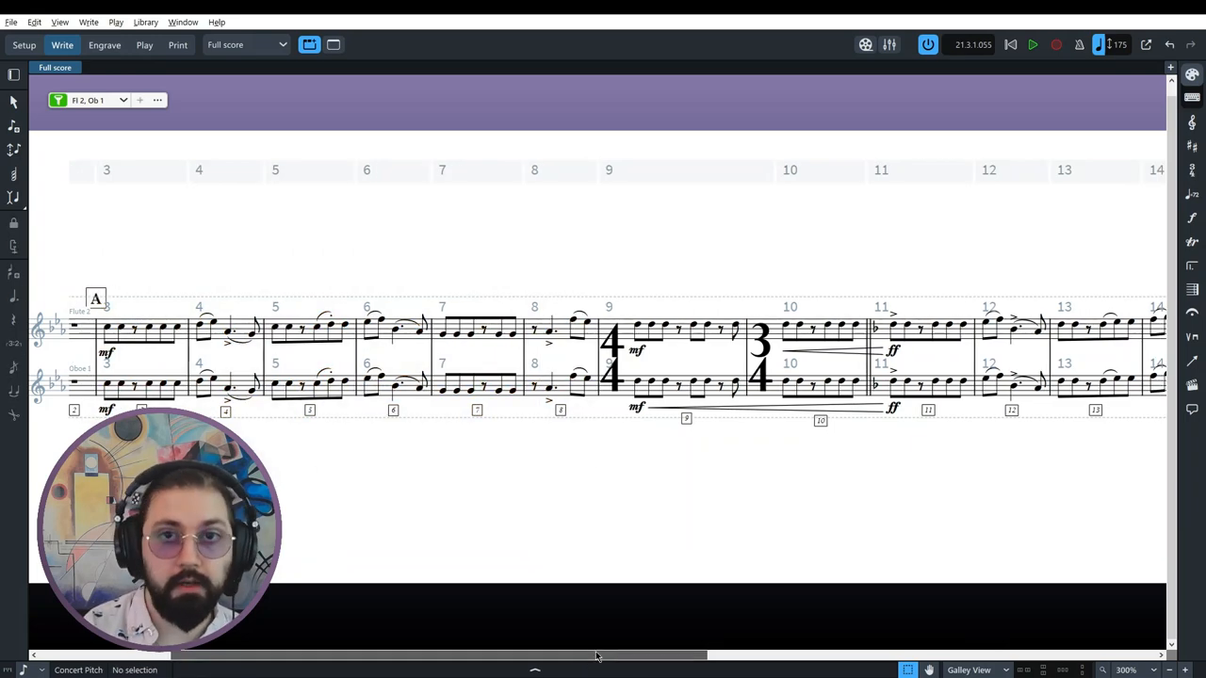
Step: View bars 1–17 of the Flute 2 and Oboe 1 staves at 200% zoom
scroll("right", 3)
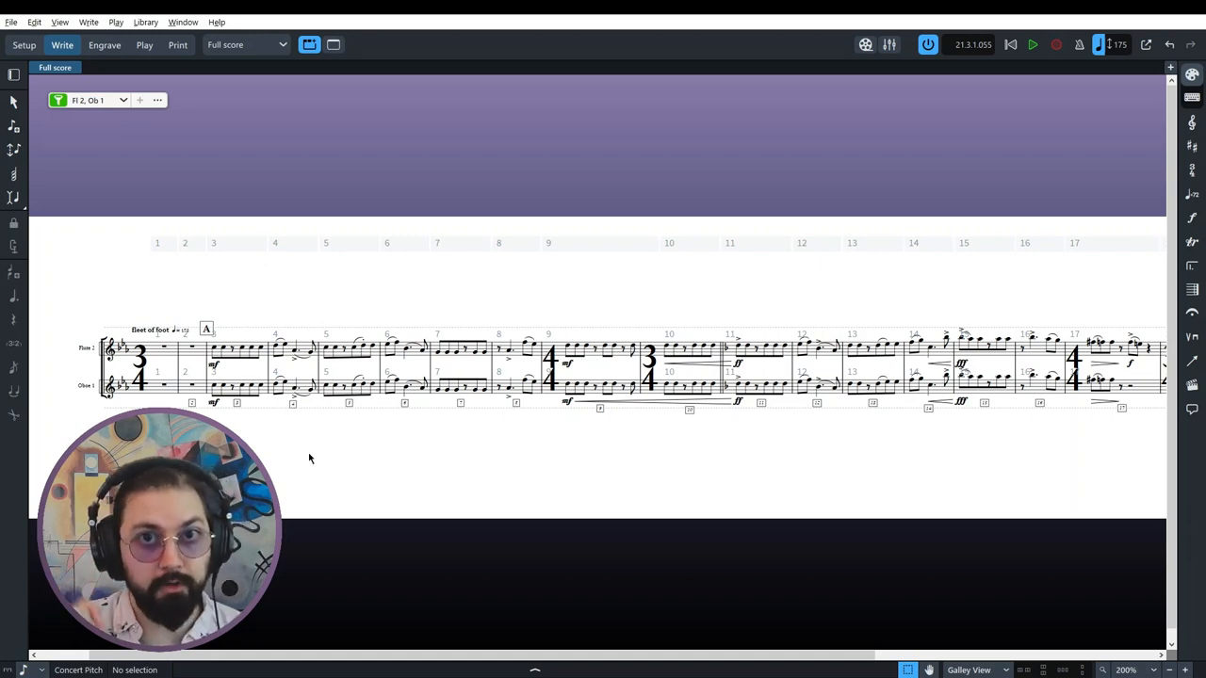
mouse_move(420, 488)
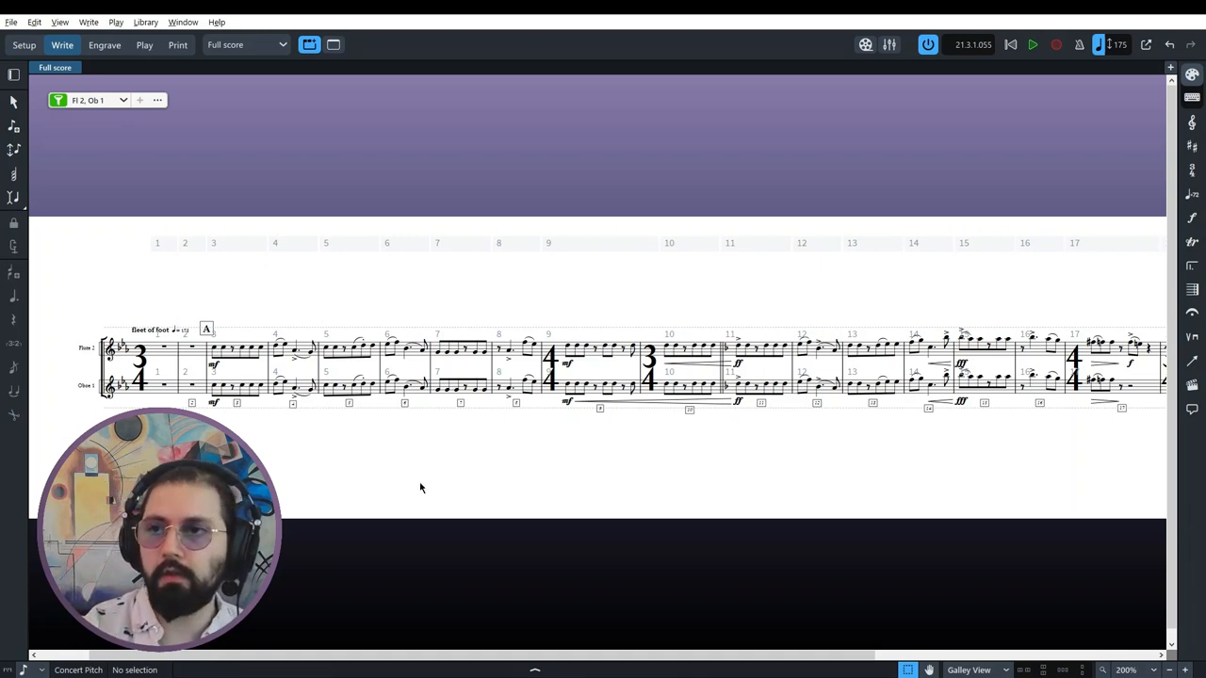
mouse_move(439, 459)
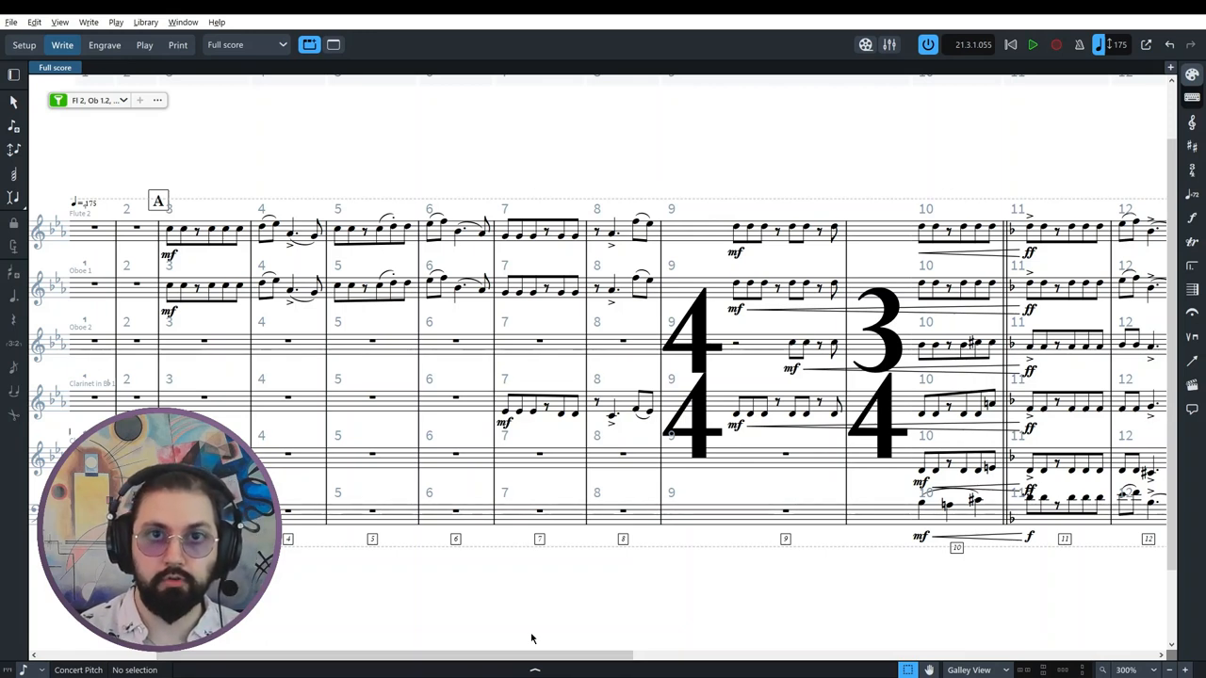
mouse_move(173, 179)
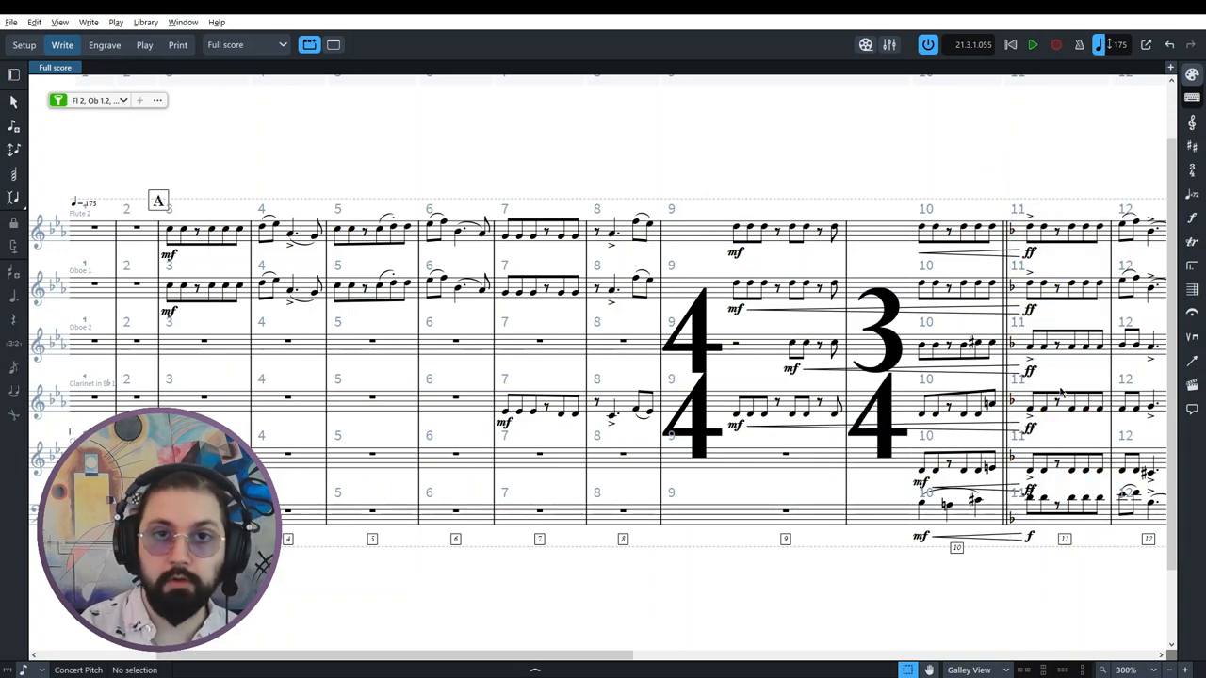
mouse_move(1050, 380)
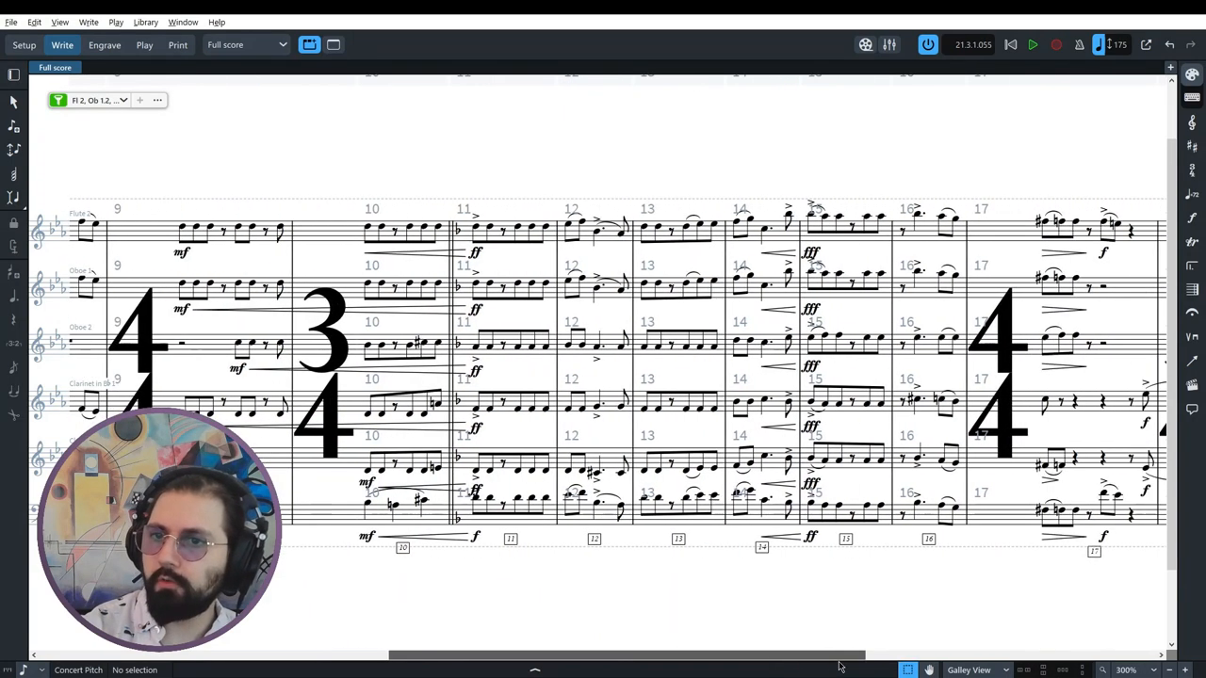
Step: Scroll the woodwind staves back to show bars 2–12
scroll("right", 3)
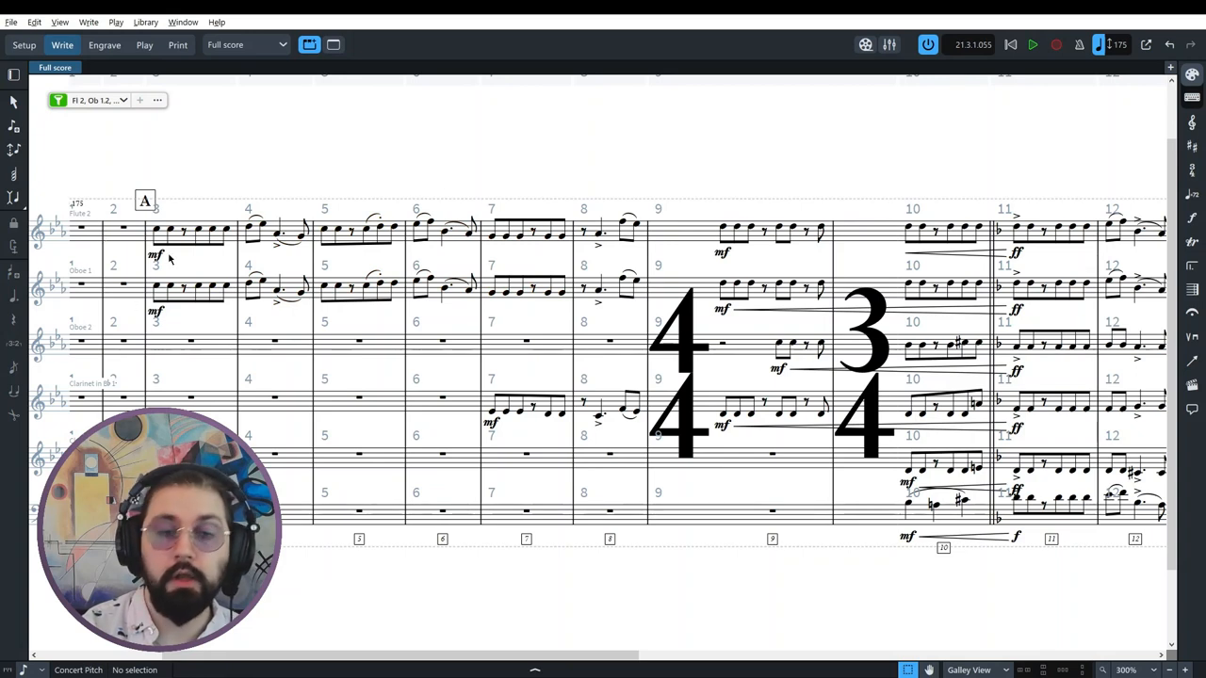
mouse_move(206, 266)
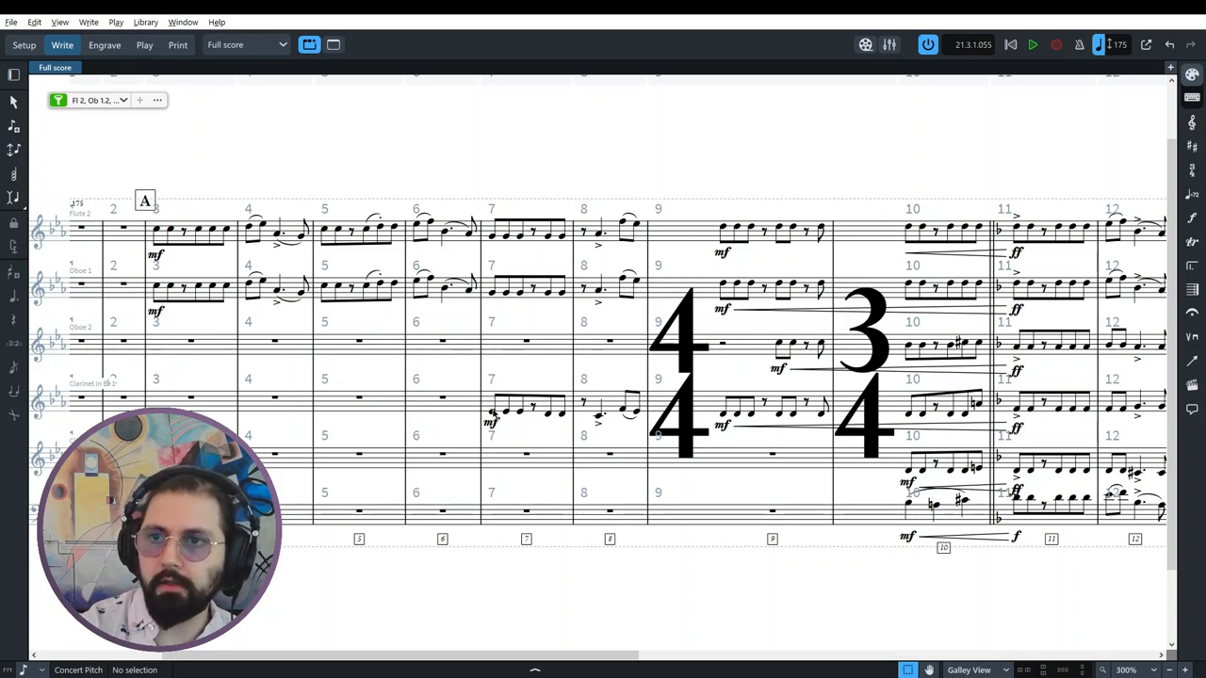
Step: Select bars 7–8 across the woodwinds and clear the selected rest in bar 8
left_click(490, 413)
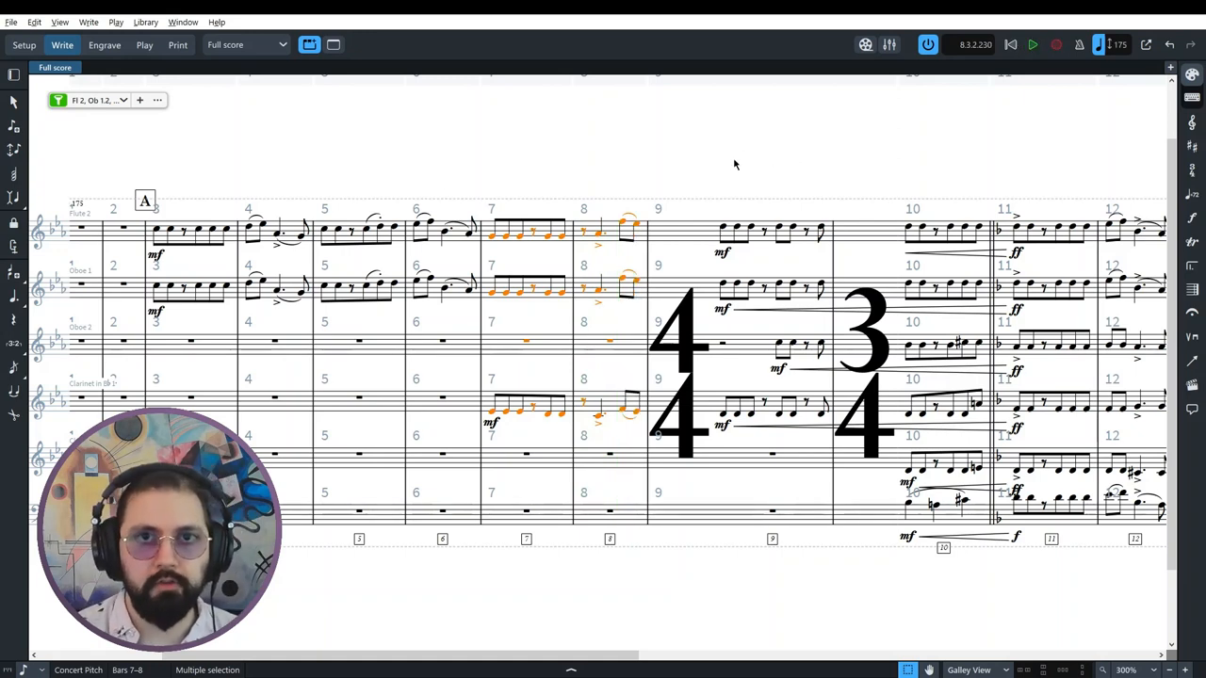
mouse_move(683, 209)
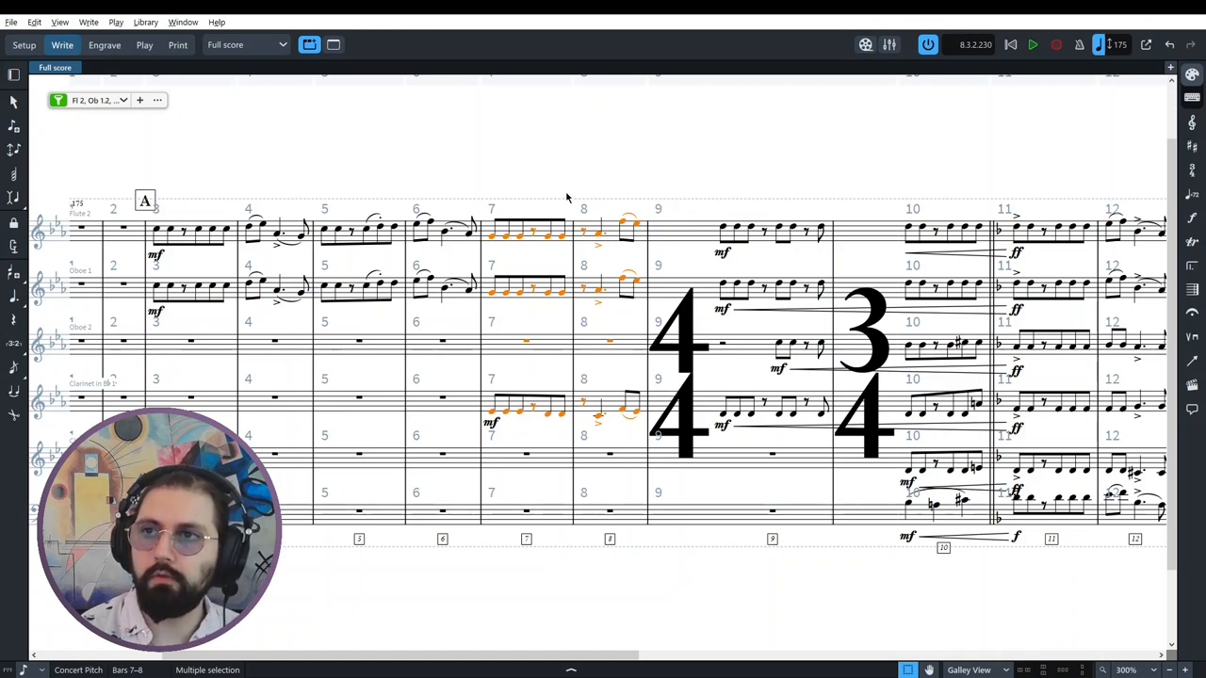
mouse_move(437, 181)
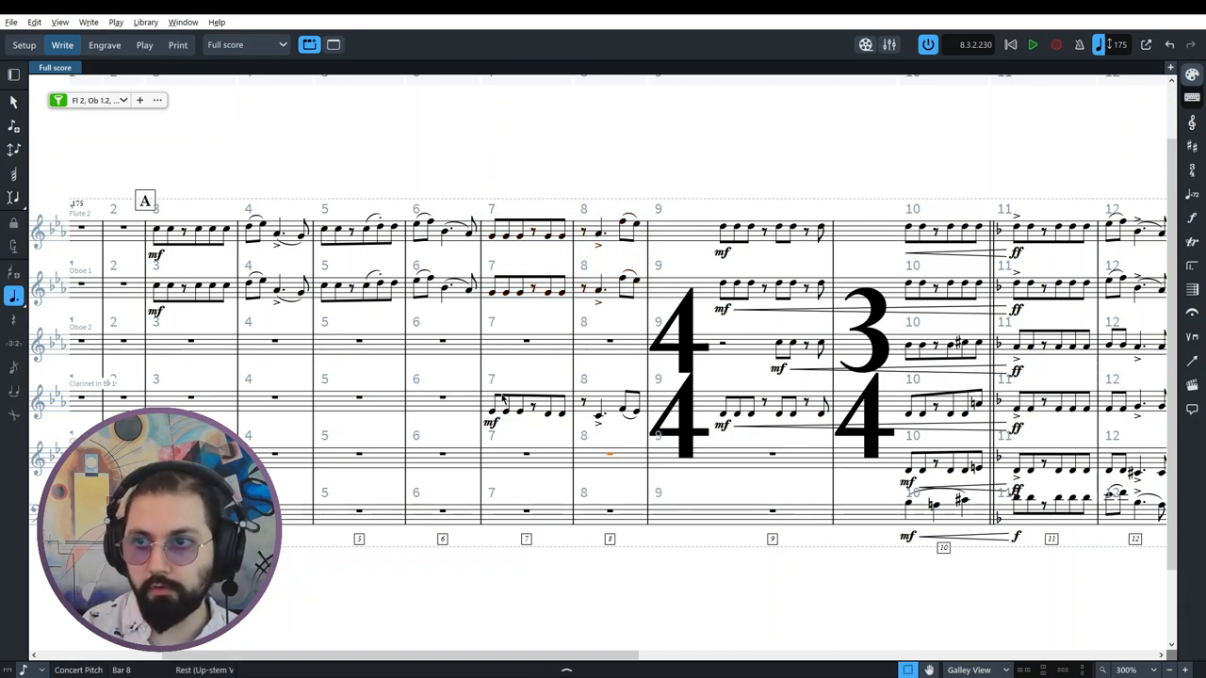
left_click(528, 410)
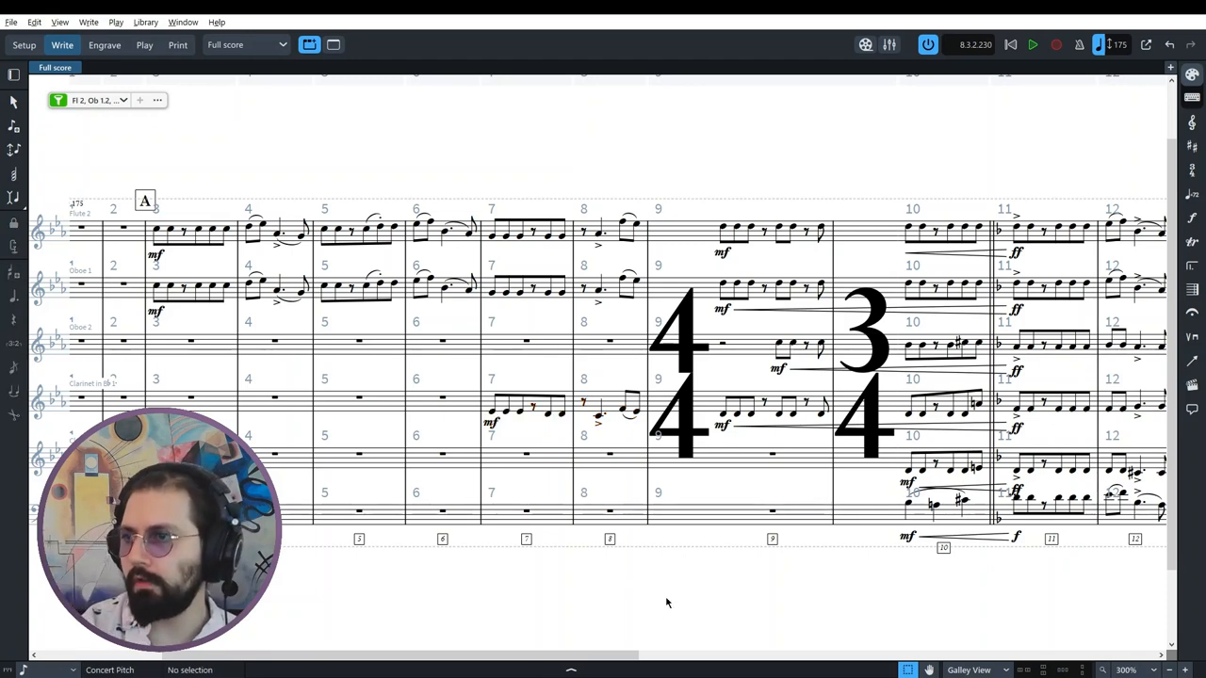
mouse_move(201, 191)
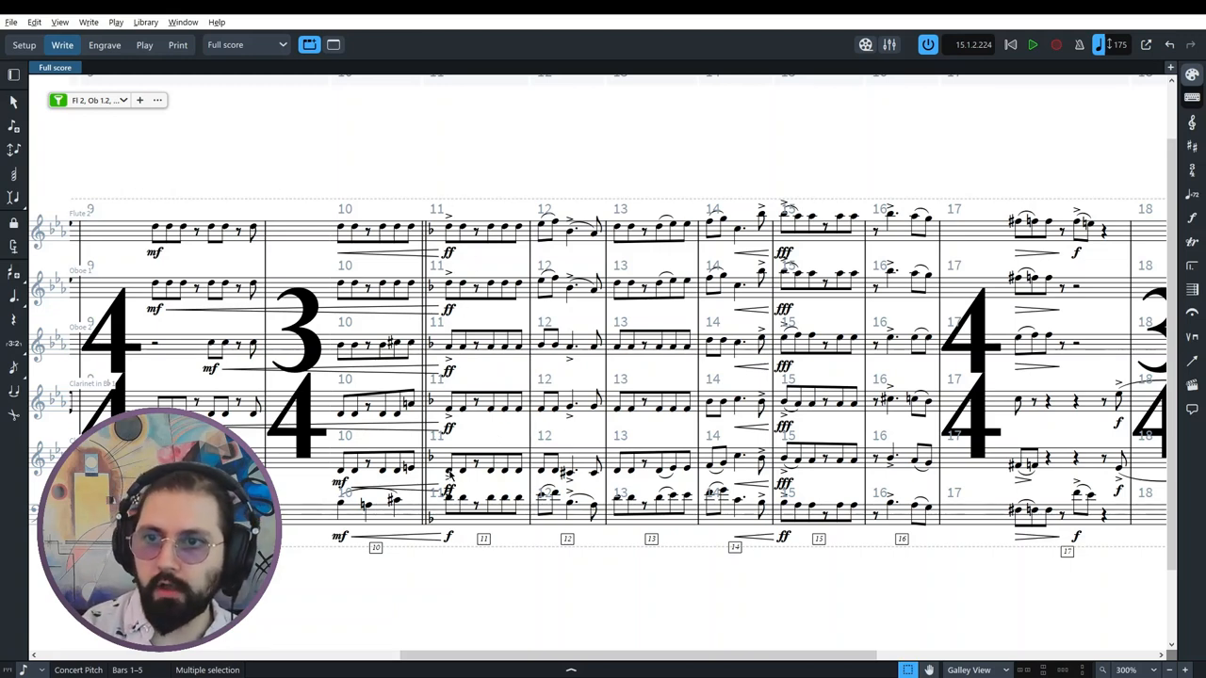
Step: Inspect the F4 and D5 notes in bar 11, then scroll back to bars 4–14
left_click(449, 348)
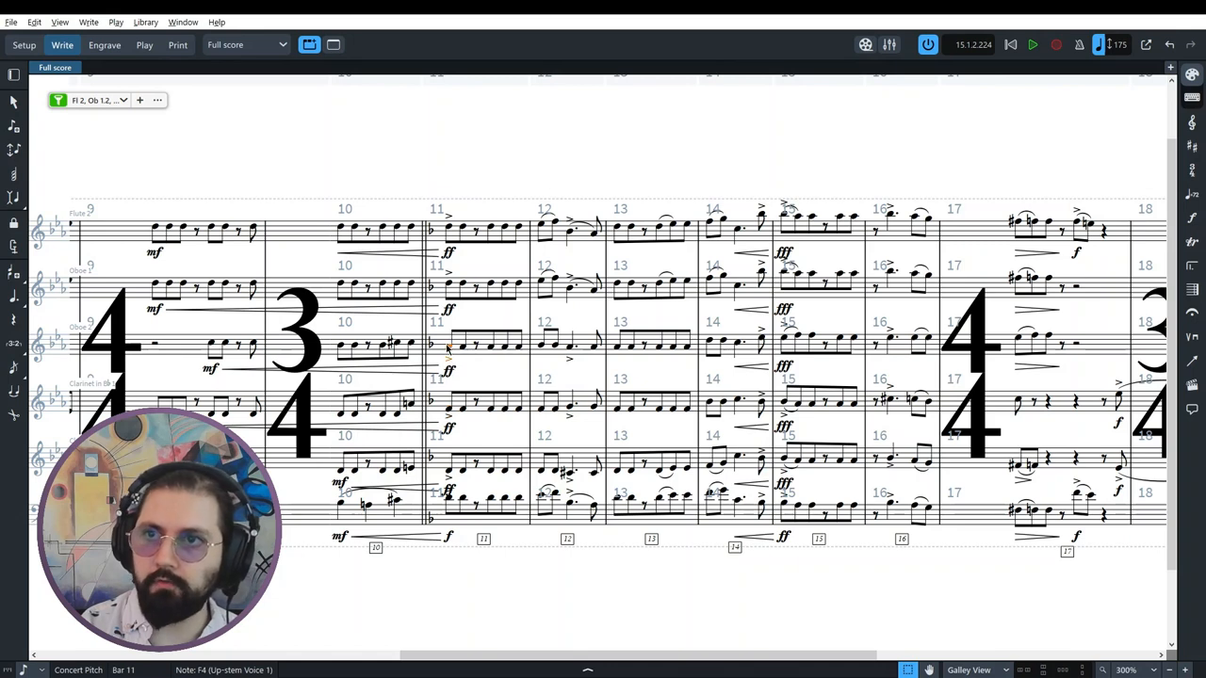
left_click(448, 282)
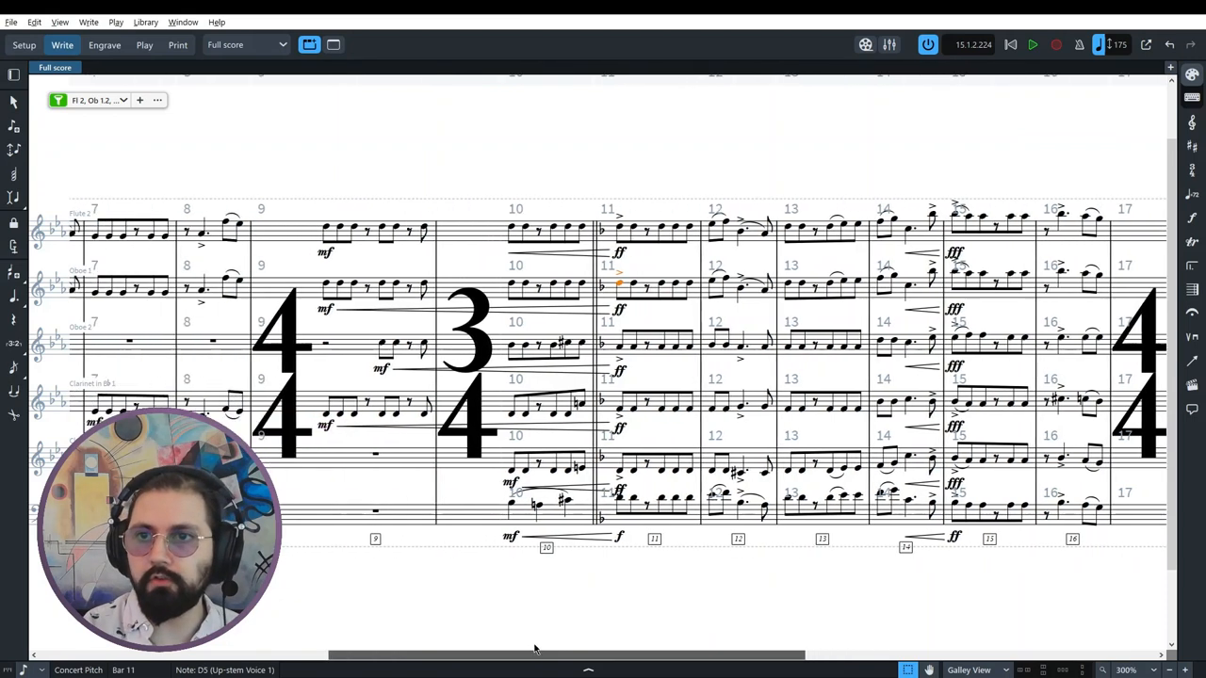
scroll("left", 3)
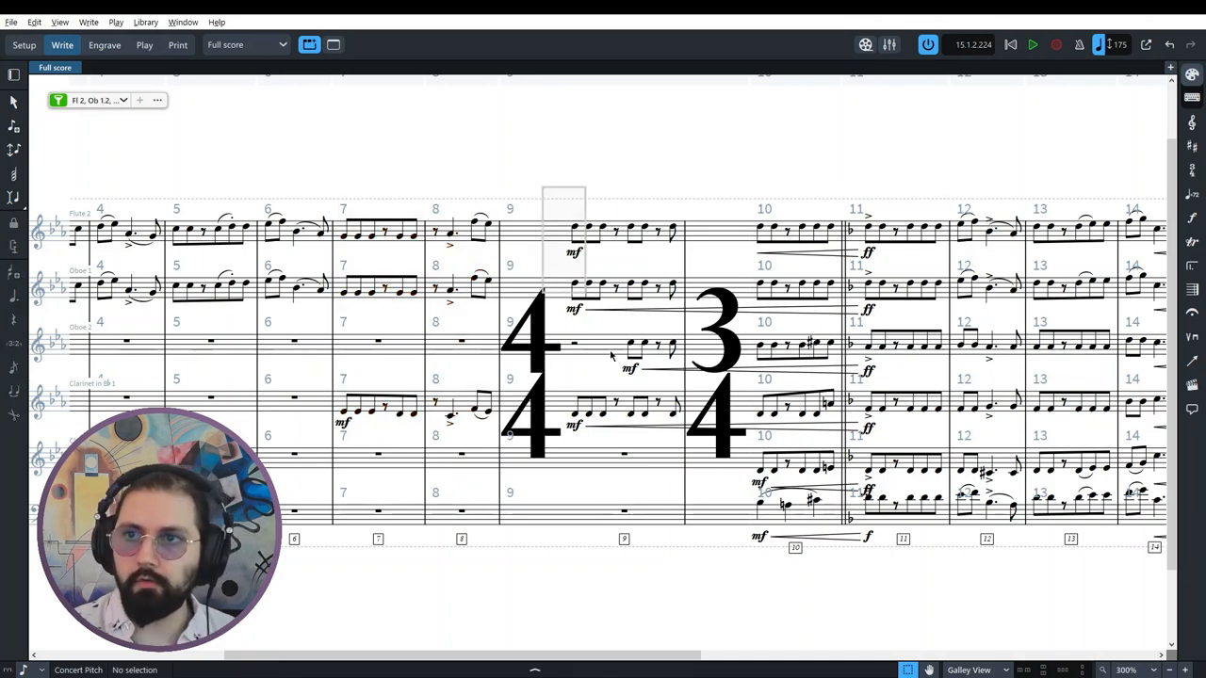
left_click(574, 229)
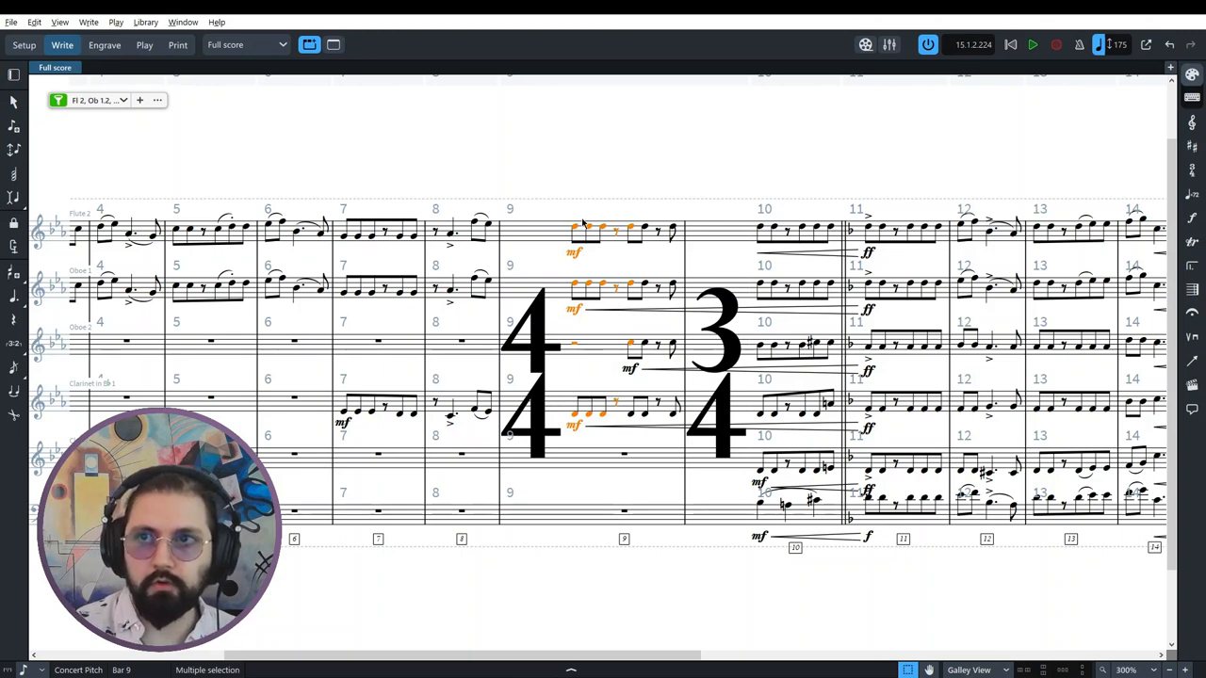
mouse_move(569, 185)
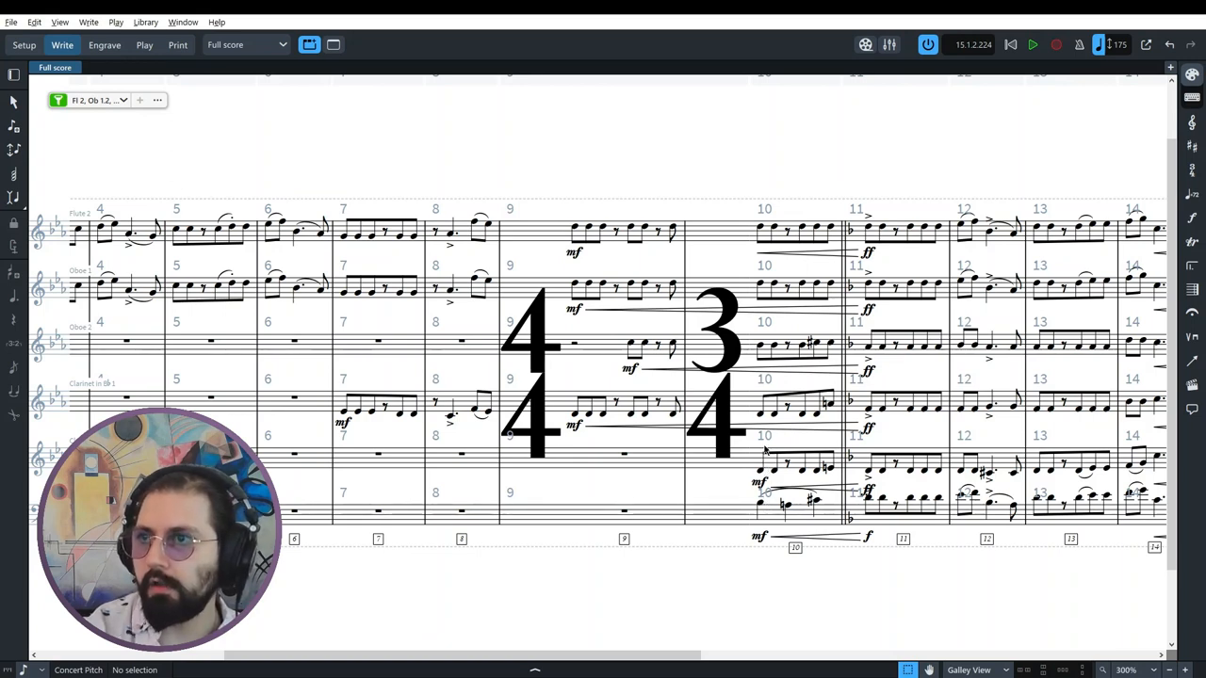
left_click(761, 346)
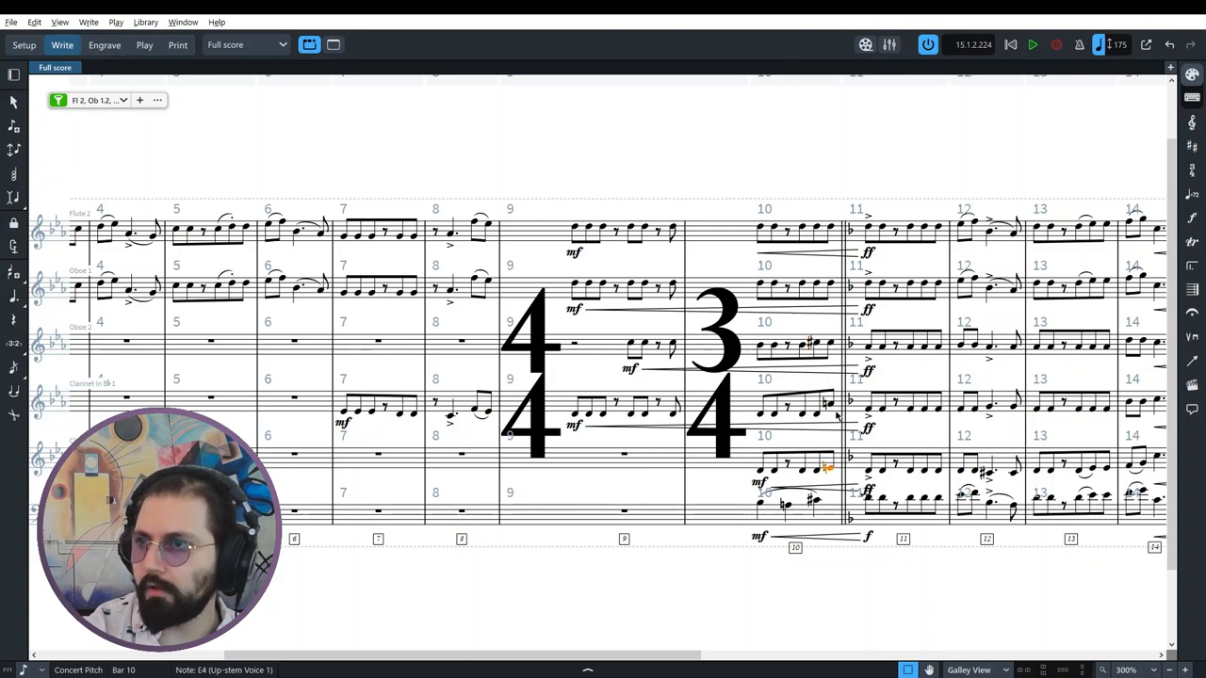
left_click(831, 286)
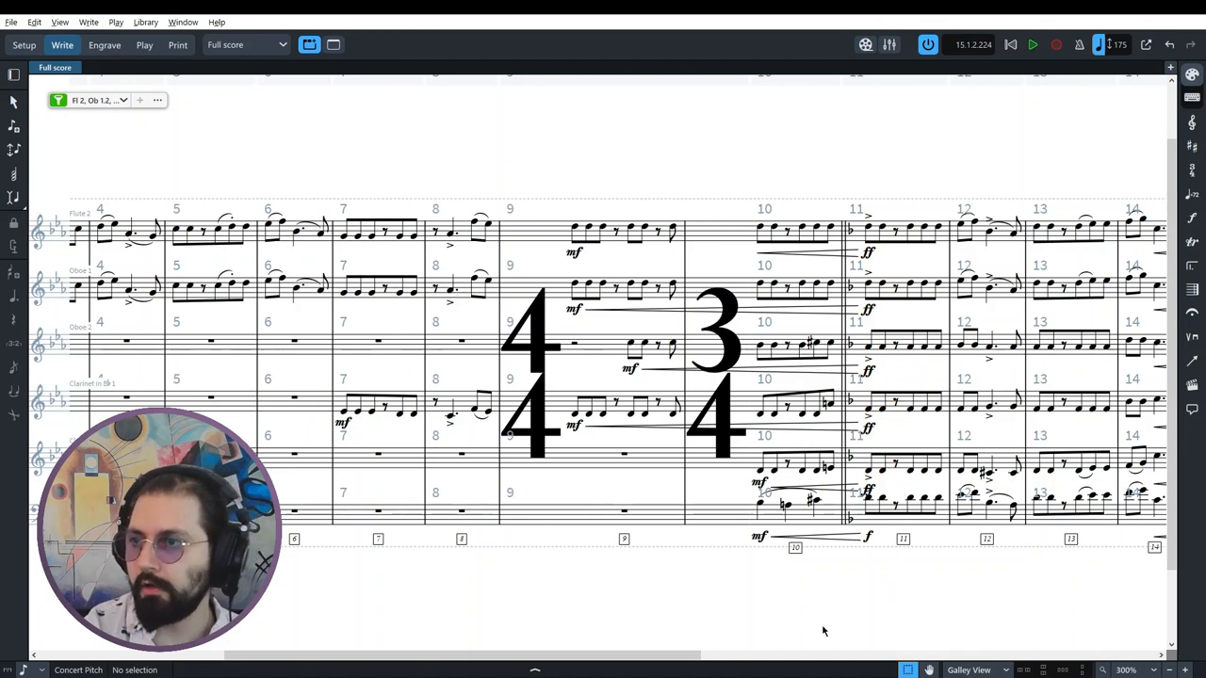
left_click(761, 502)
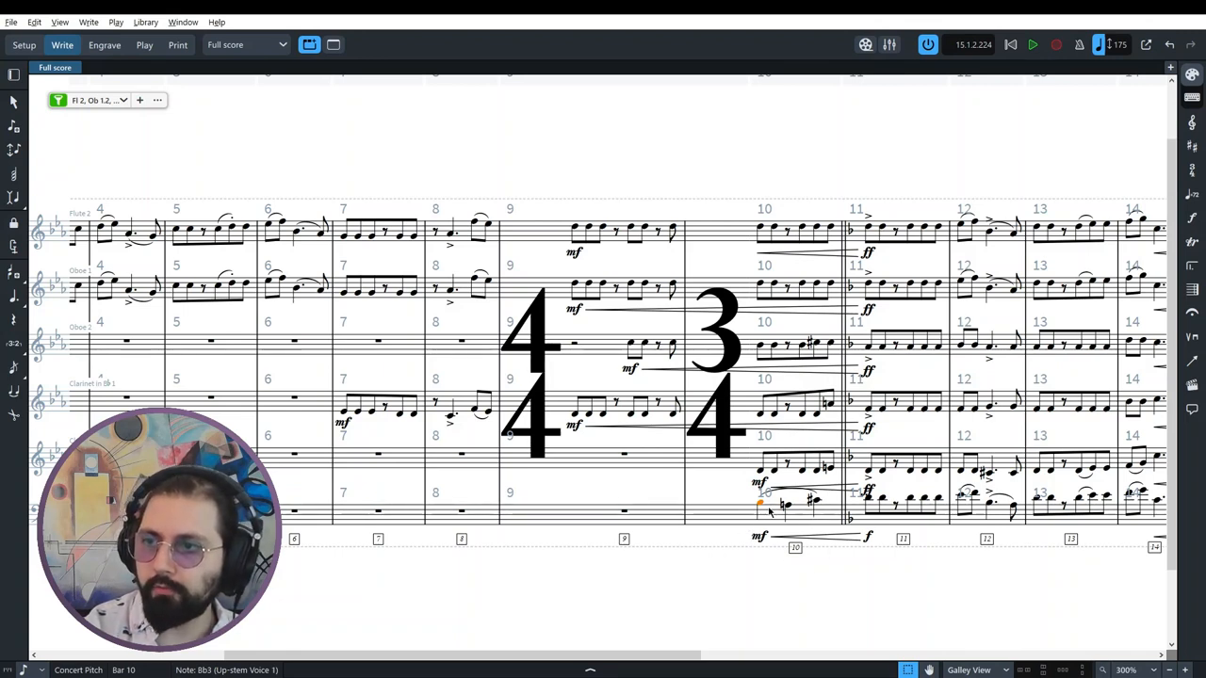
mouse_move(832, 528)
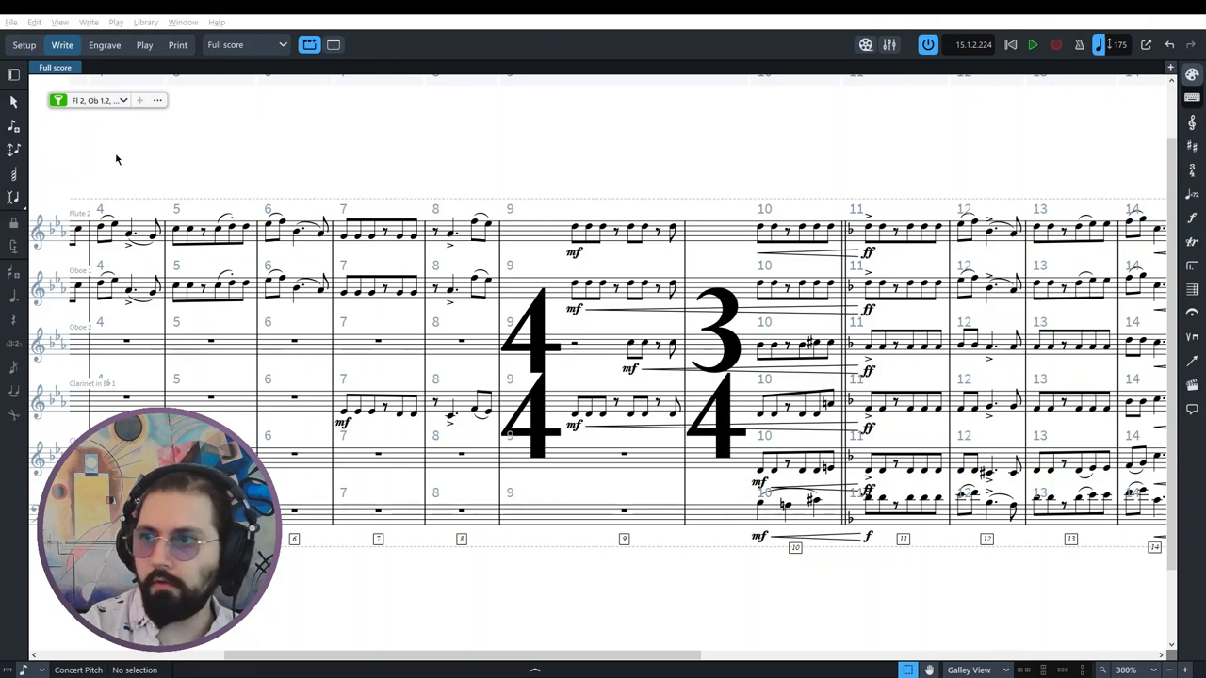
Step: Scroll the score right so all staves span bars 2 to 18
scroll("right", 3)
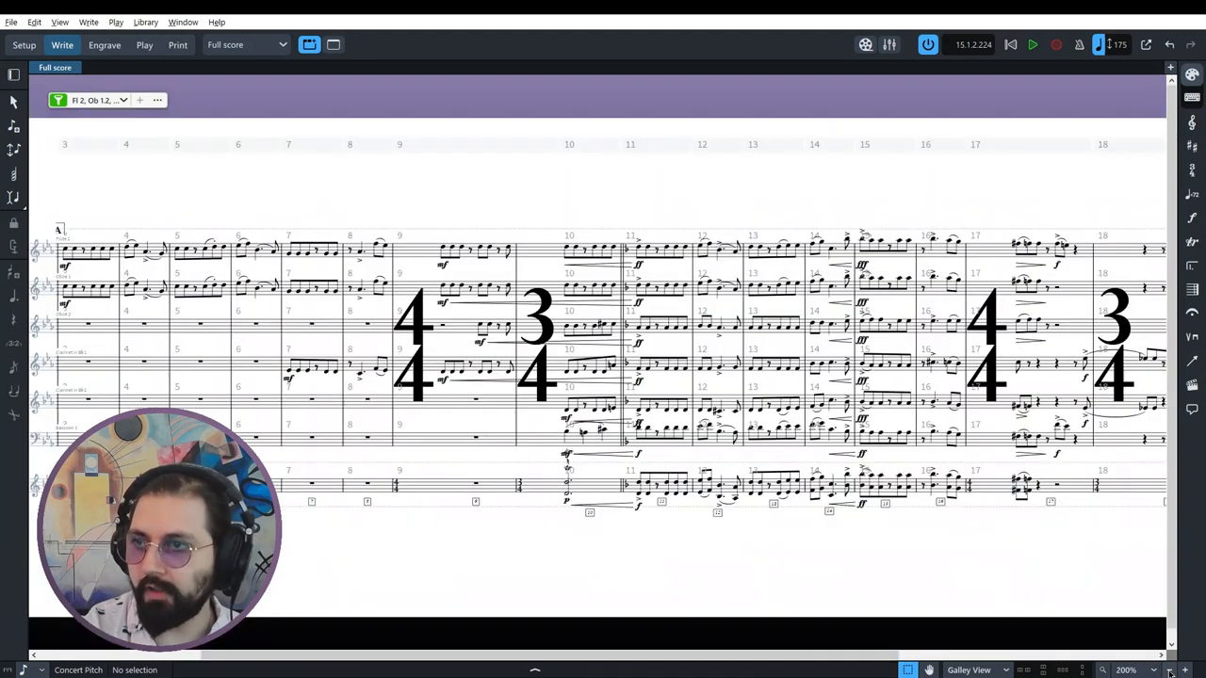
scroll("right", 3)
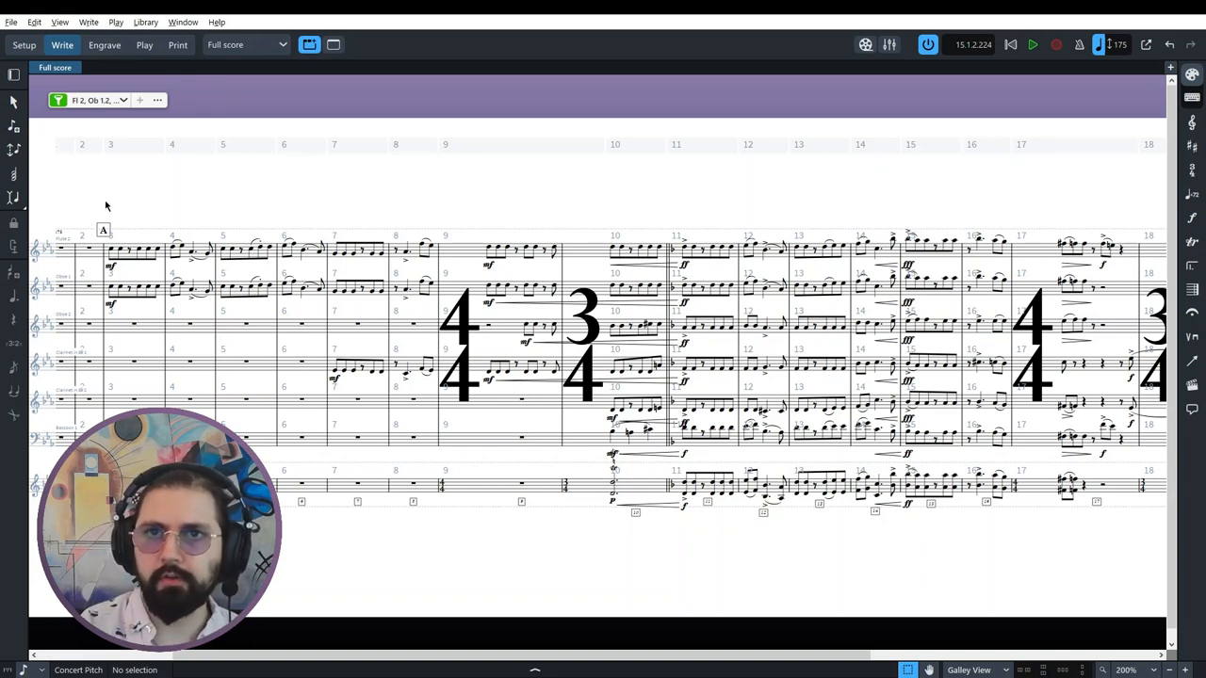
Step: Play the full score back through to bar 21, then stop
left_click(1032, 44)
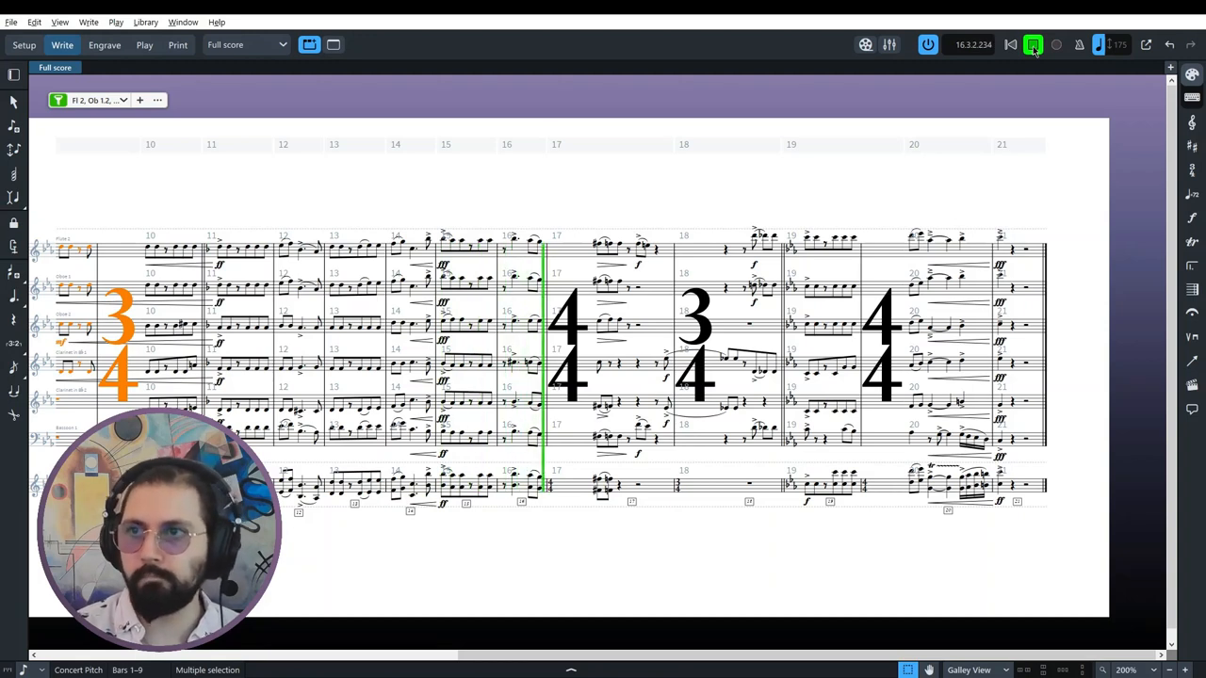
left_click(1032, 45)
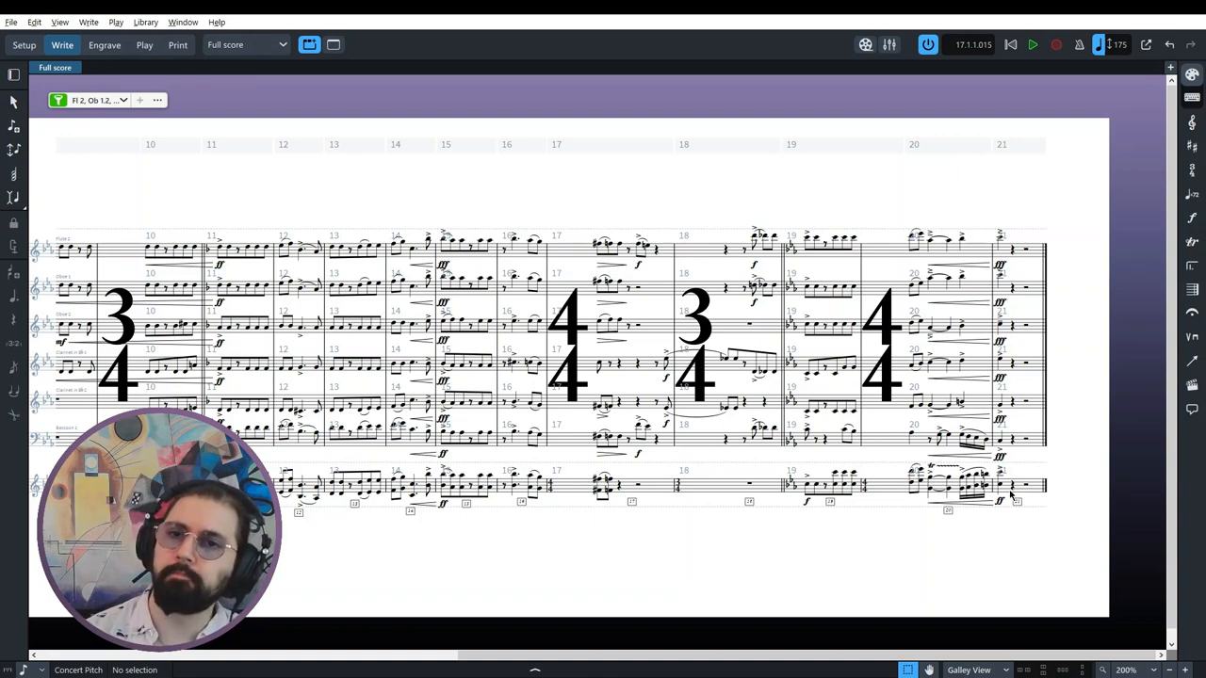
mouse_move(1134, 170)
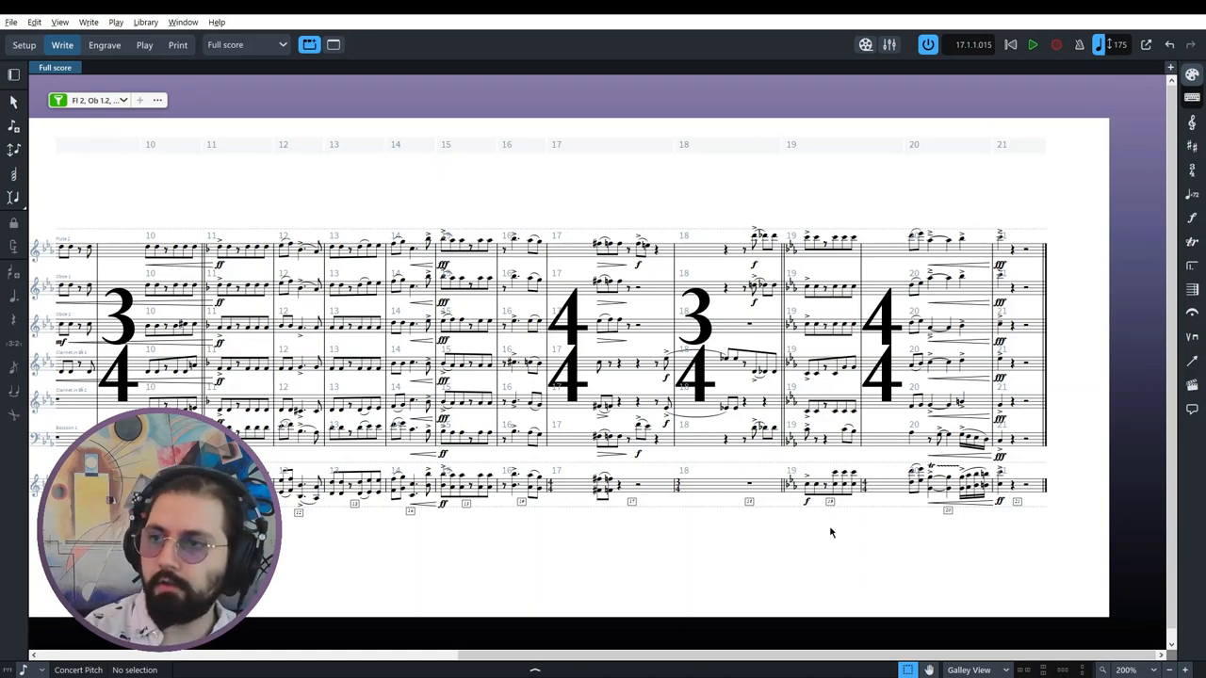
mouse_move(794, 550)
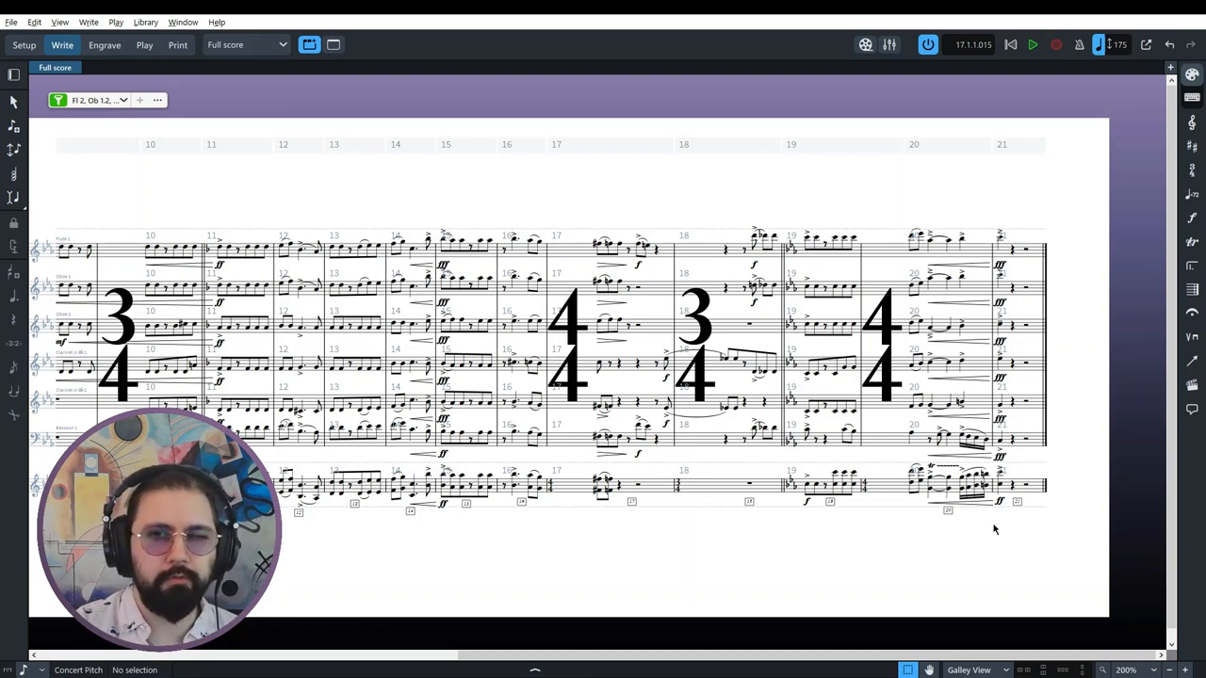
mouse_move(990, 554)
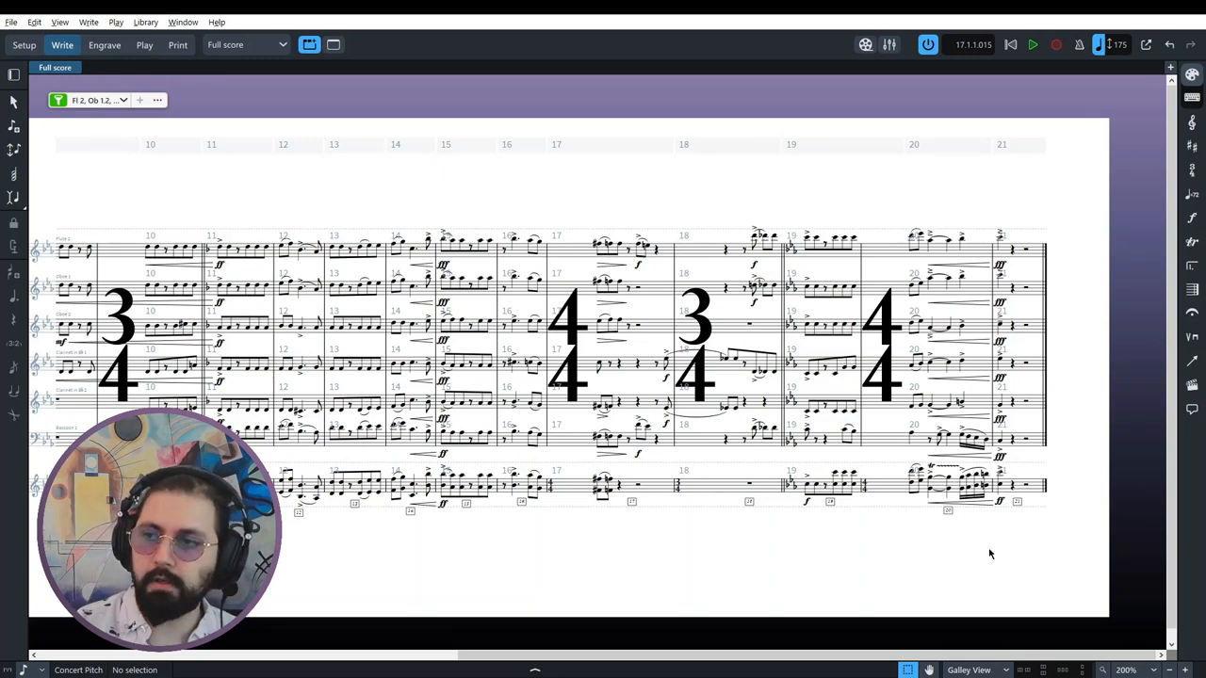
mouse_move(836, 641)
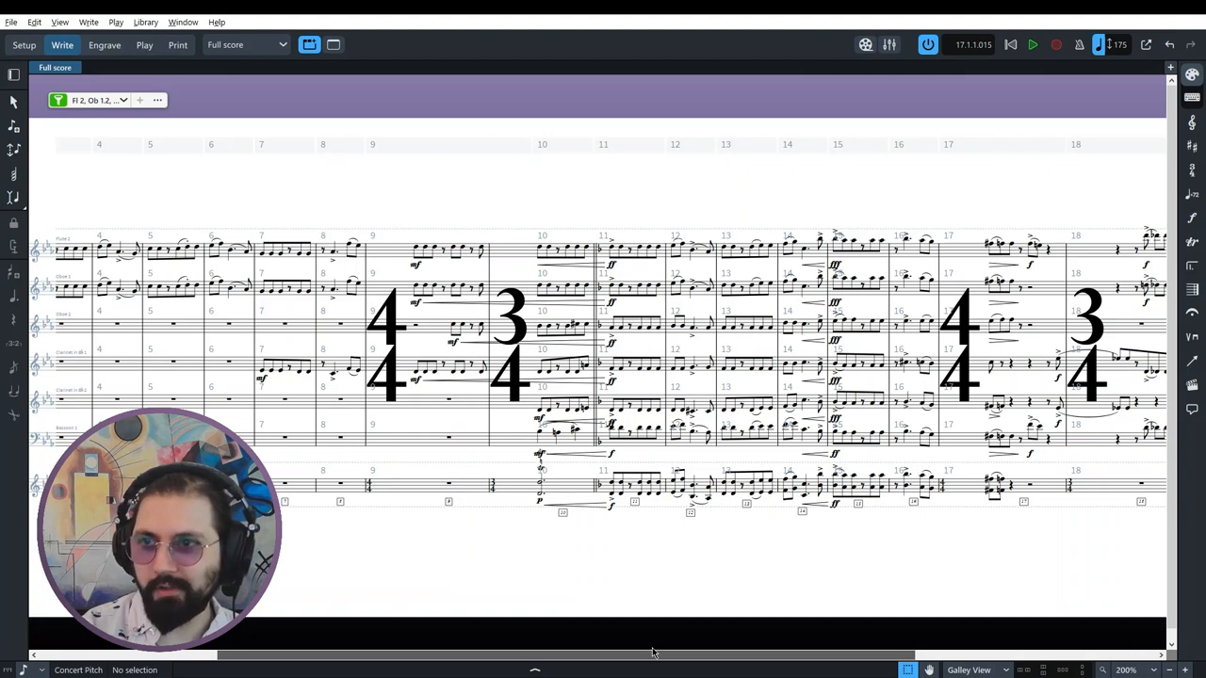
Step: Scroll back, select the Eb4 note in bar 7, then play from it and stop
scroll("left", 3)
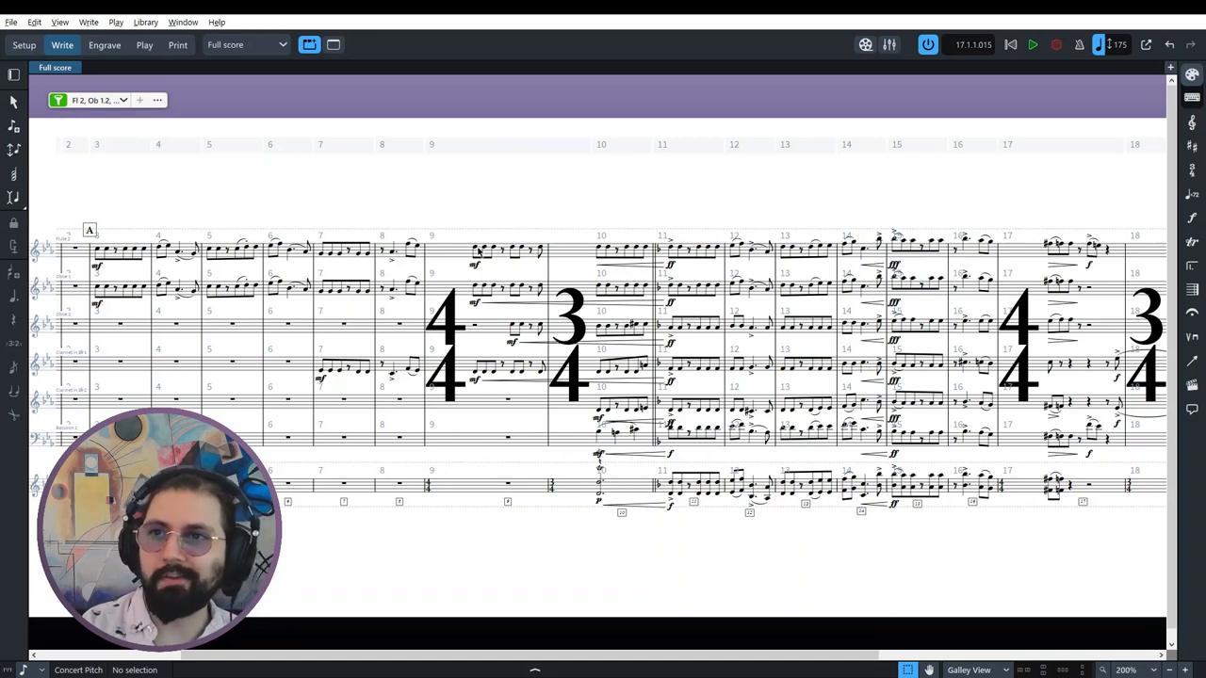
left_click(475, 250)
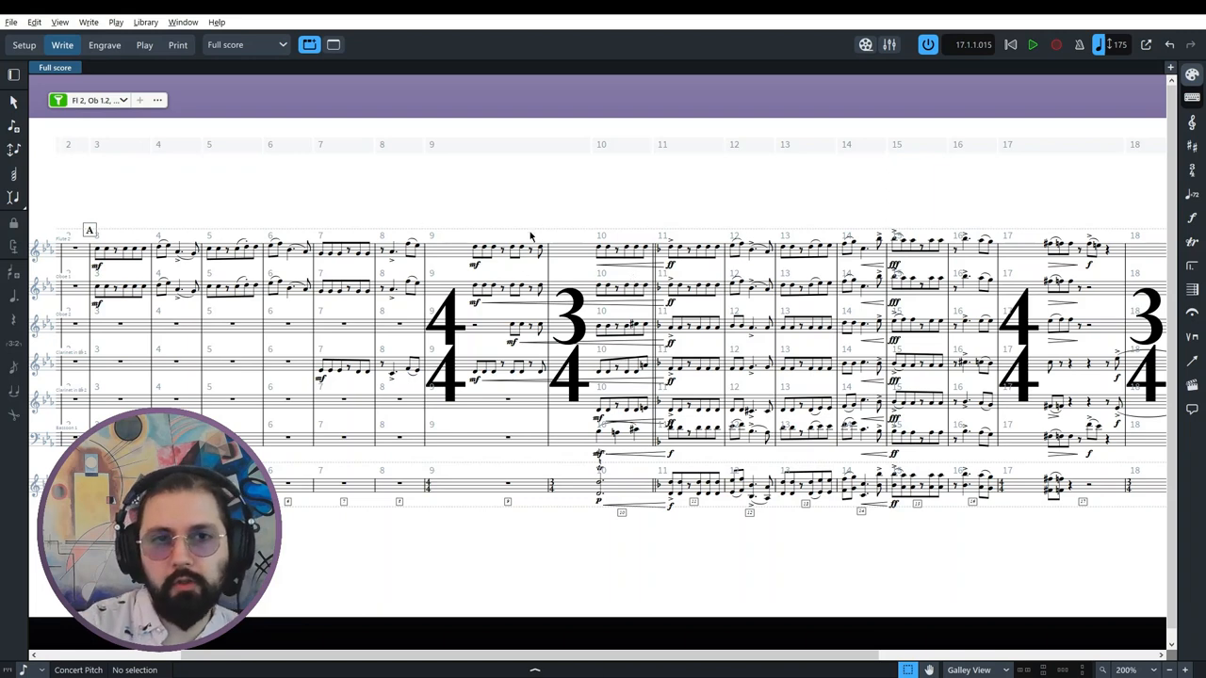
mouse_move(458, 221)
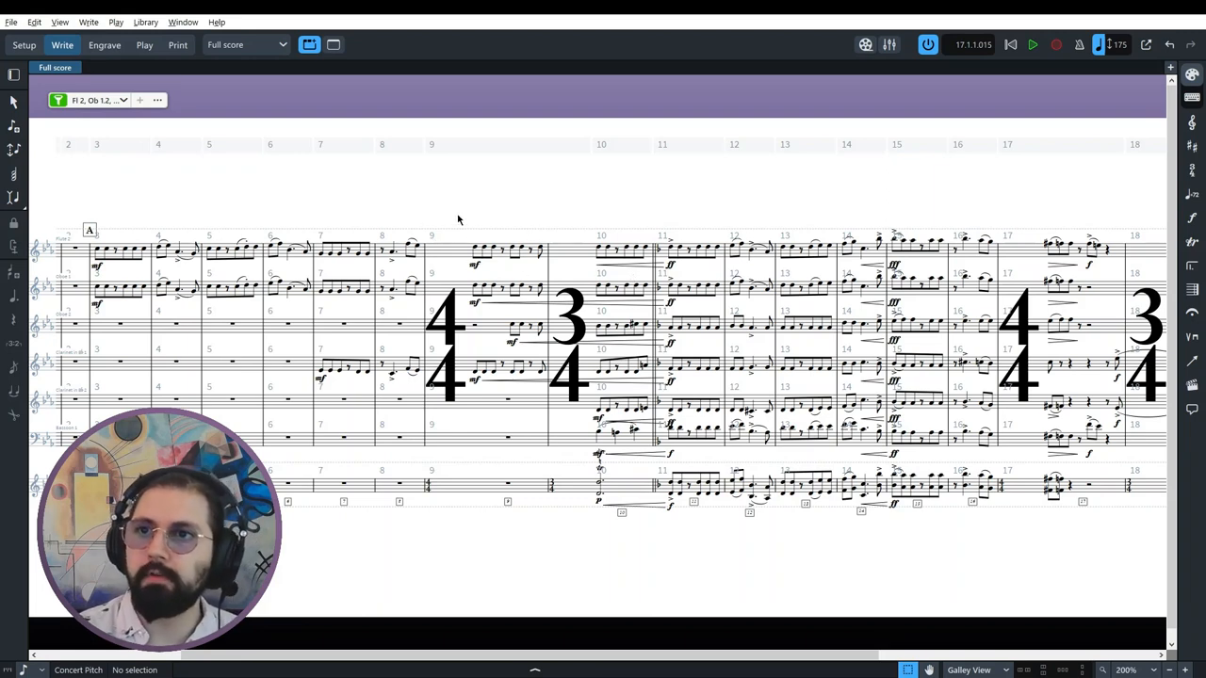
mouse_move(550, 266)
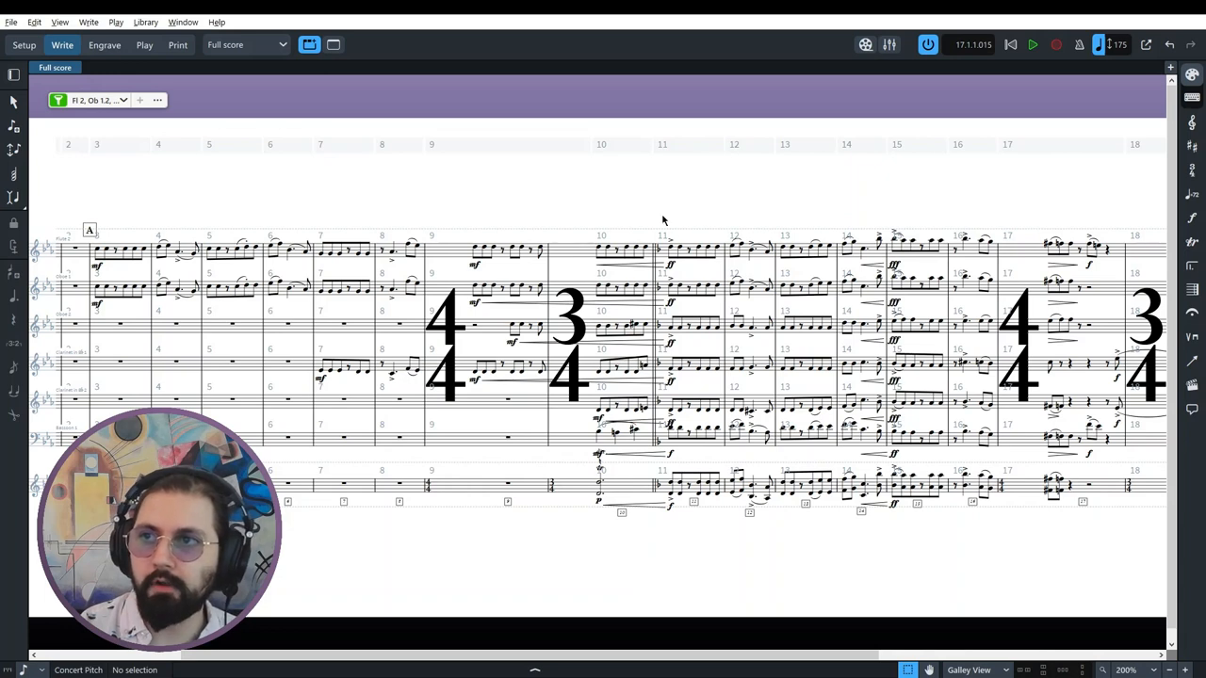
left_click(692, 248)
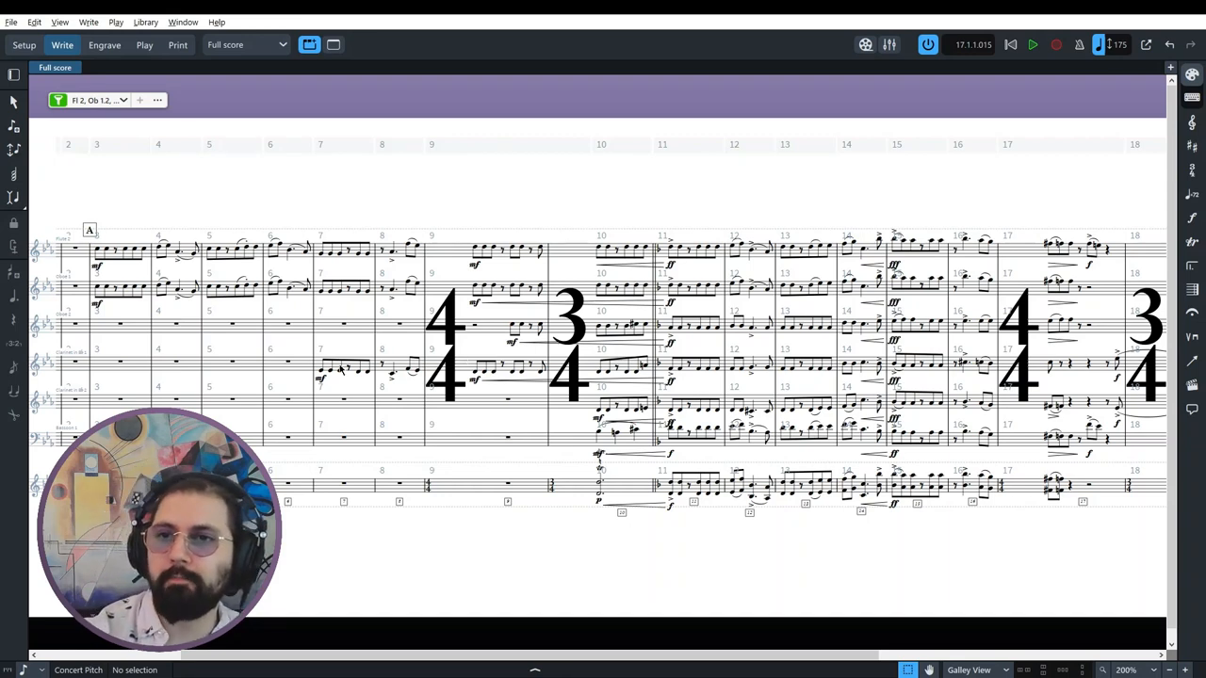
left_click(341, 370)
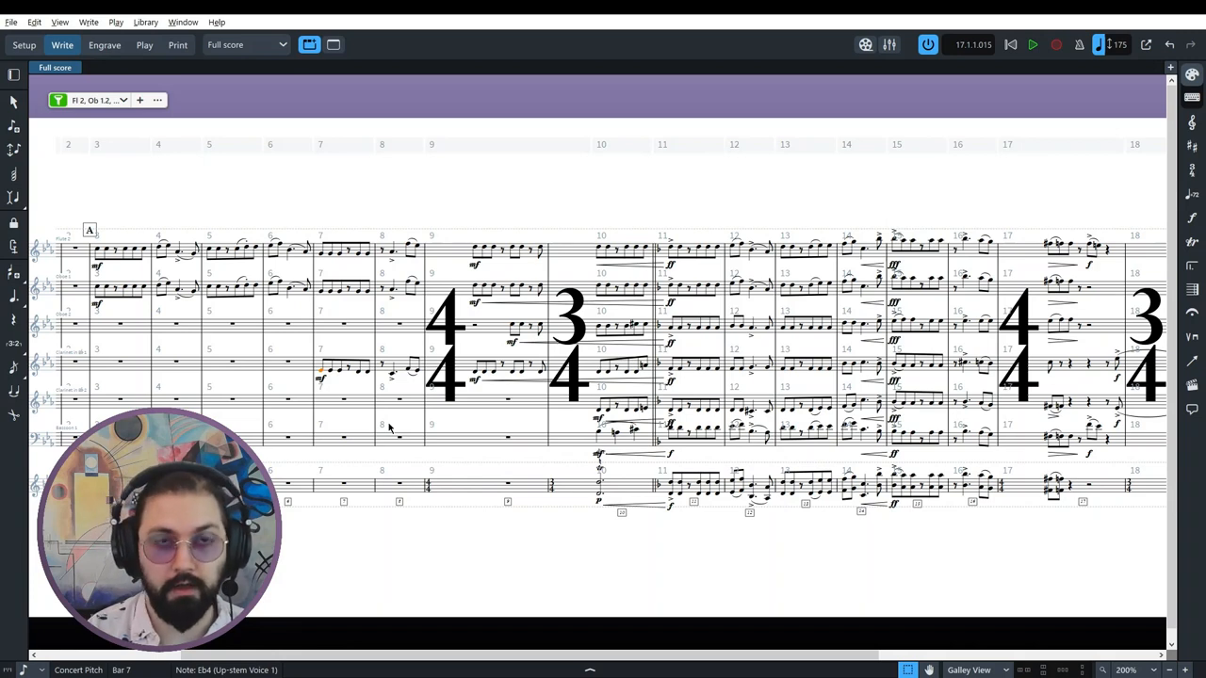
left_click(1033, 44)
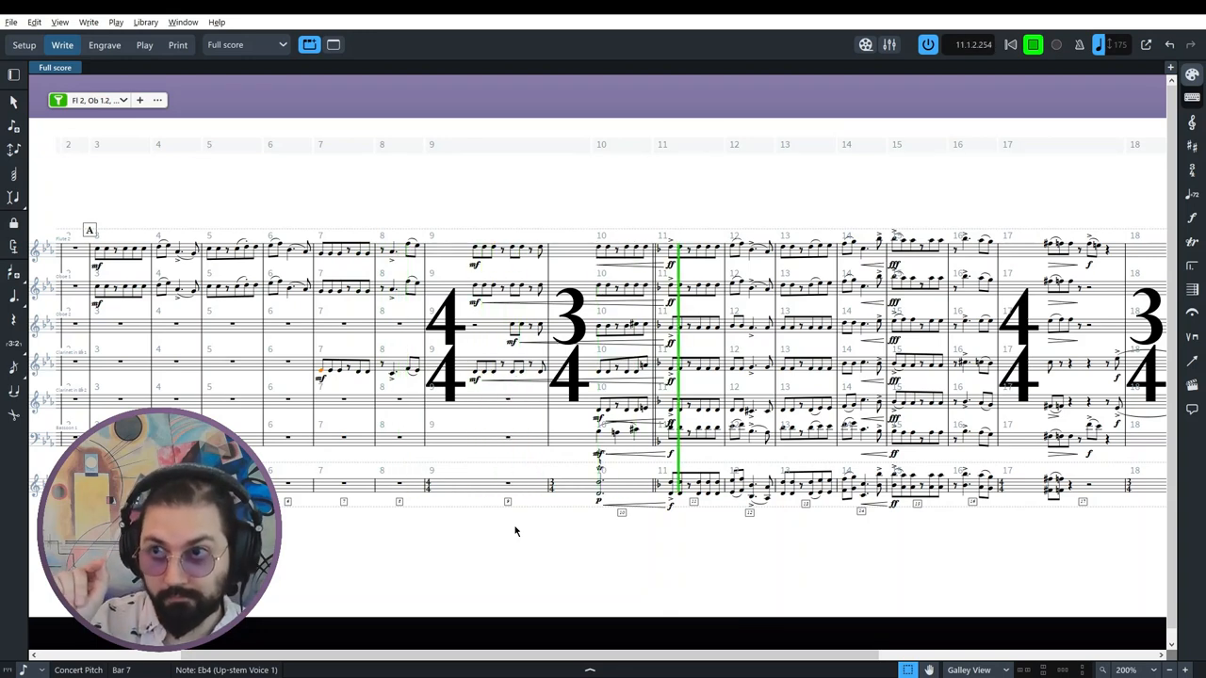
left_click(1033, 44)
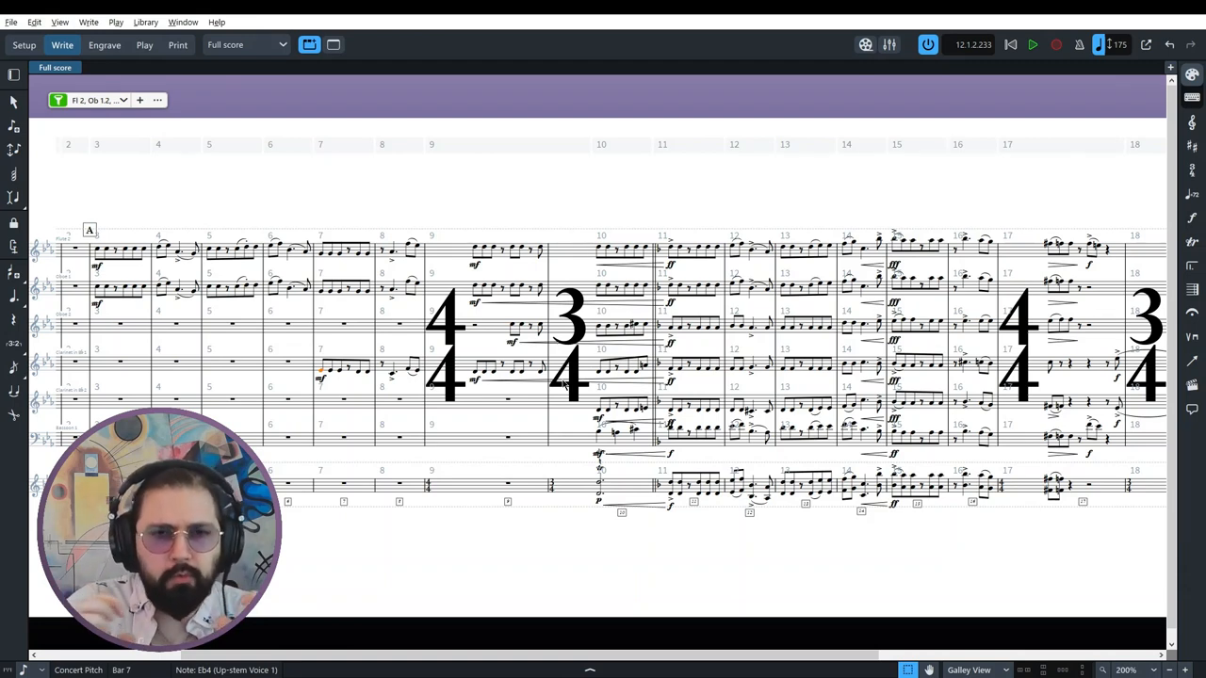
mouse_move(753, 319)
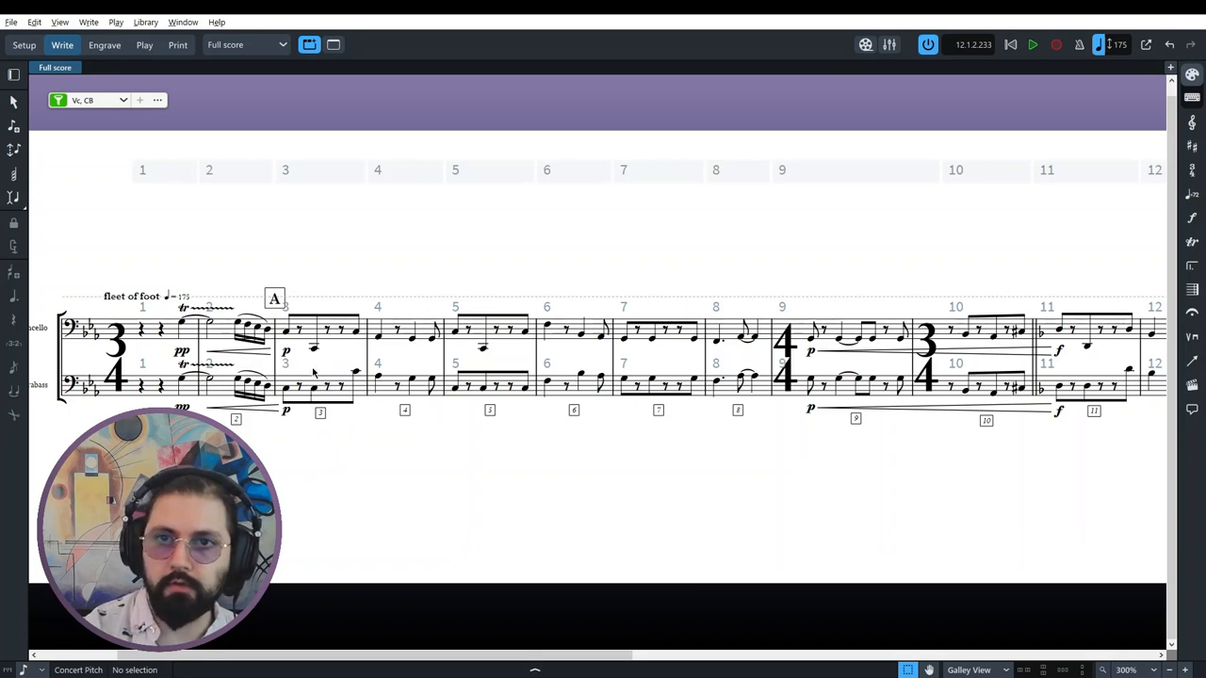
Step: Select the low cello and first contrabass notes in bar 3
left_click(314, 349)
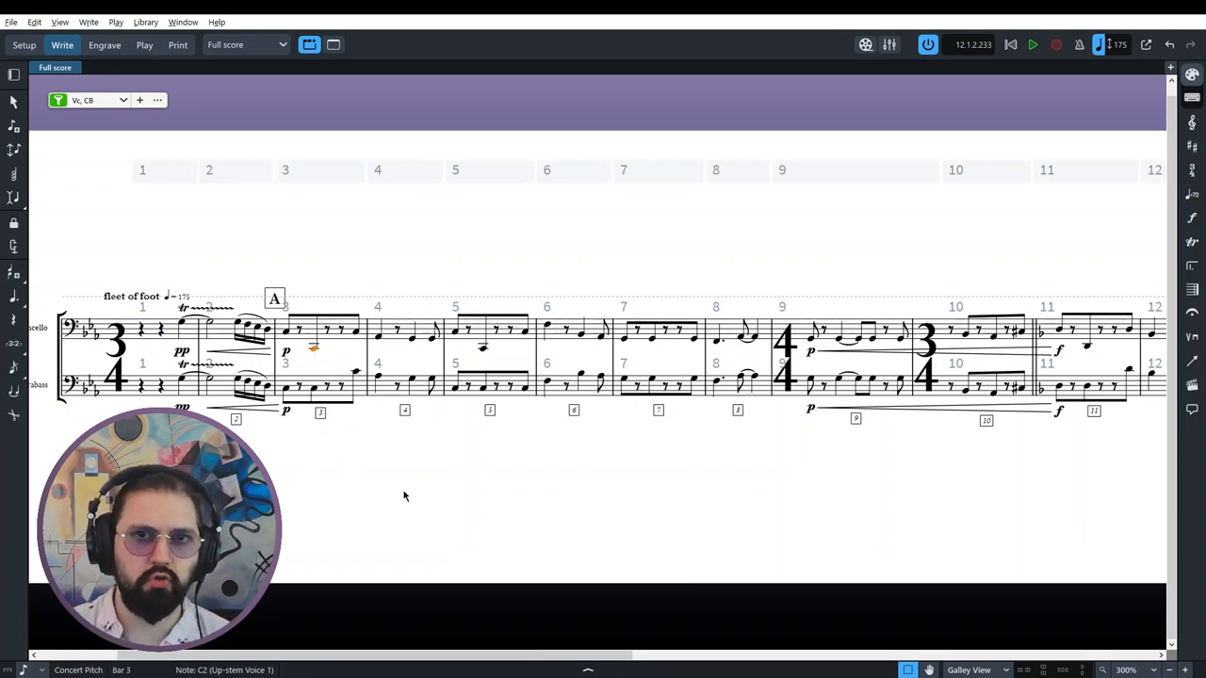
mouse_move(326, 431)
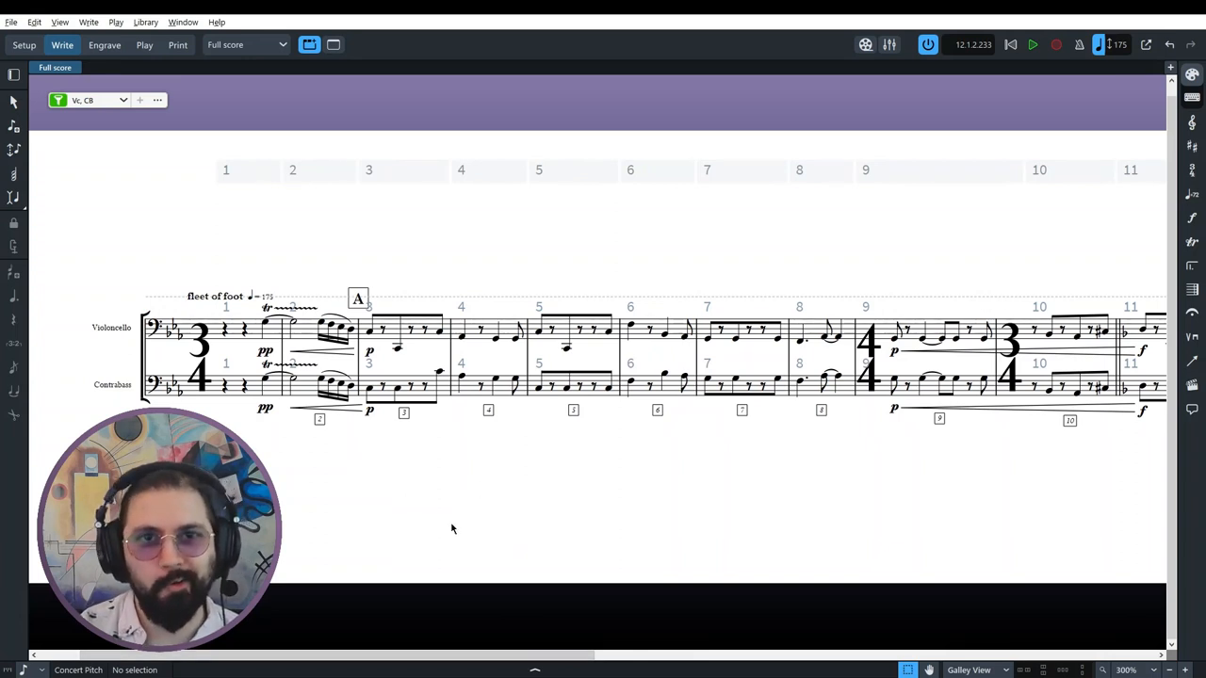
mouse_move(451, 422)
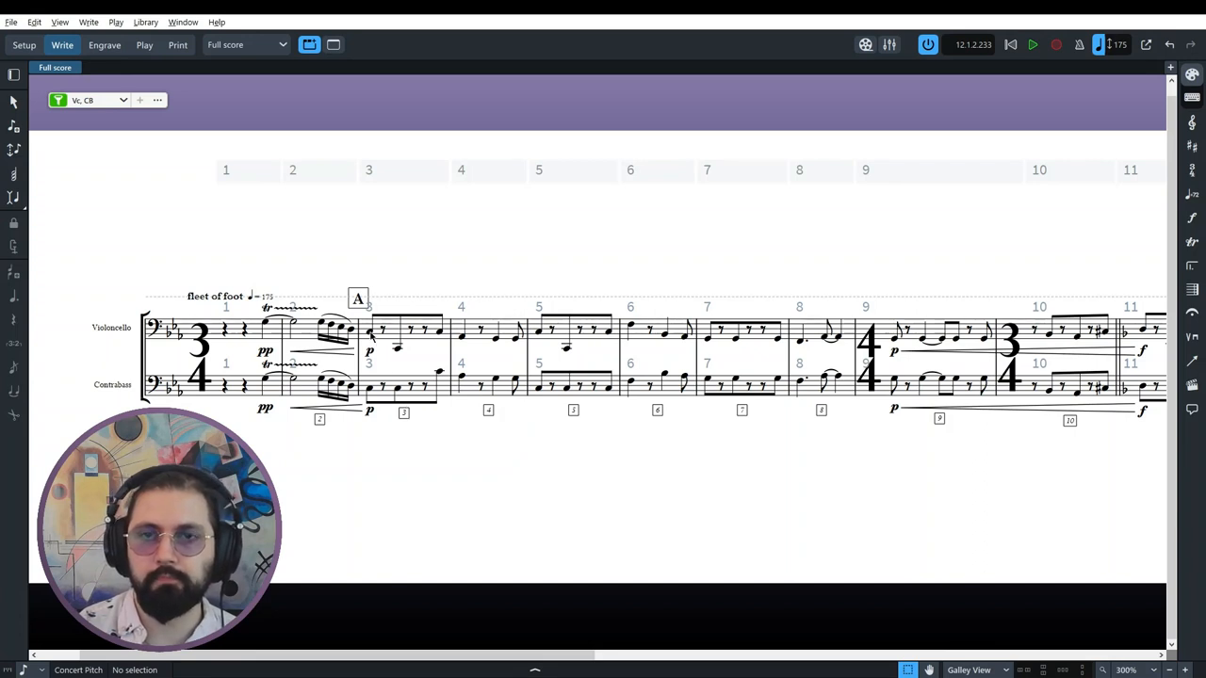
mouse_move(408, 438)
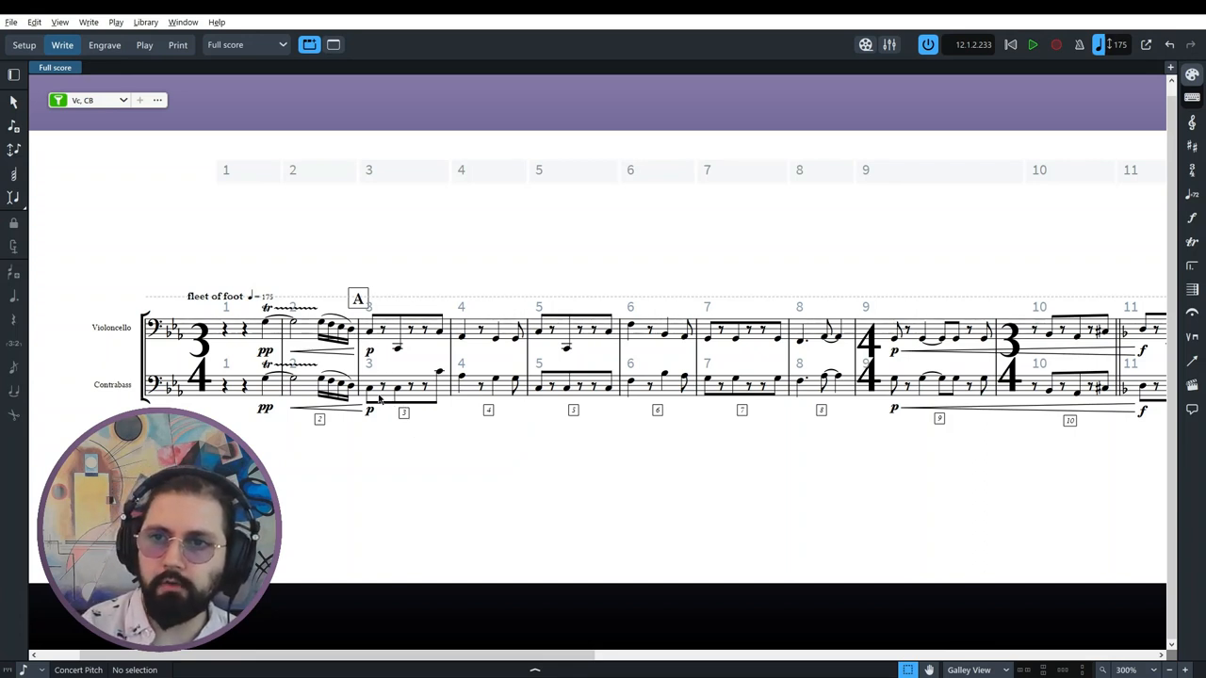
left_click(368, 386)
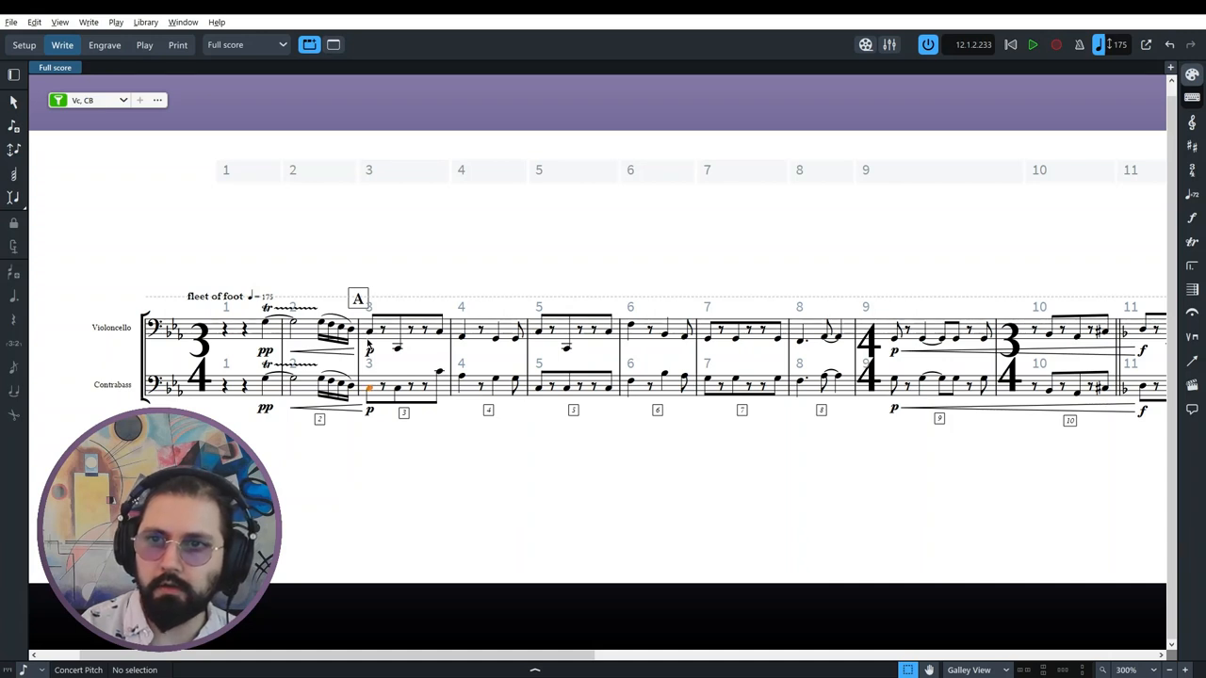
left_click(369, 331)
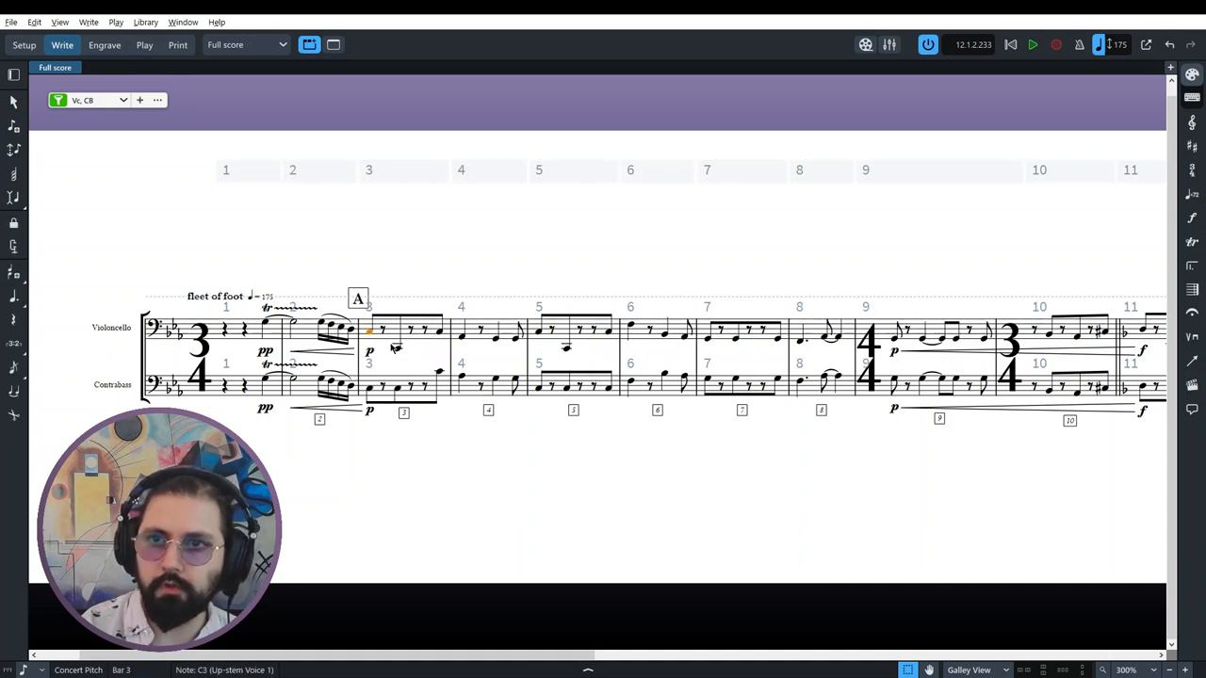
mouse_move(400, 396)
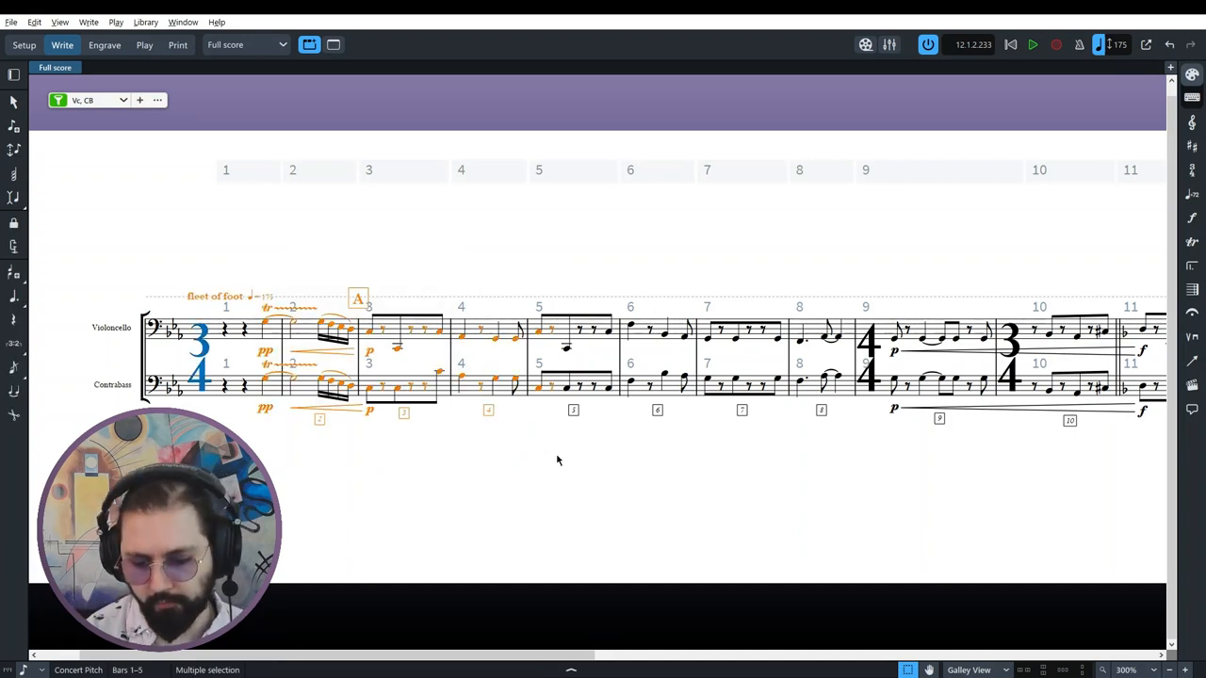
Step: Play the cello and bass lines from the opening, then stop
left_click(1033, 44)
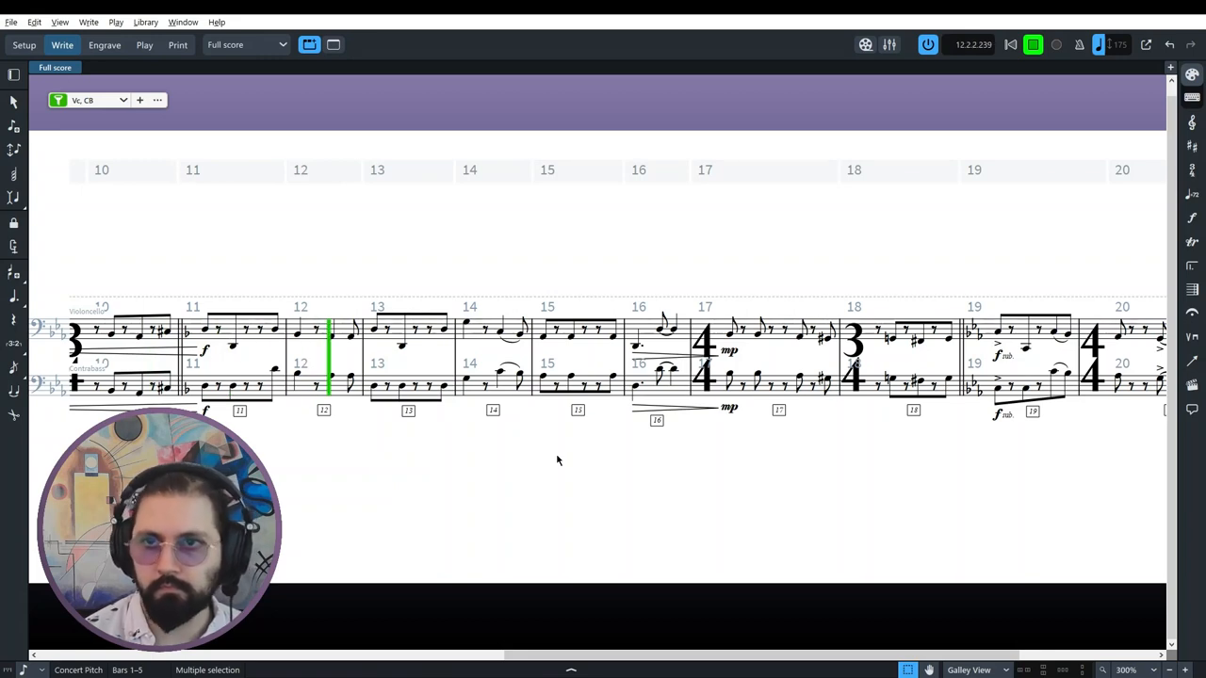
left_click(1033, 45)
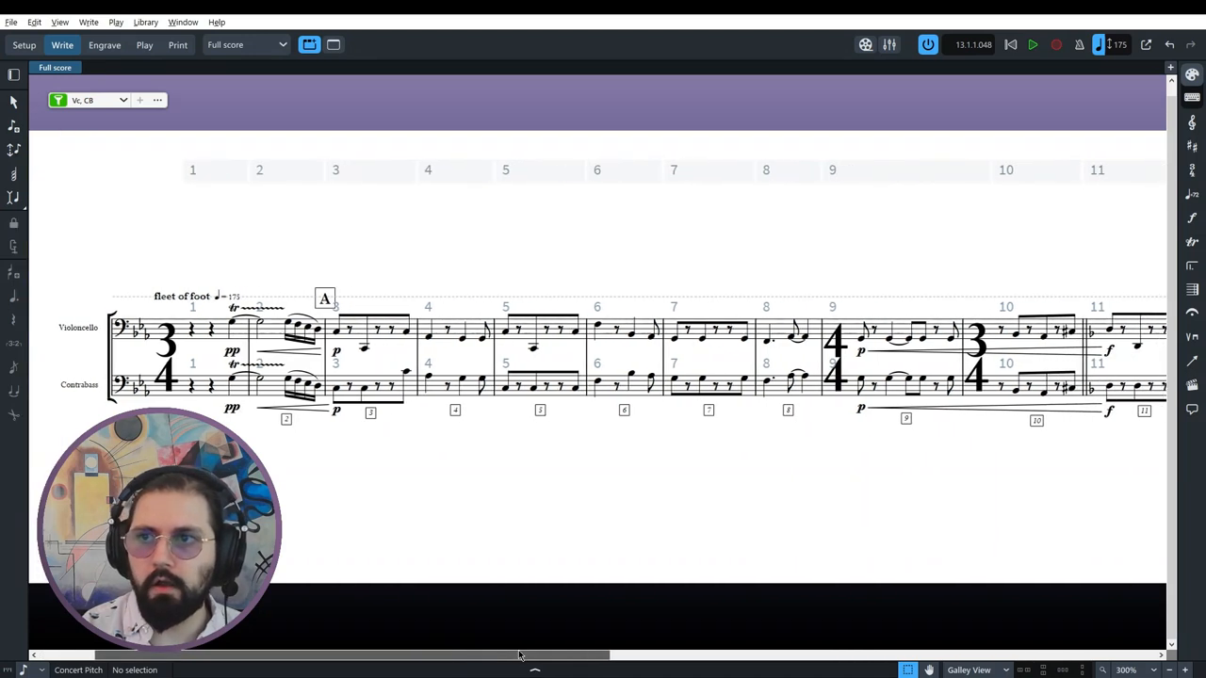
Step: Select the last contrabass note in bar 5 and move the horizontal scrollbar right
left_click(575, 387)
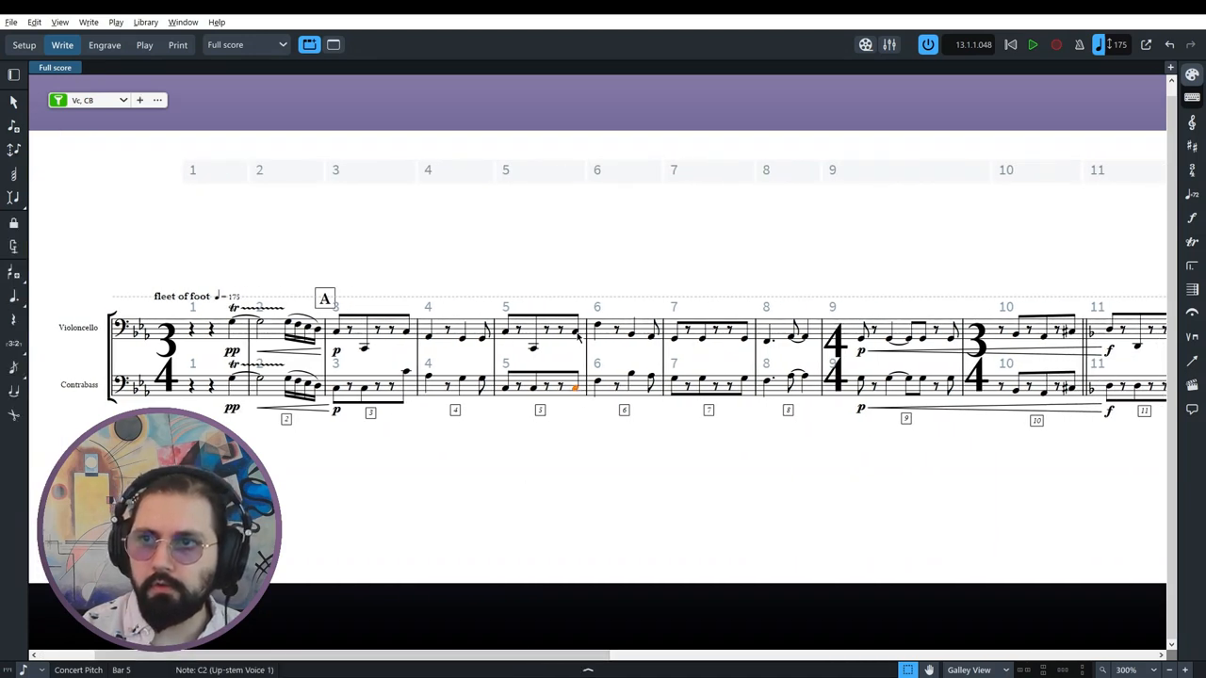
left_click(728, 588)
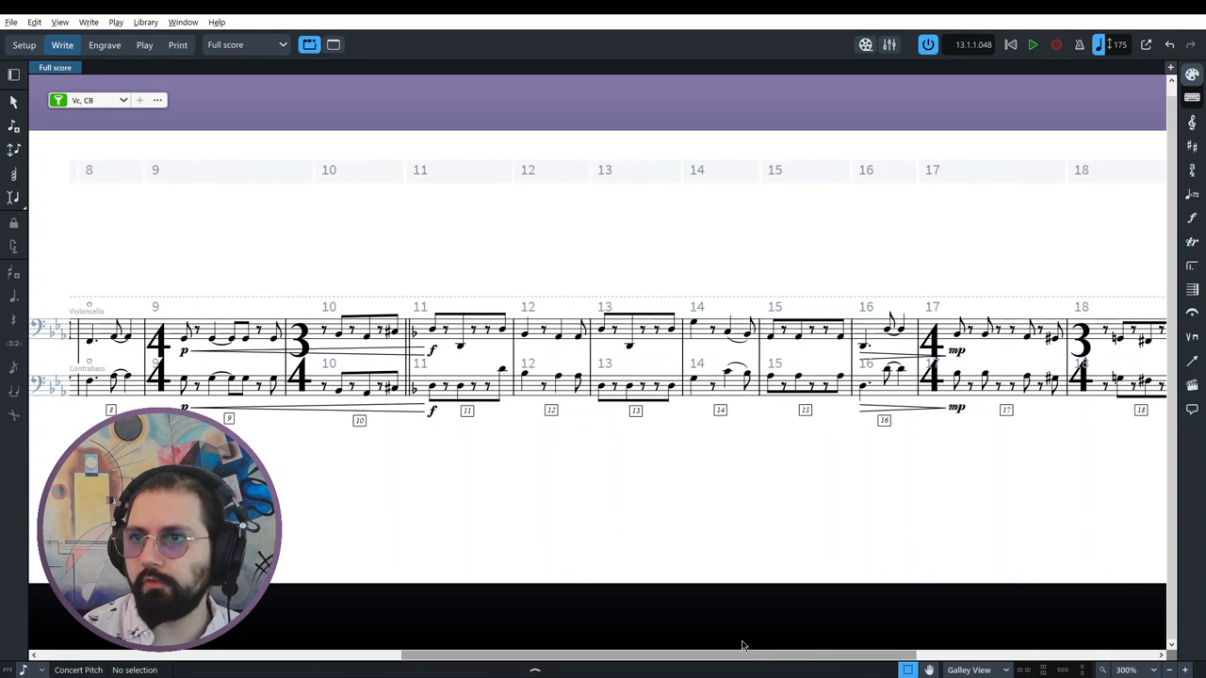
mouse_move(482, 293)
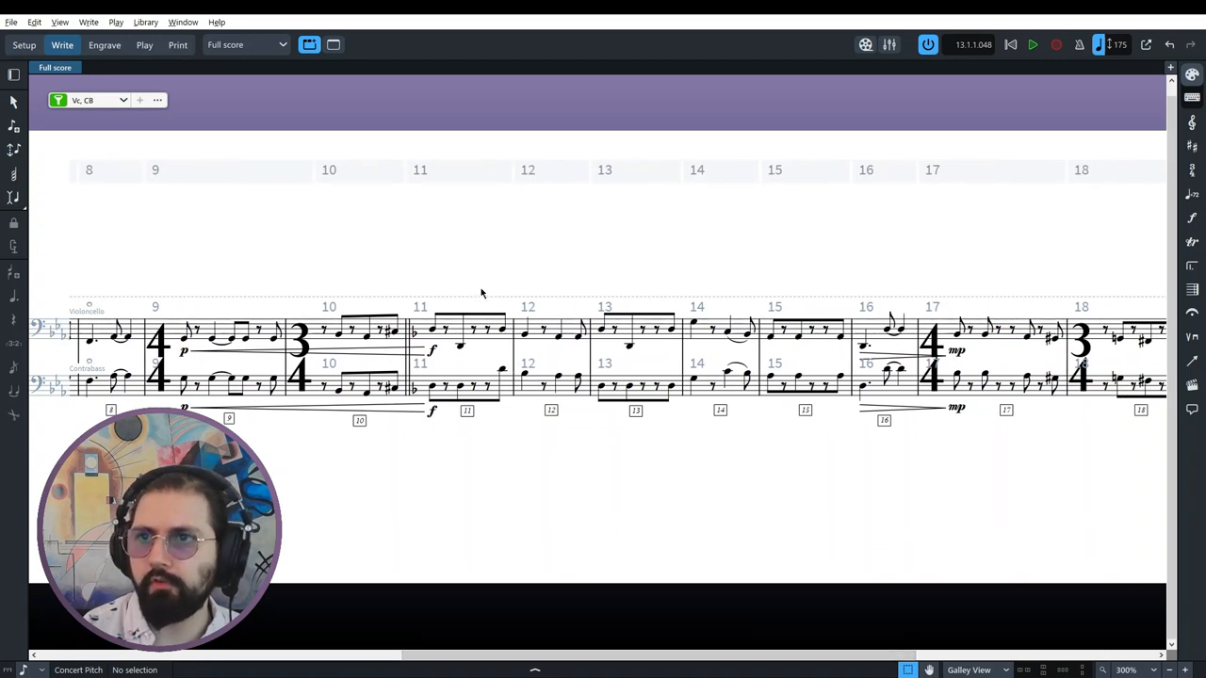
mouse_move(612, 377)
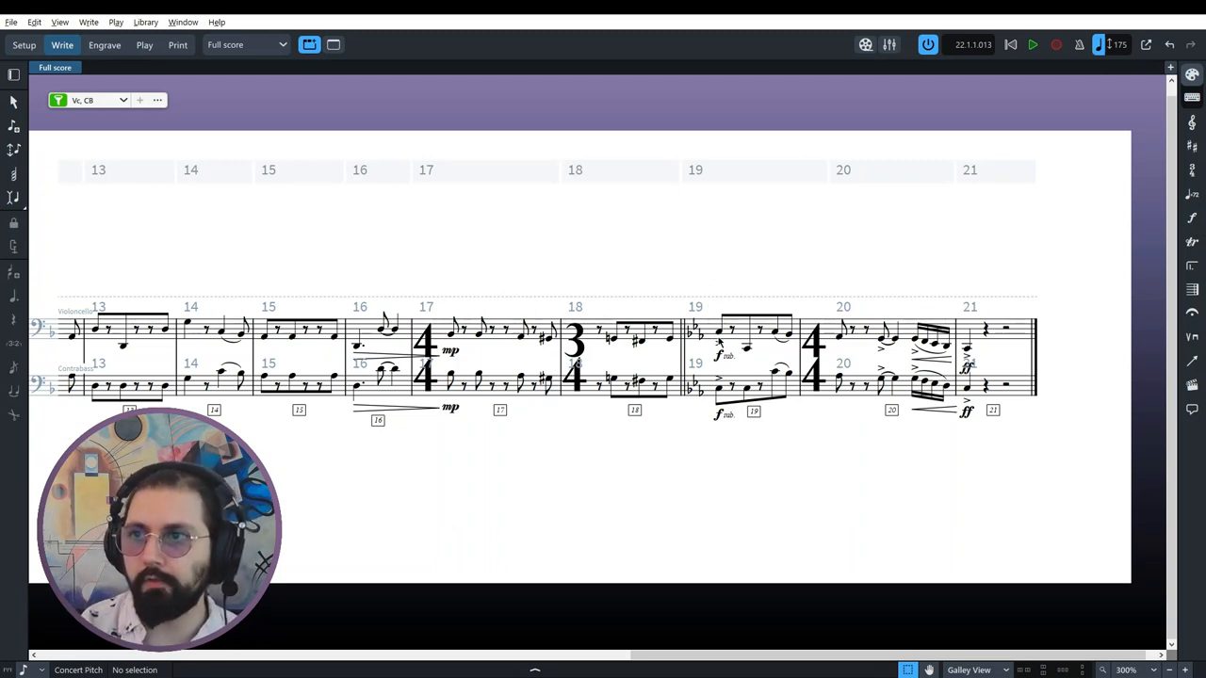
left_click(719, 332)
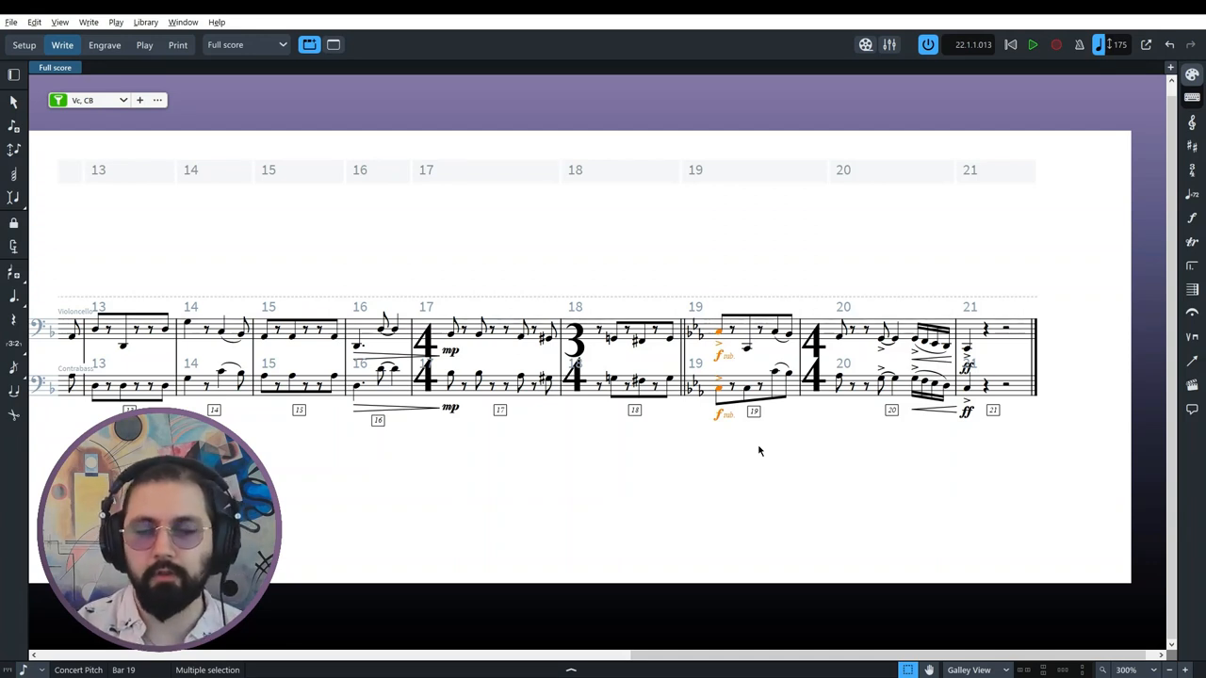
left_click(745, 480)
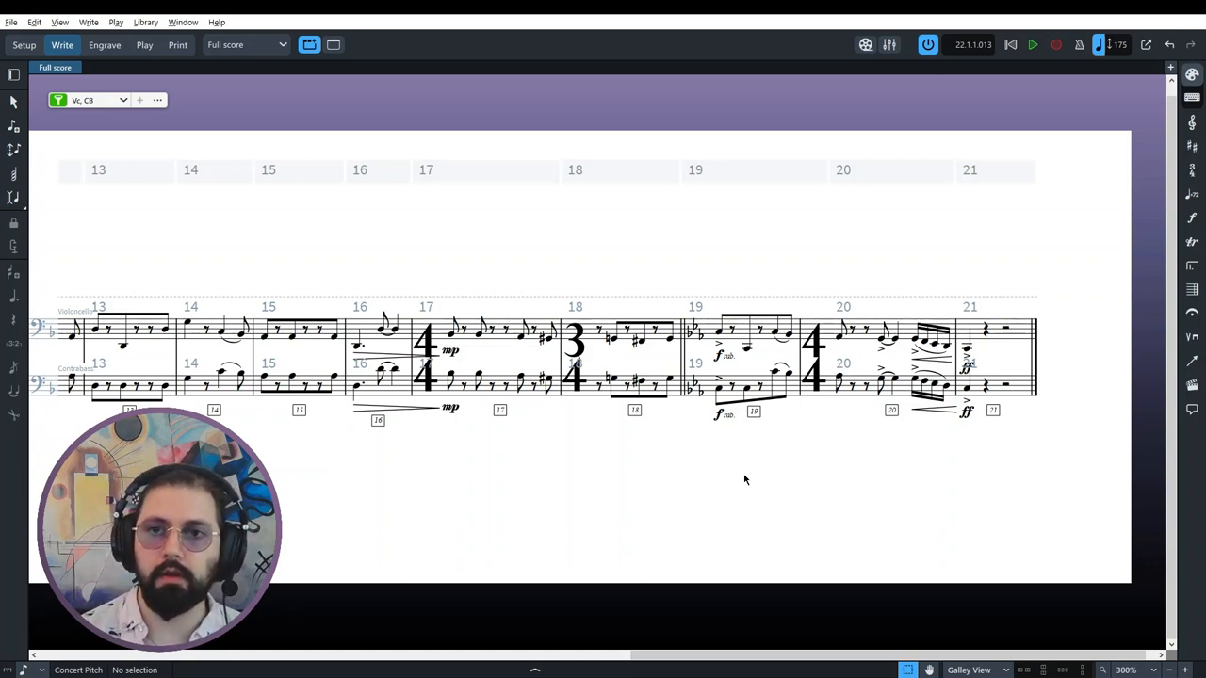
mouse_move(707, 310)
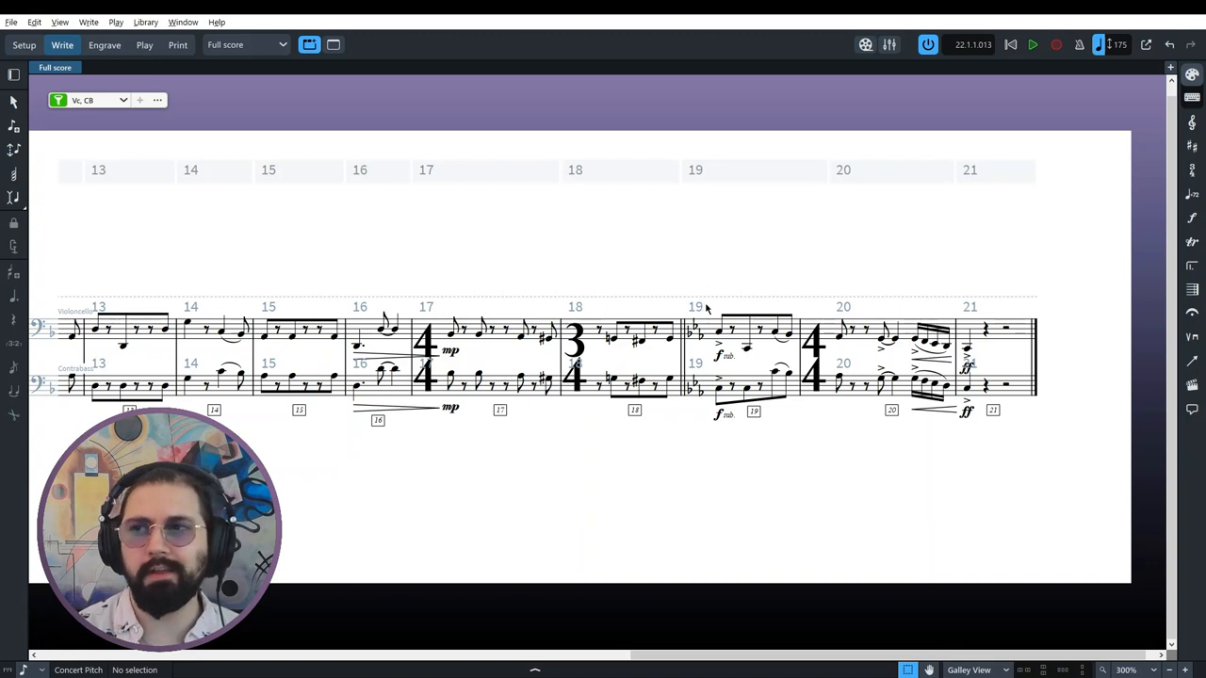
Step: Click on the cello staff in the galley view
left_click(721, 330)
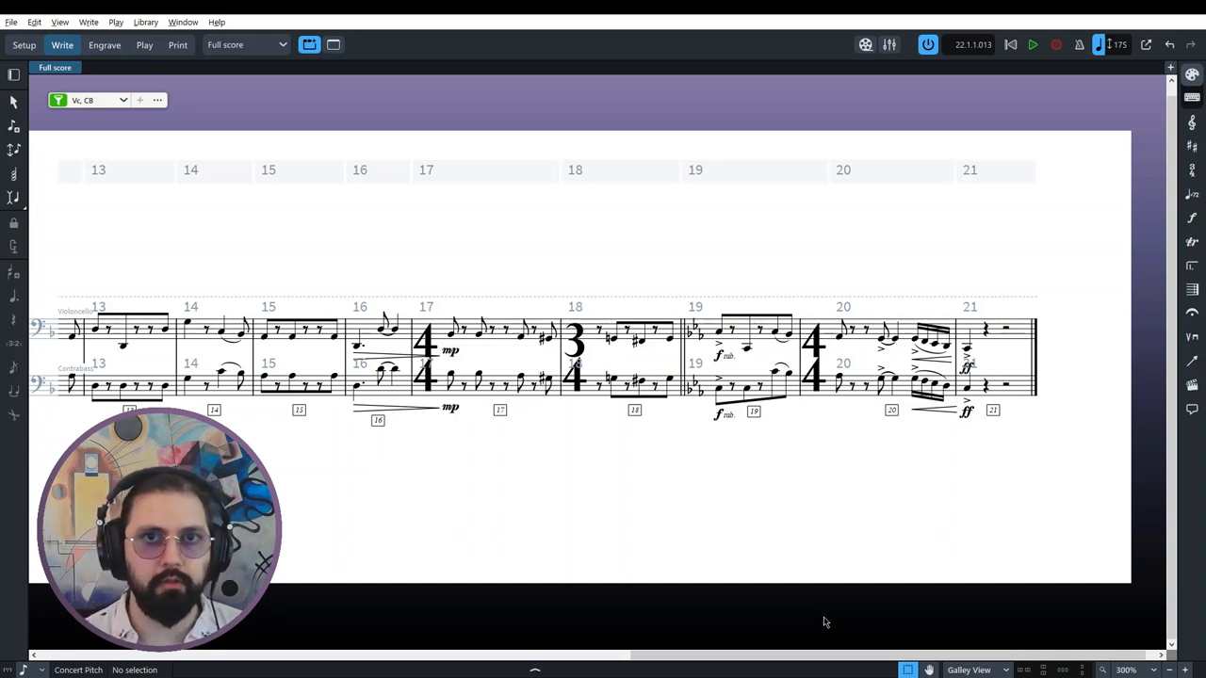
mouse_move(773, 551)
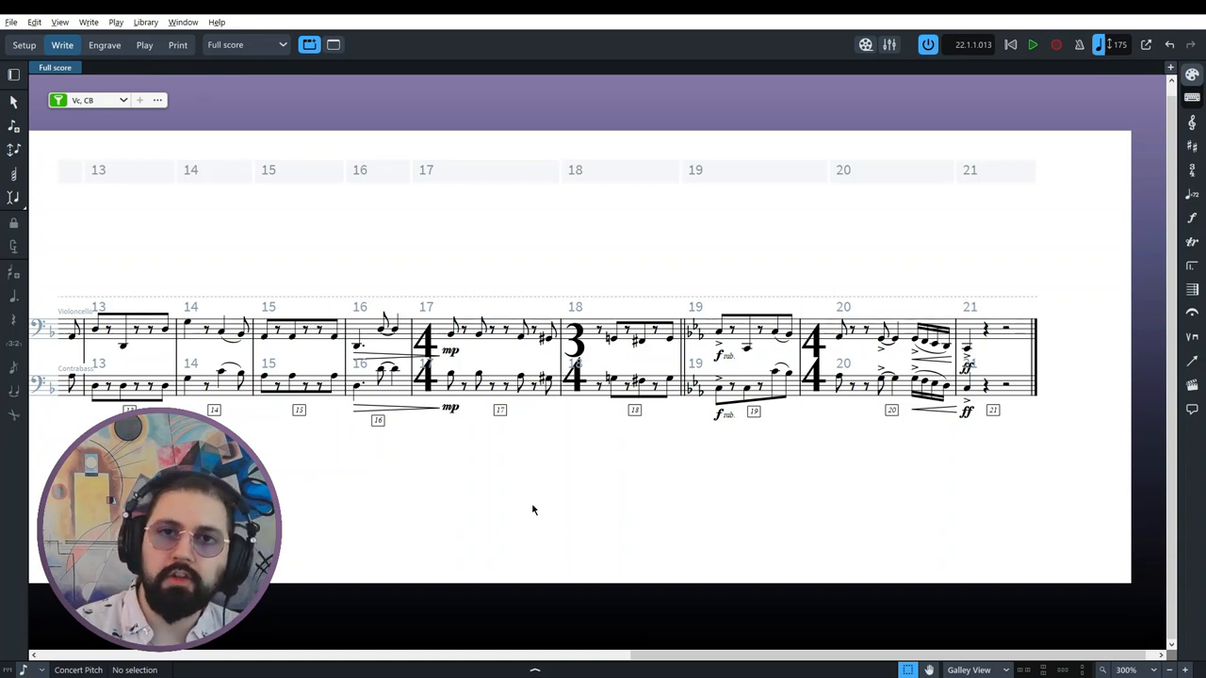
mouse_move(563, 504)
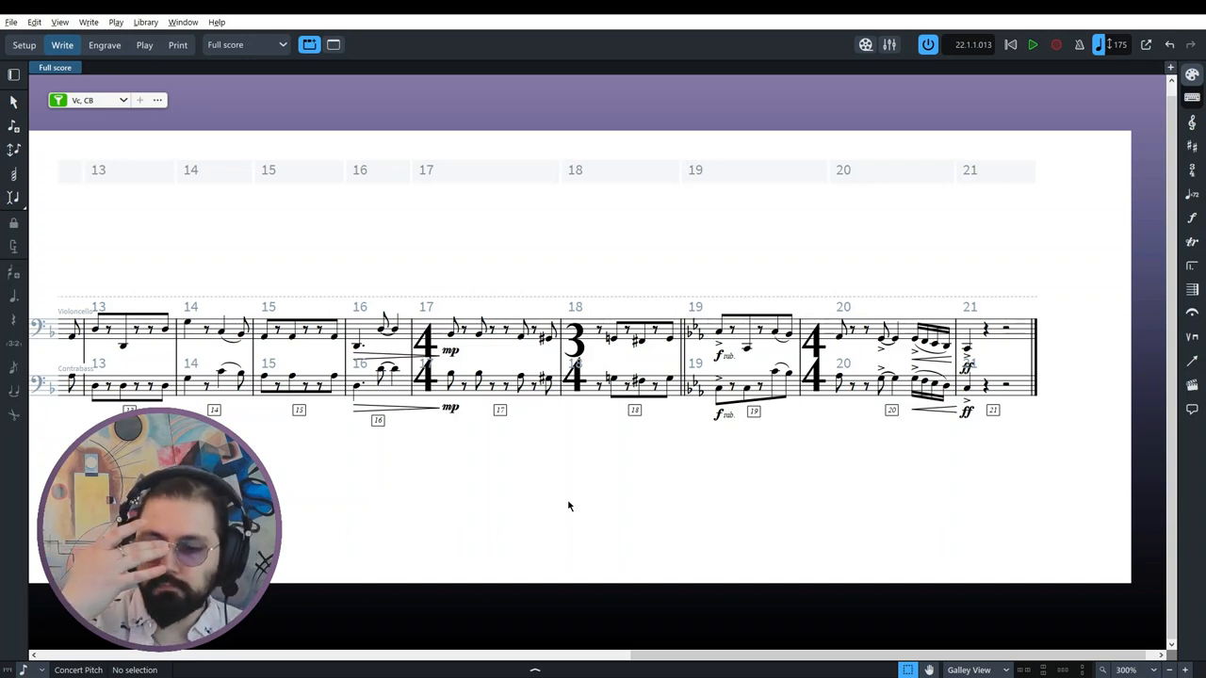
mouse_move(687, 289)
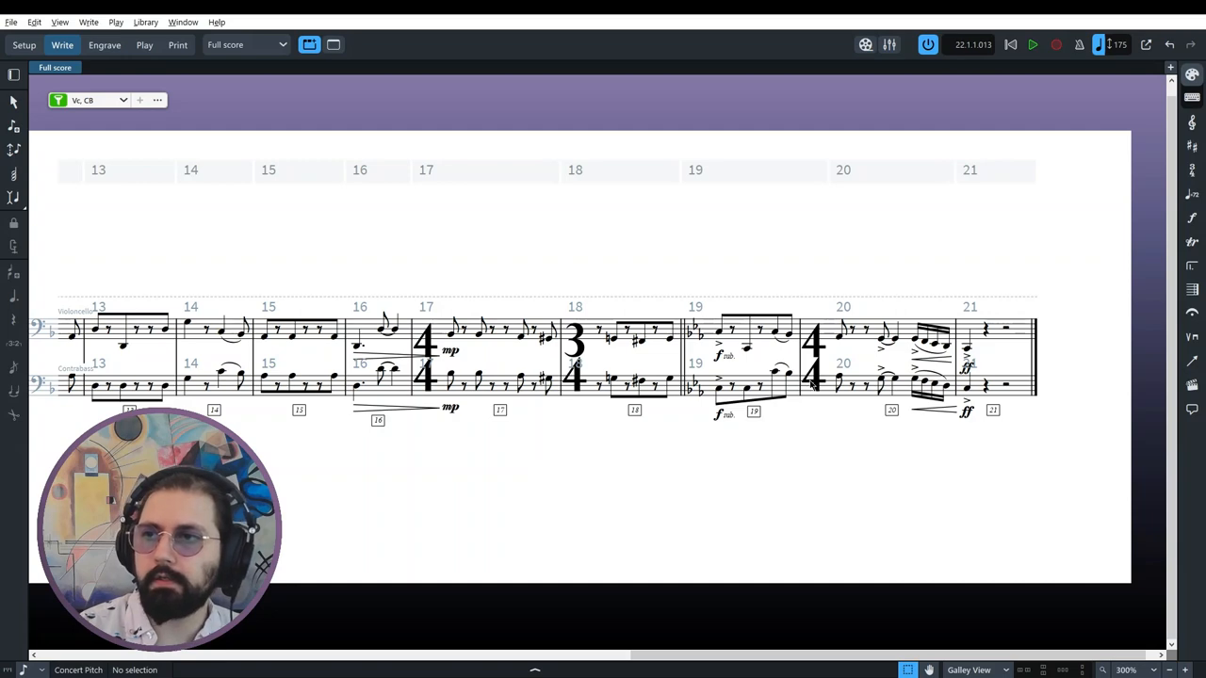
mouse_move(733, 492)
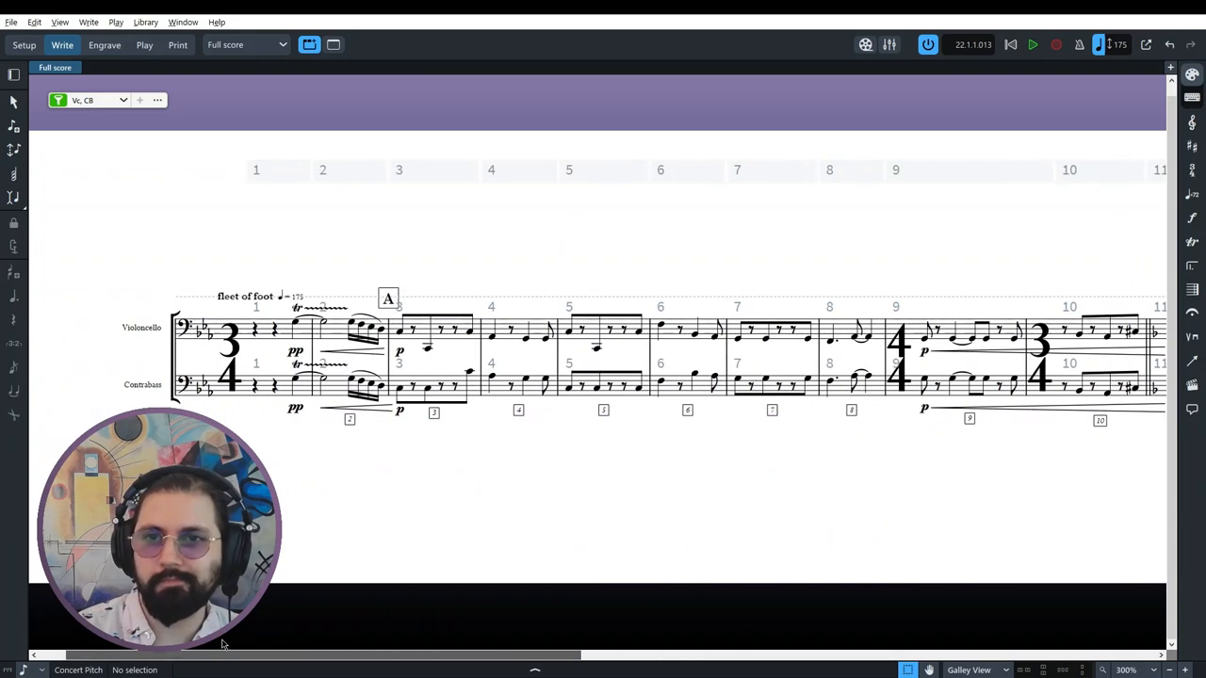
Step: Scroll the galley view right along the low staves
scroll("right", 3)
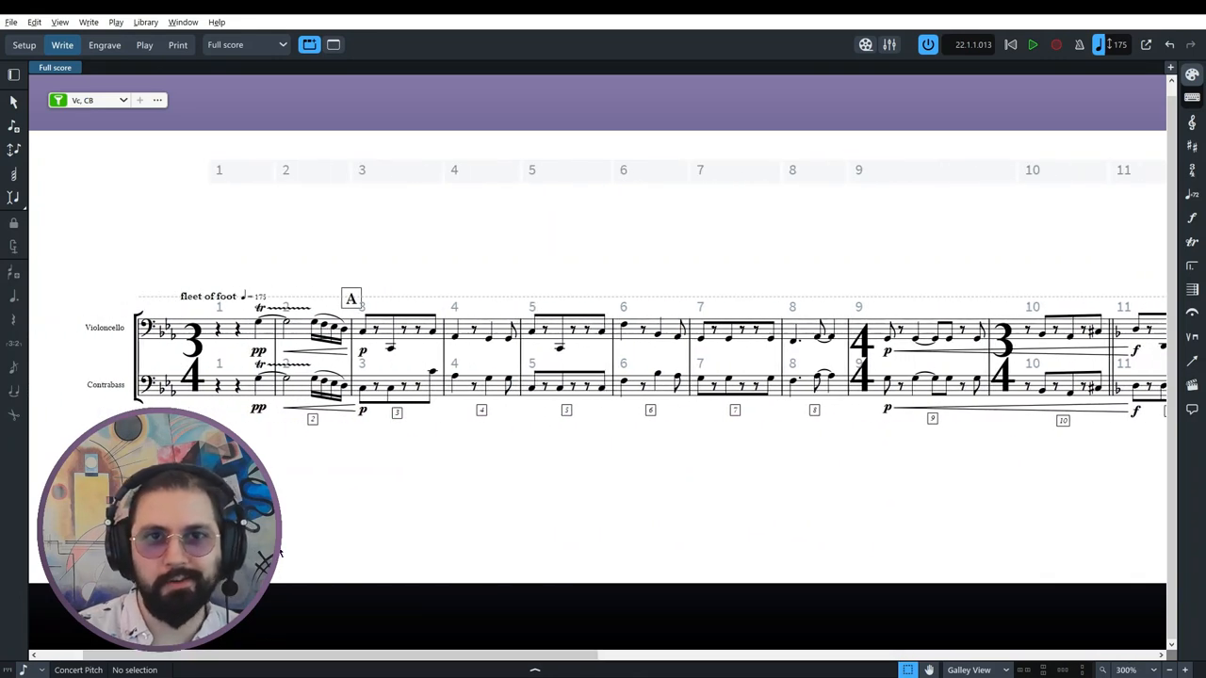
mouse_move(462, 474)
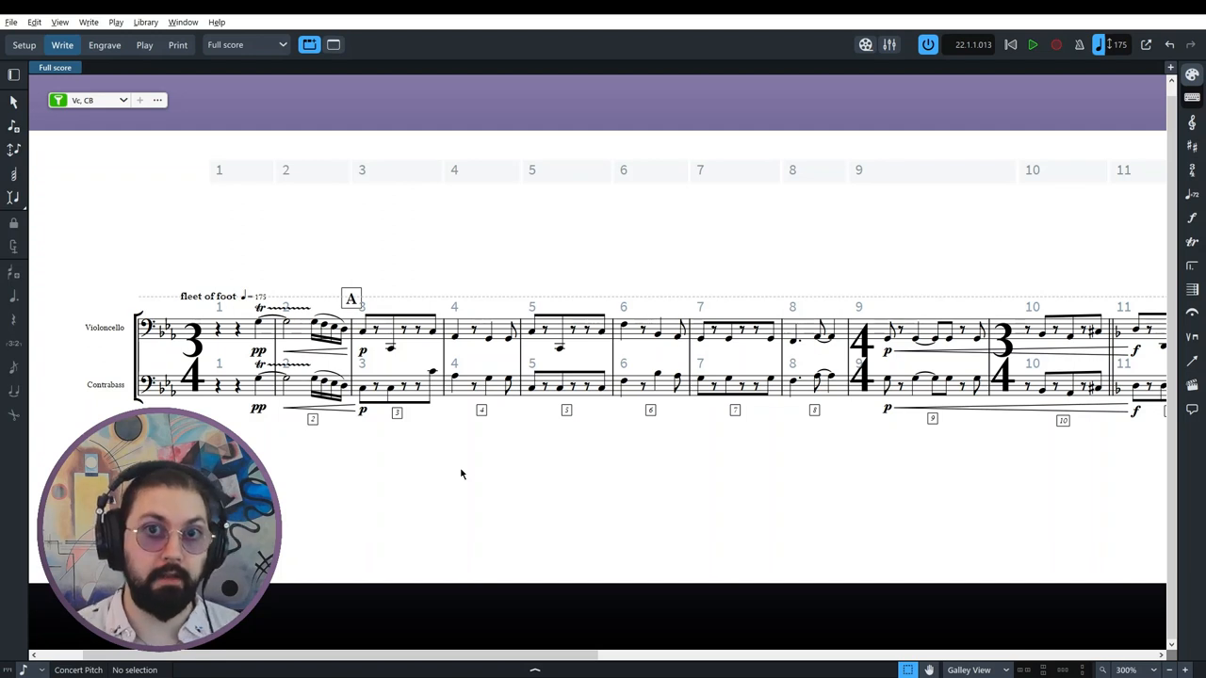
mouse_move(462, 583)
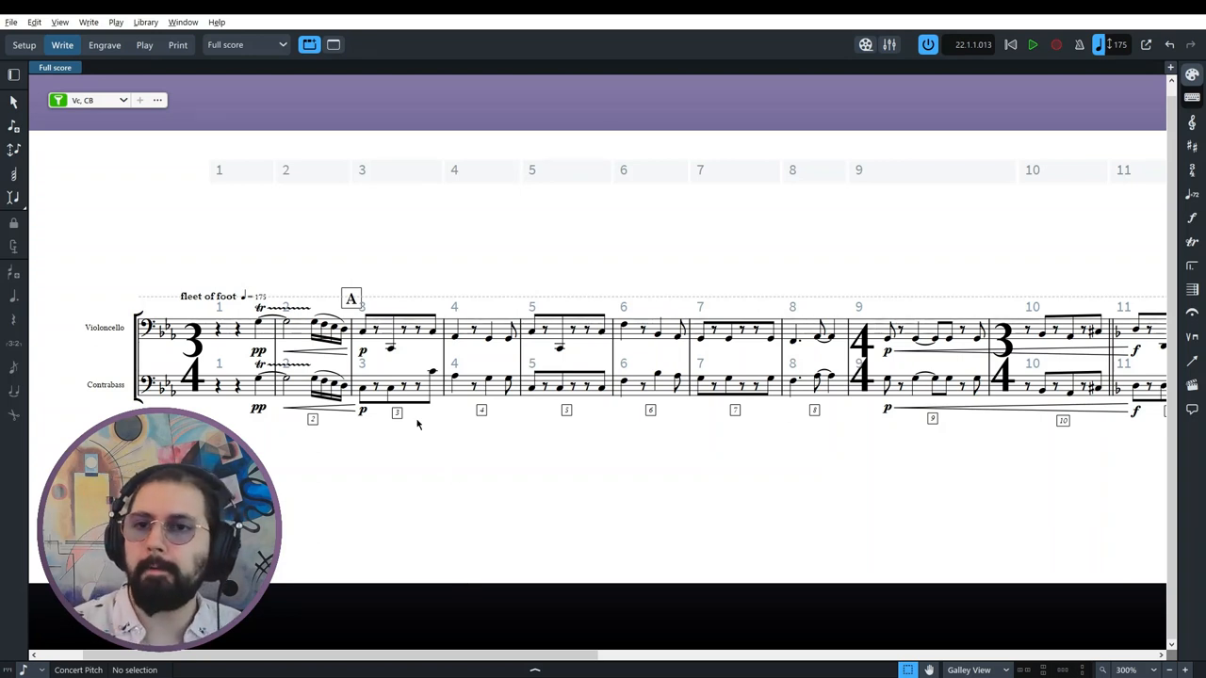
mouse_move(514, 475)
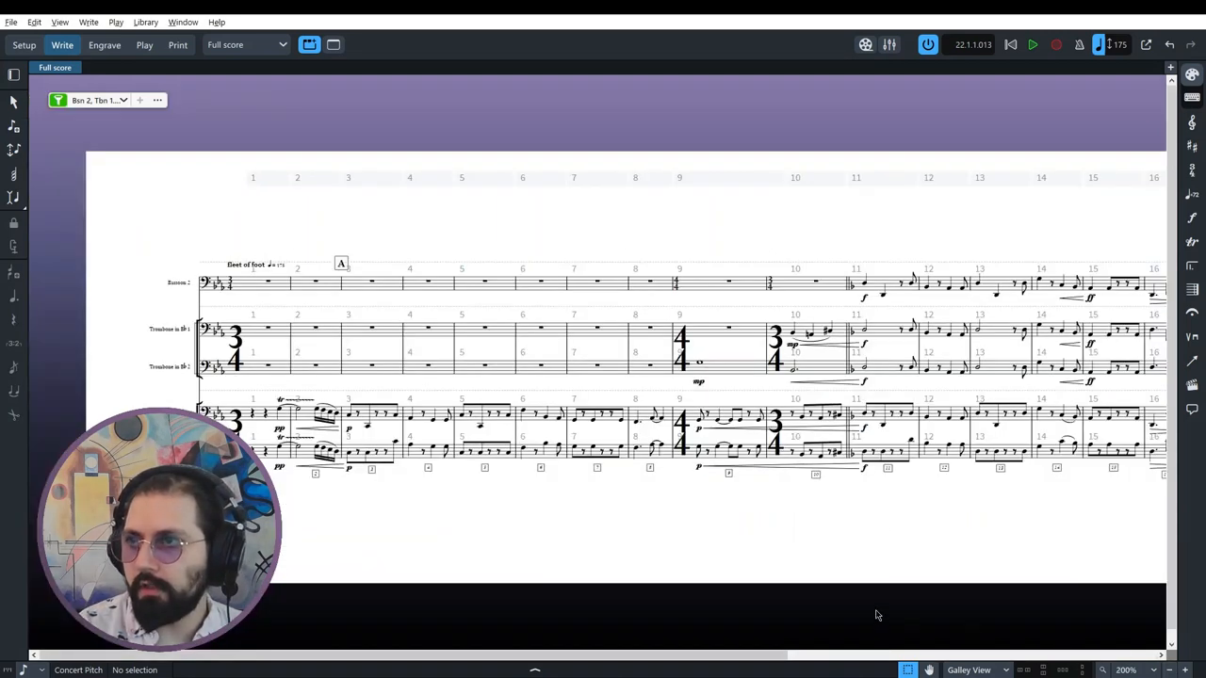
mouse_move(456, 556)
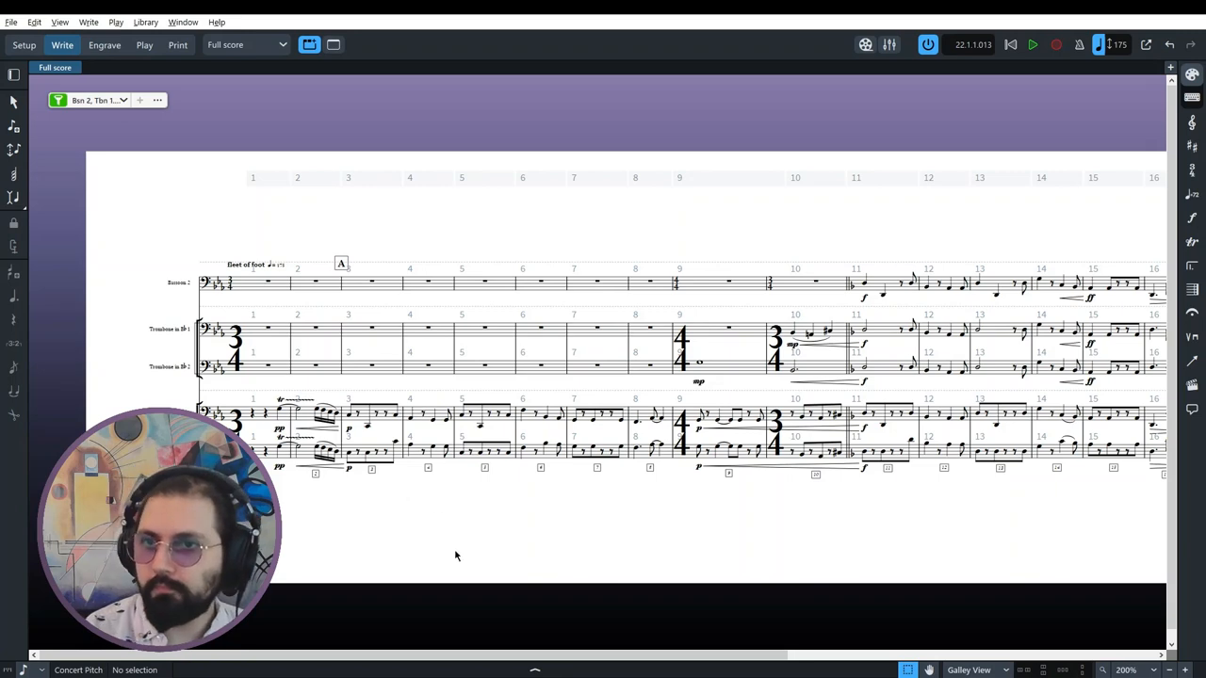
mouse_move(117, 160)
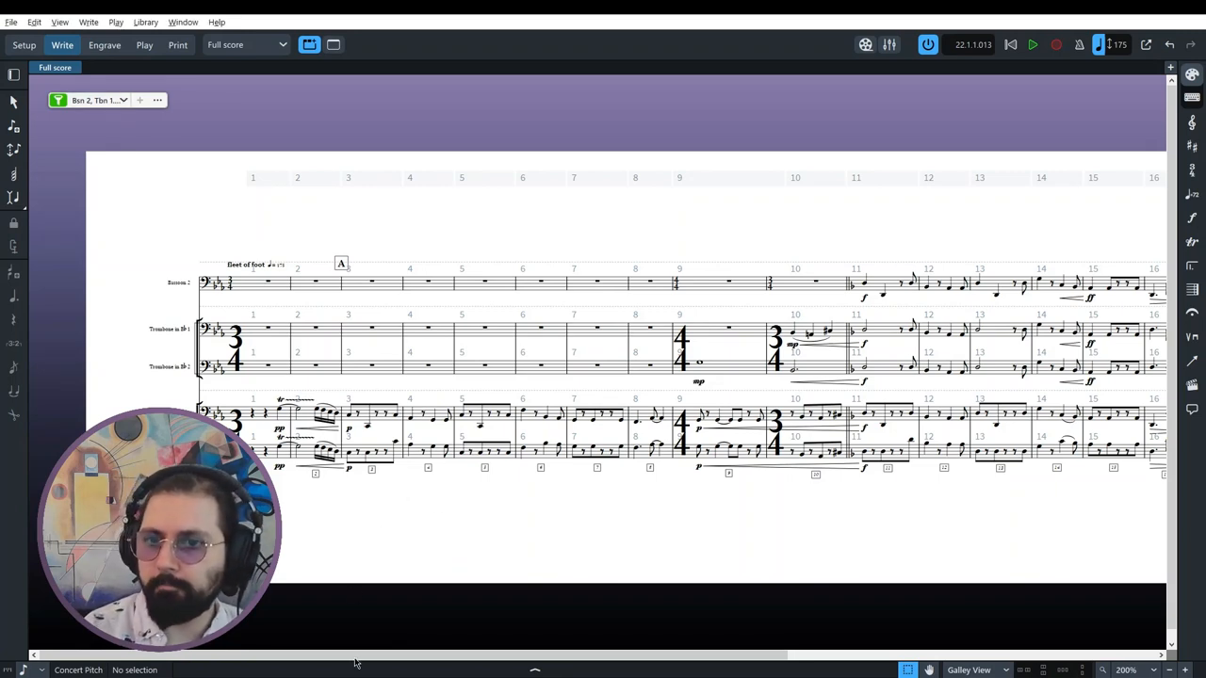
Step: Scroll the galley view right and back left to frame bars 4–20
scroll("right", 3)
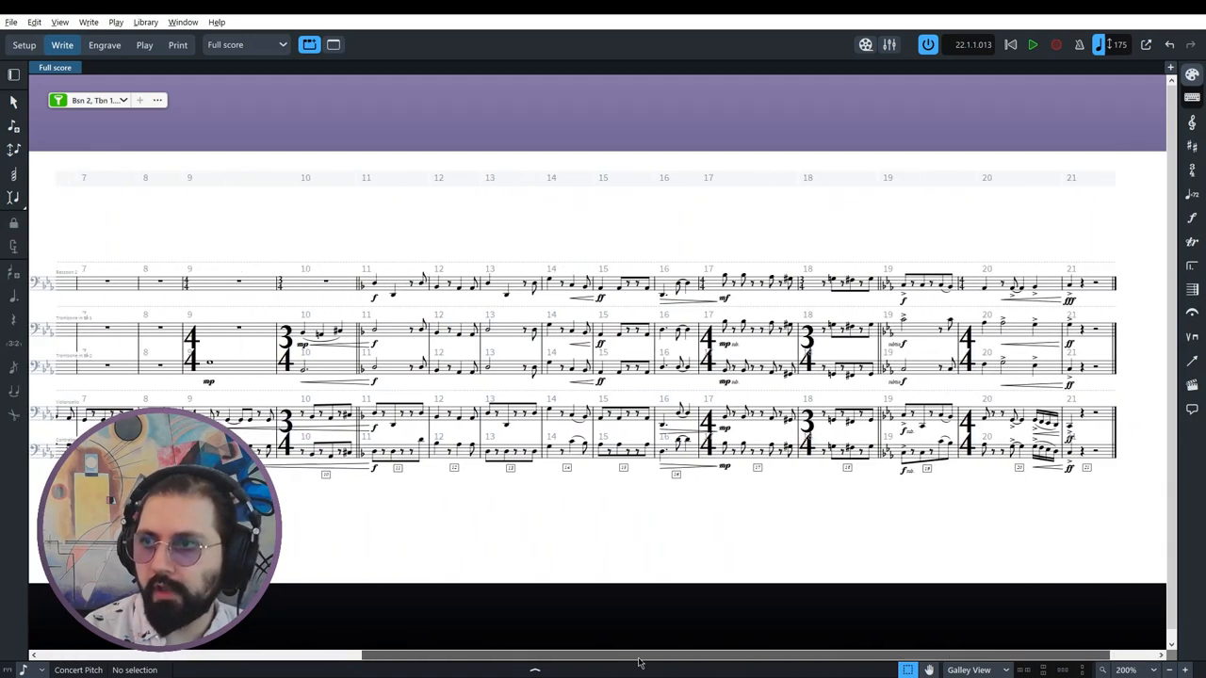
scroll("left", 3)
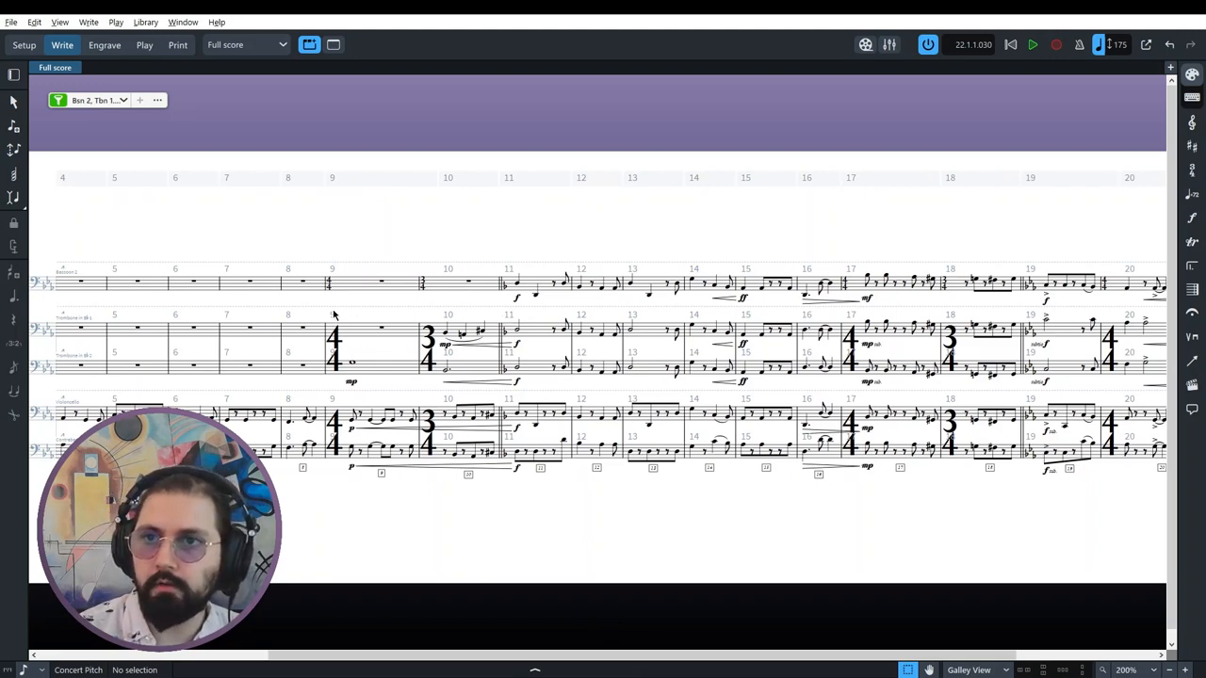
Step: Select bars 9–10 across the staves and stop their playback
left_click(429, 339)
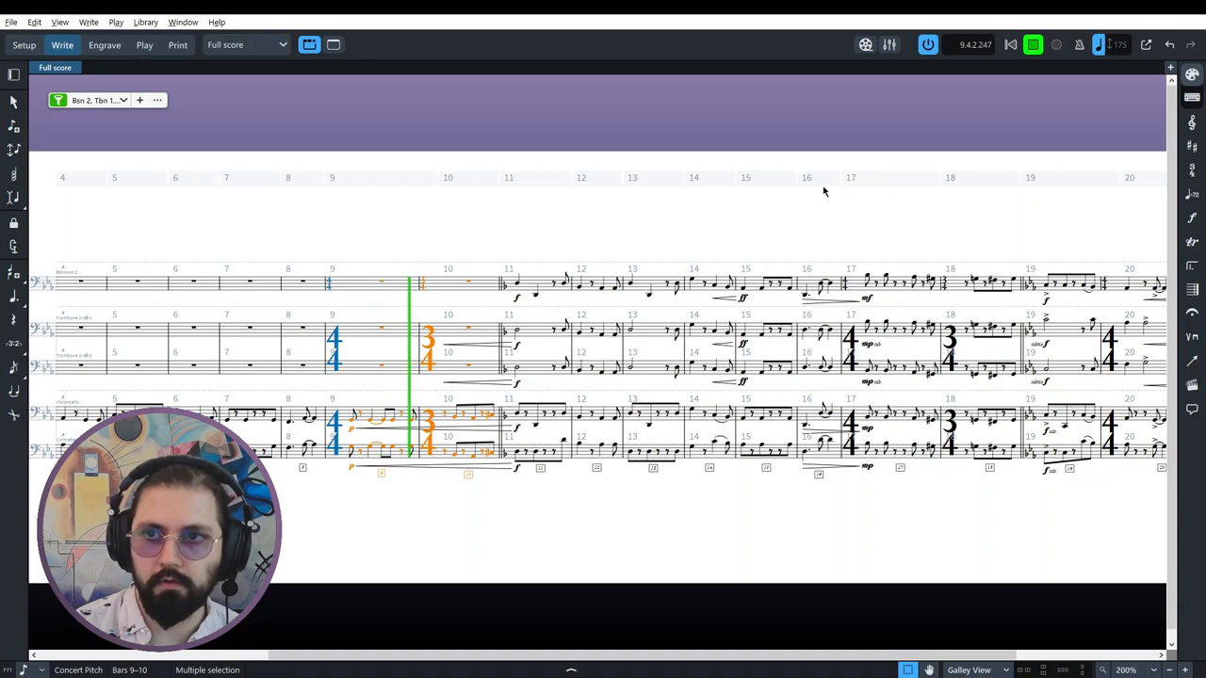
left_click(1033, 44)
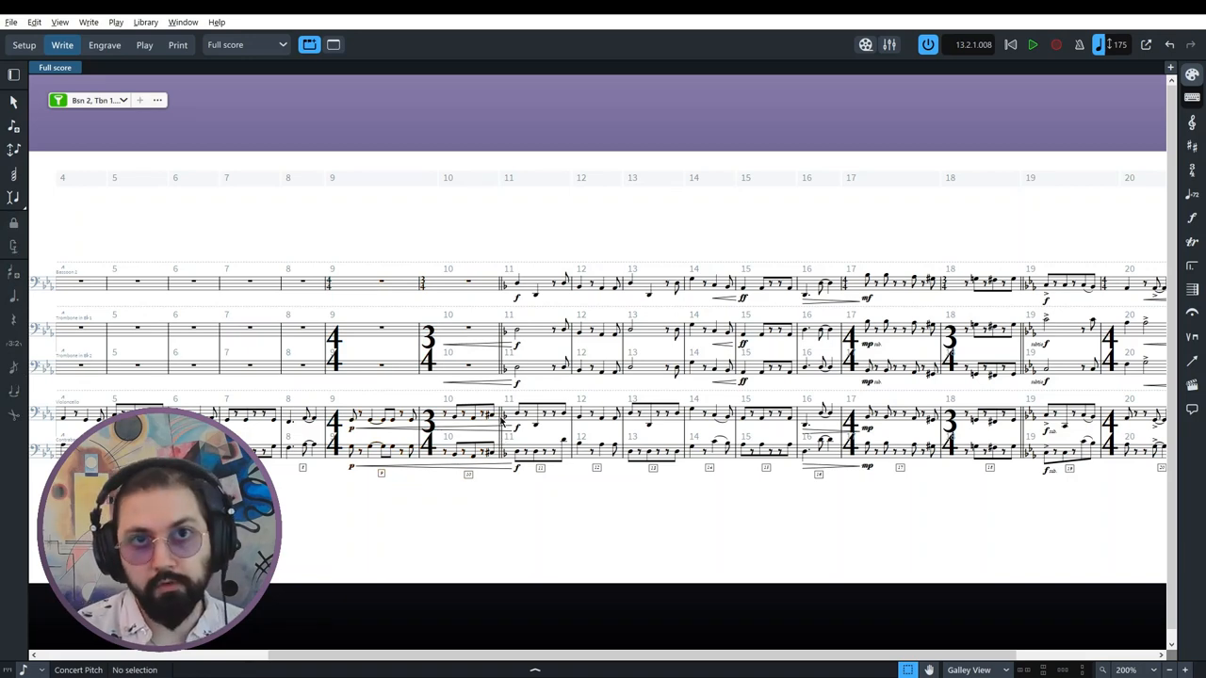
mouse_move(454, 474)
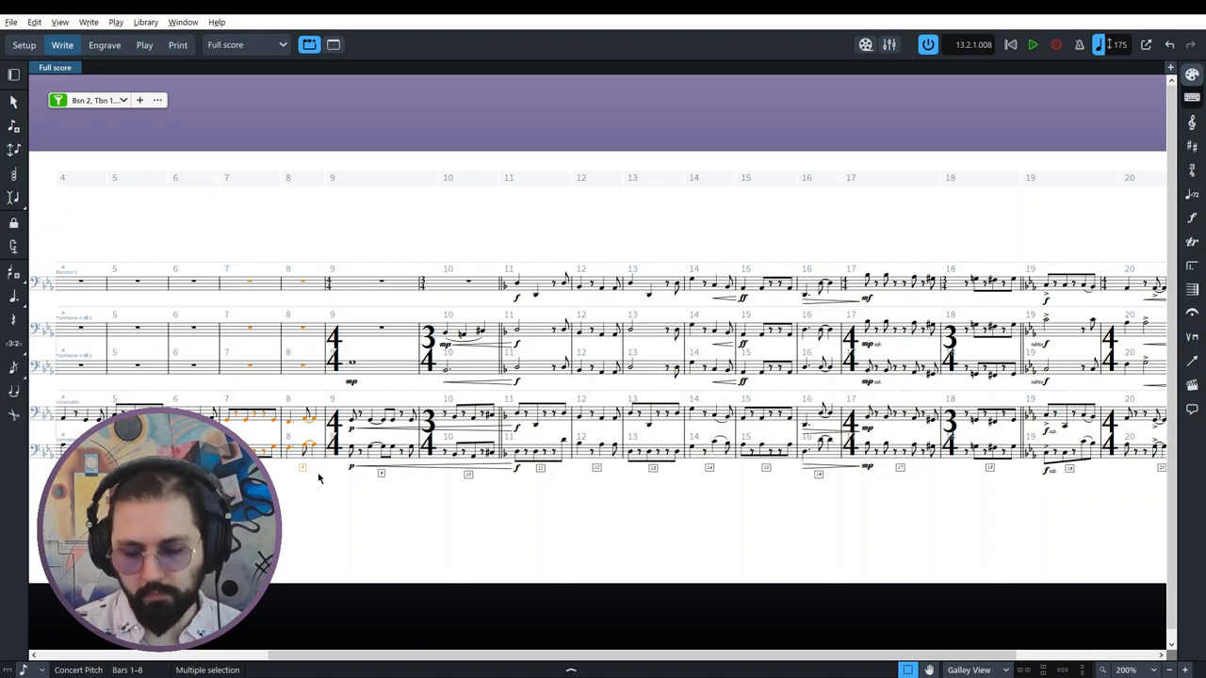
Step: Play the bassoon, trombone and low-string staves from bar 11, then stop
left_click(1033, 45)
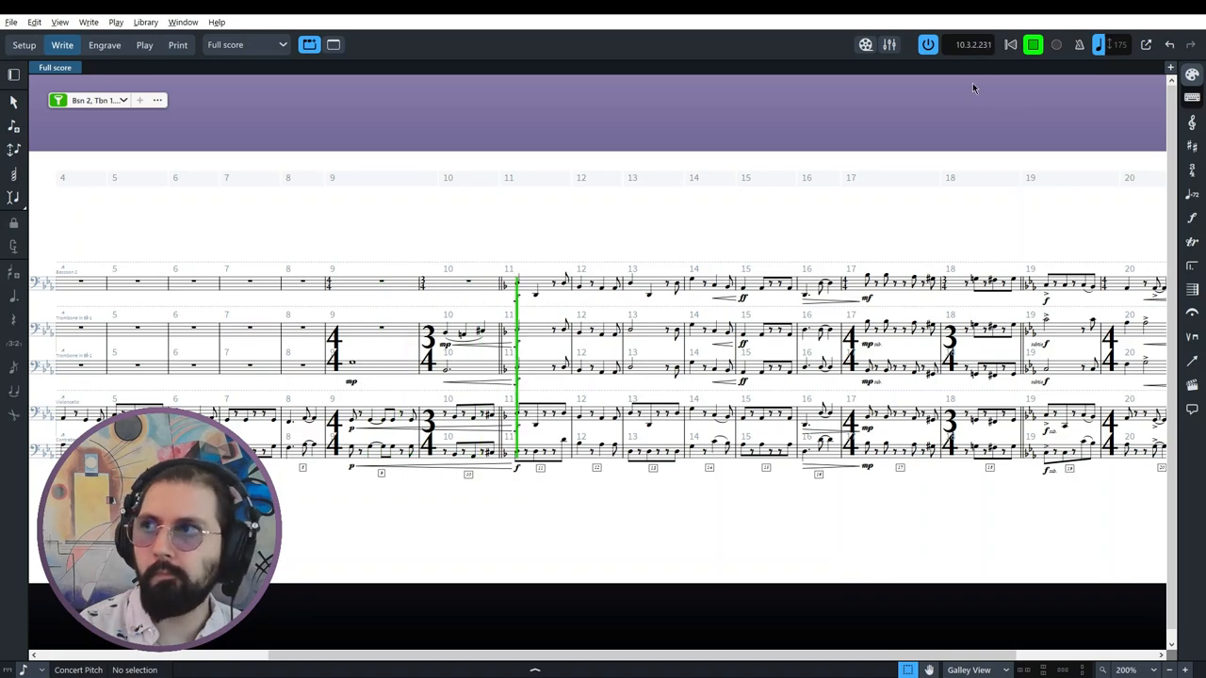
left_click(1032, 45)
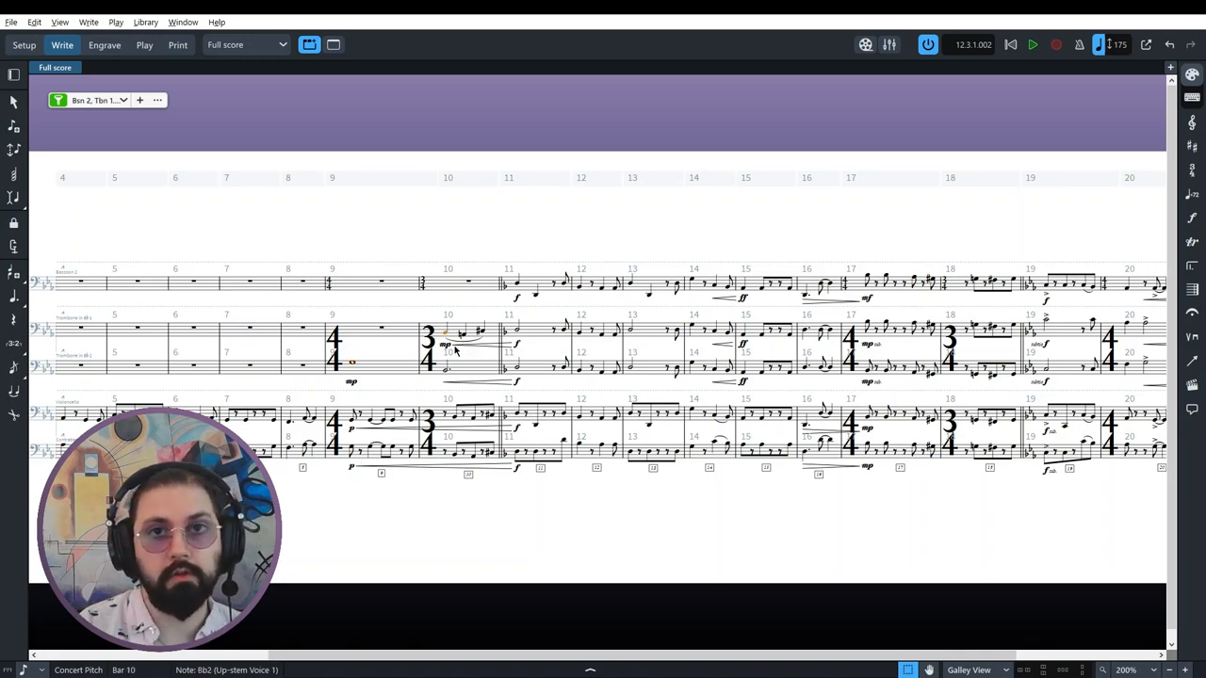
mouse_move(465, 237)
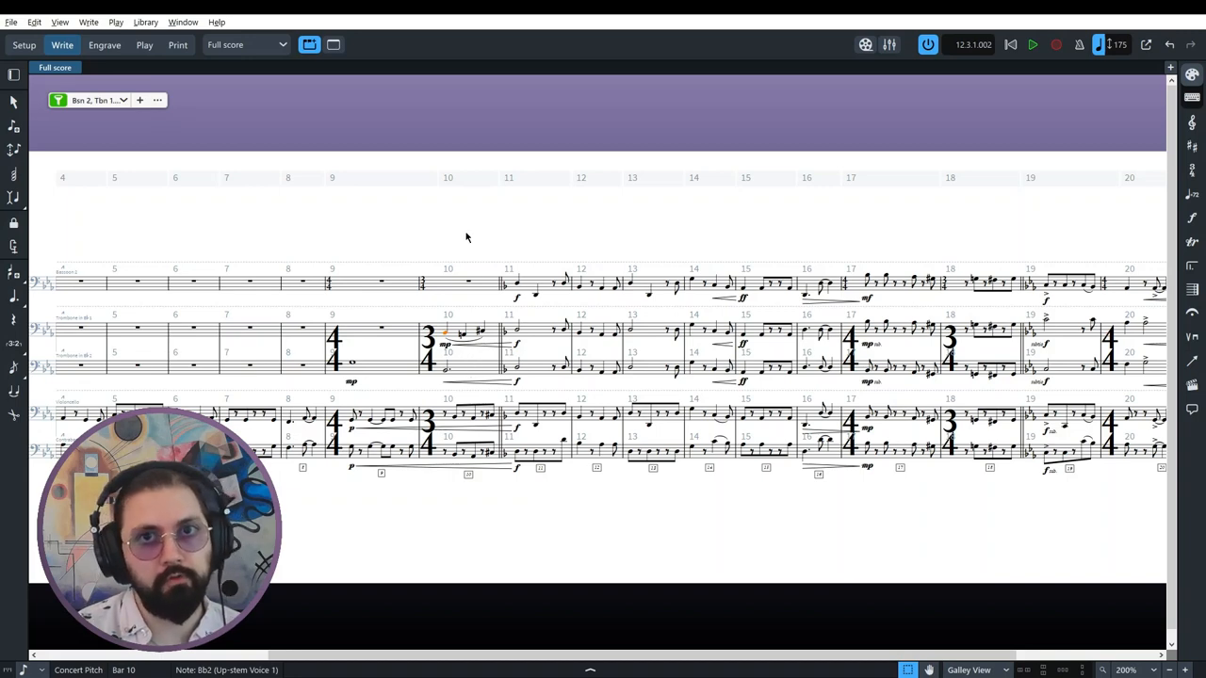
mouse_move(520, 335)
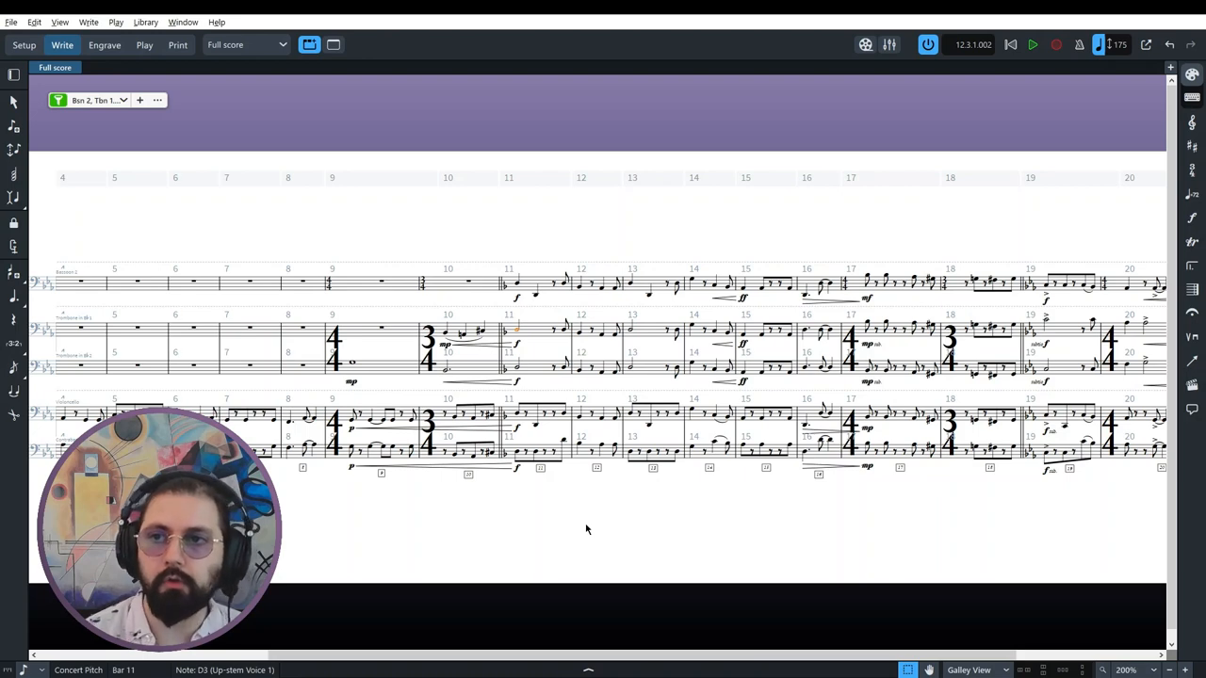
Step: Clear the note selection and return to the opening, showing bars 1–17
left_click(532, 481)
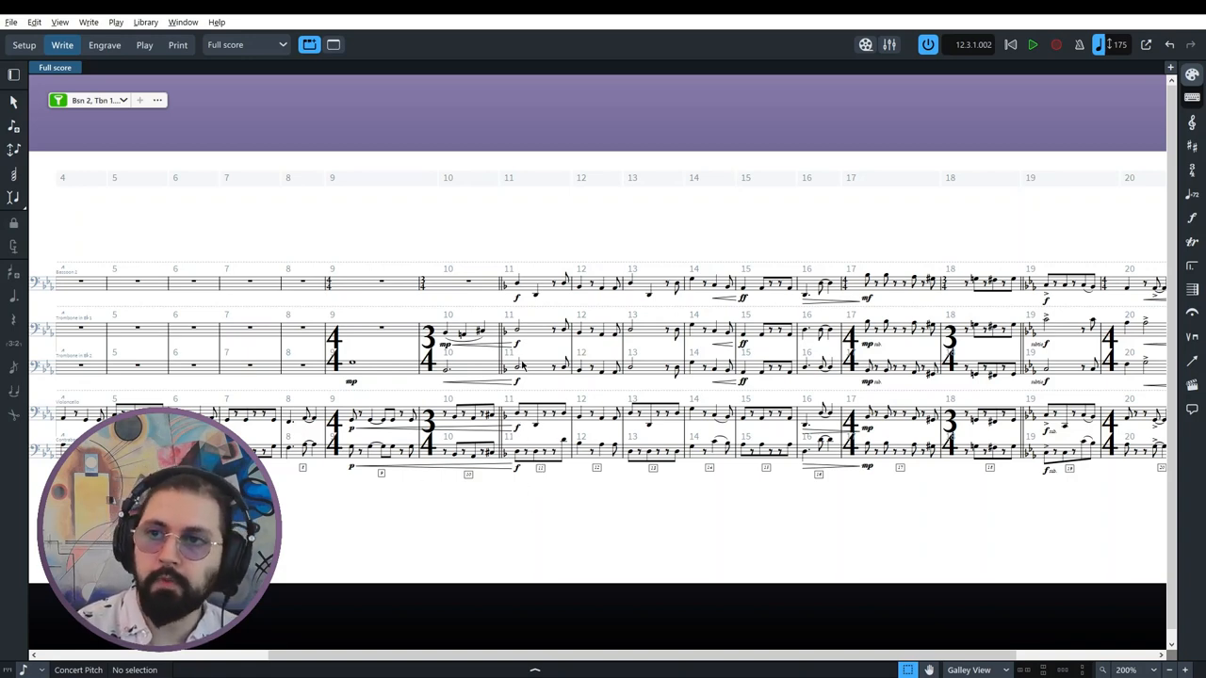
mouse_move(543, 389)
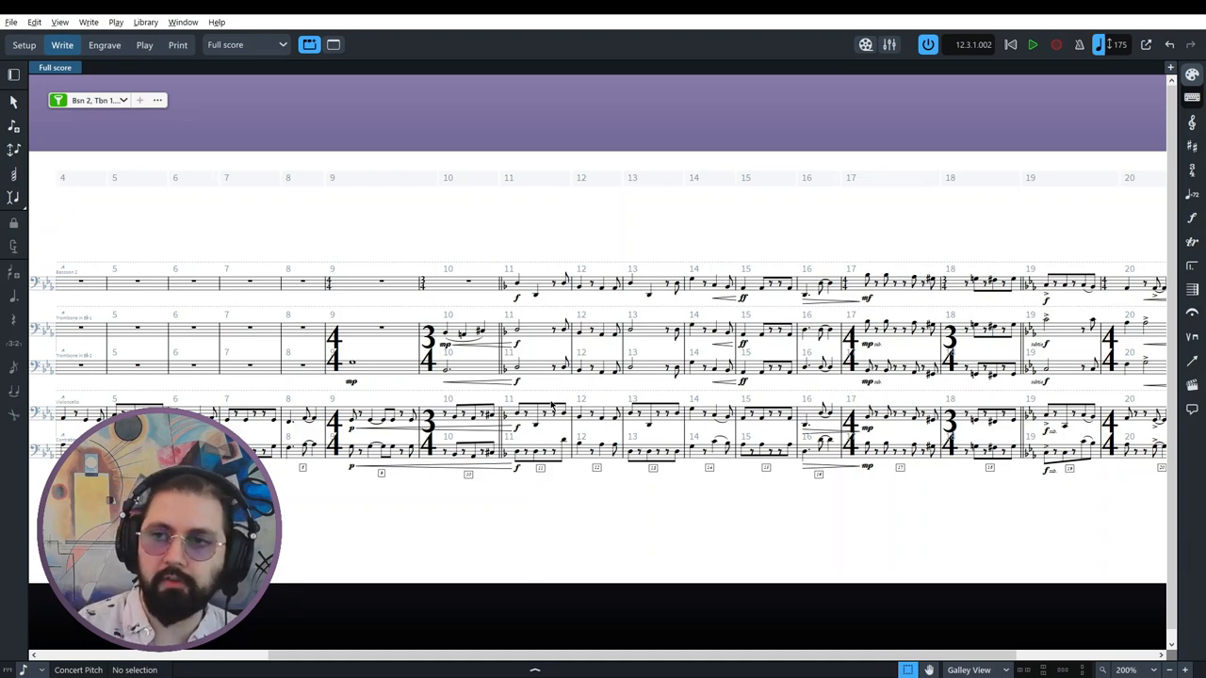
mouse_move(549, 391)
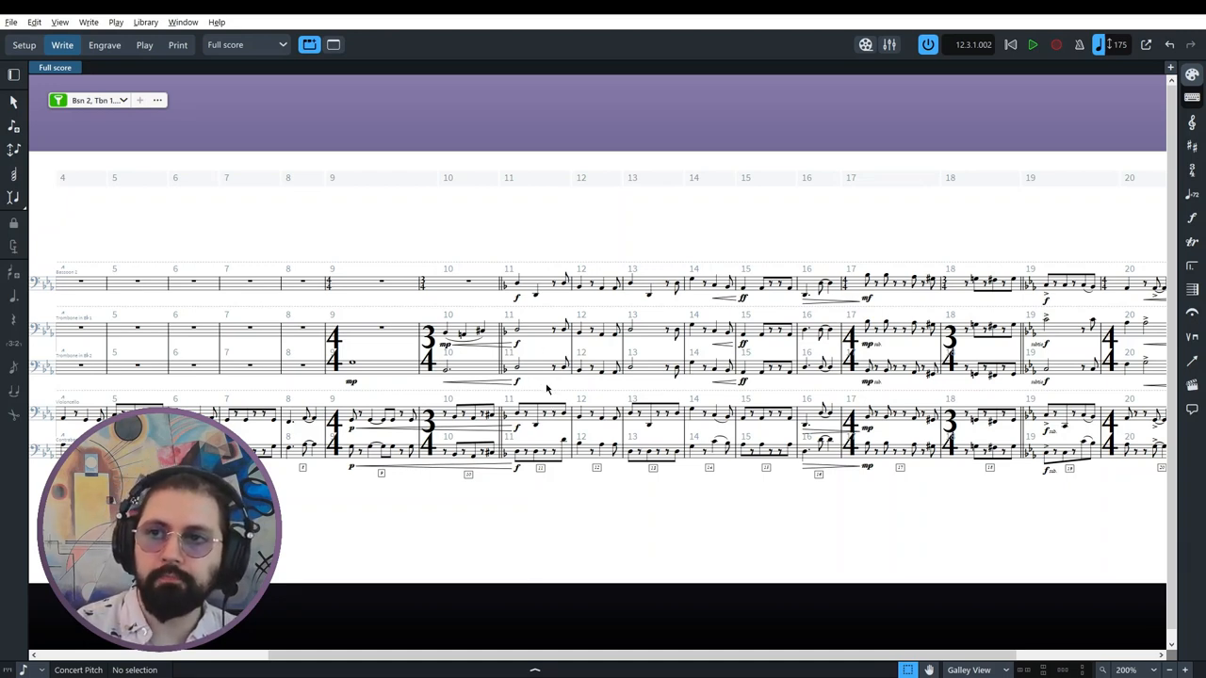
mouse_move(514, 265)
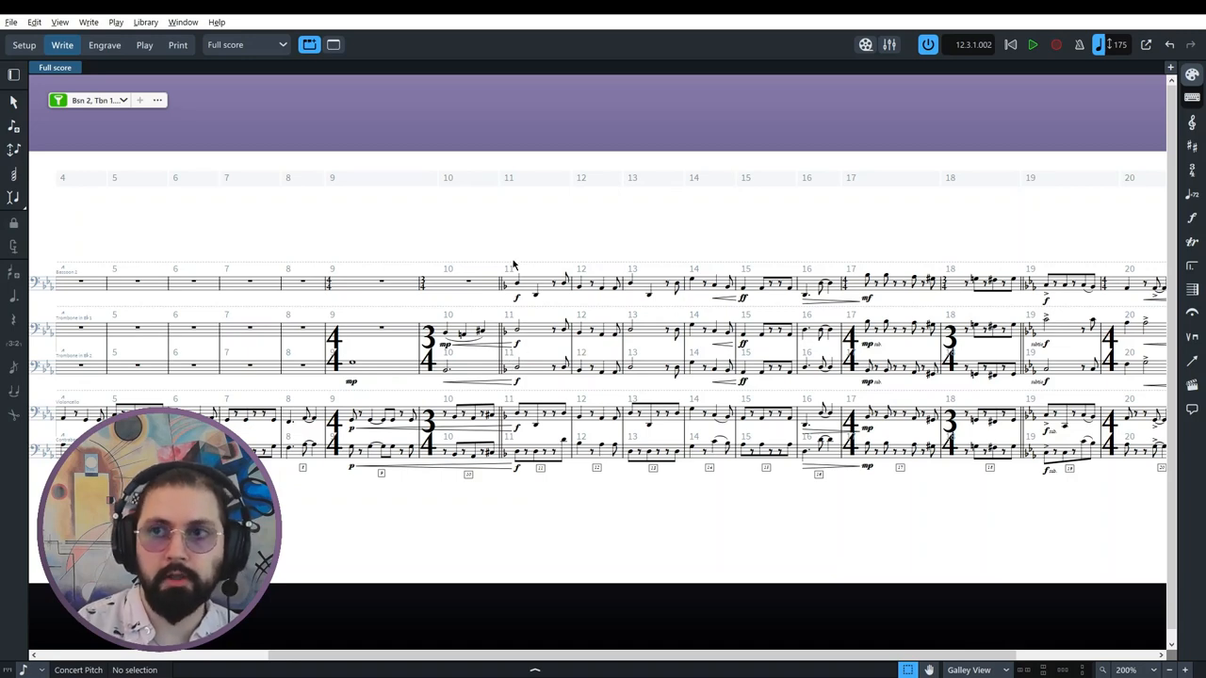
left_click(518, 371)
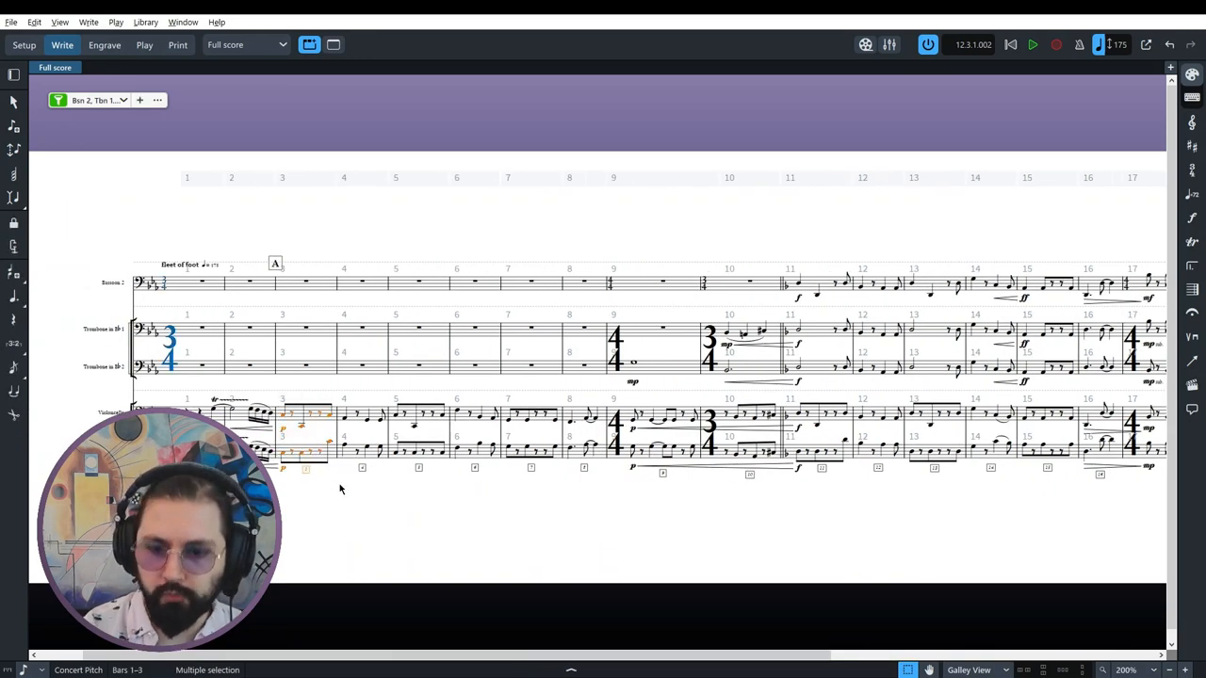
Step: Play the excerpt from bar 3 and stop, then replay from bar 10 into bar 14
left_click(1031, 44)
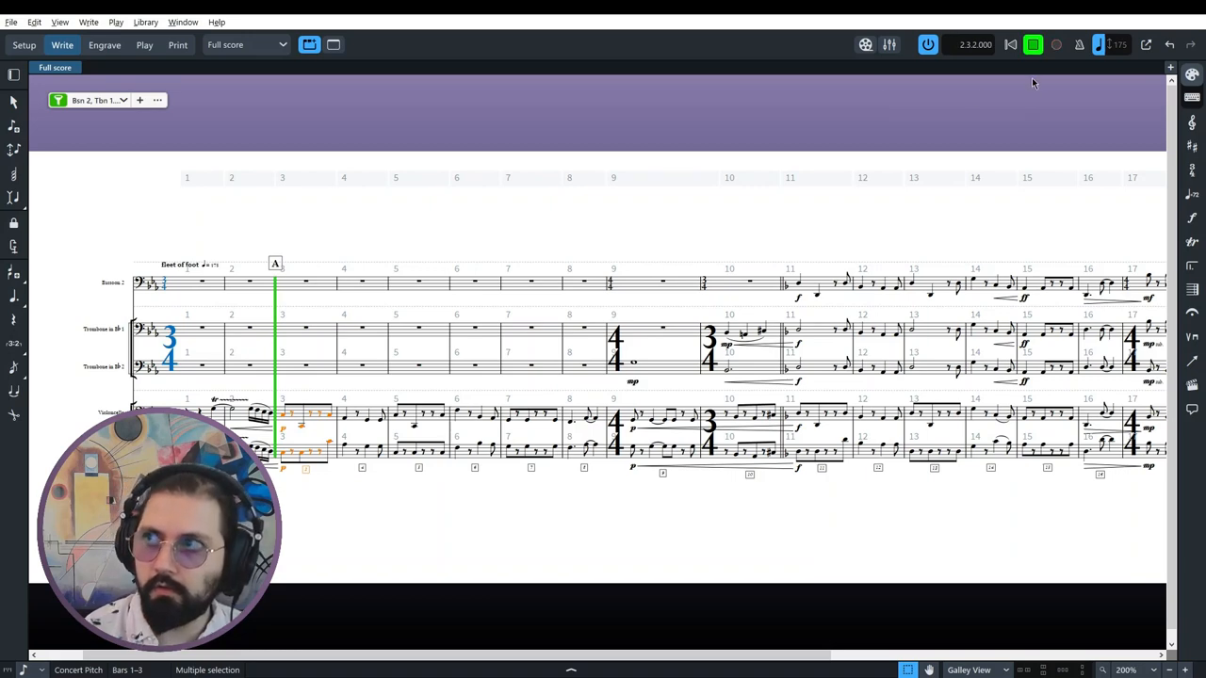
left_click(1033, 44)
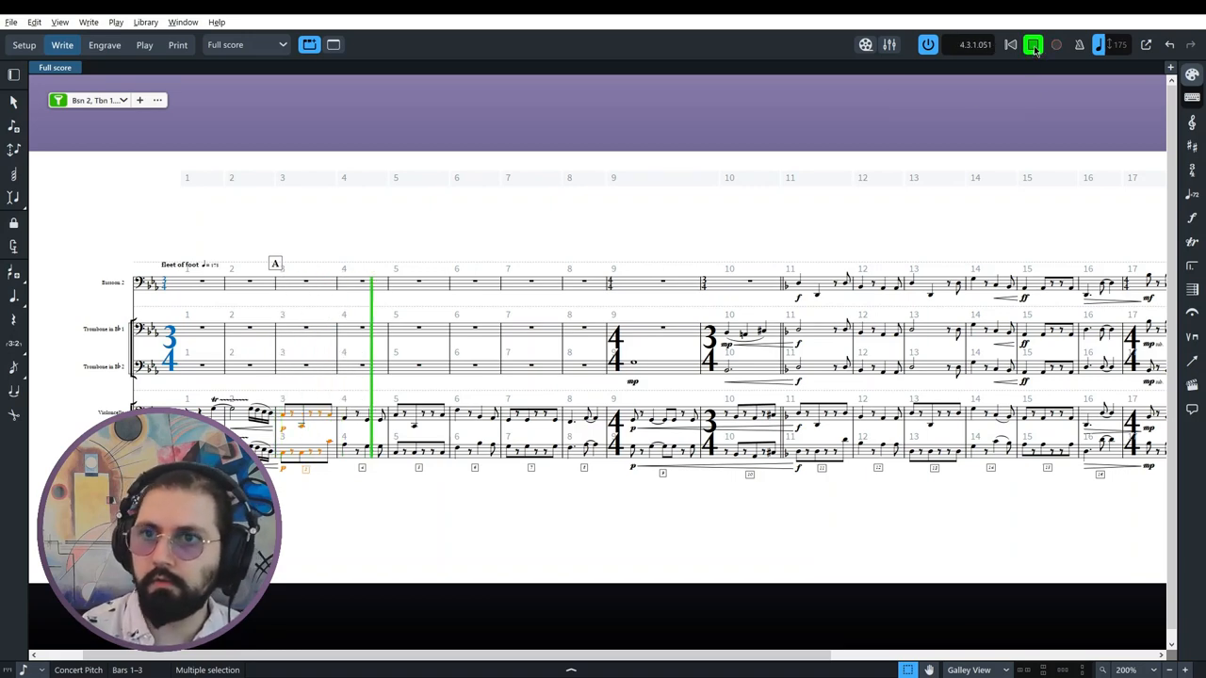
left_click(1033, 44)
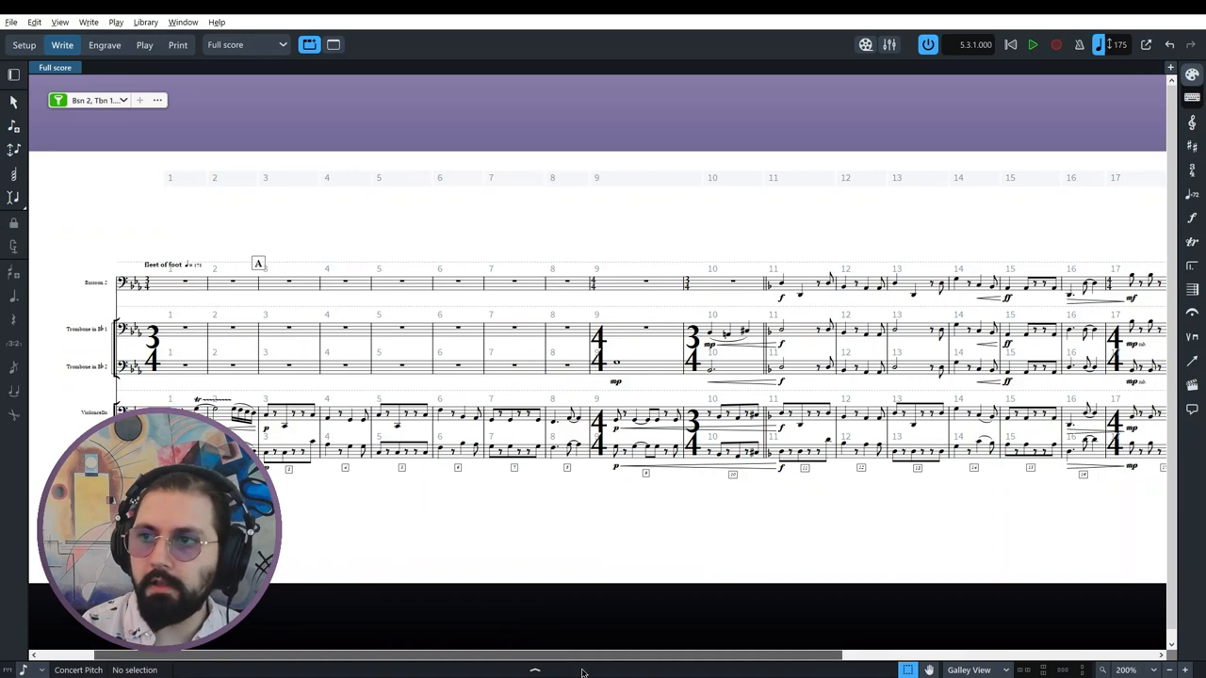
scroll("right", 3)
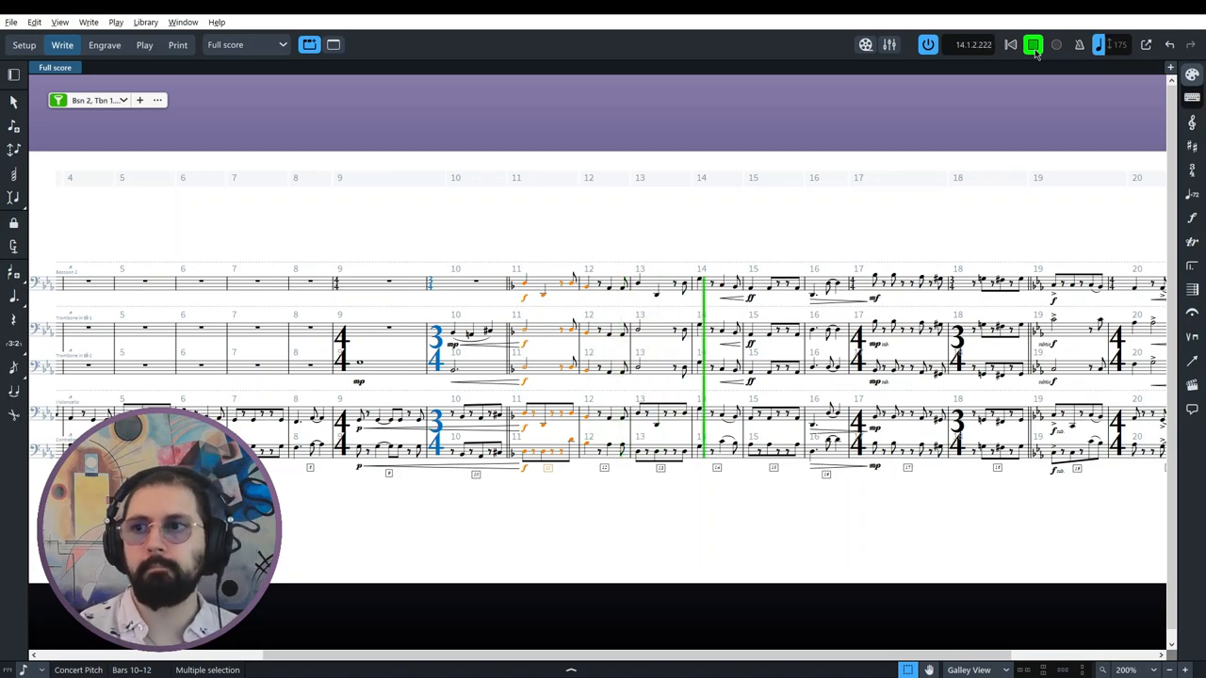
left_click(1033, 44)
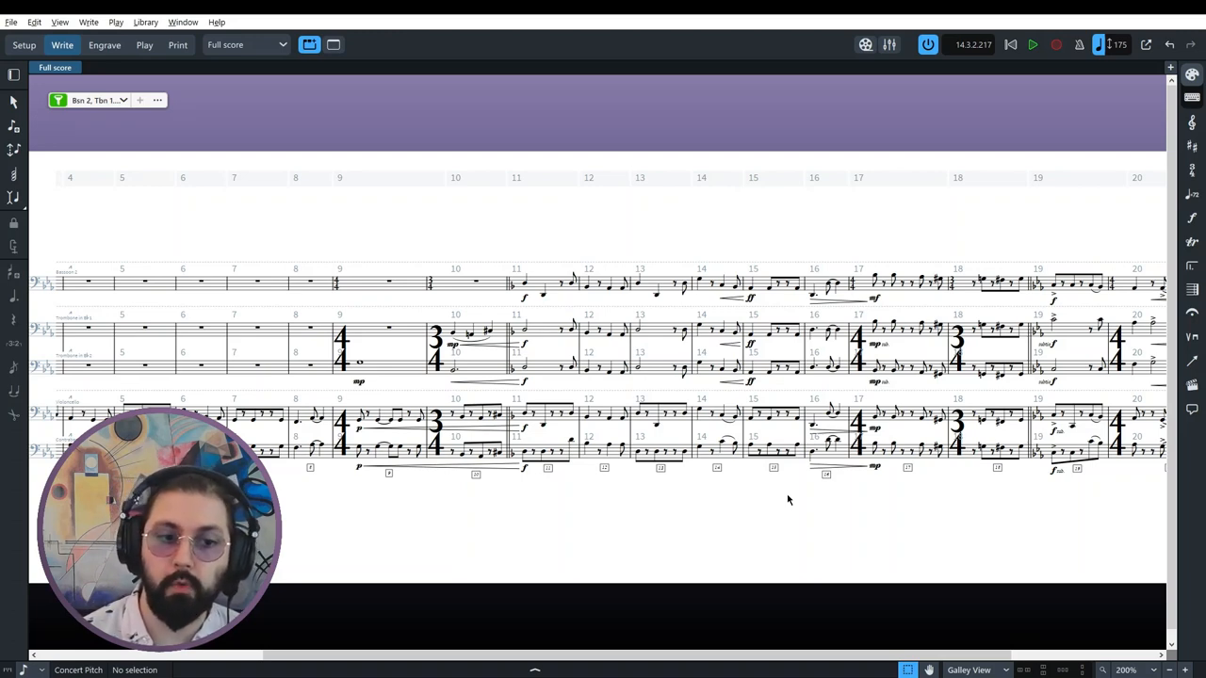
mouse_move(592, 559)
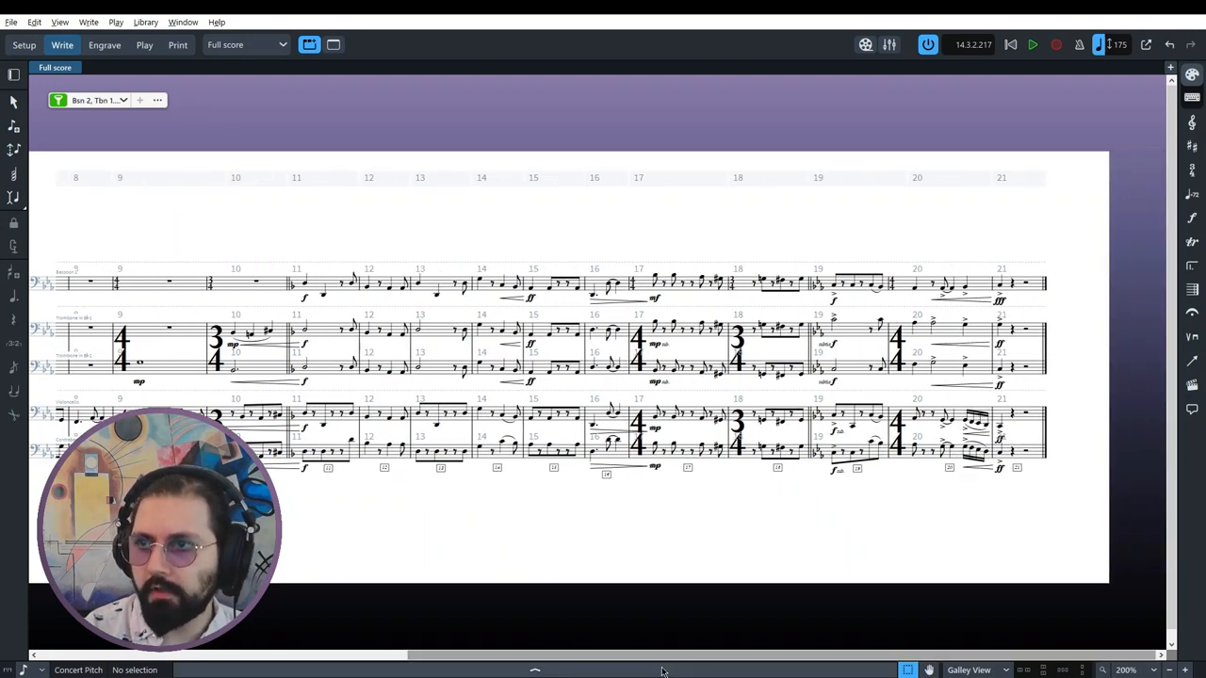
mouse_move(773, 483)
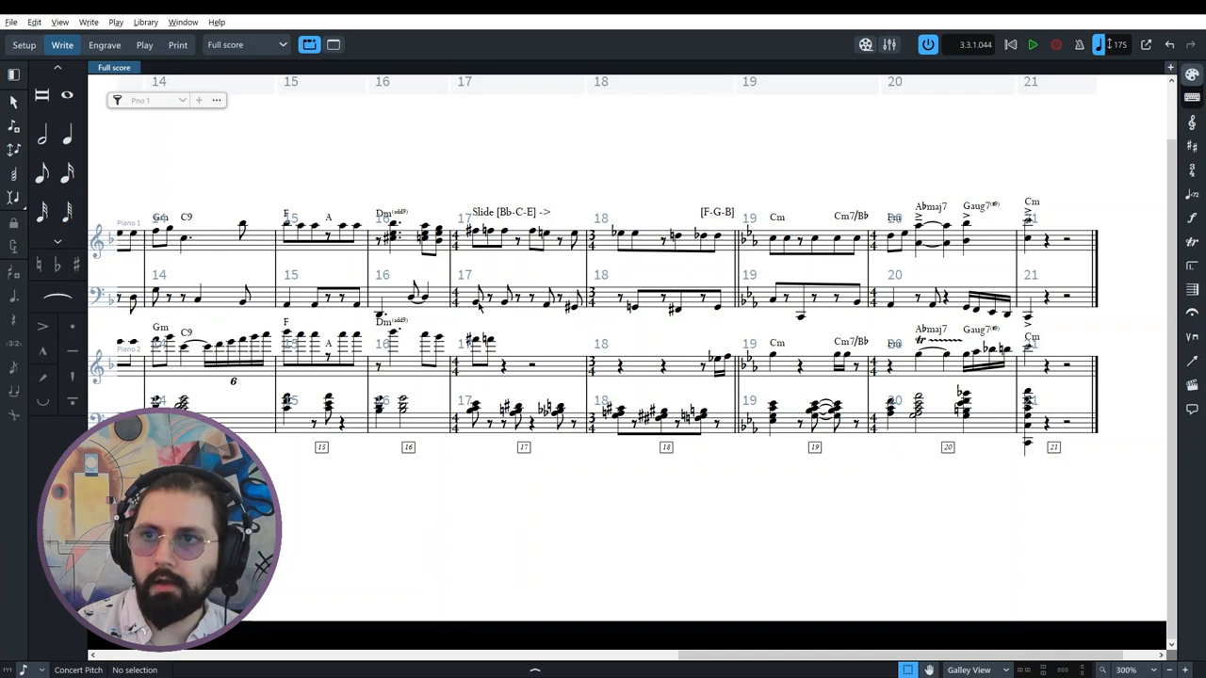
mouse_move(460, 346)
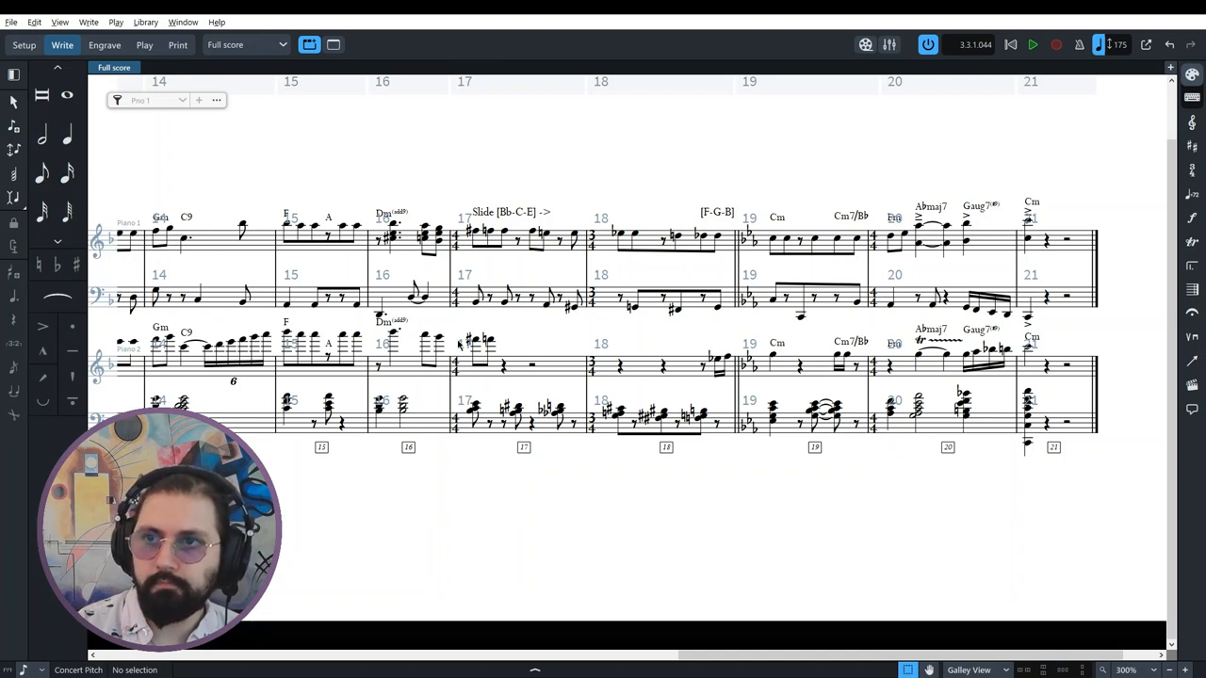
mouse_move(568, 395)
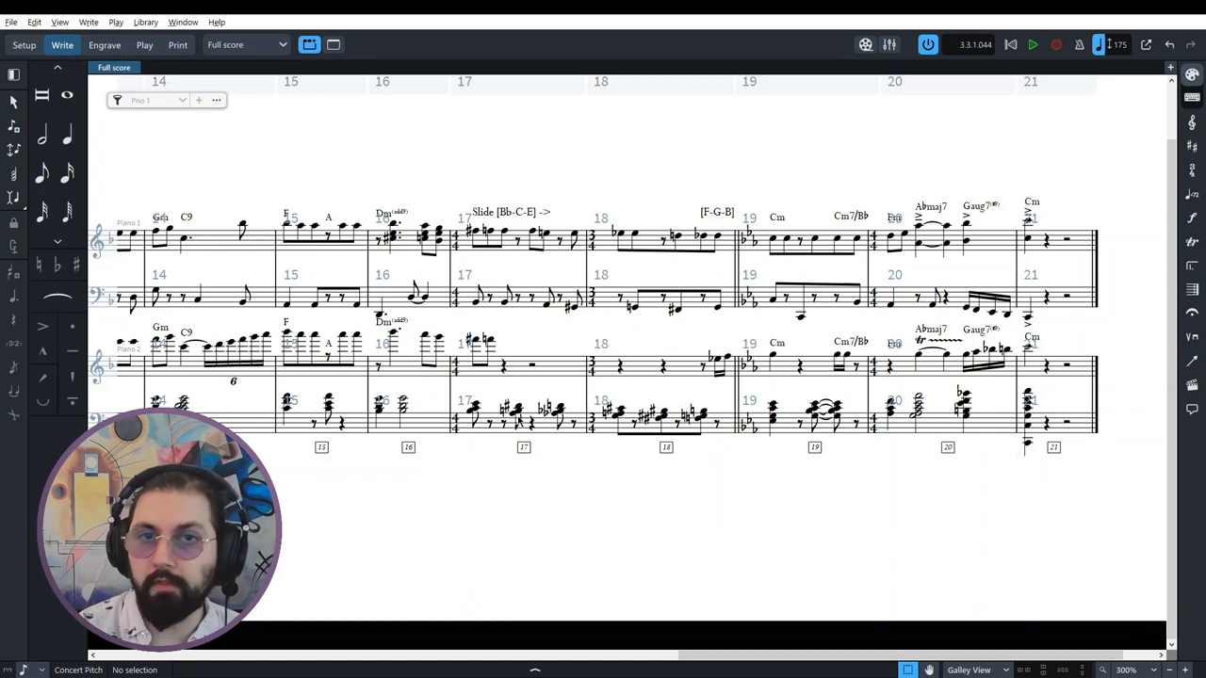
mouse_move(471, 312)
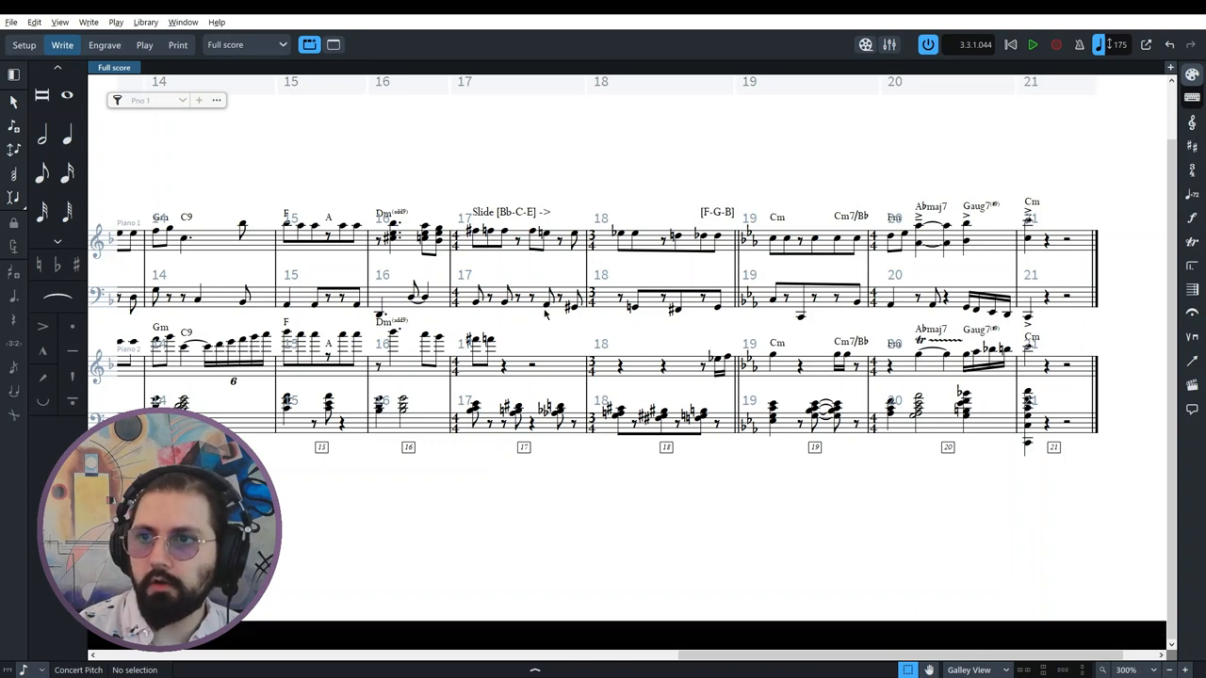
mouse_move(568, 312)
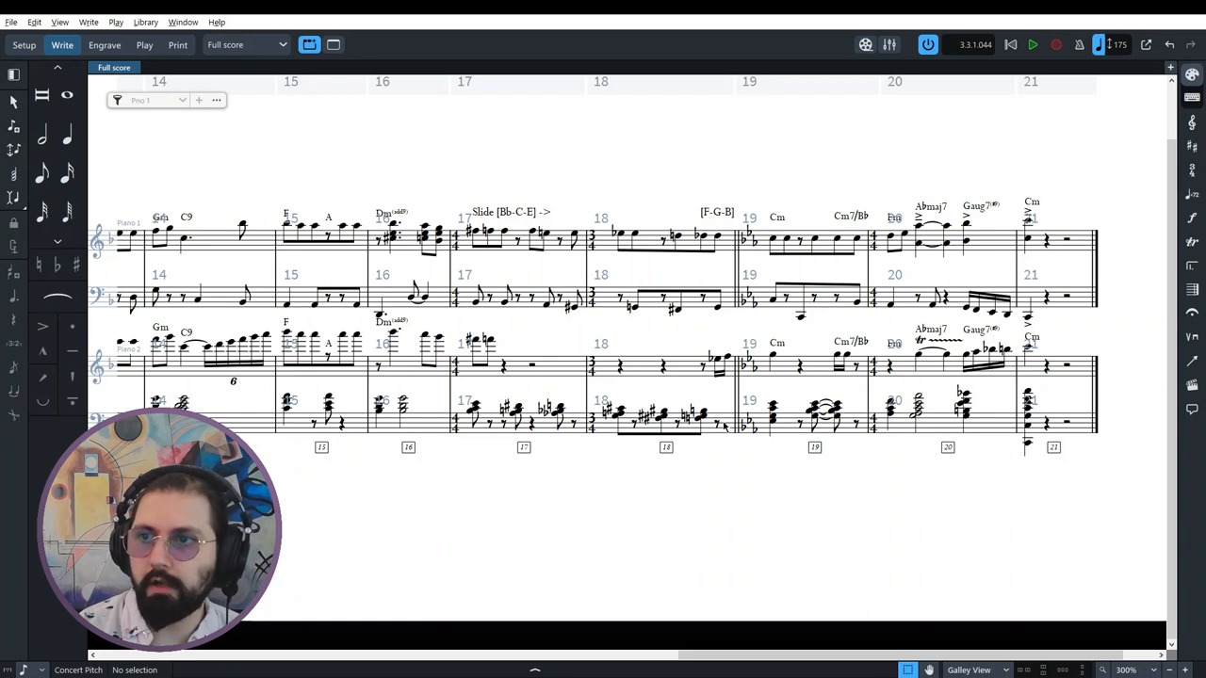
mouse_move(620, 325)
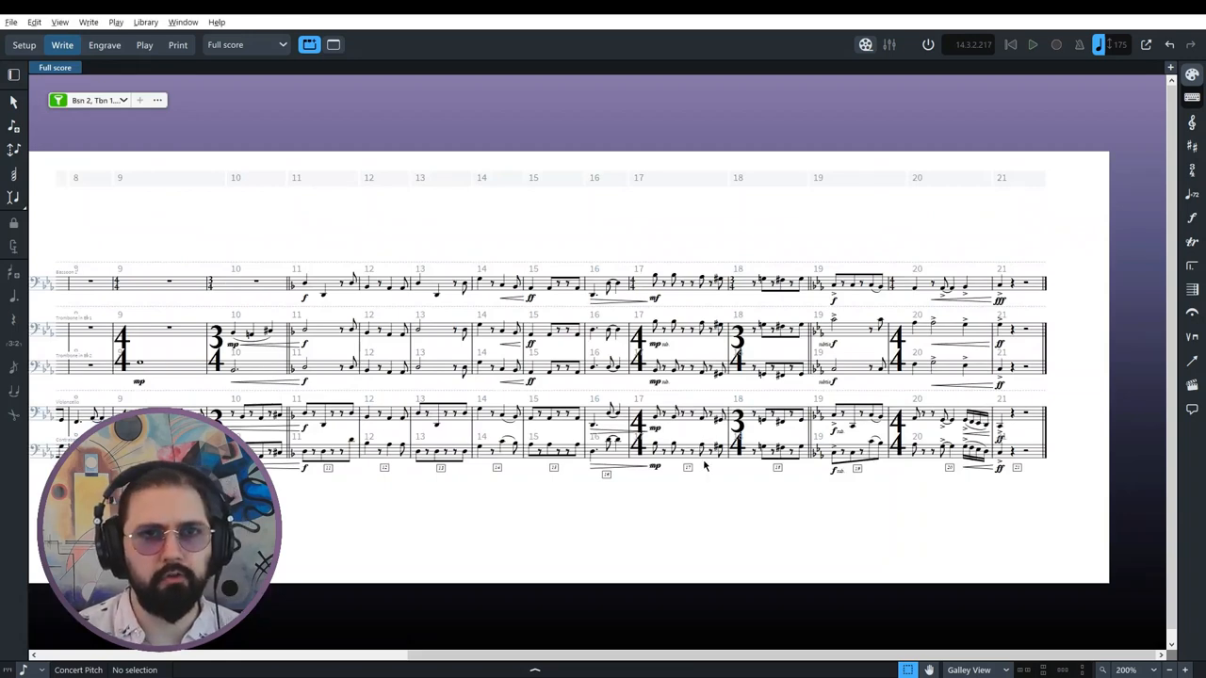
mouse_move(770, 568)
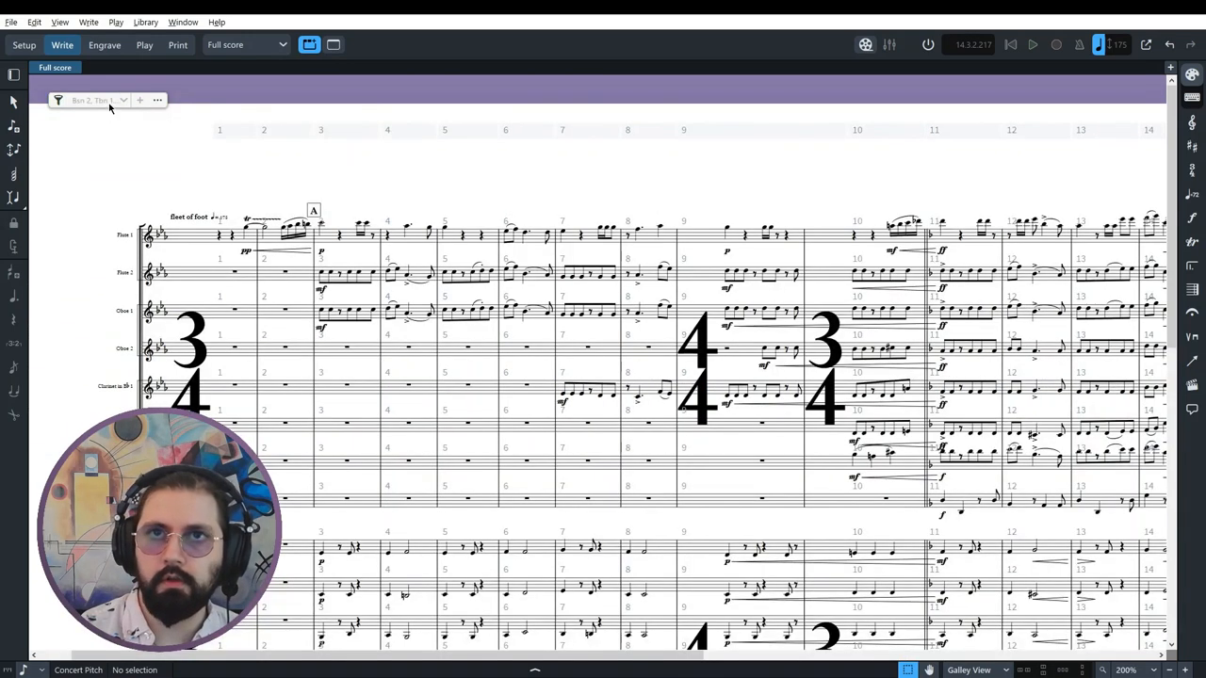
Step: Switch the galley instrument filter to the Hn 1–4 preset
left_click(99, 101)
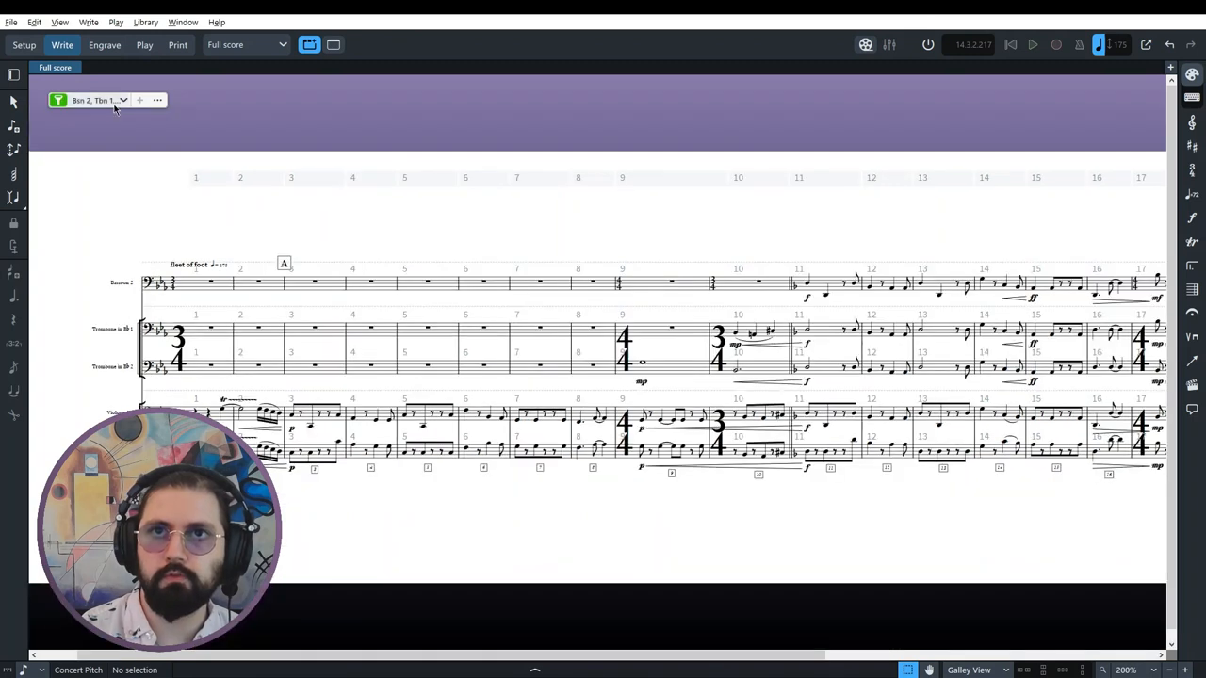
left_click(94, 100)
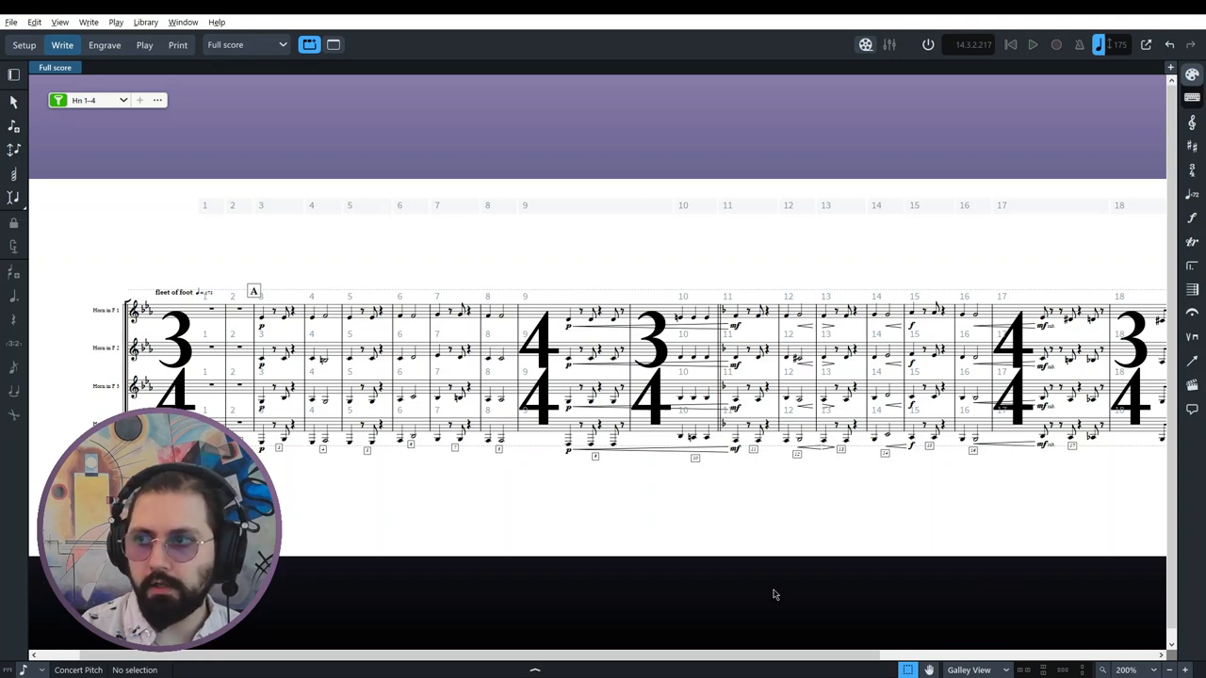
Step: Scroll across the horn and Violin II staves and deselect the opening bars
scroll("right", 3)
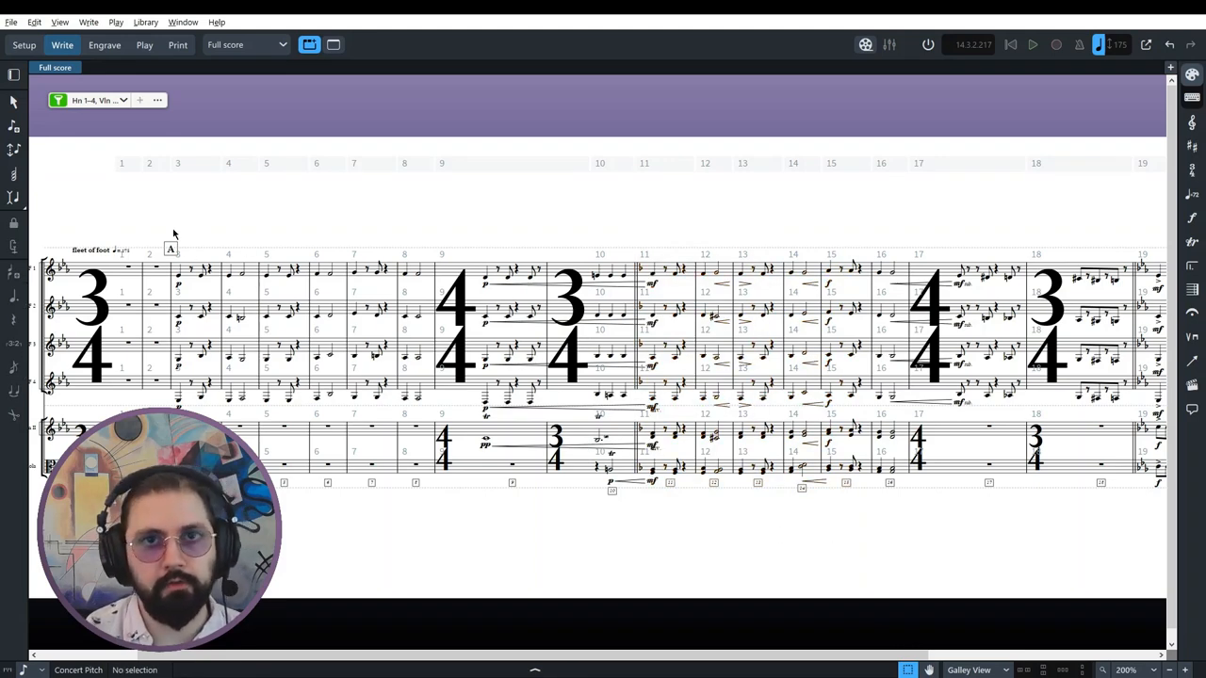
mouse_move(733, 516)
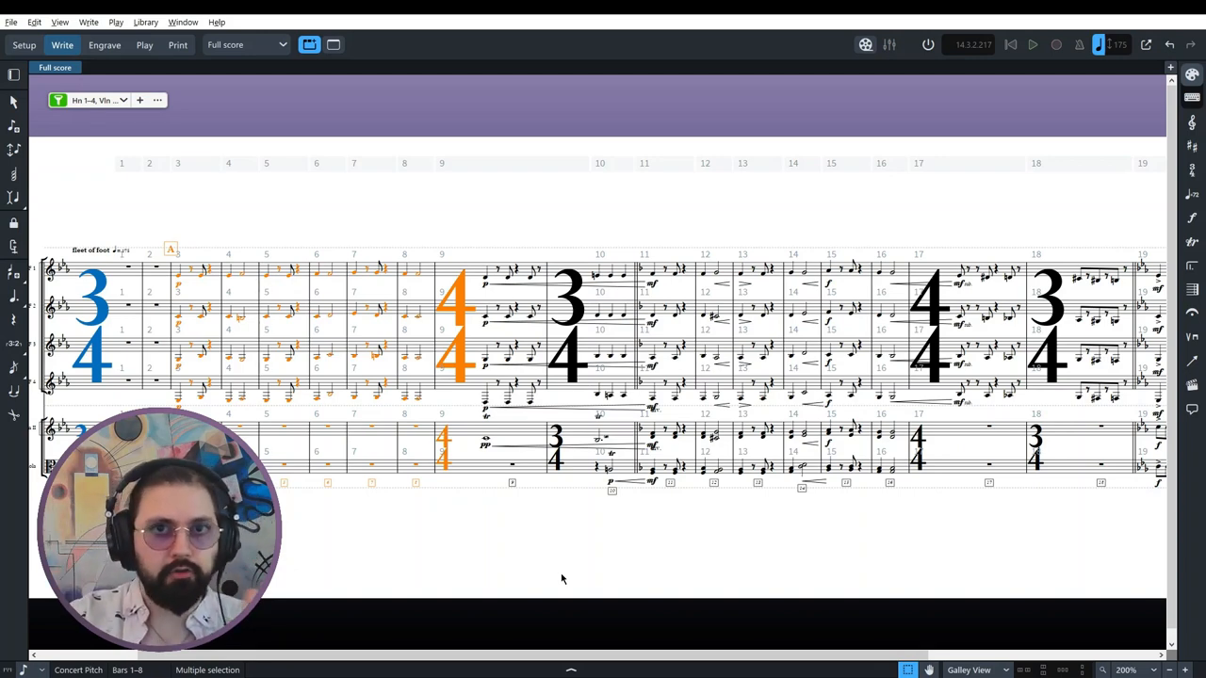
mouse_move(572, 481)
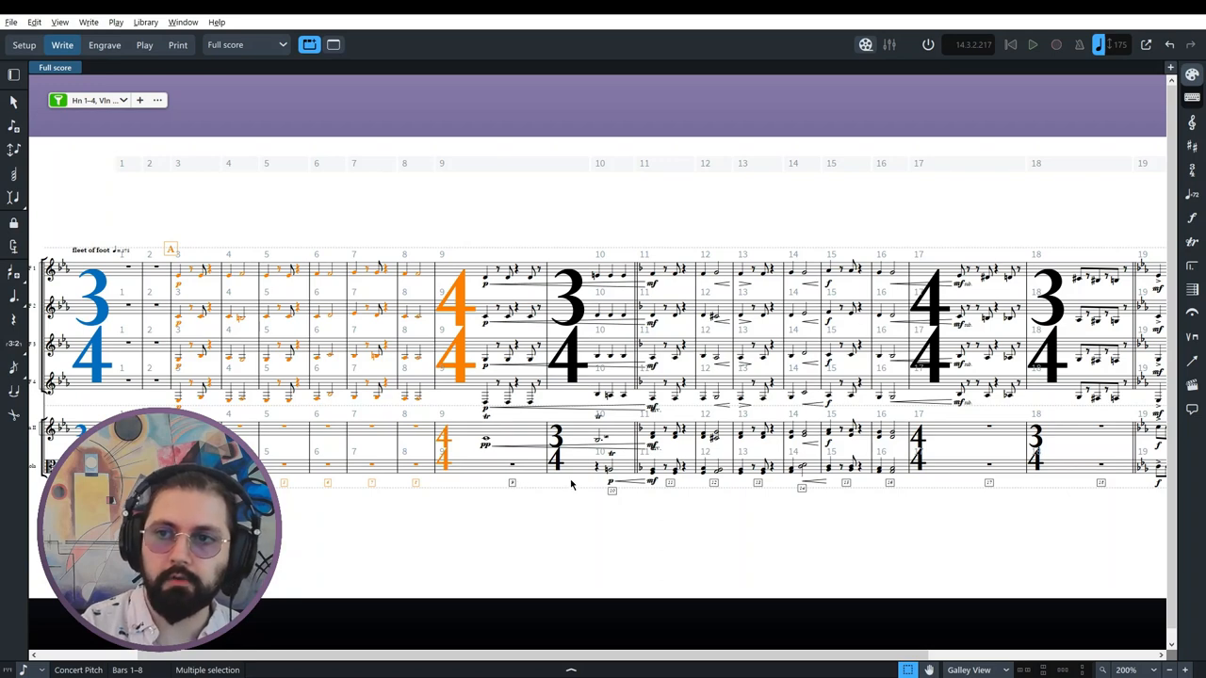
mouse_move(610, 481)
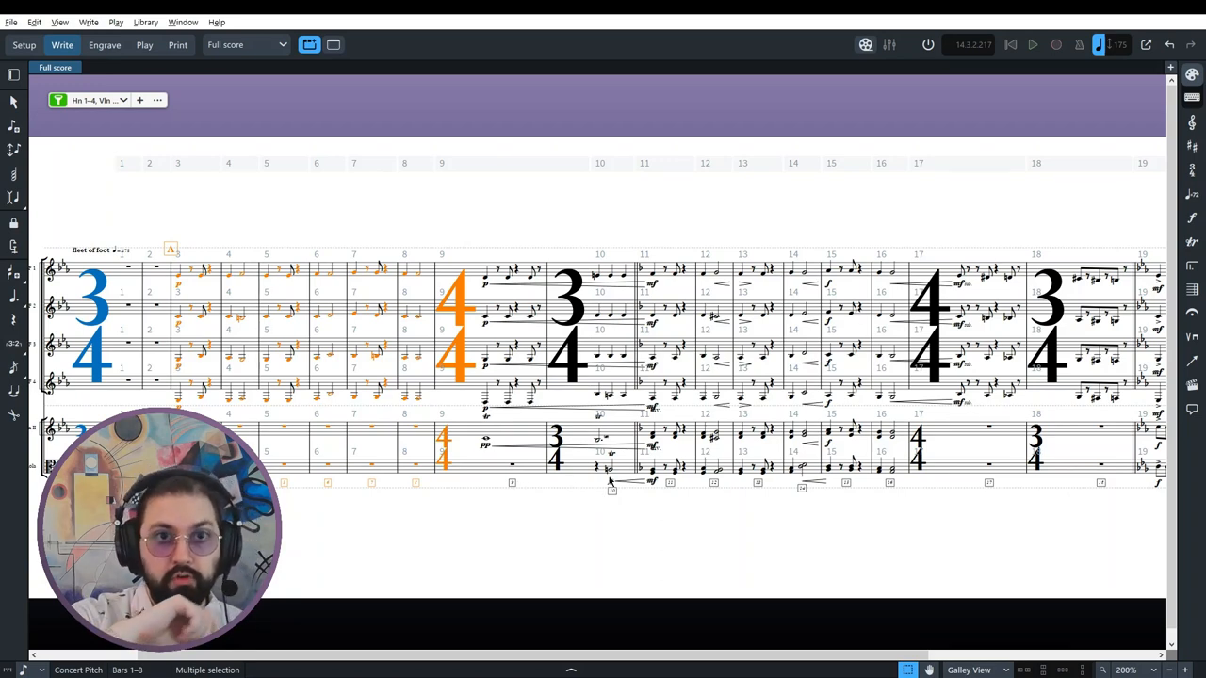
mouse_move(635, 224)
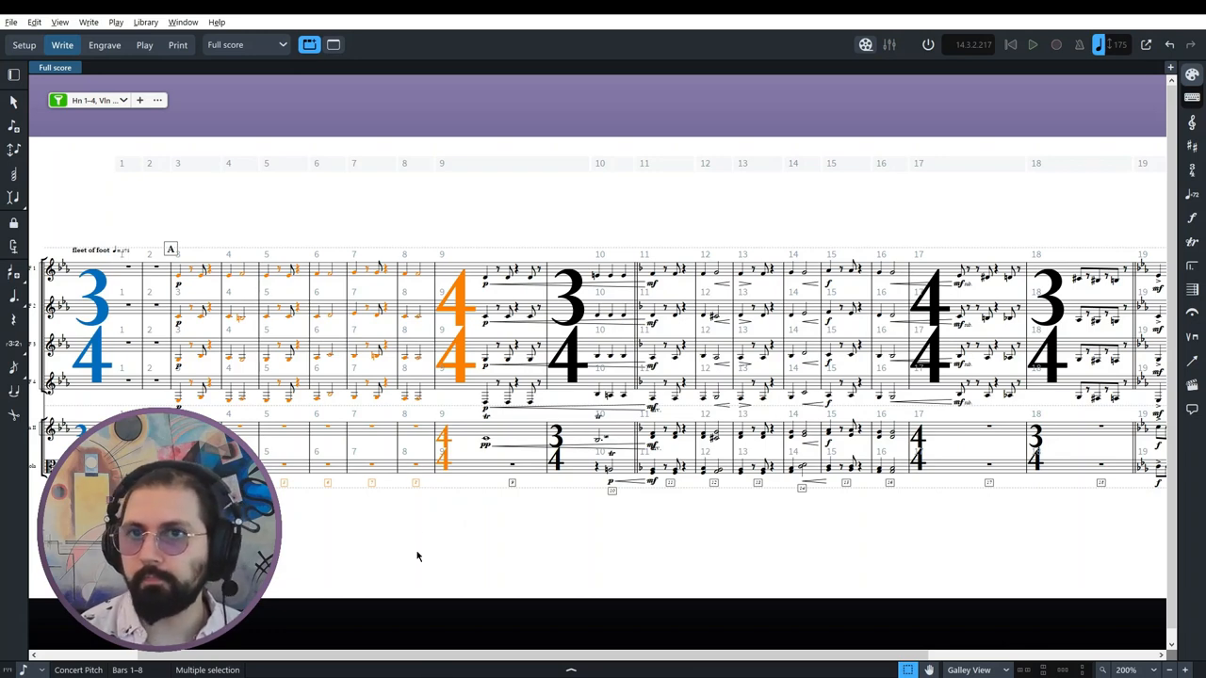
left_click(417, 556)
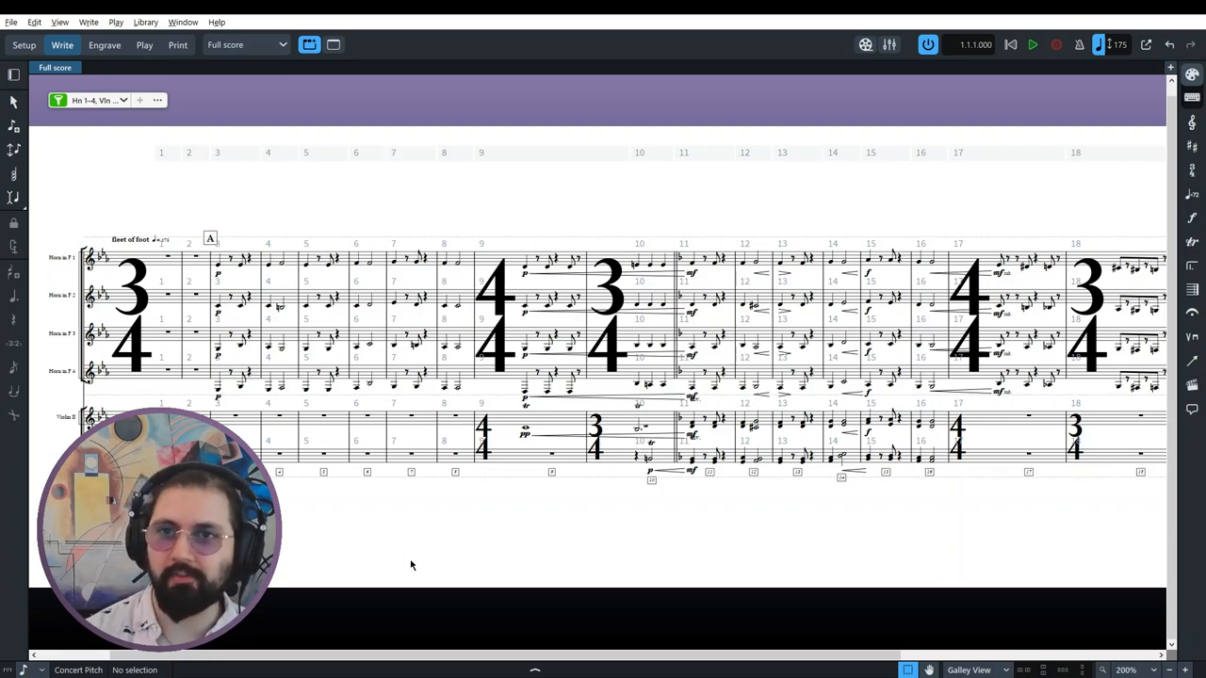
mouse_move(459, 519)
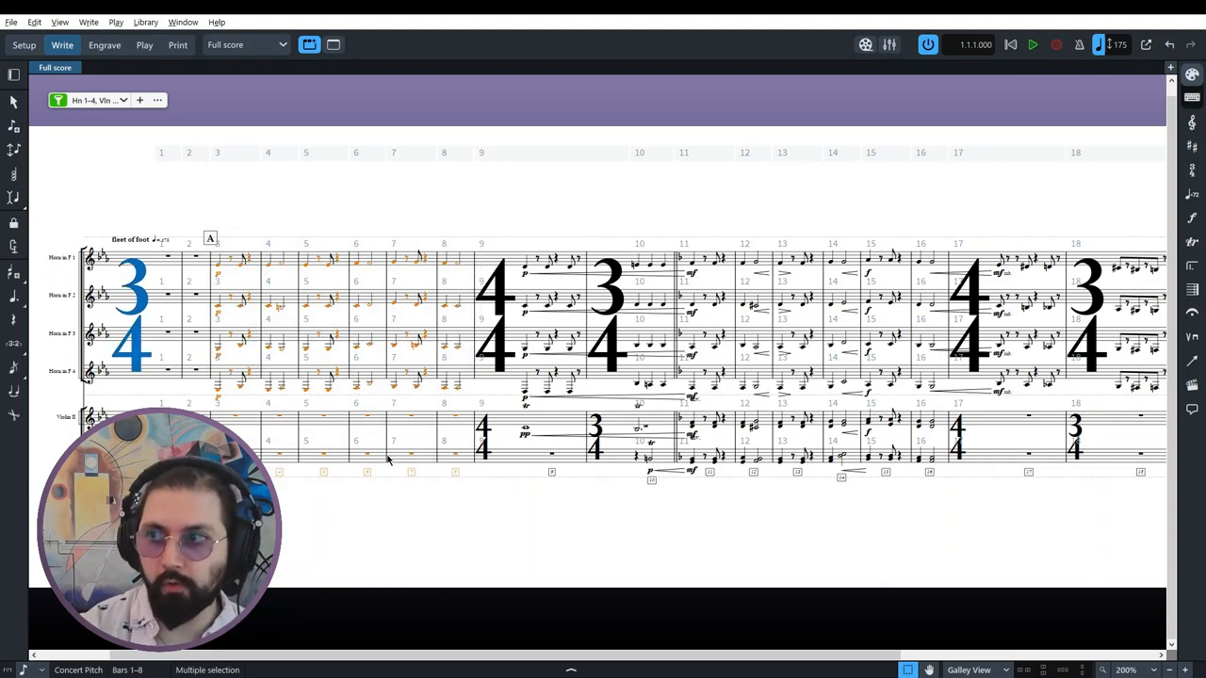
Step: Play the horn and Violin II staves through to bar 21
left_click(1033, 45)
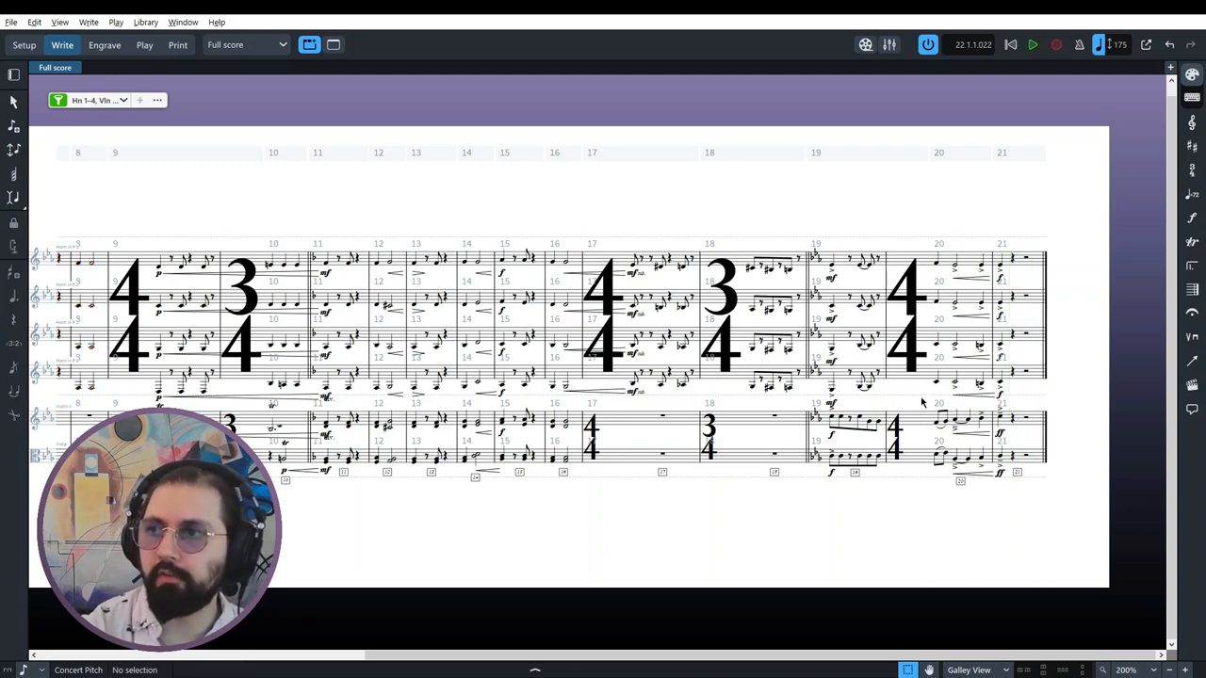
mouse_move(1004, 502)
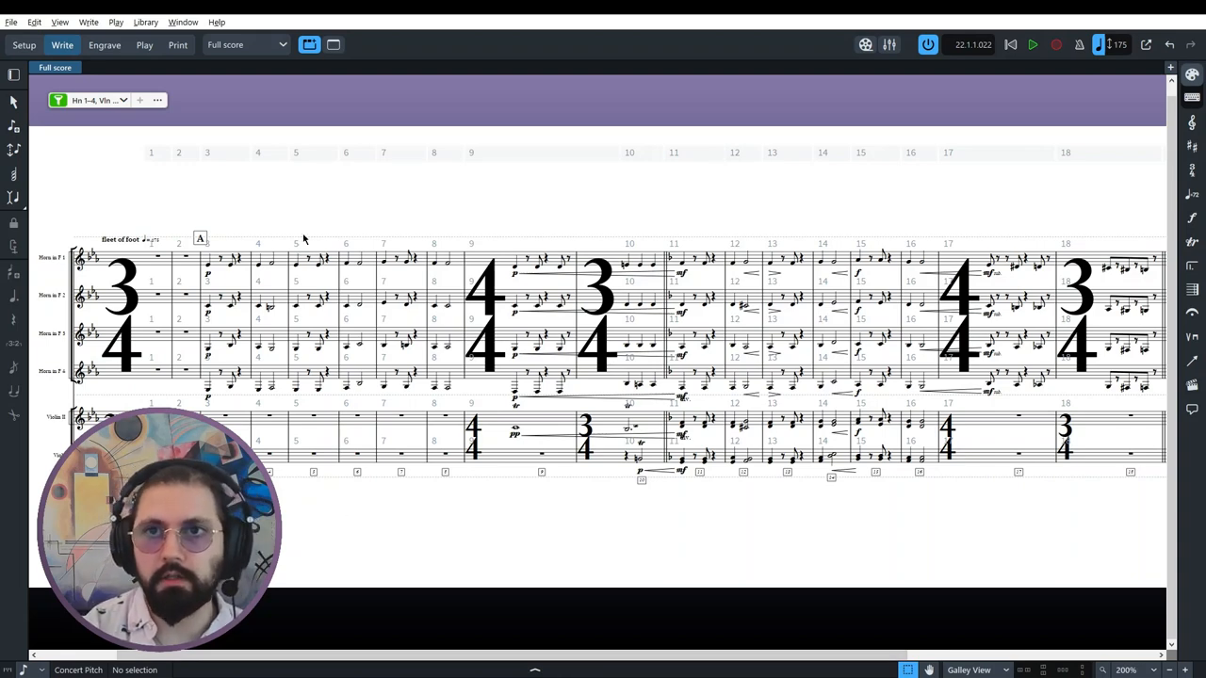
mouse_move(187, 226)
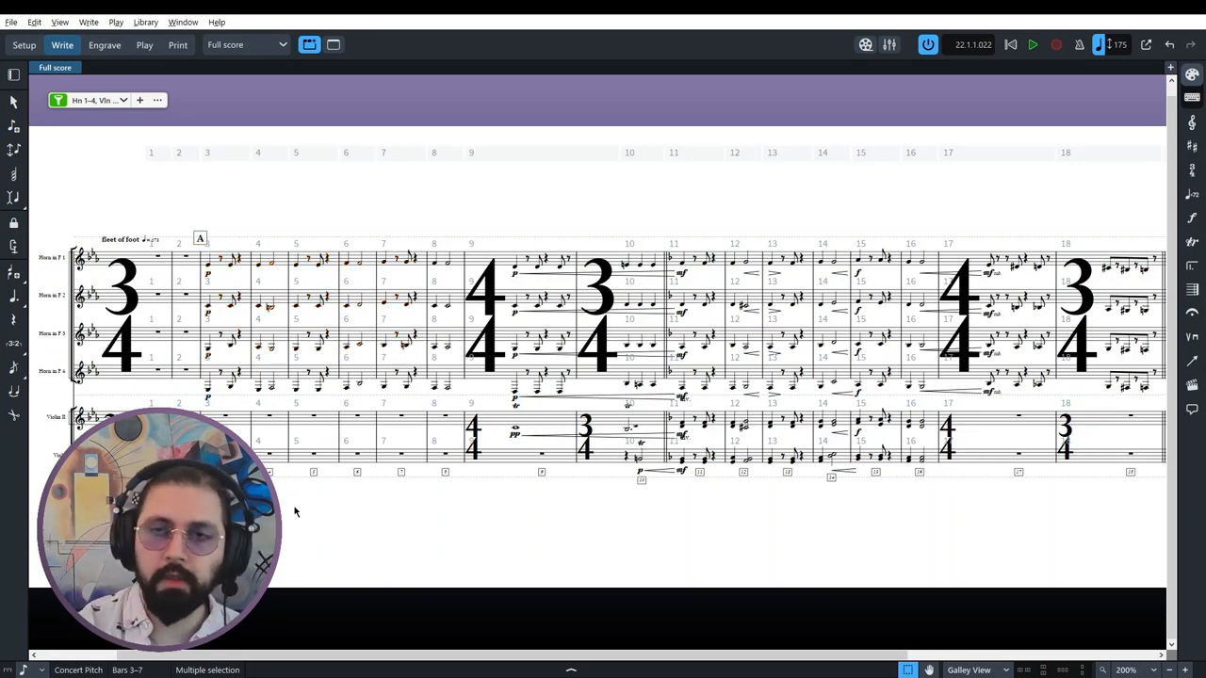
Step: Deselect bars 3–7 and scroll back to bars 8–21
left_click(209, 271)
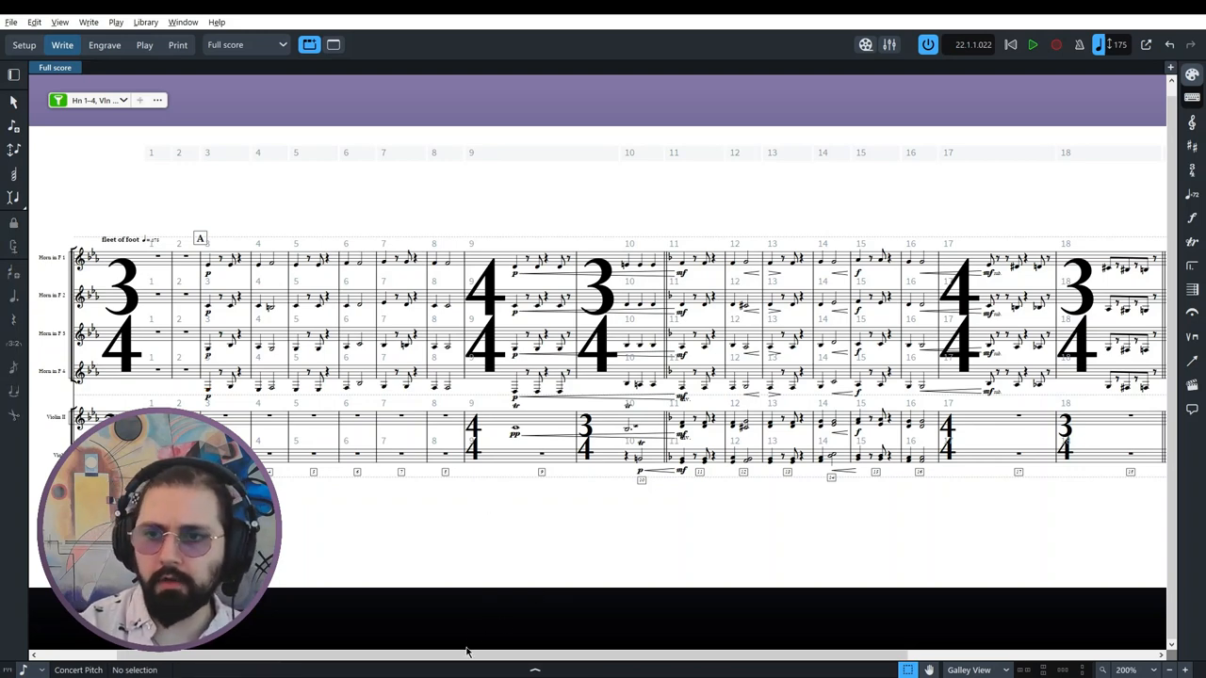
scroll("right", 3)
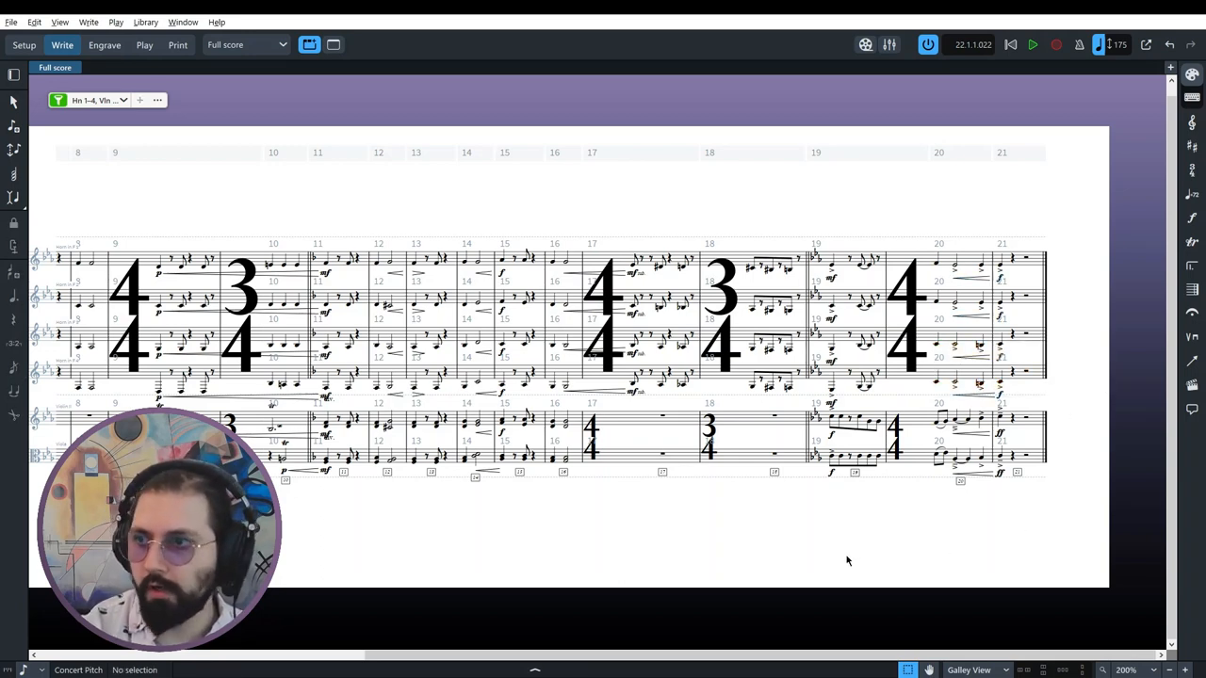
mouse_move(674, 554)
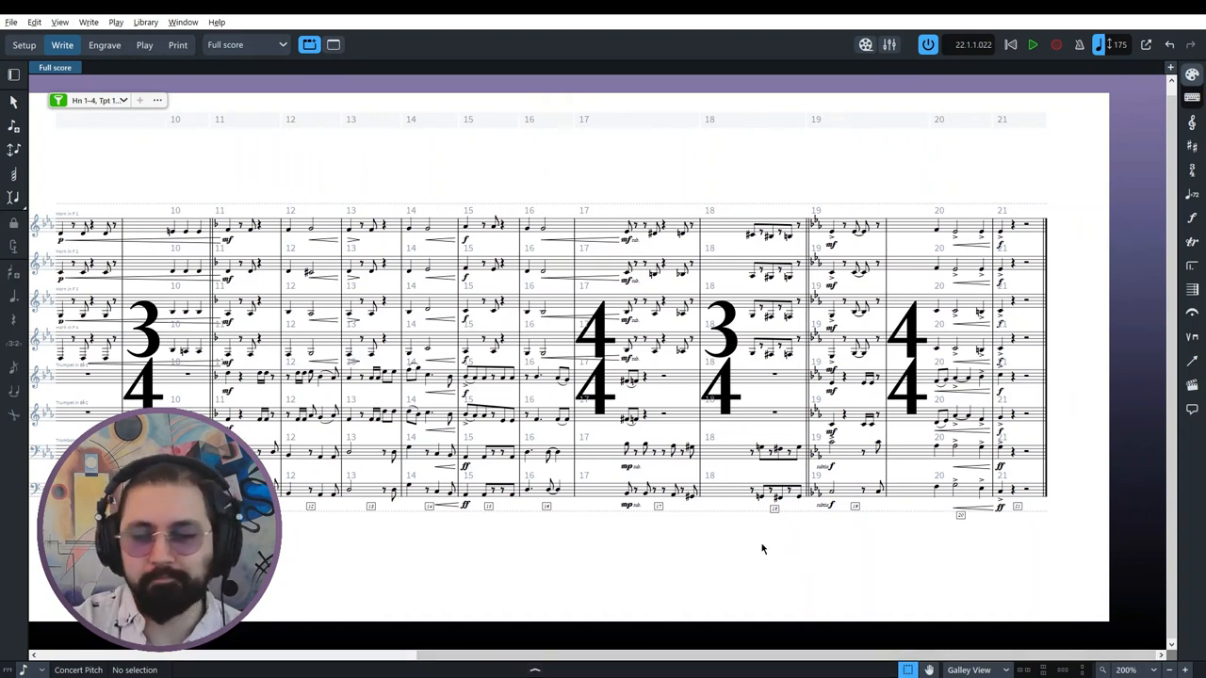
mouse_move(931, 571)
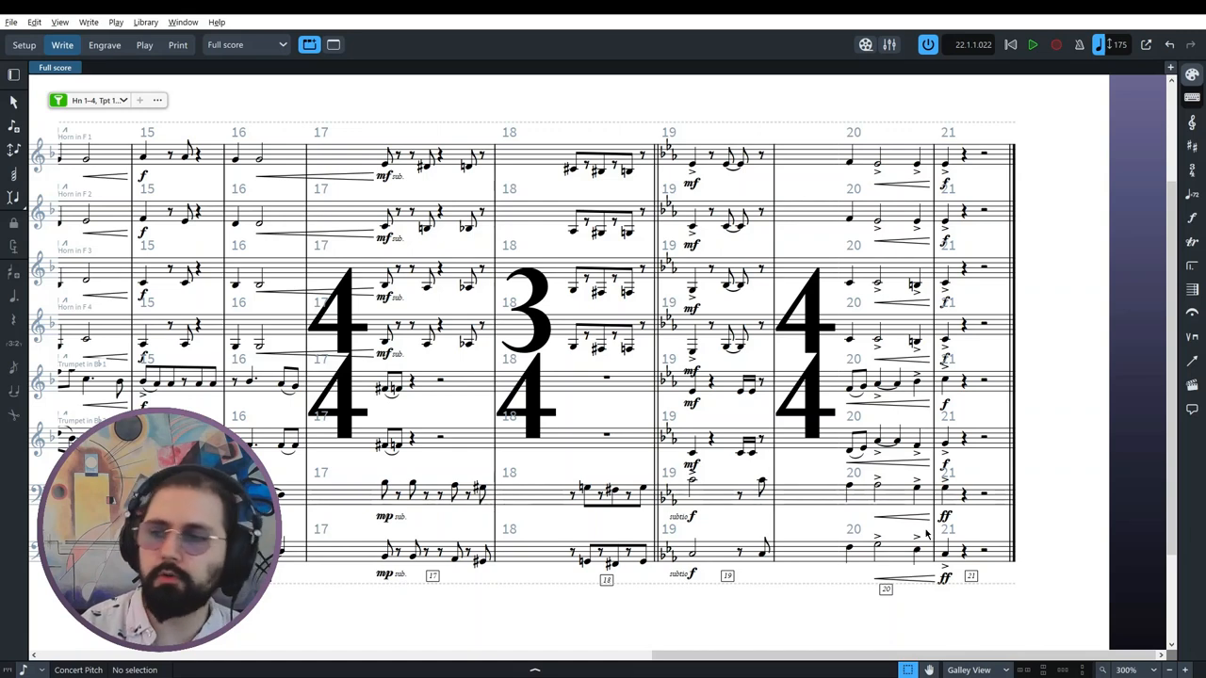
left_click(916, 485)
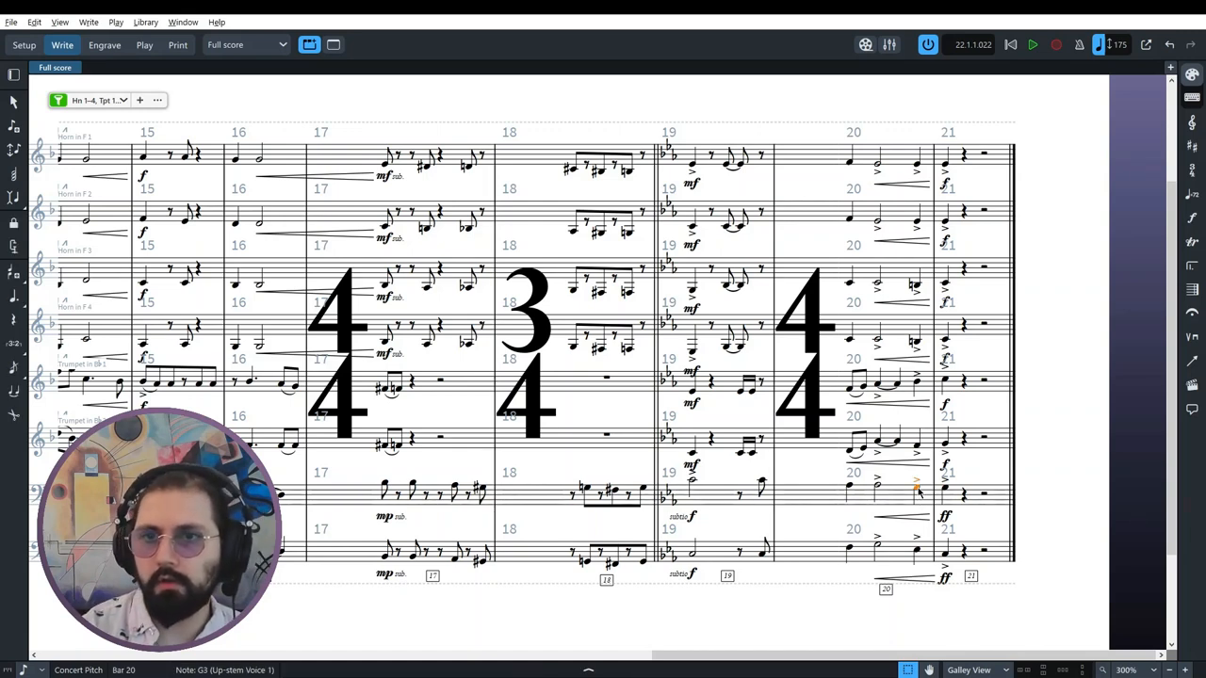
left_click(914, 288)
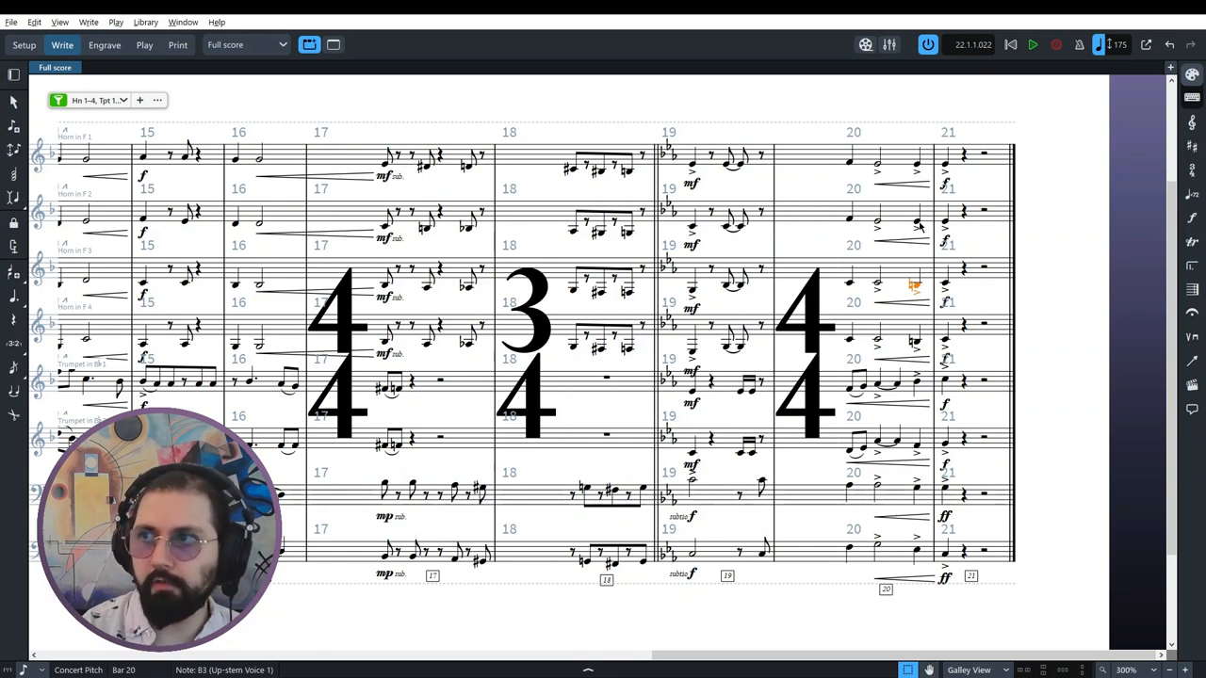
left_click(916, 449)
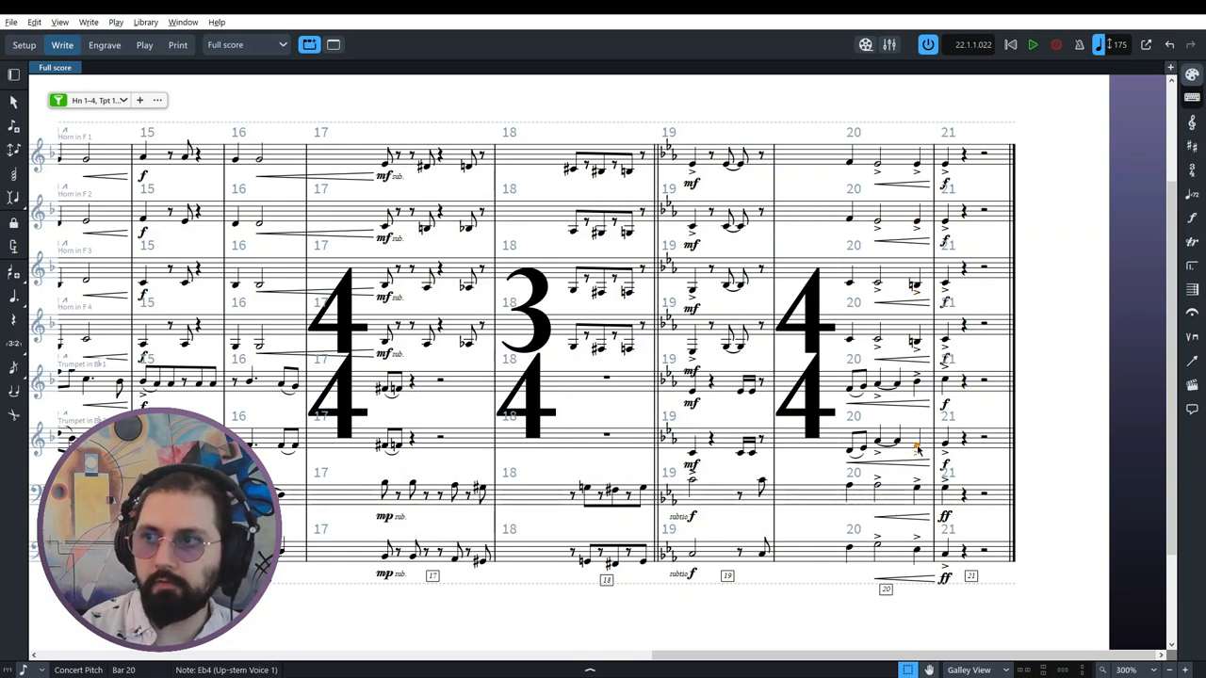
left_click(915, 382)
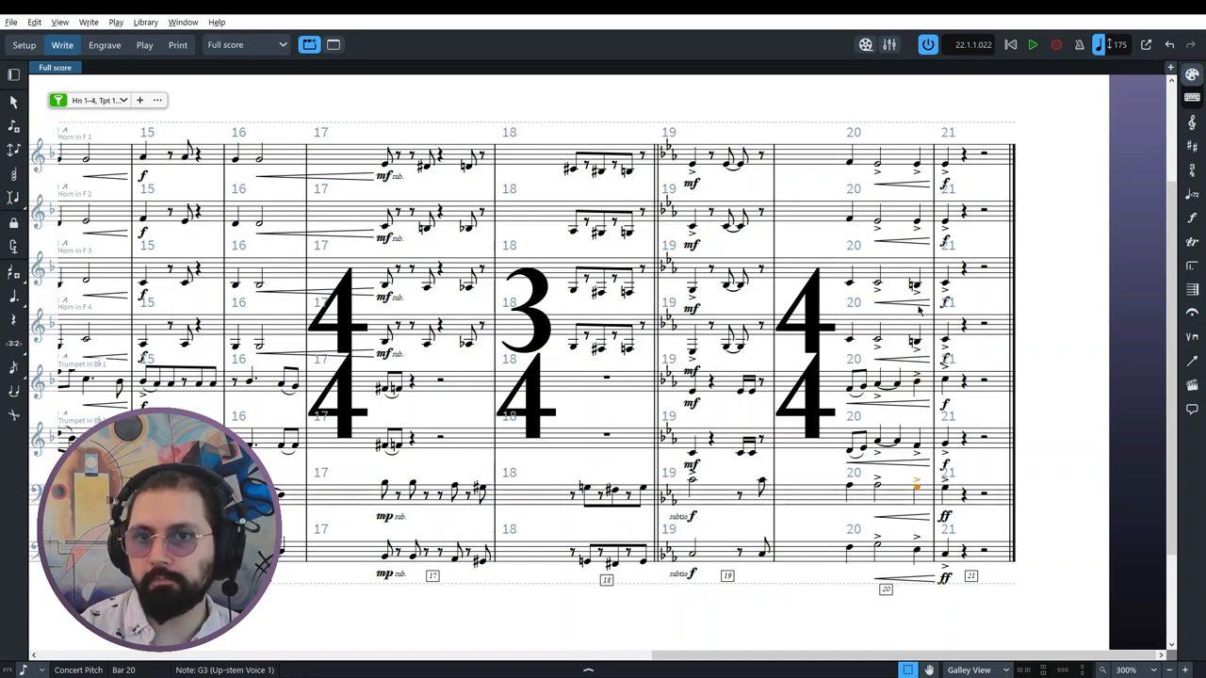
left_click(916, 551)
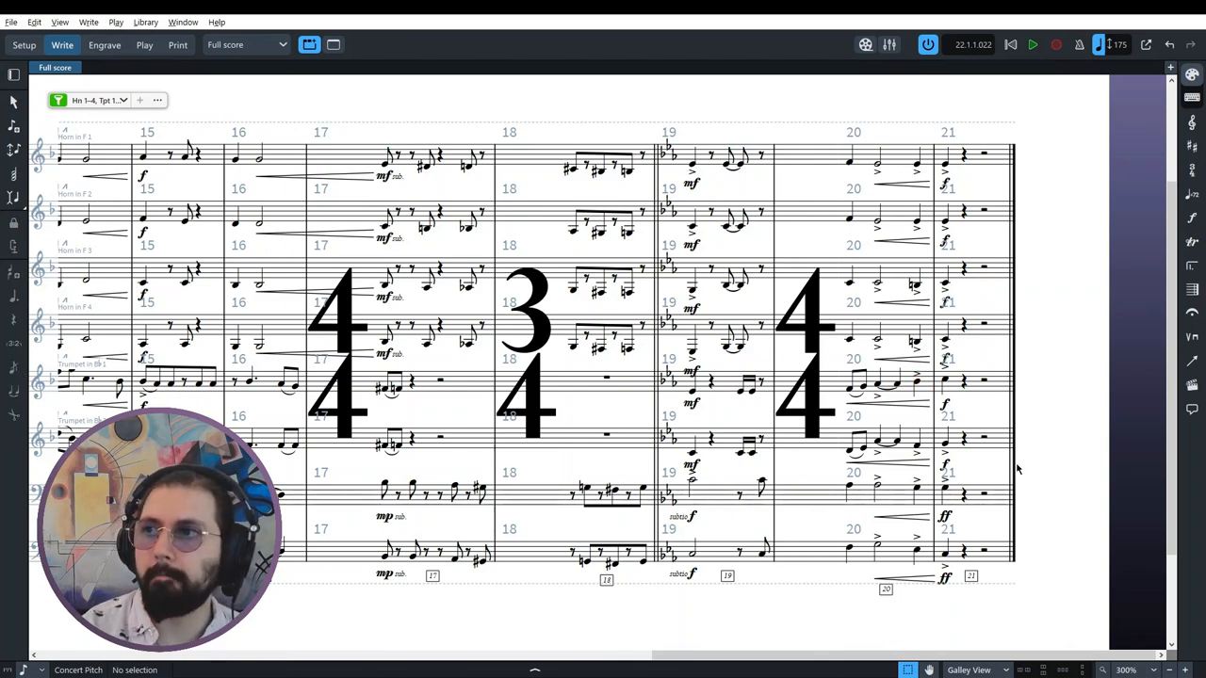
mouse_move(1001, 351)
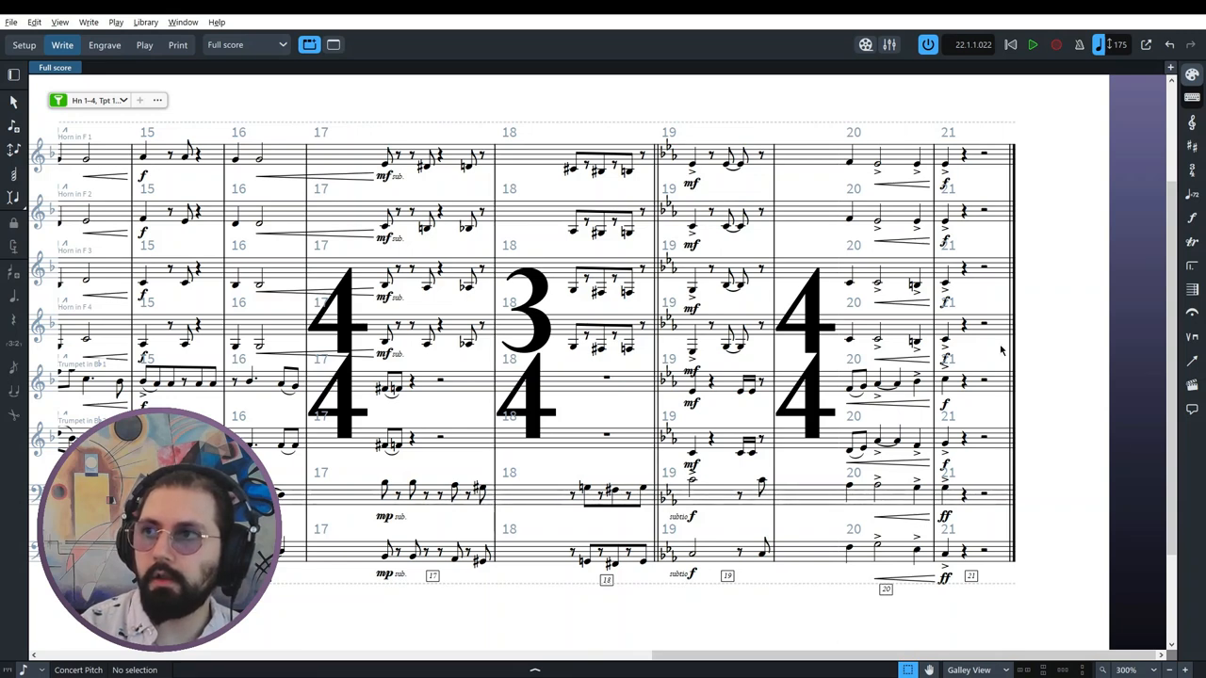
mouse_move(883, 175)
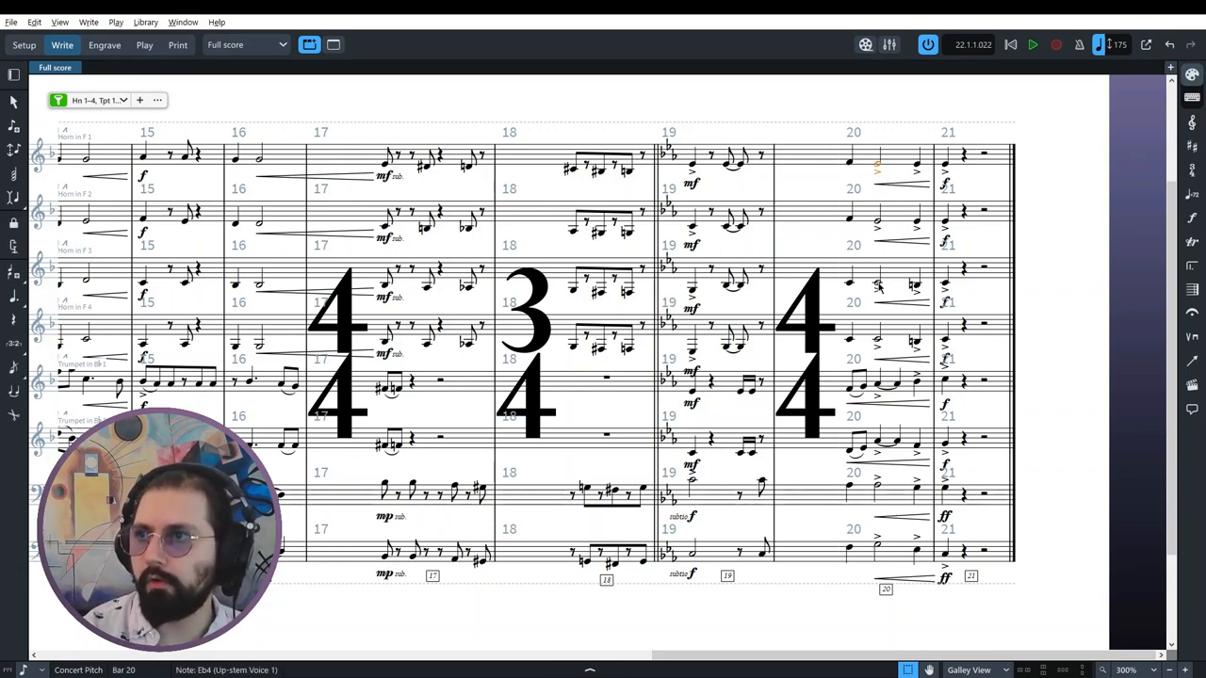
Step: Select horn 1's Eb4 in bar 20 and play the full score through bar 21
left_click(890, 382)
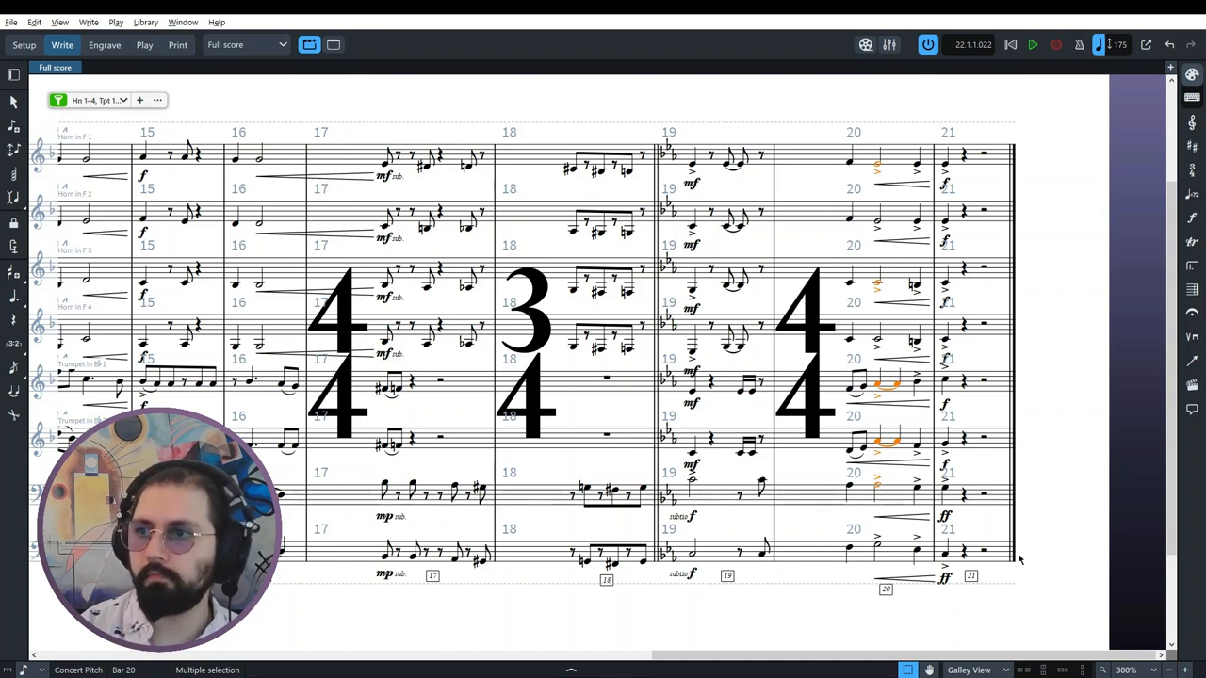
left_click(1033, 44)
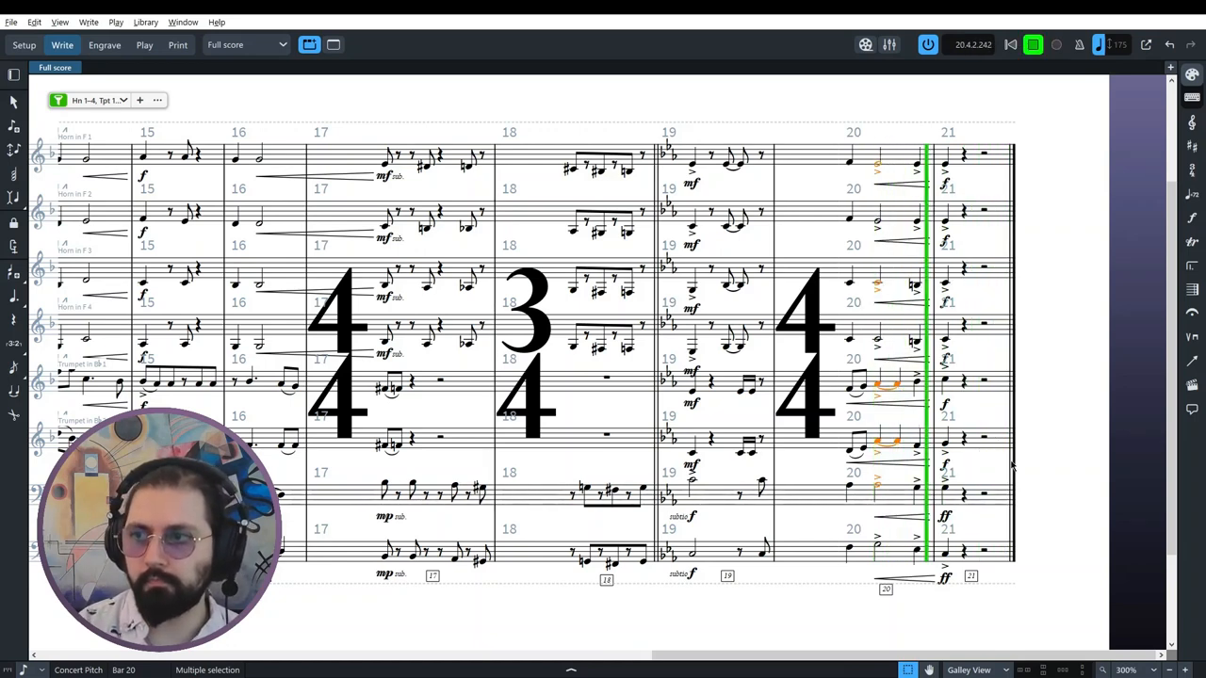
left_click(1032, 44)
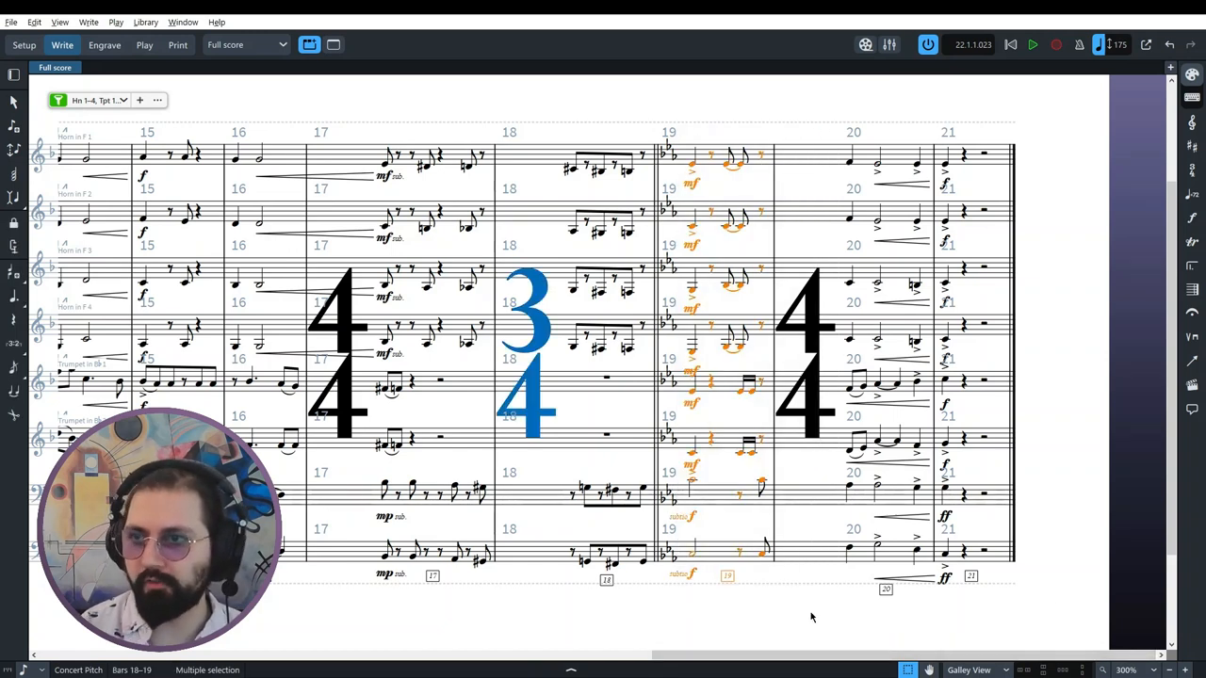
left_click(1032, 45)
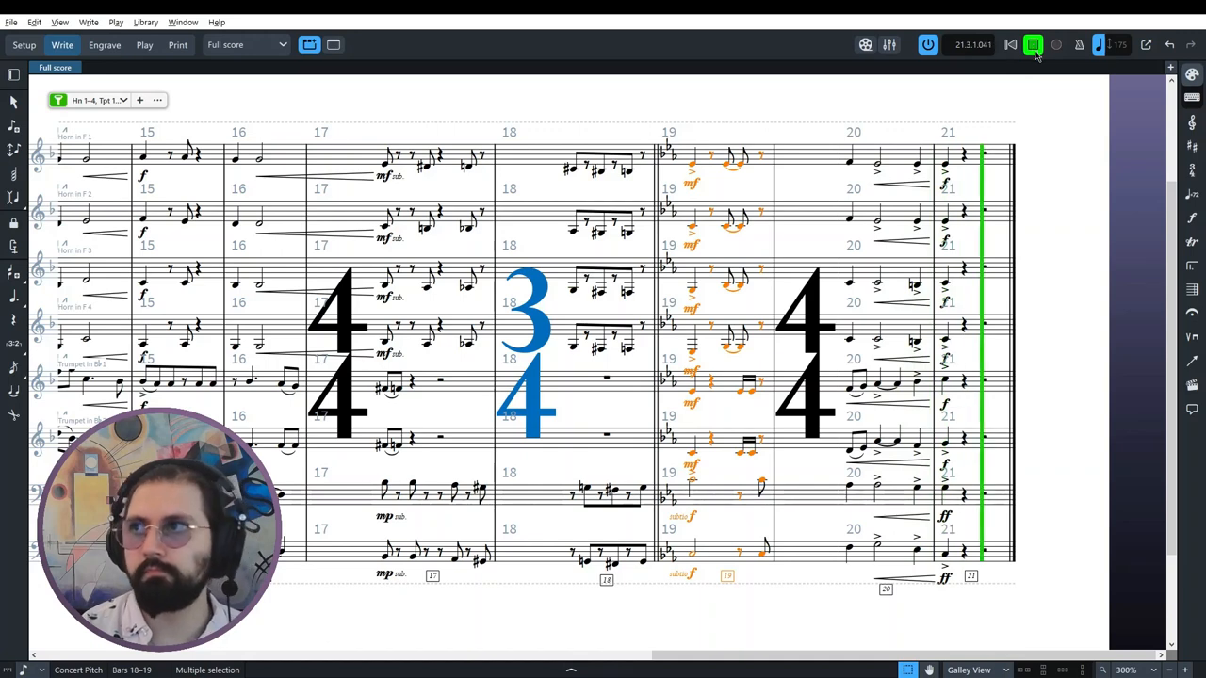
left_click(1033, 44)
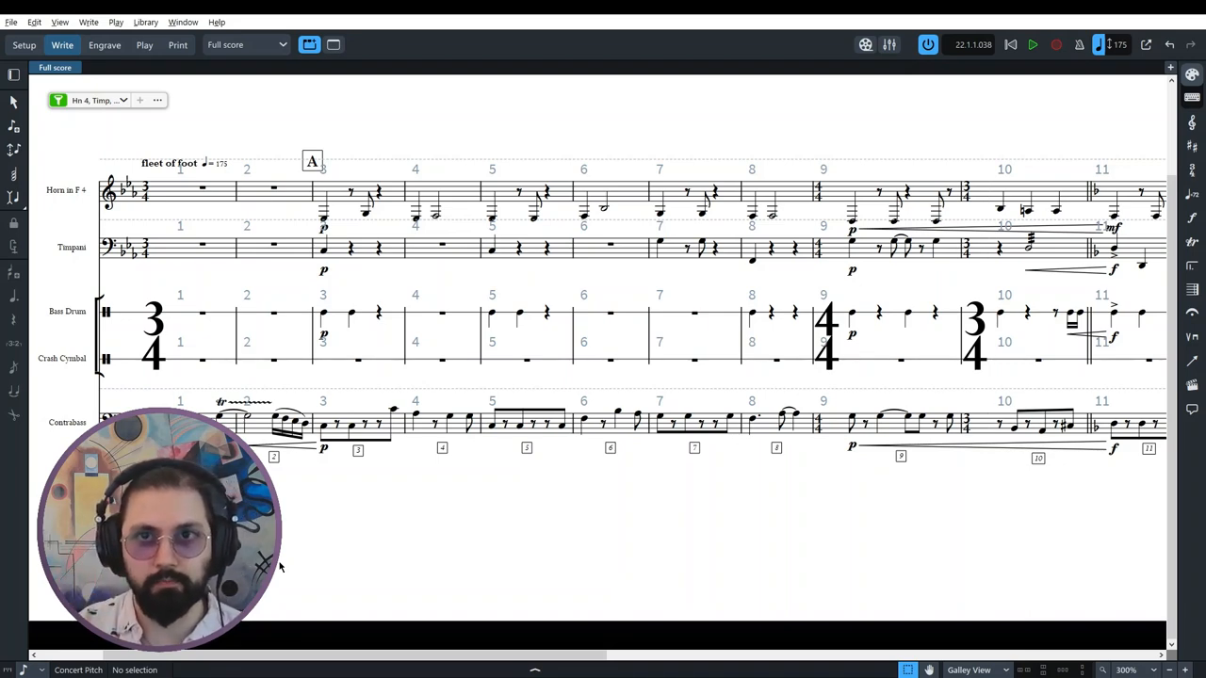
mouse_move(373, 519)
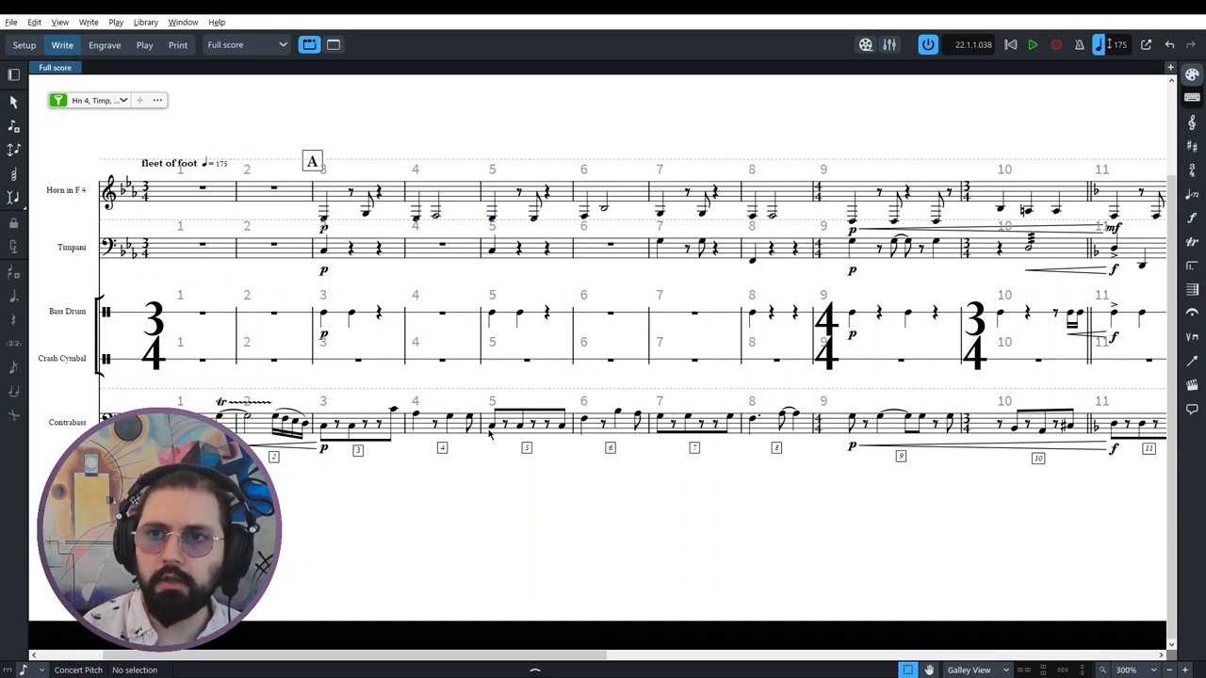
mouse_move(315, 193)
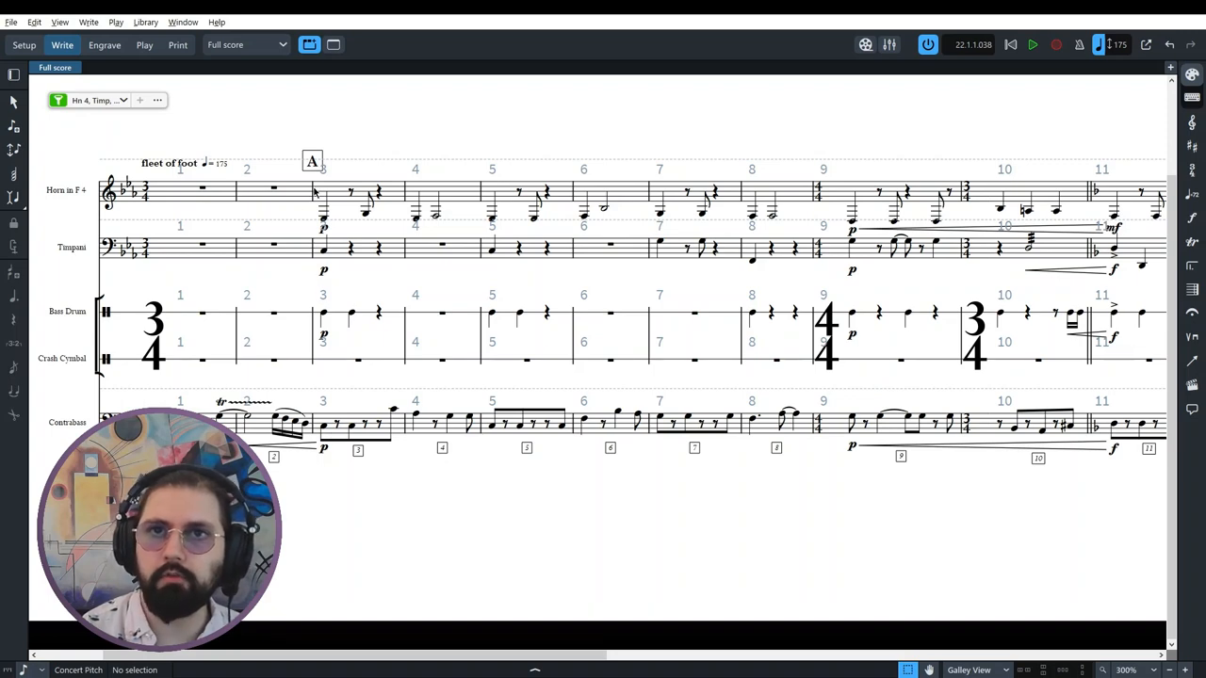
mouse_move(389, 226)
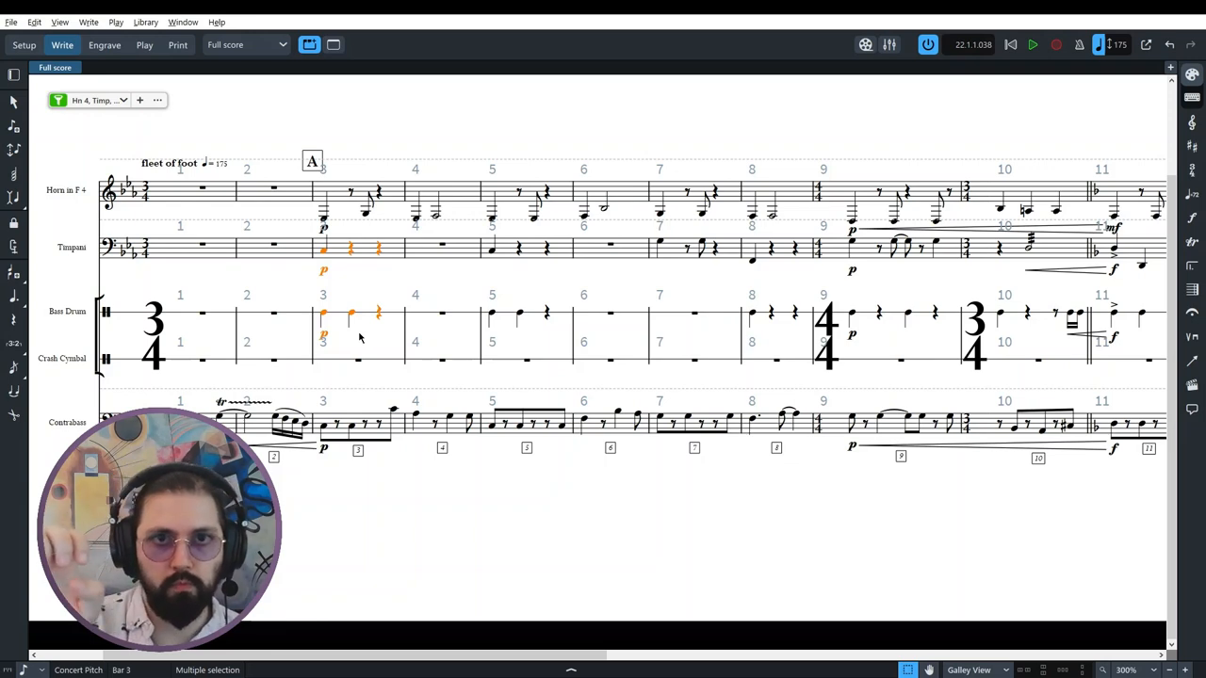
Step: Play the horn, timpani, percussion and contrabass staves from bar 3, then stop
left_click(1033, 44)
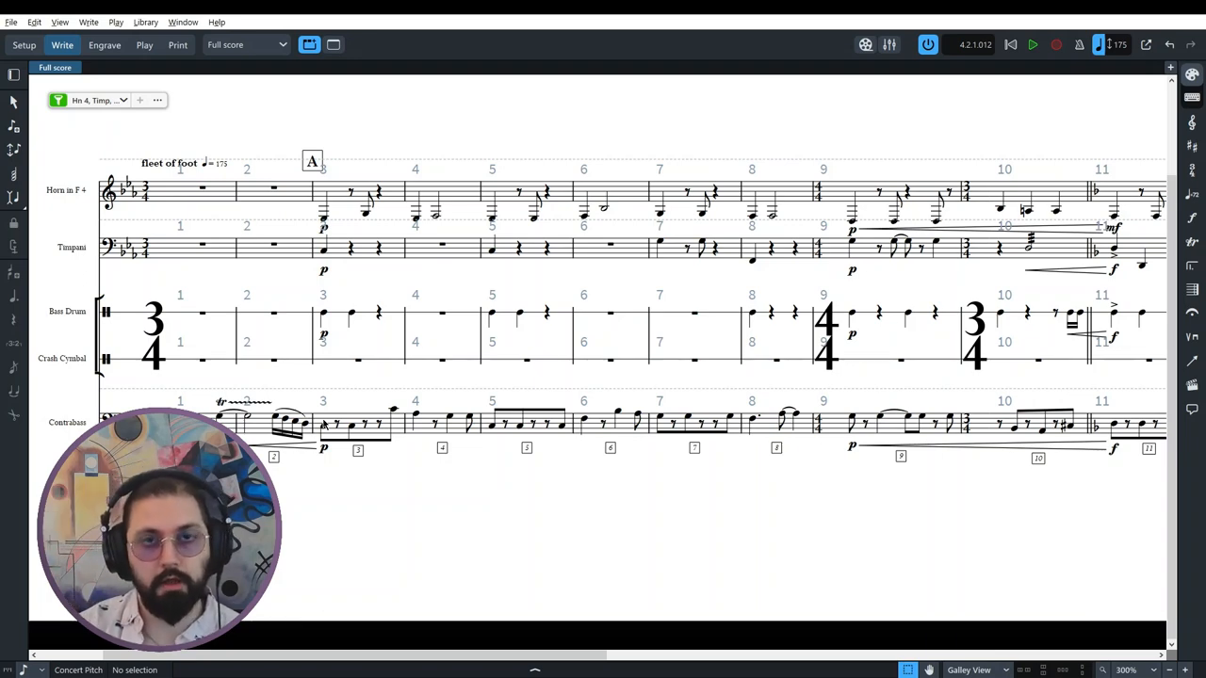
mouse_move(363, 360)
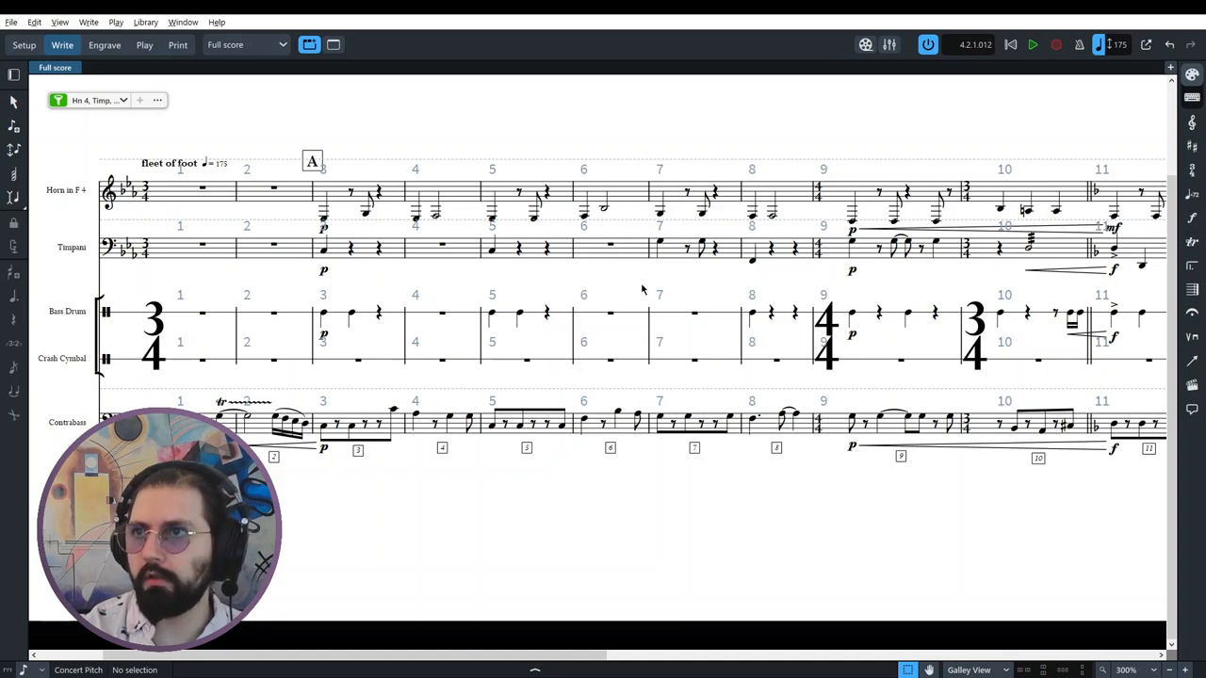
left_click(660, 246)
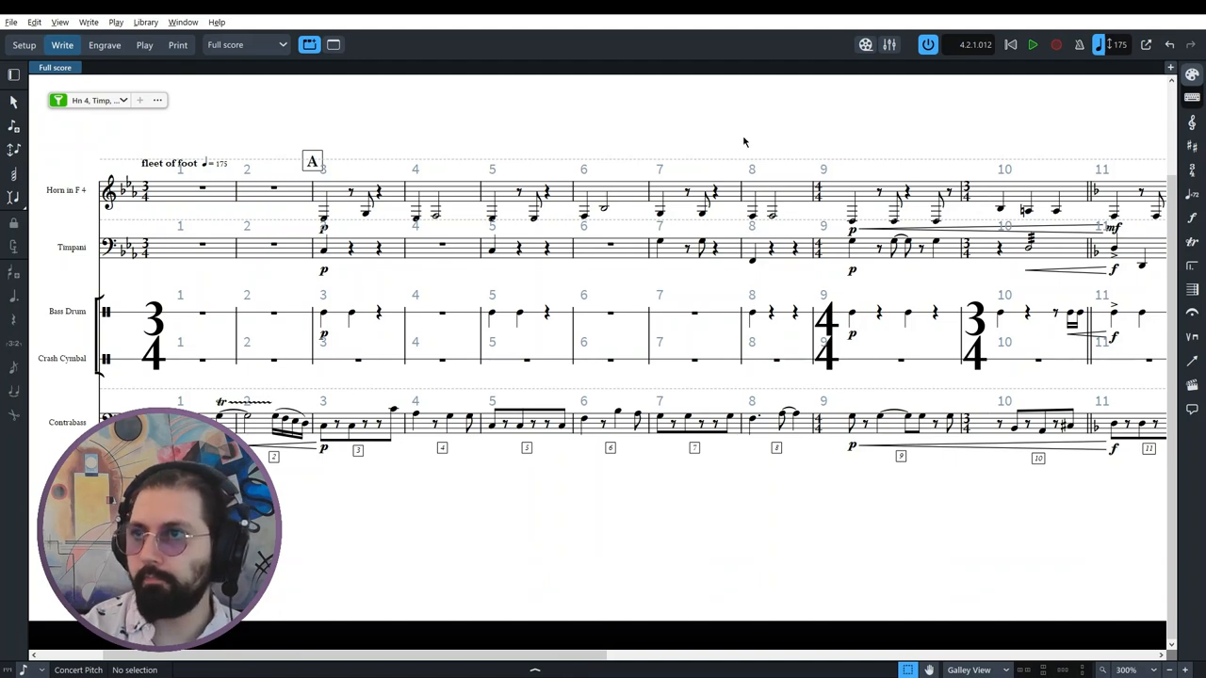
mouse_move(455, 613)
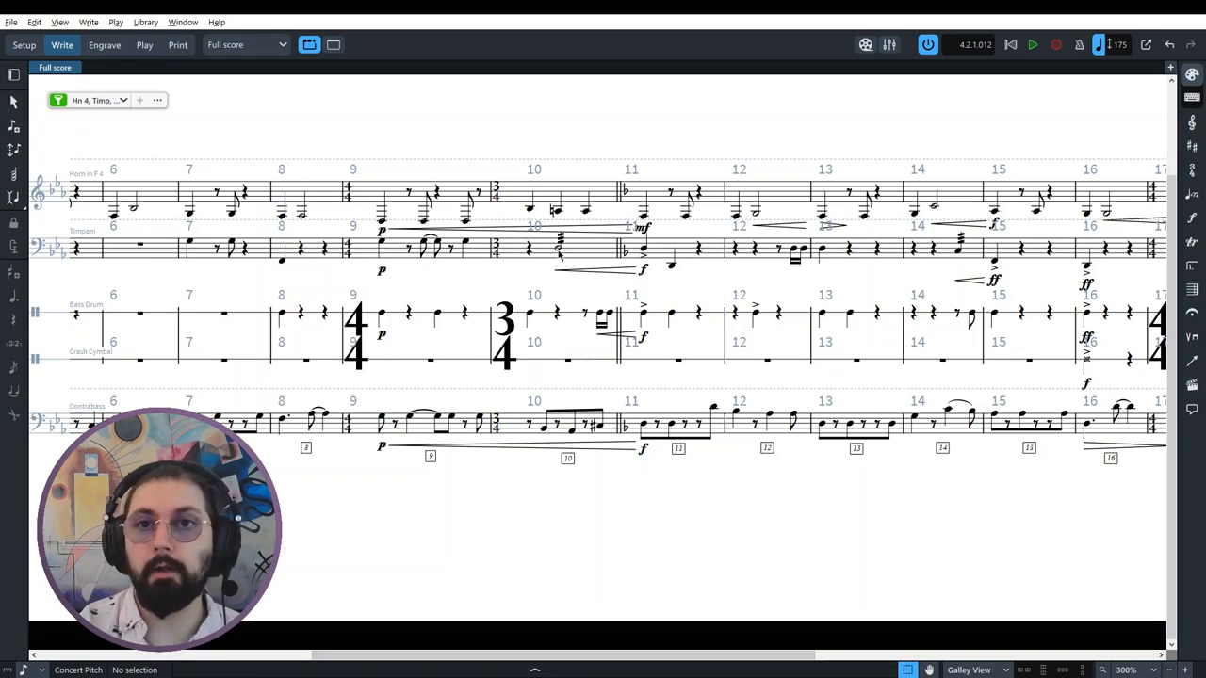
Step: Move through the horn, percussion and contrabass staves to show bars 9–18
left_click(559, 250)
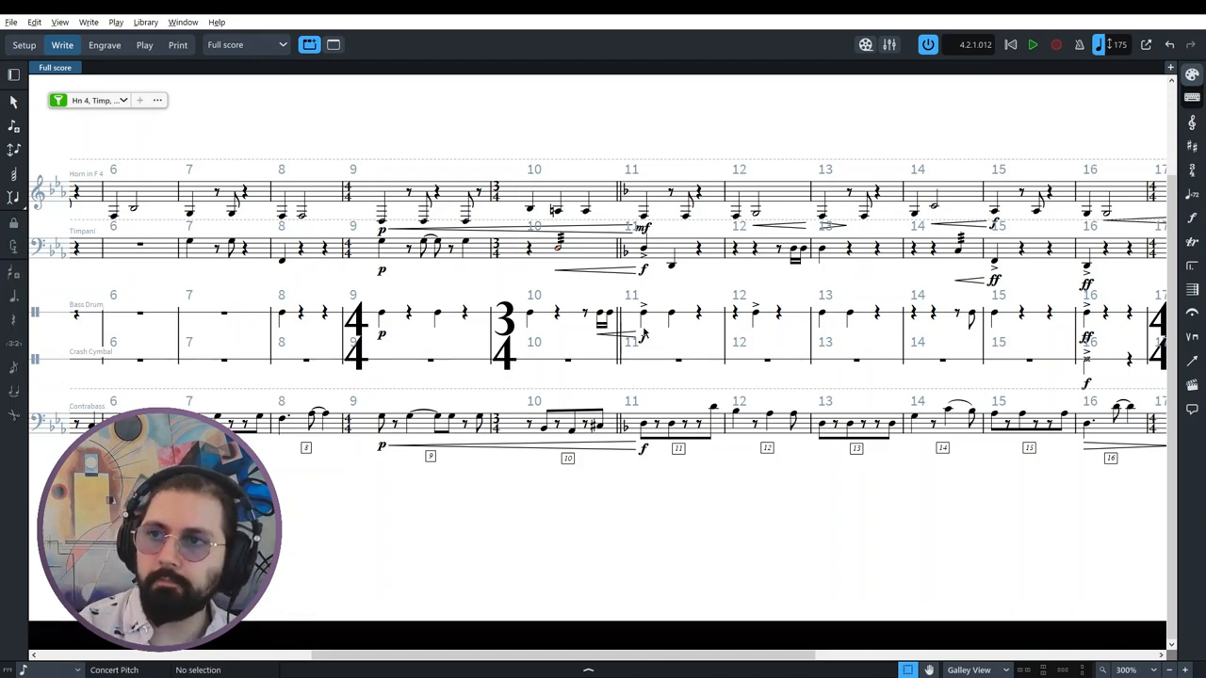
left_click(606, 313)
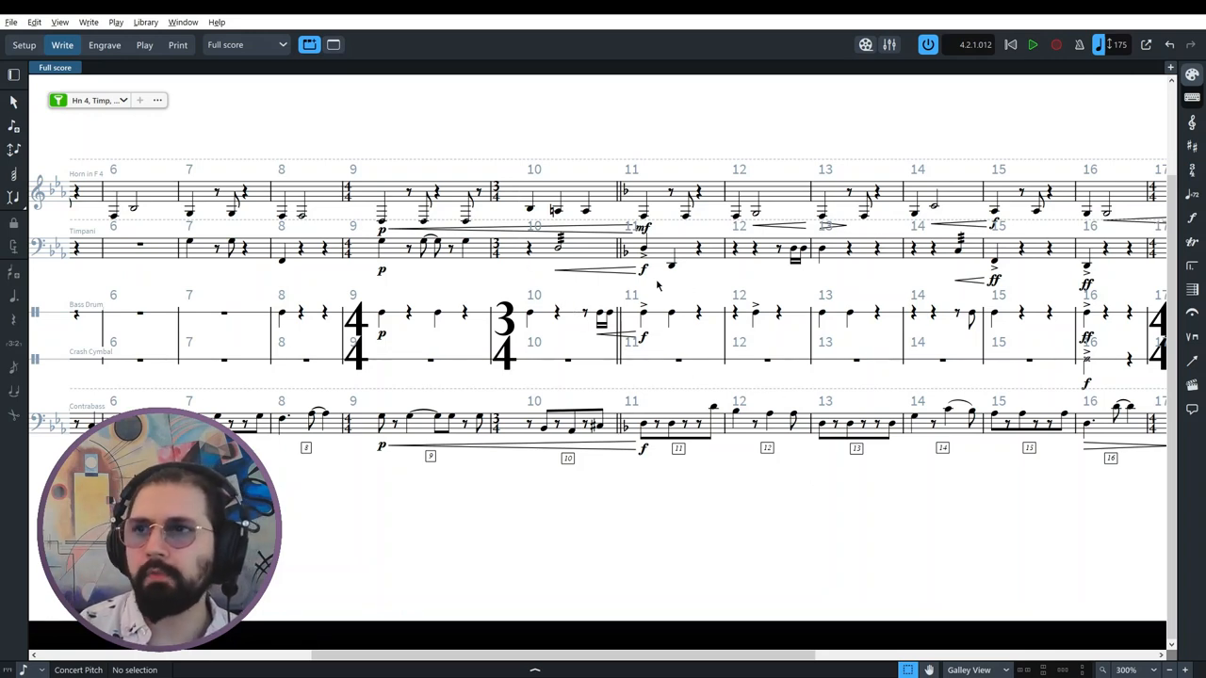
left_click(642, 250)
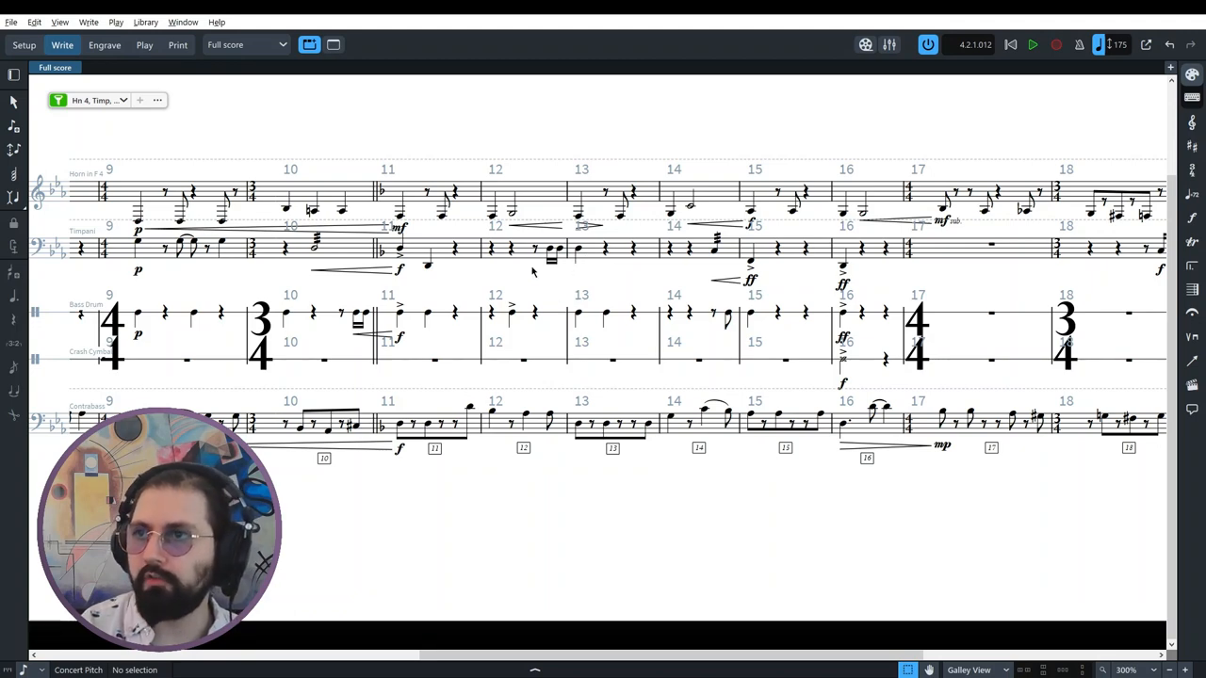
mouse_move(767, 359)
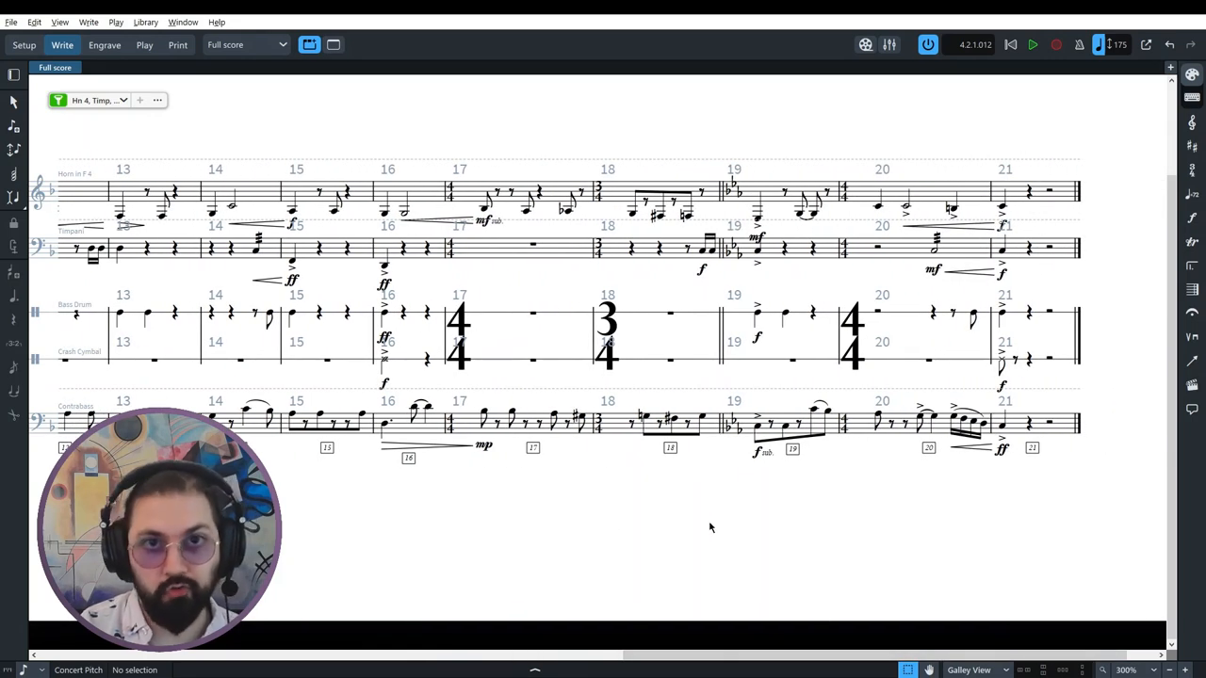
mouse_move(394, 368)
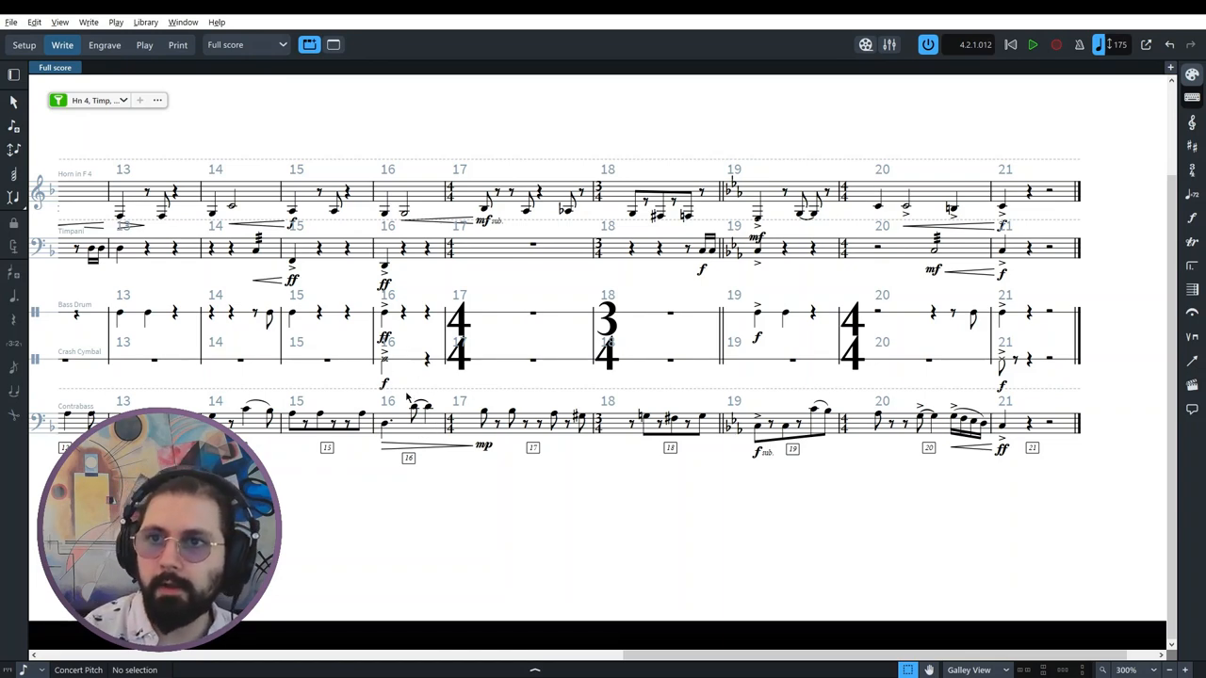
mouse_move(399, 522)
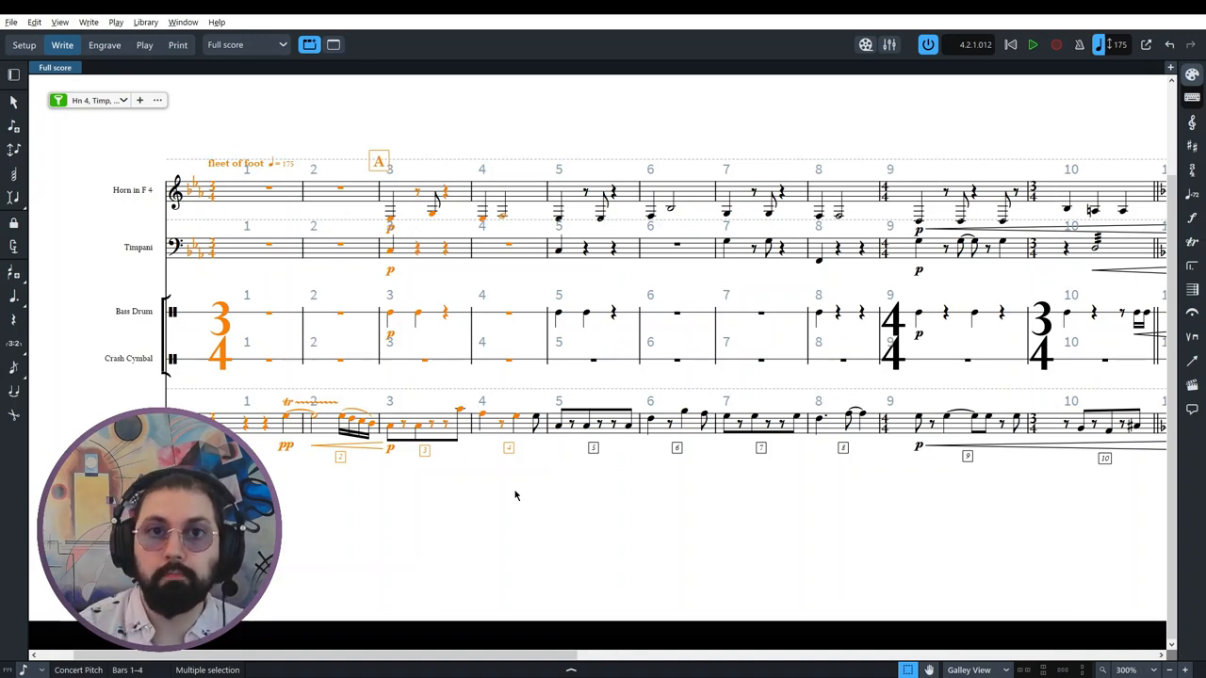
Step: Play the filtered horn, timpani, percussion and contrabass passage through bar 21, then stop
left_click(1031, 44)
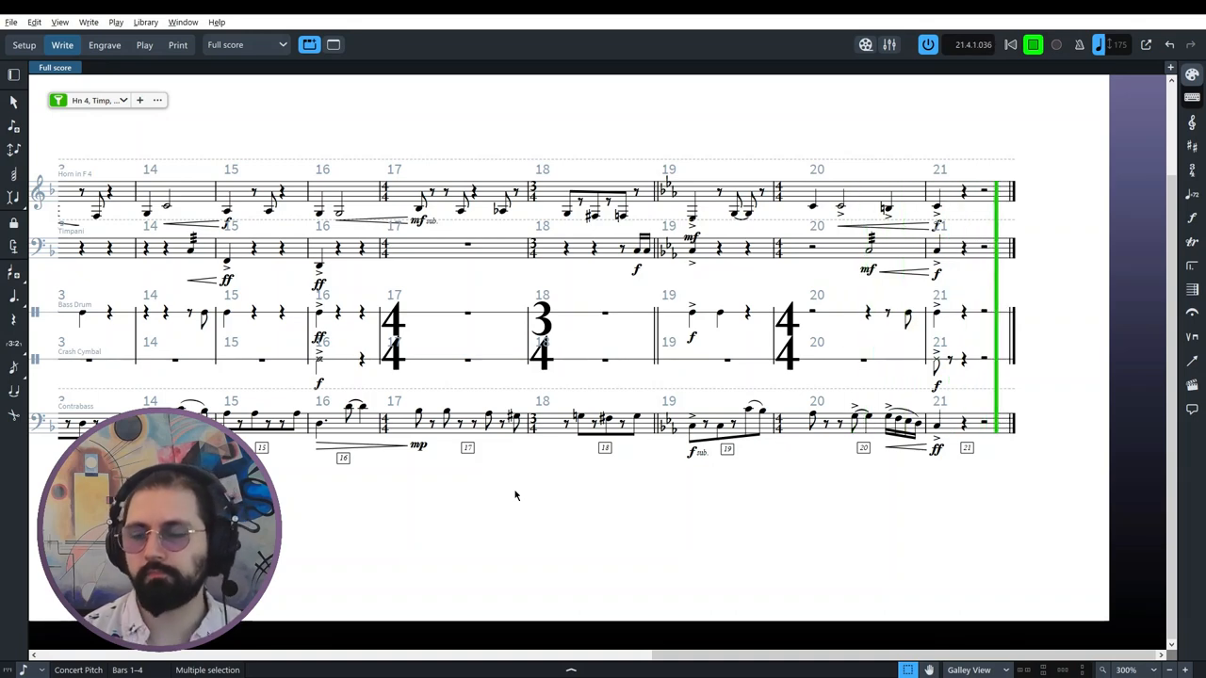
left_click(1032, 44)
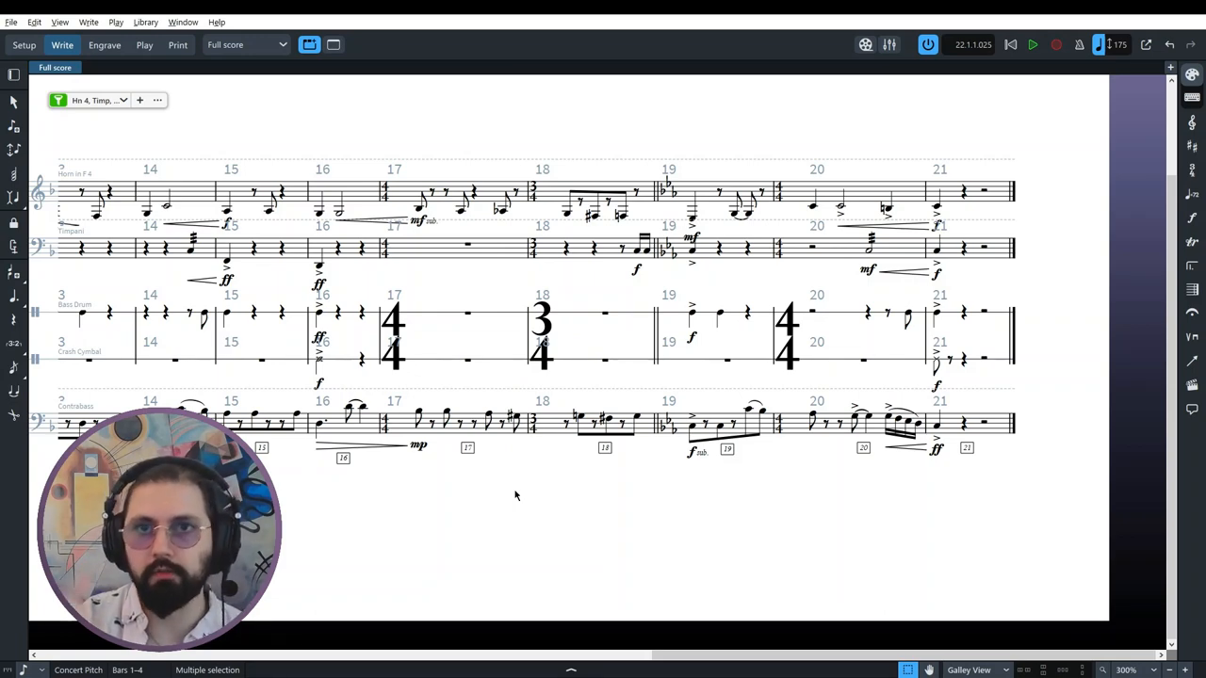
mouse_move(619, 620)
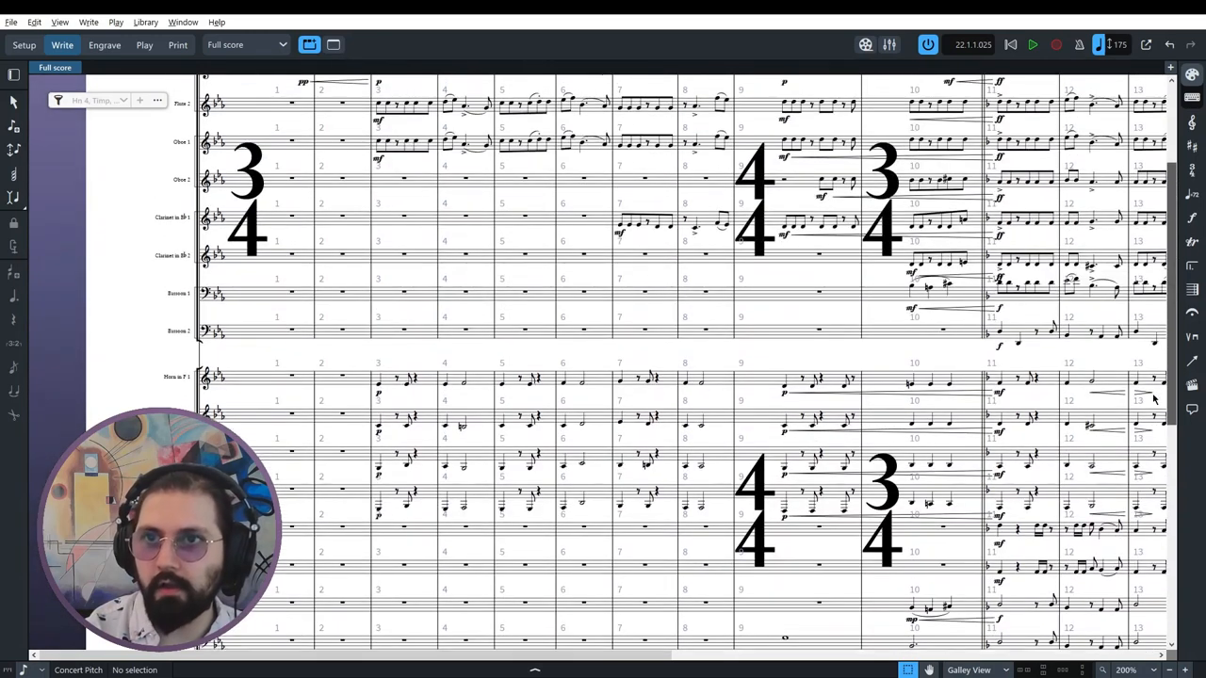
Step: Zoom out to 115% to view all instruments and rewind the playhead to bar 1
scroll("down", 3)
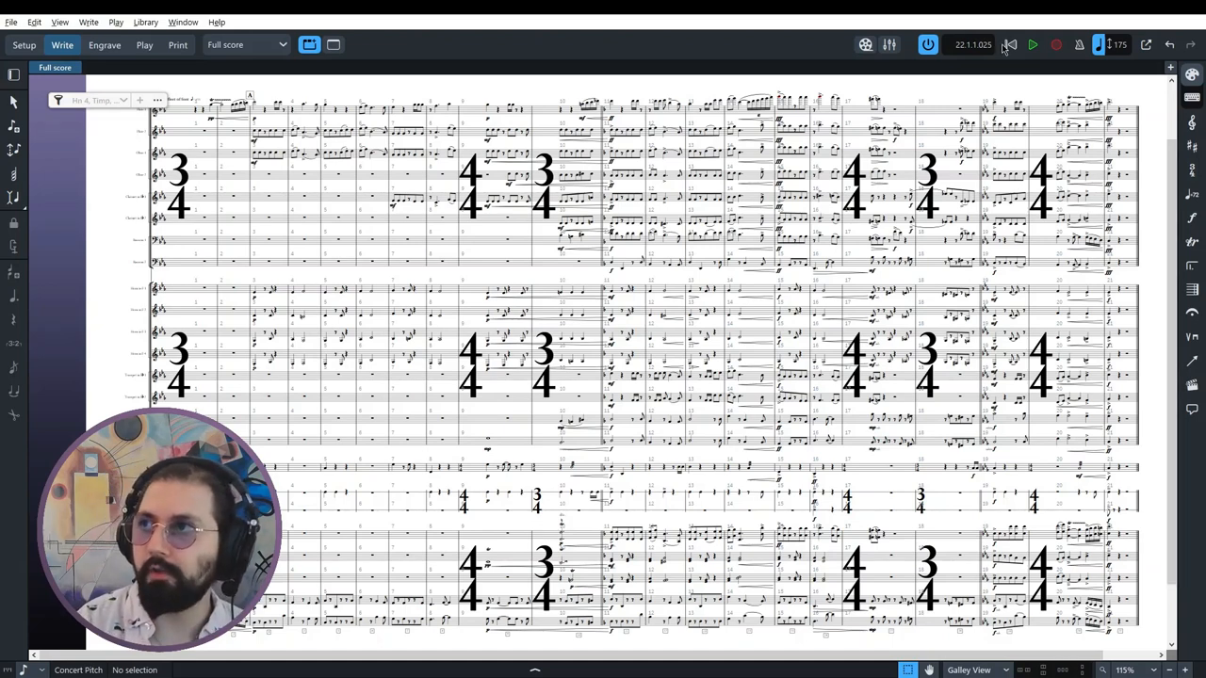
left_click(1033, 45)
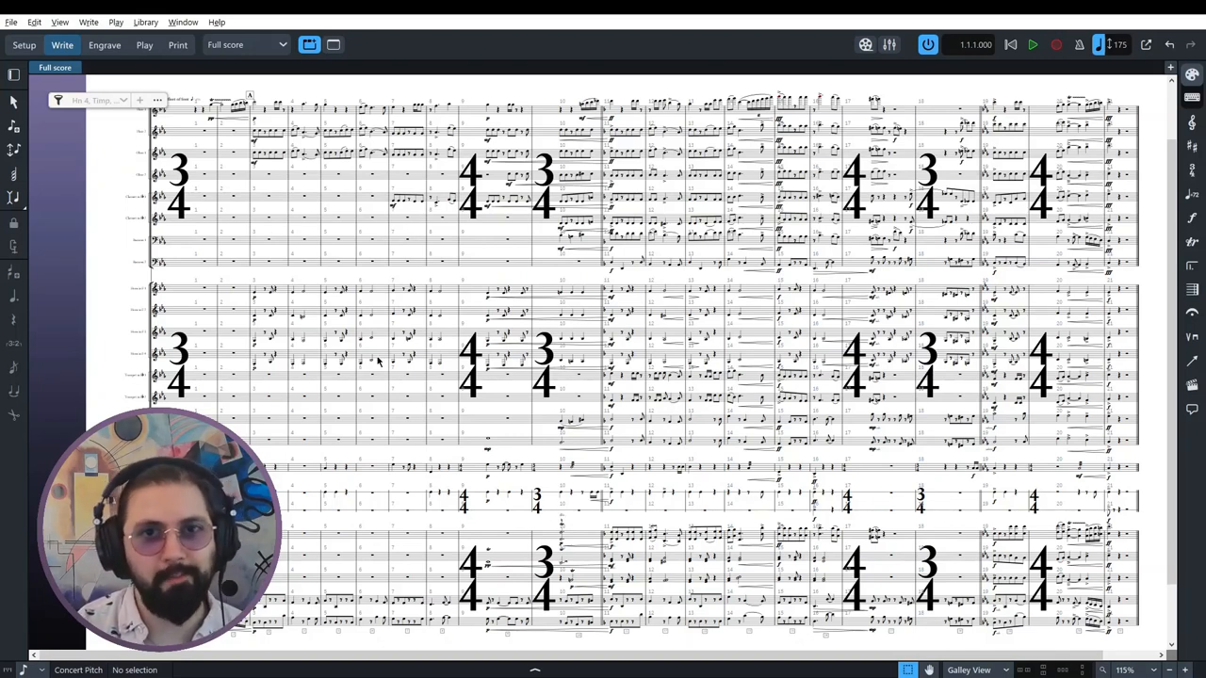
mouse_move(1042, 78)
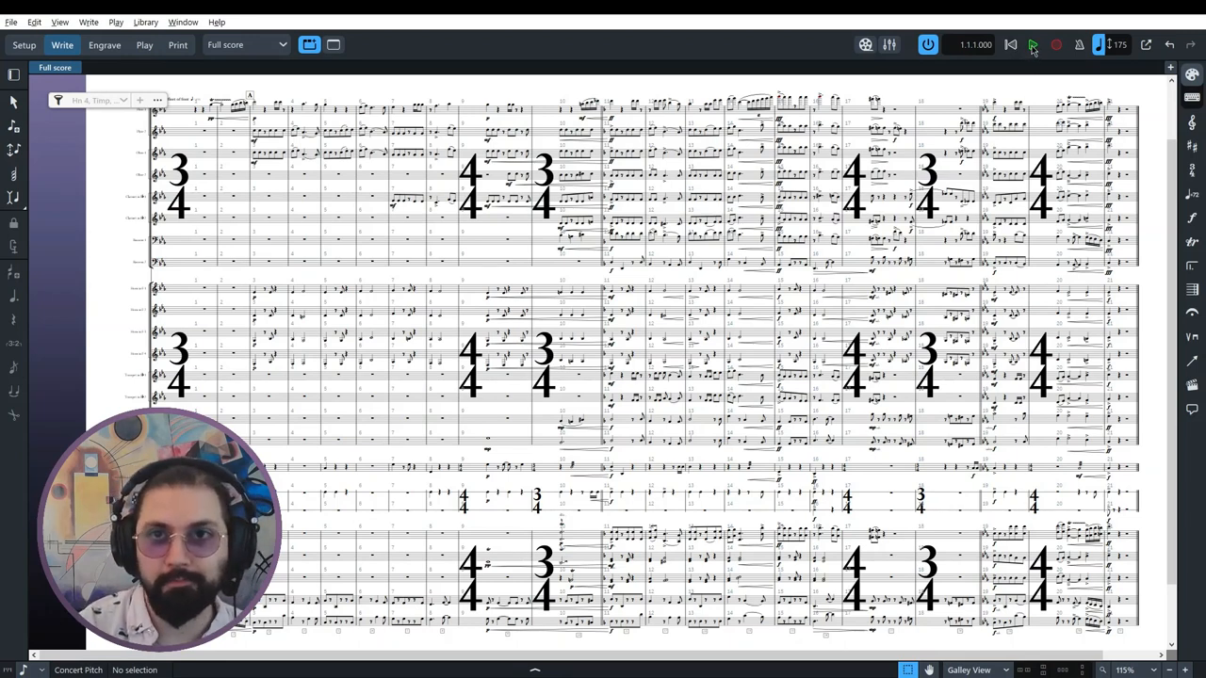
Step: Play the full 'fleet of foot' score from bar 1 to final bar 21, then stop
left_click(1032, 44)
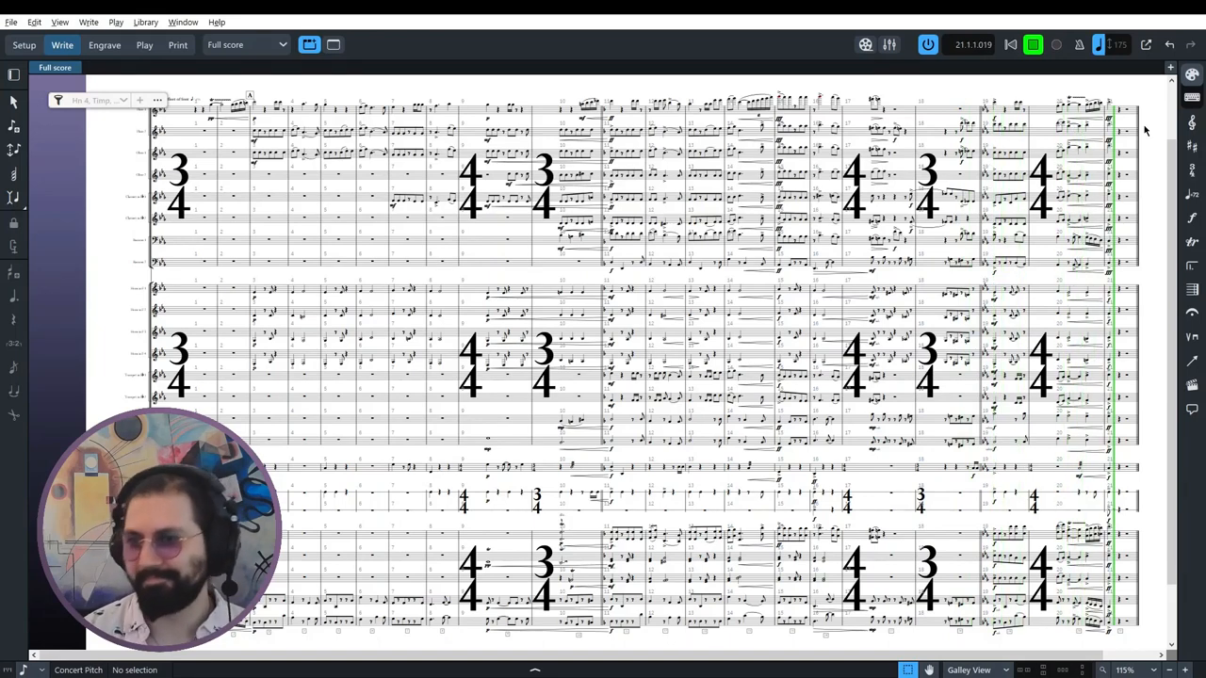
left_click(1033, 44)
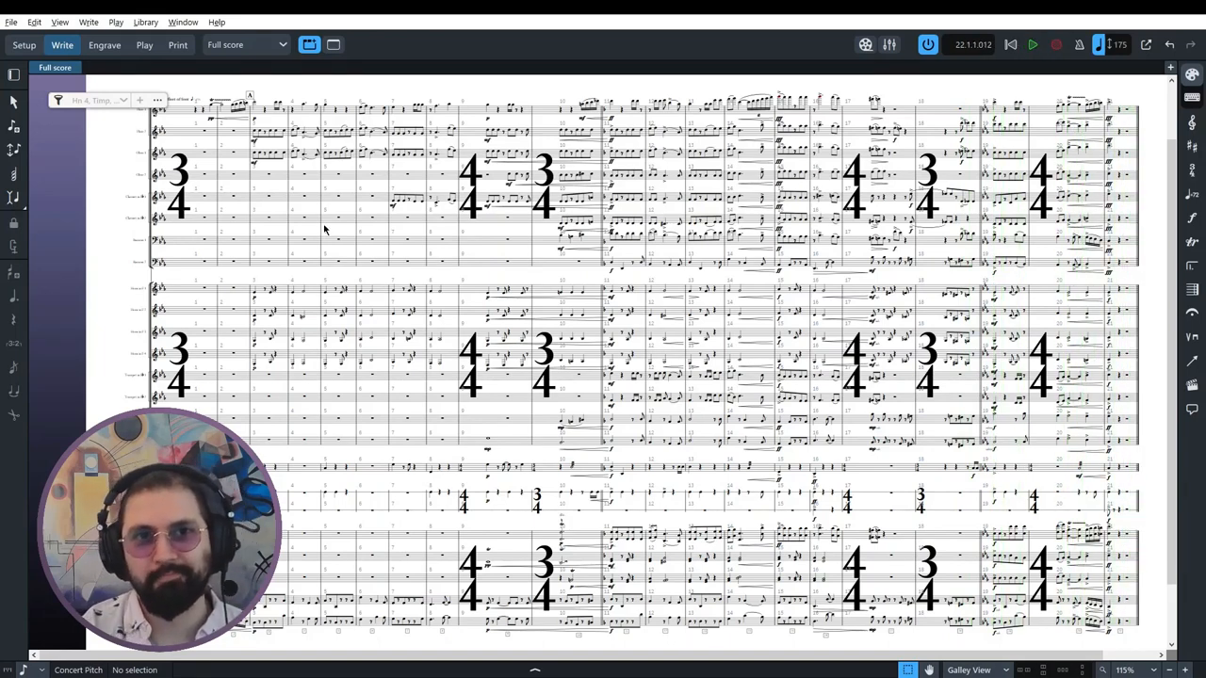